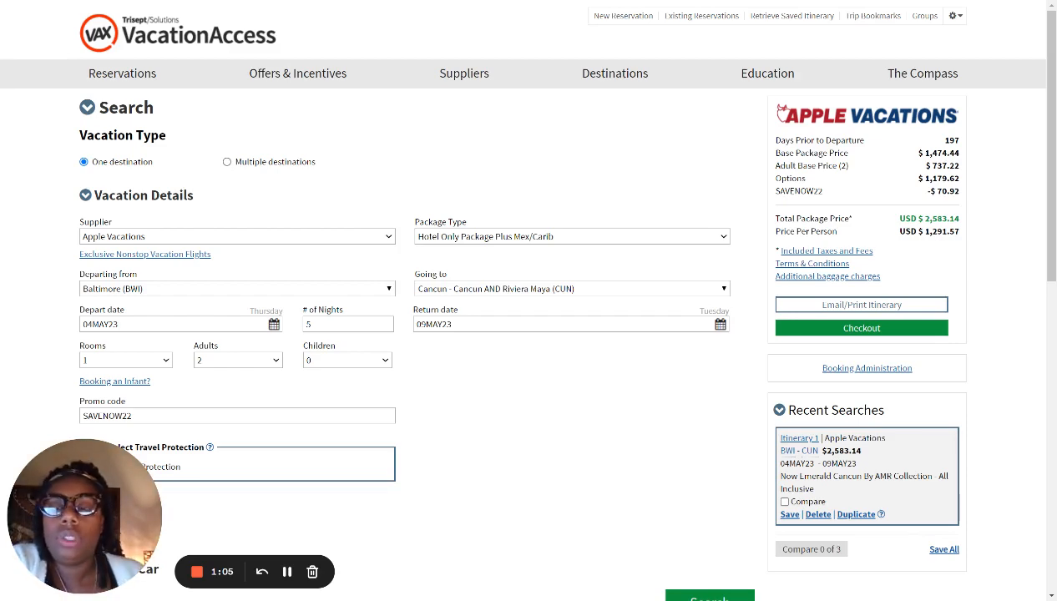
pyautogui.moveTo(343, 208)
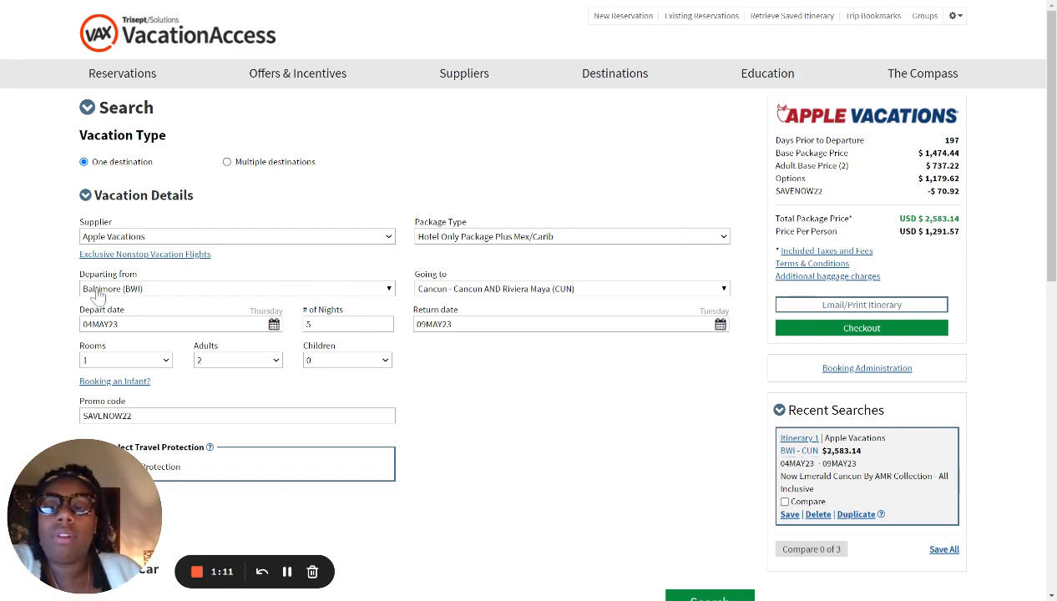
pyautogui.moveTo(205, 310)
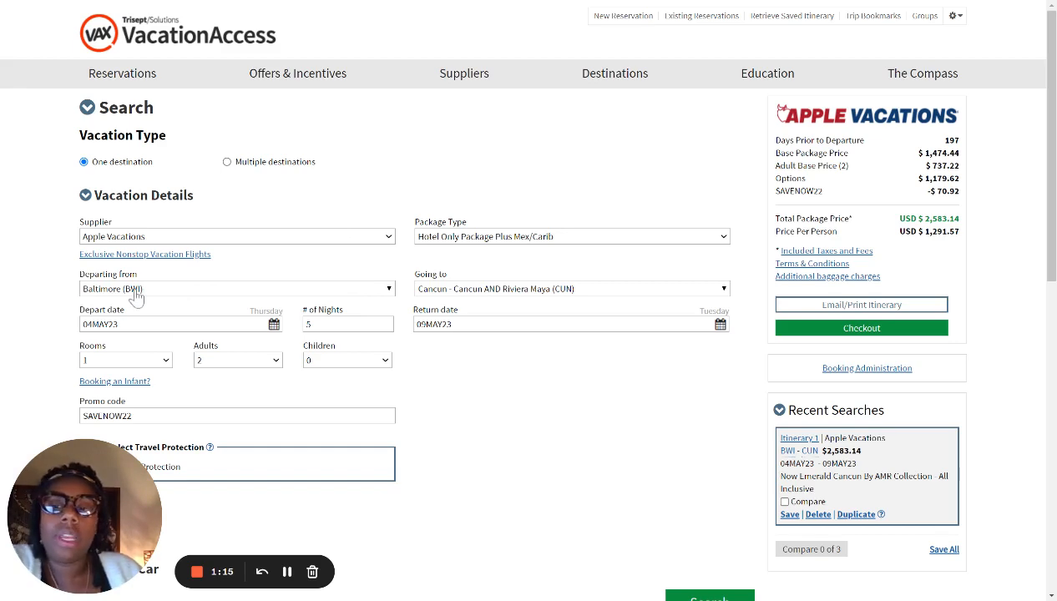
pyautogui.moveTo(288, 295)
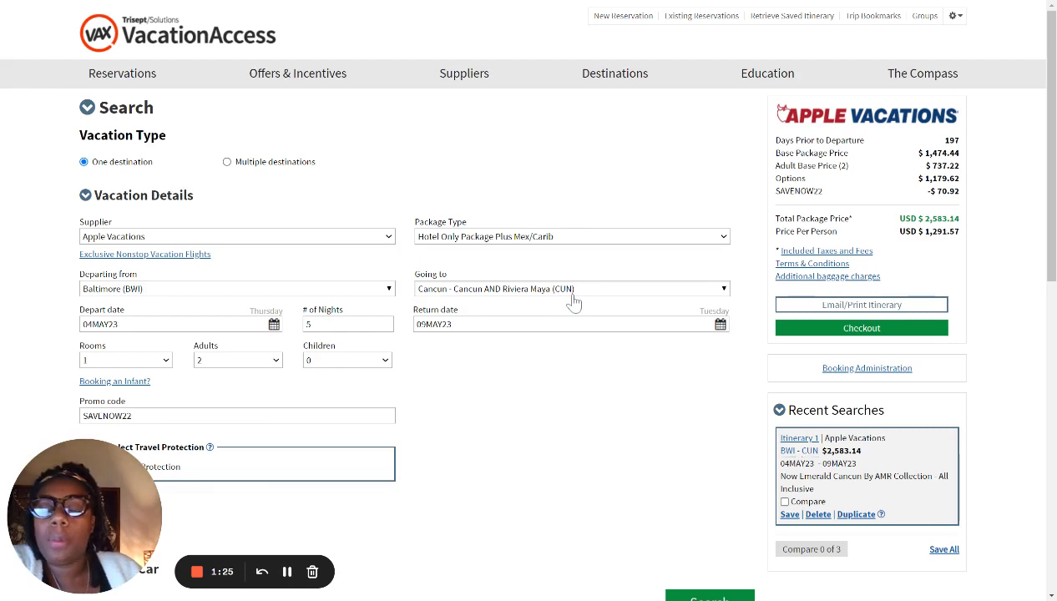
pyautogui.moveTo(511, 273)
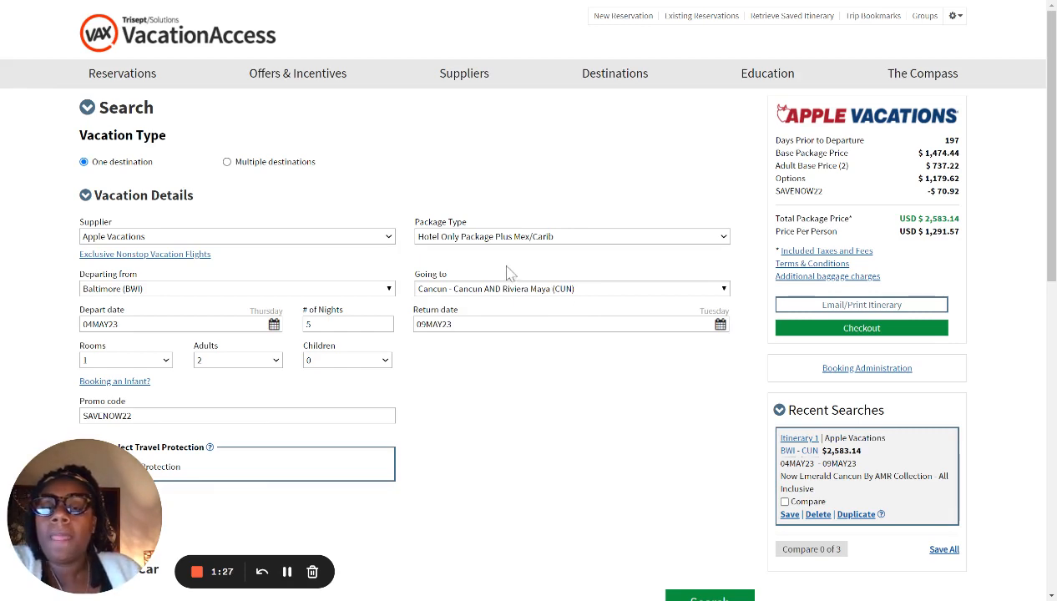
pyautogui.moveTo(420, 247)
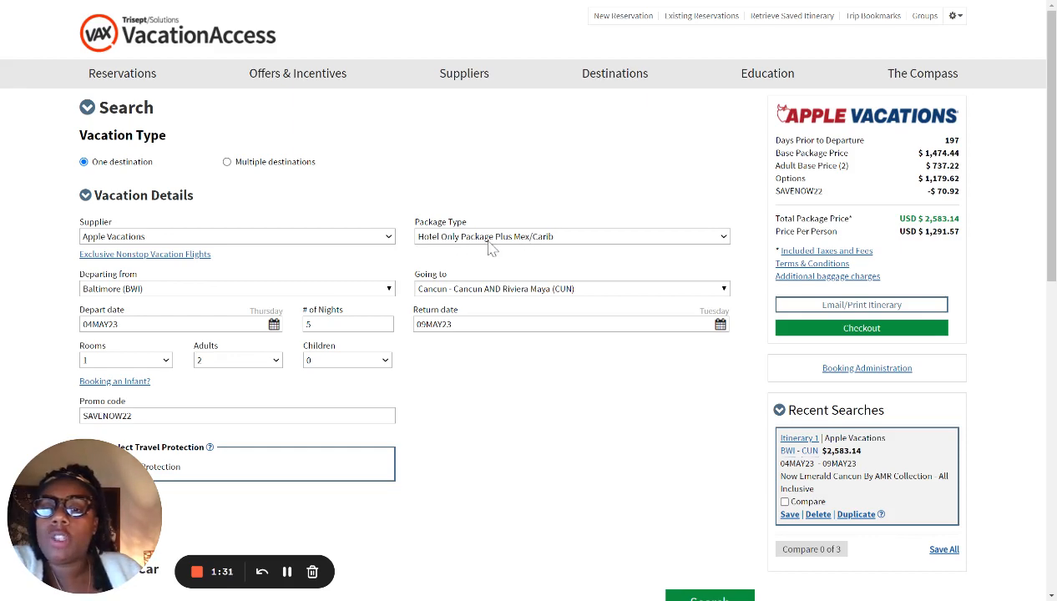
pyautogui.moveTo(531, 246)
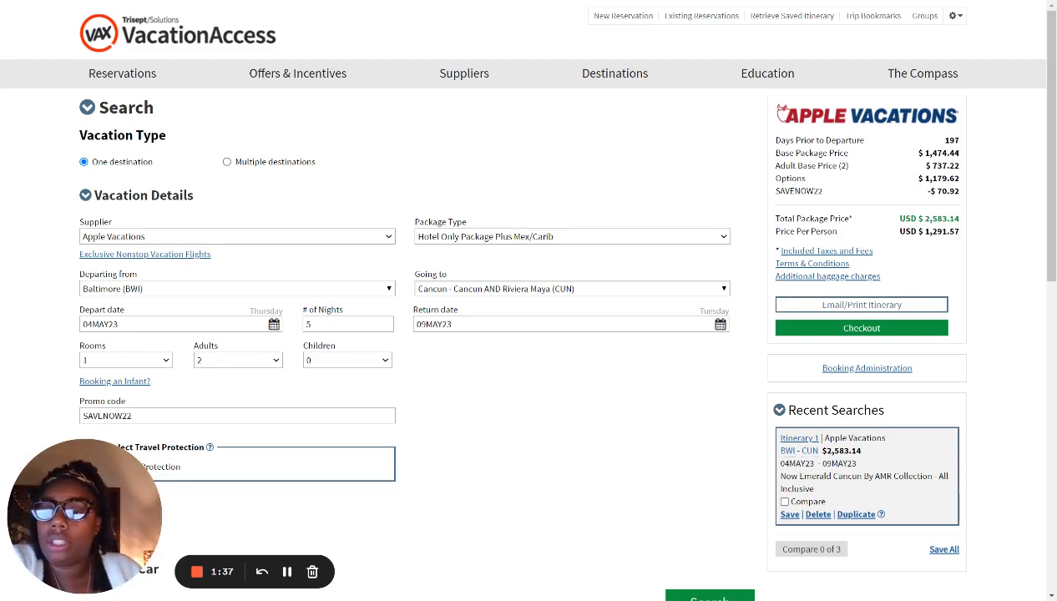
# Launch the Baltimore to Cancun package search for 4–9 May 2023.
pyautogui.scroll(-3)
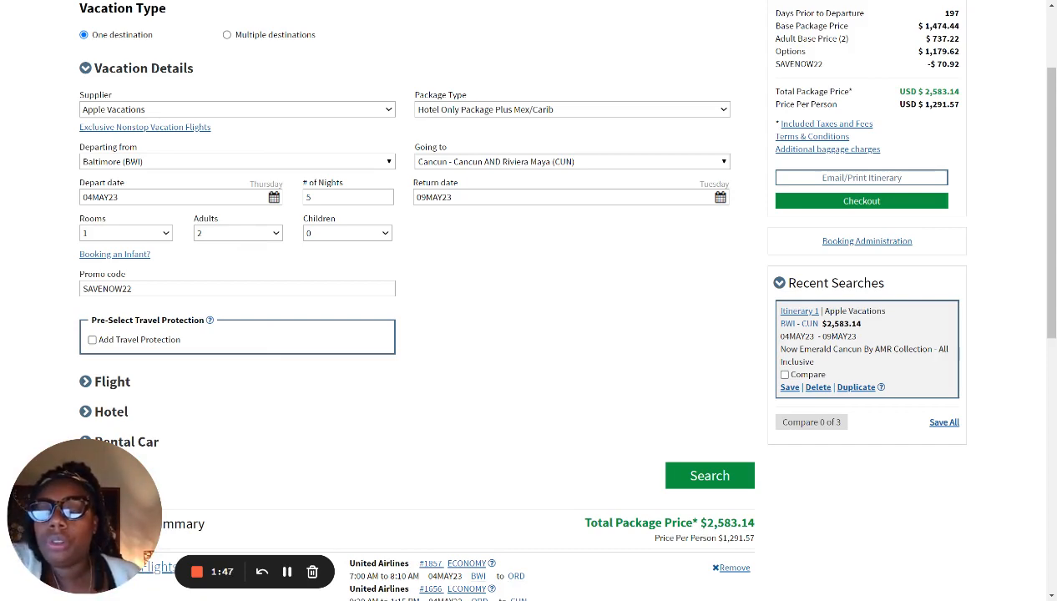
pyautogui.moveTo(210, 179)
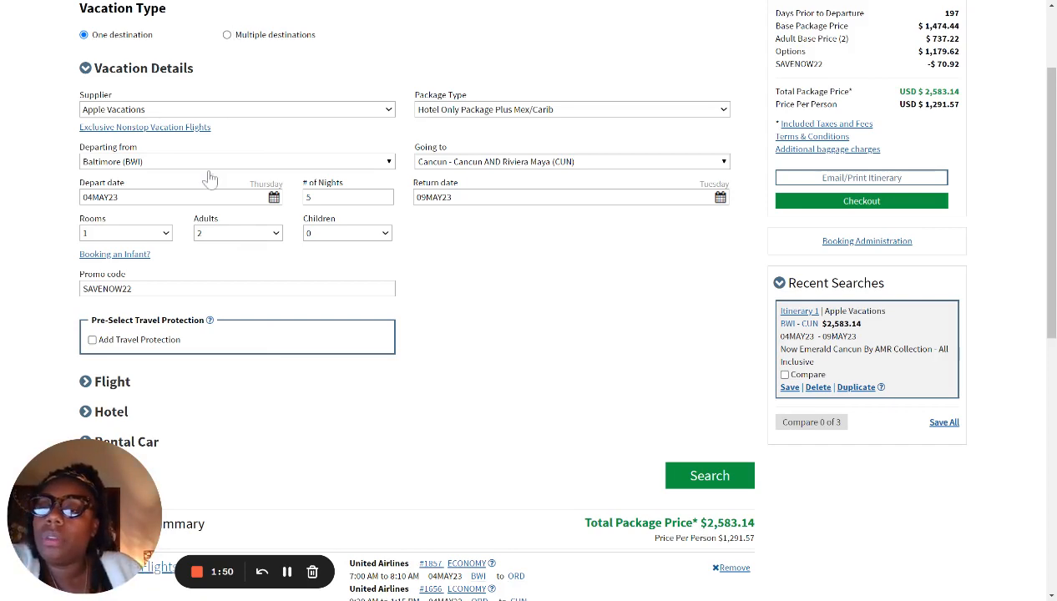
pyautogui.moveTo(409, 196)
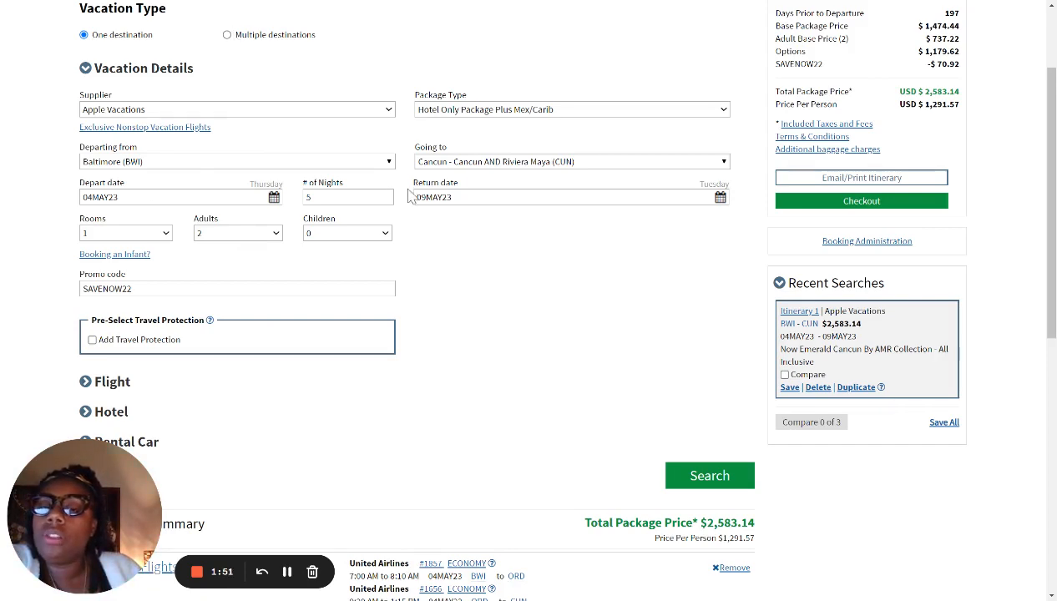
pyautogui.moveTo(478, 238)
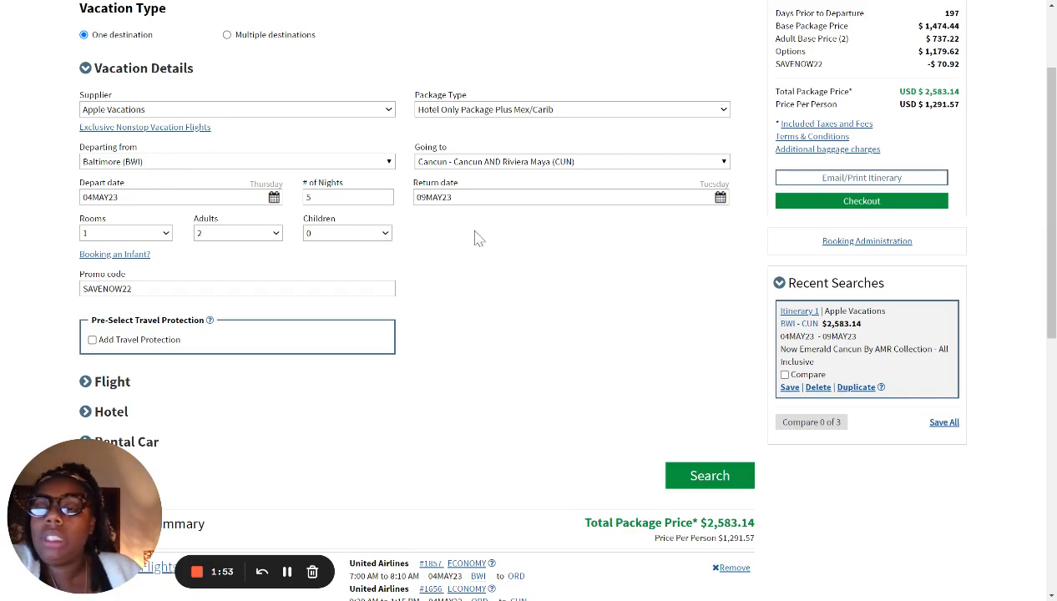
pyautogui.moveTo(502, 281)
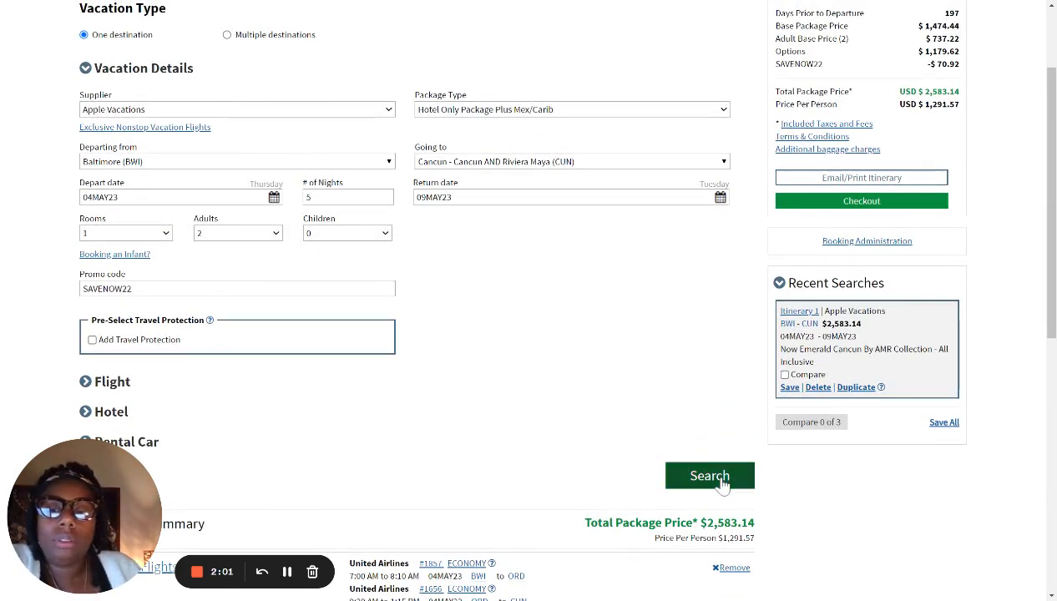
pyautogui.click(710, 475)
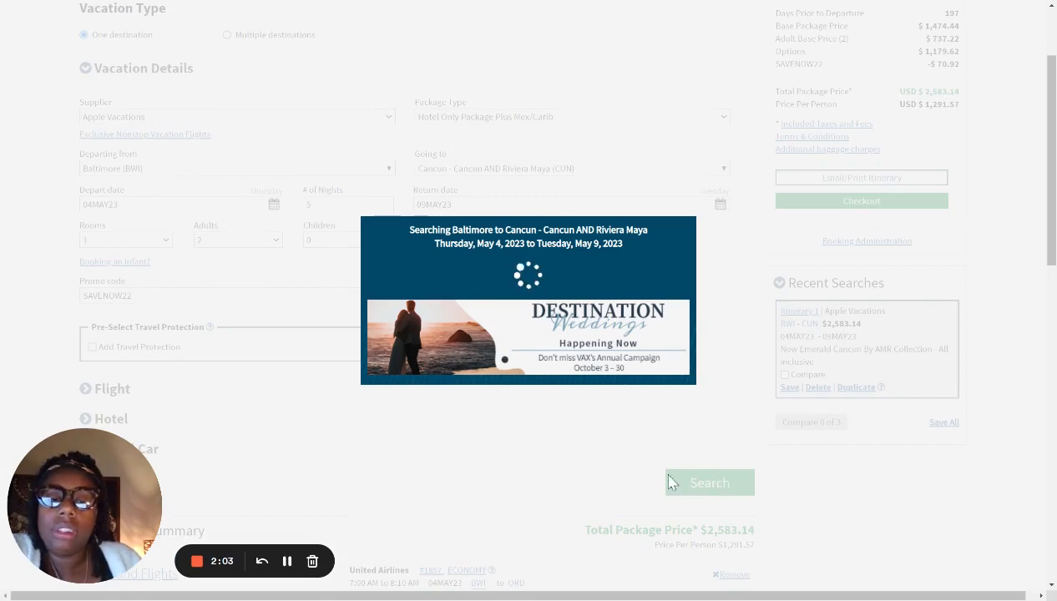
pyautogui.moveTo(725, 467)
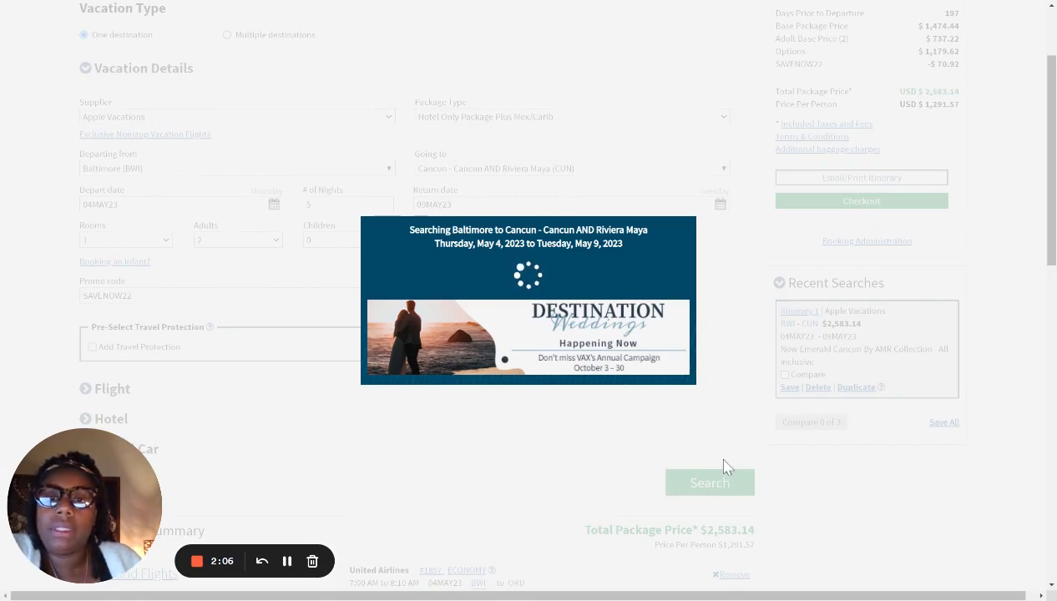
pyautogui.moveTo(683, 315)
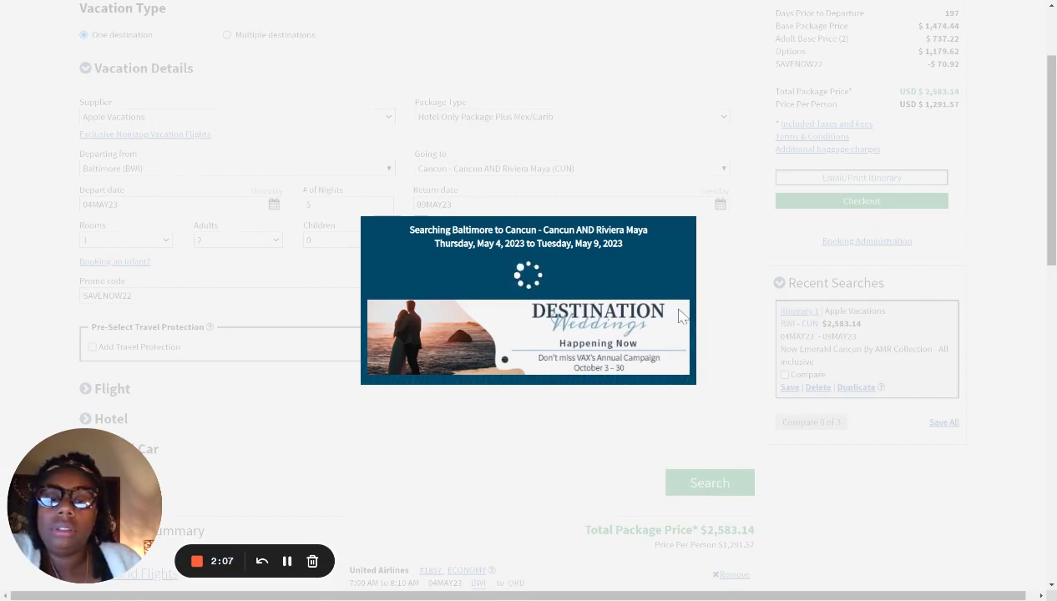
pyautogui.moveTo(426, 303)
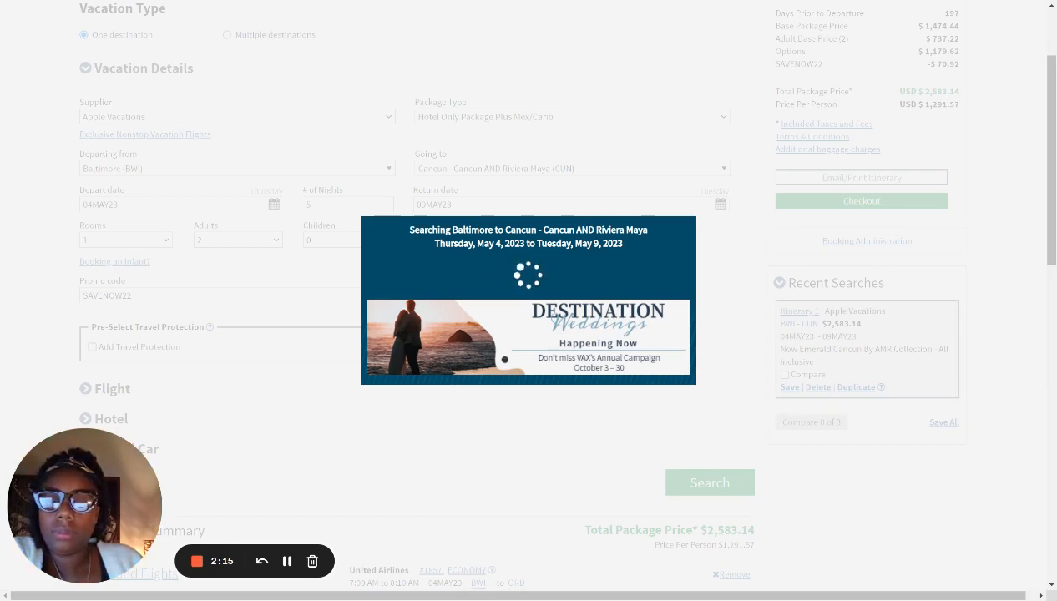
pyautogui.moveTo(460, 159)
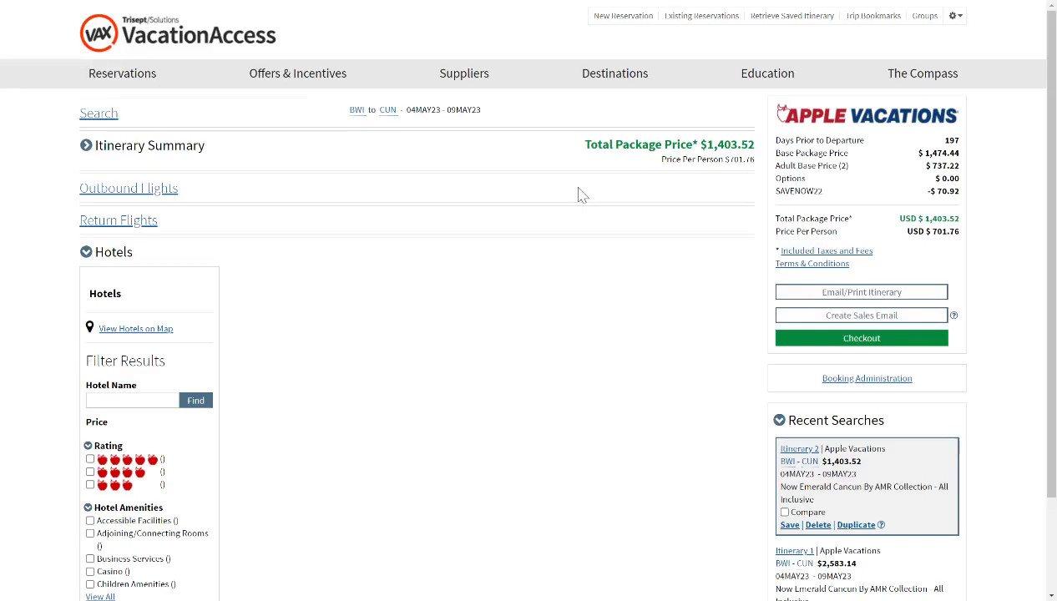
# Review the loaded hotel results, with Now Emerald Cancun current at a $1,403.52 package.
pyautogui.click(107, 252)
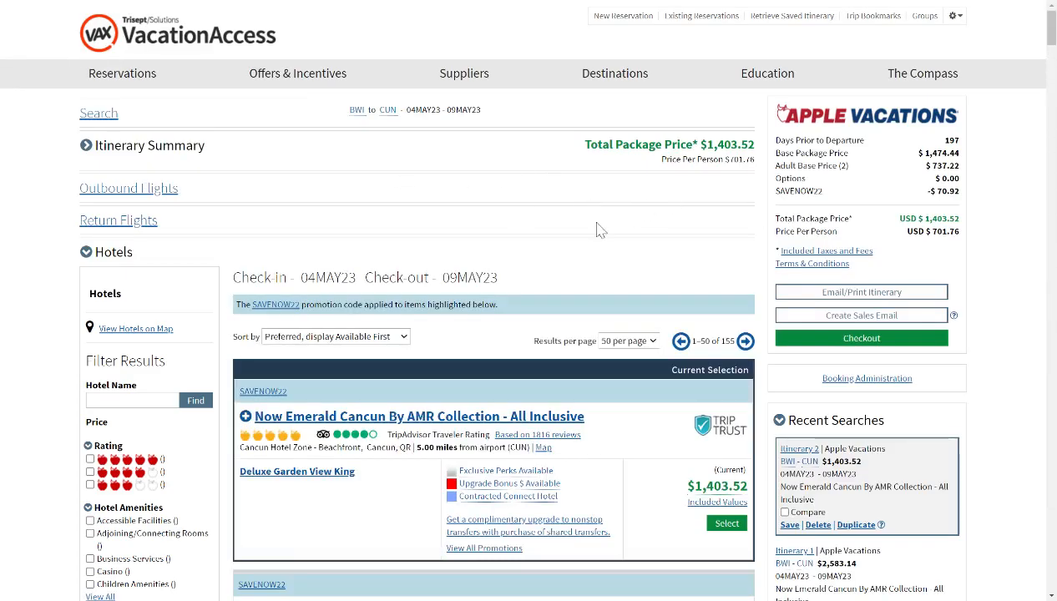
pyautogui.moveTo(567, 232)
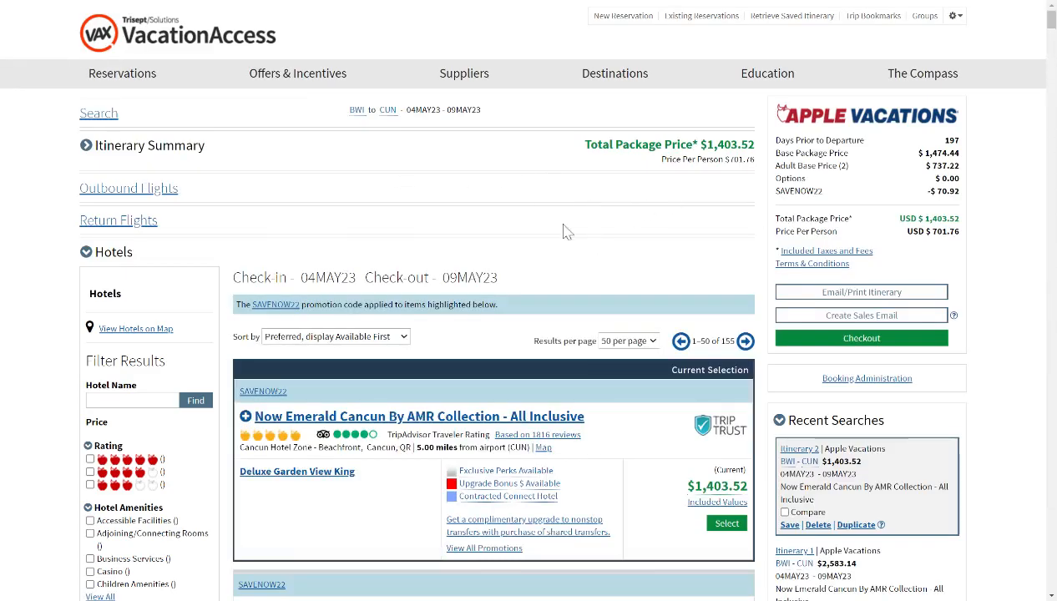
pyautogui.moveTo(588, 155)
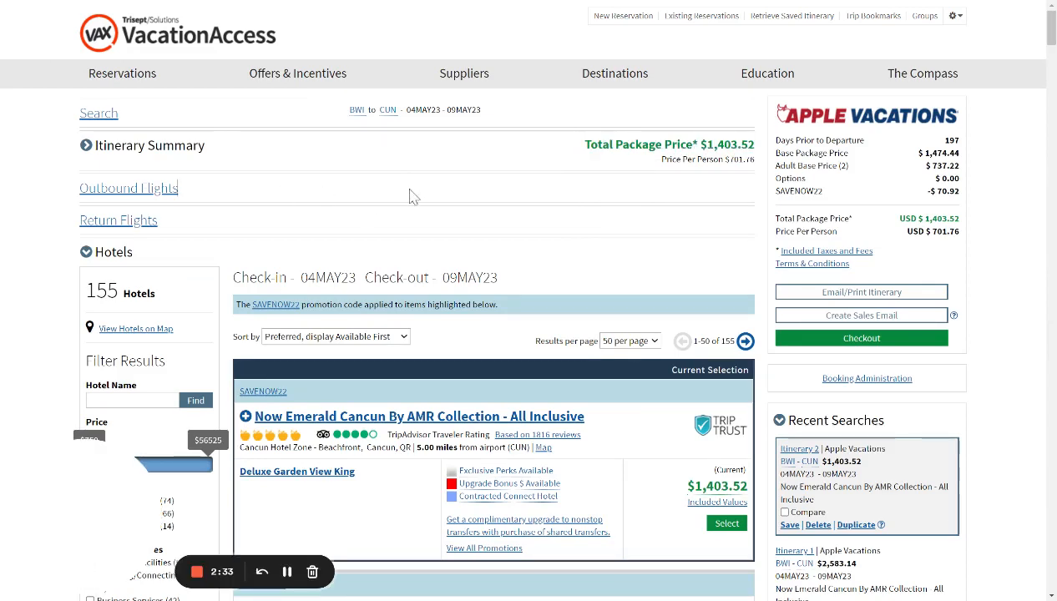
pyautogui.moveTo(462, 184)
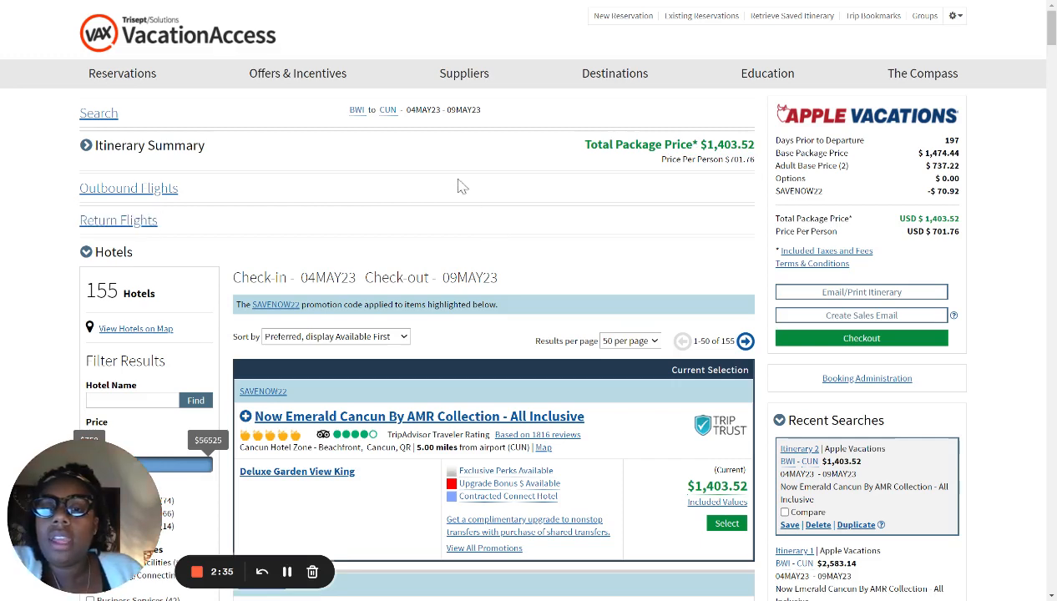
pyautogui.moveTo(374, 210)
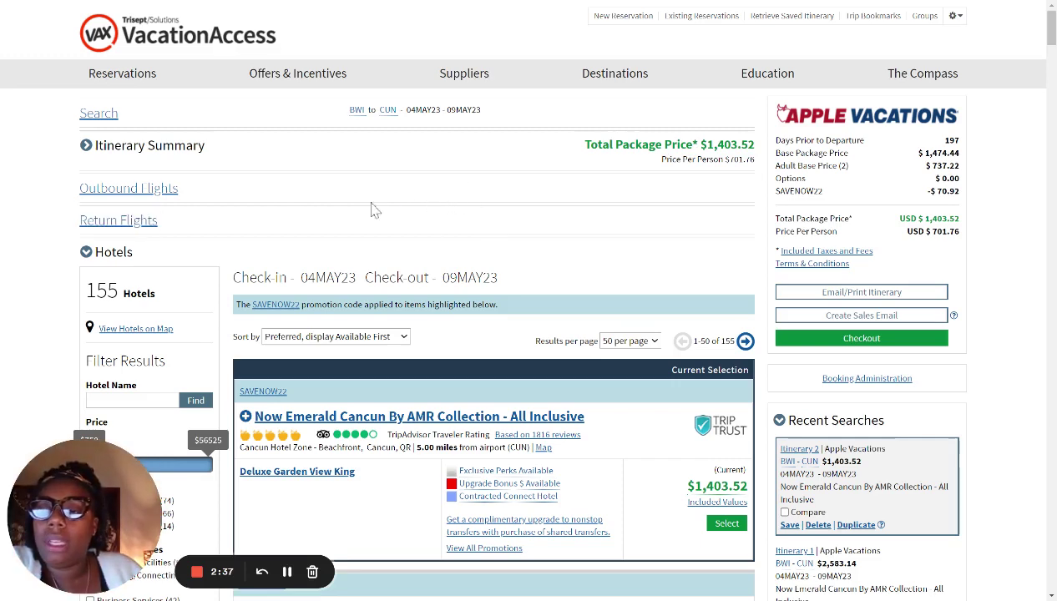
pyautogui.moveTo(134, 200)
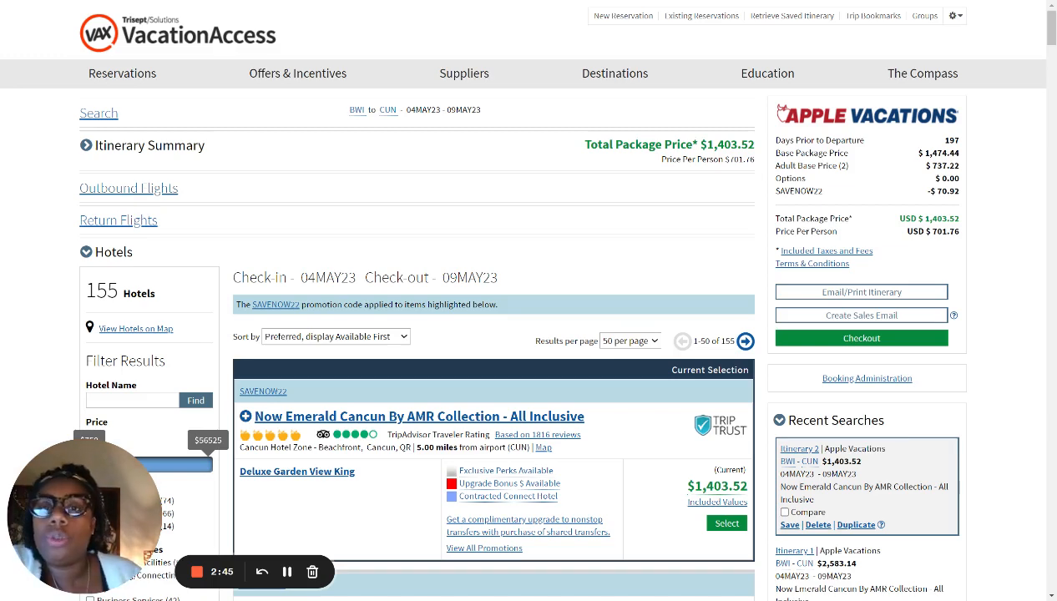
pyautogui.moveTo(129, 192)
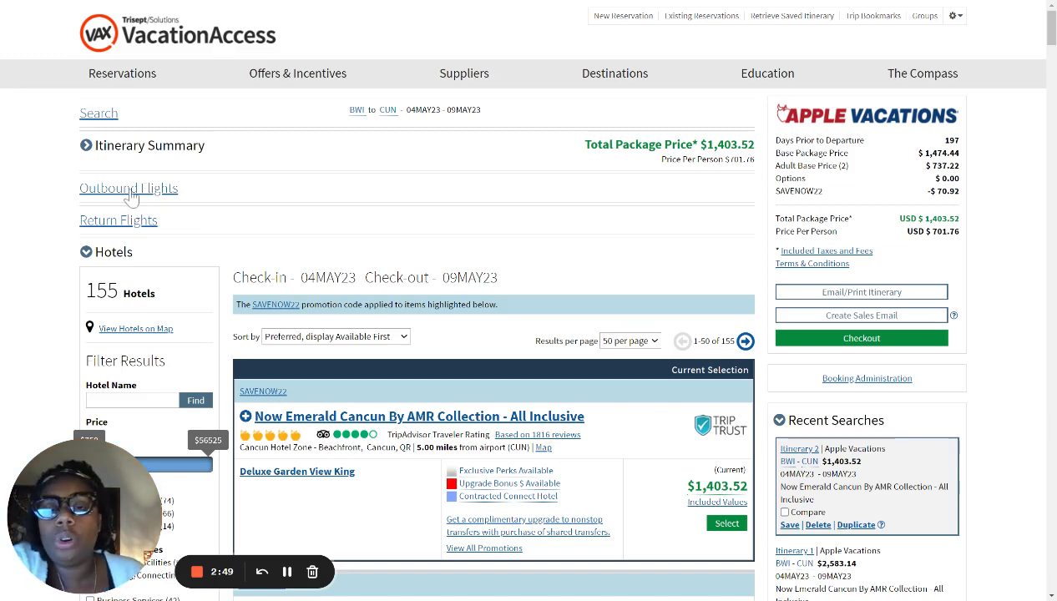
# List the 35 outbound flights from $1,062.02 and review the Fare Type info popup.
pyautogui.click(129, 188)
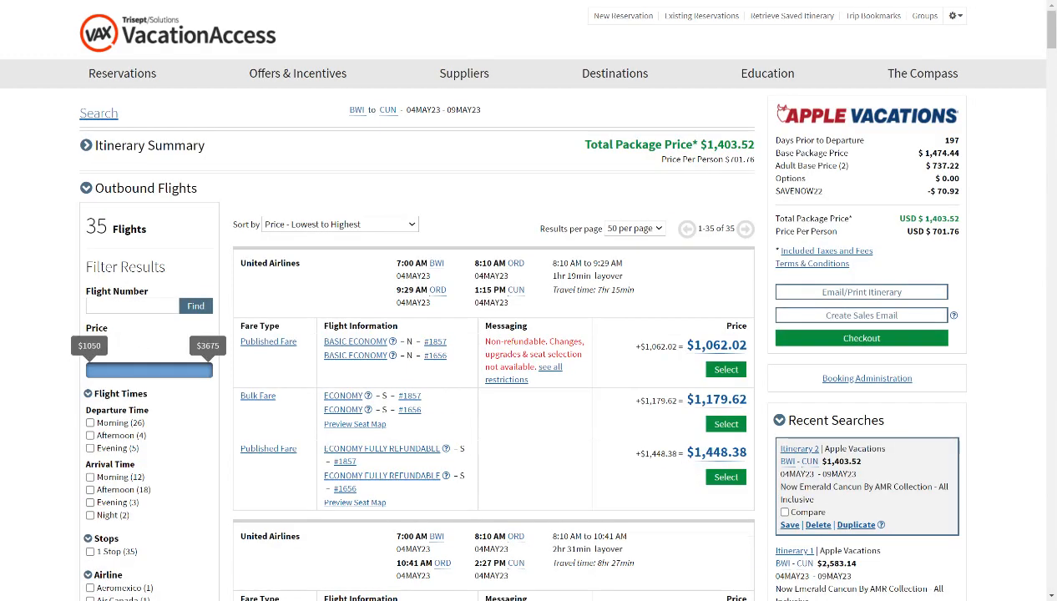
pyautogui.scroll(-3)
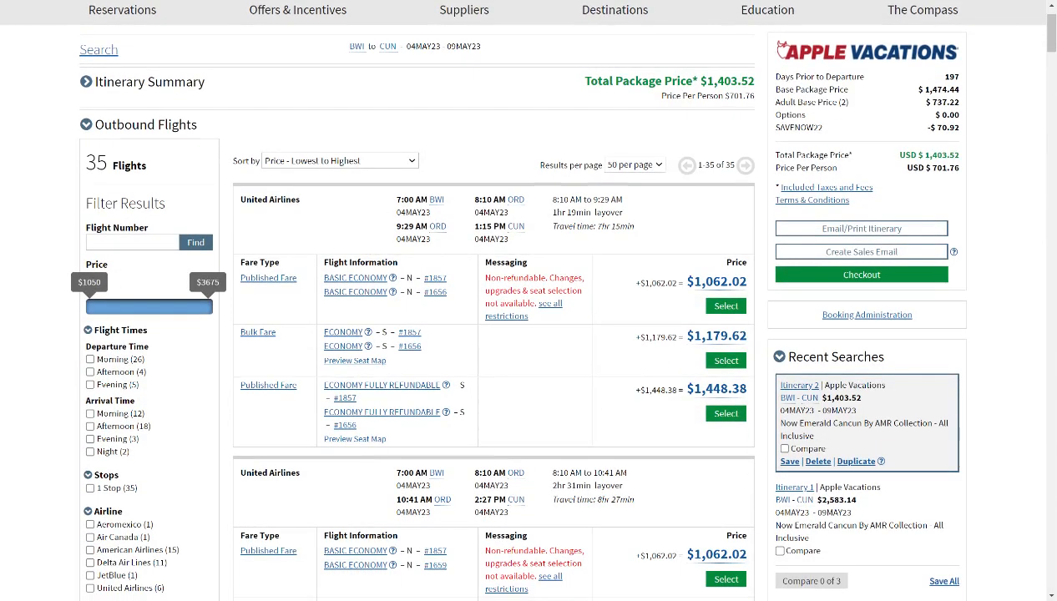
pyautogui.scroll(-3)
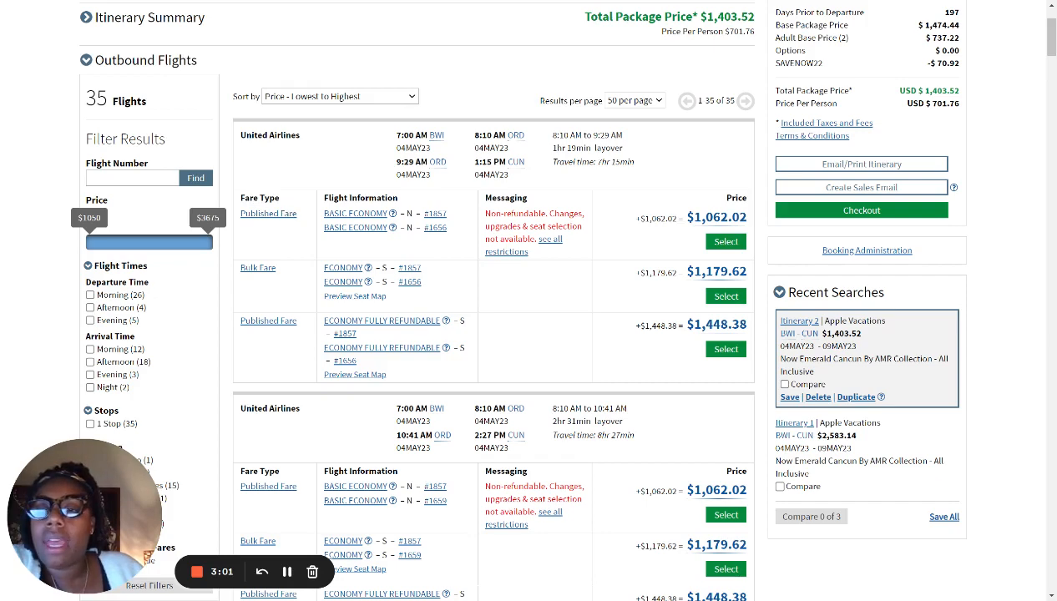
pyautogui.doubleClick(259, 198)
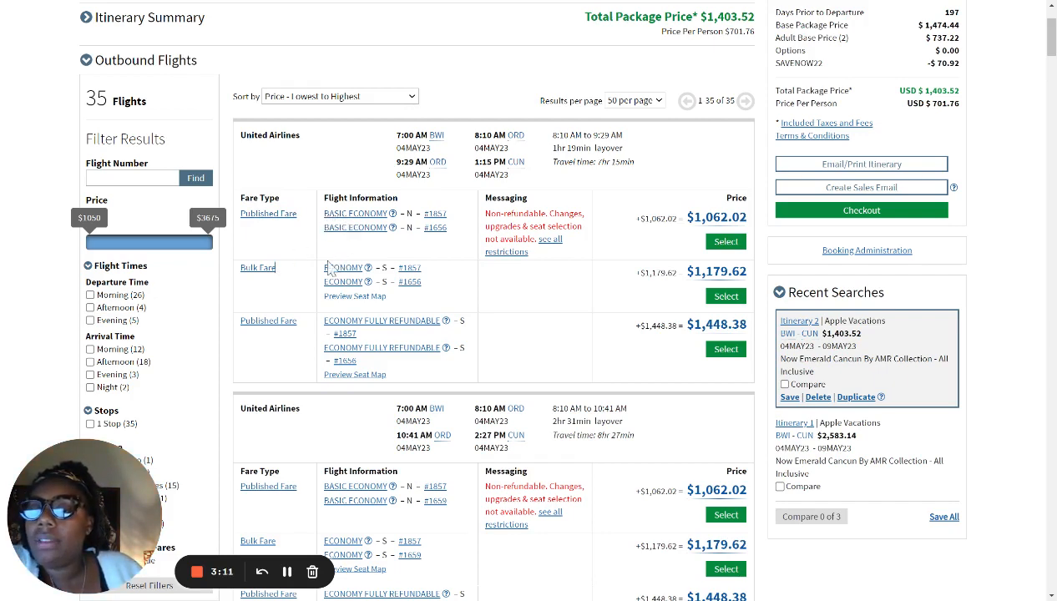
pyautogui.moveTo(376, 330)
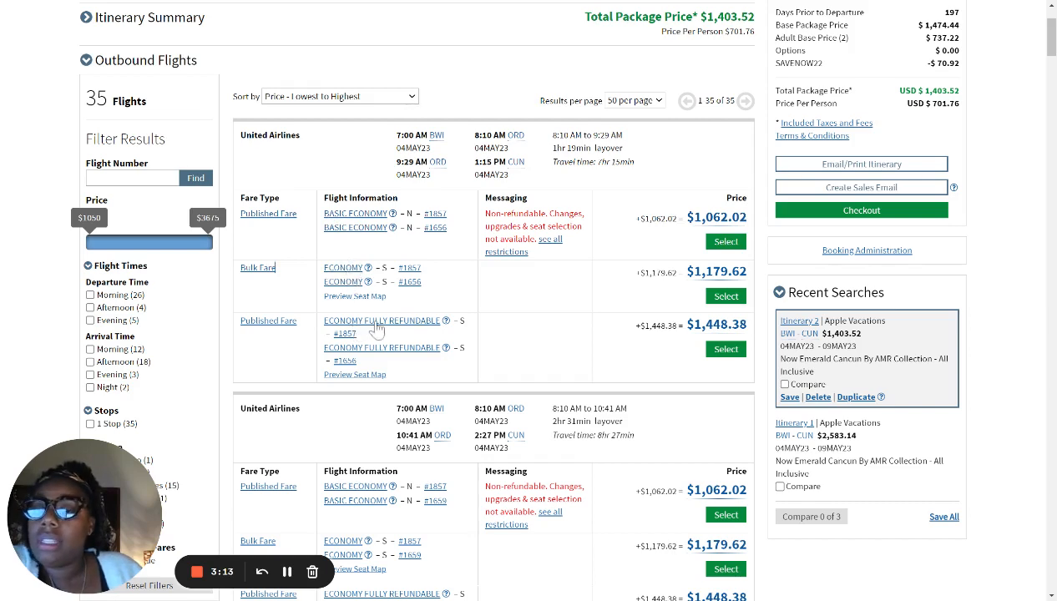
pyautogui.moveTo(400, 347)
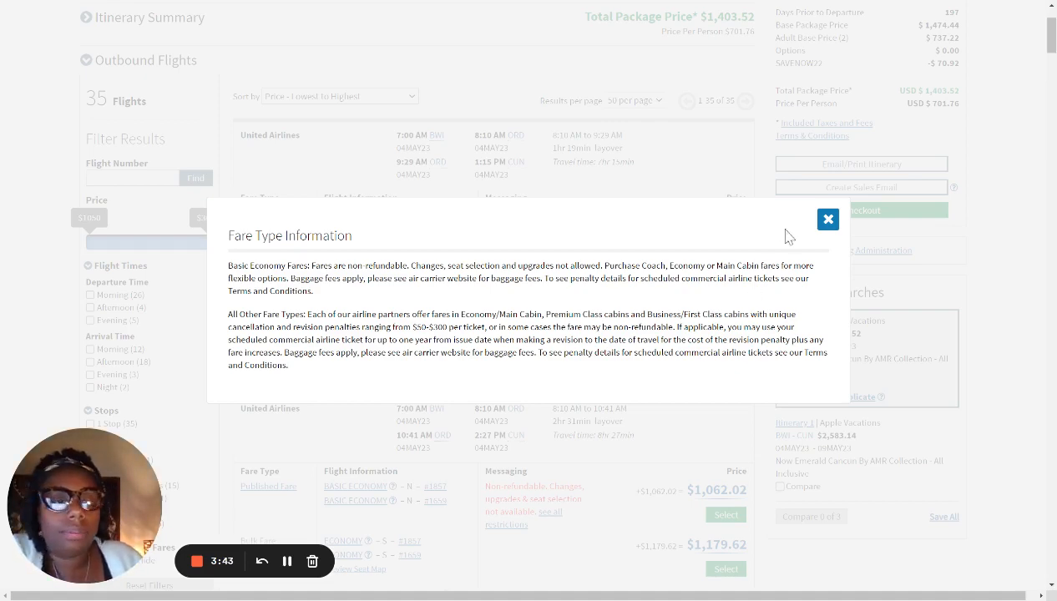
pyautogui.click(827, 219)
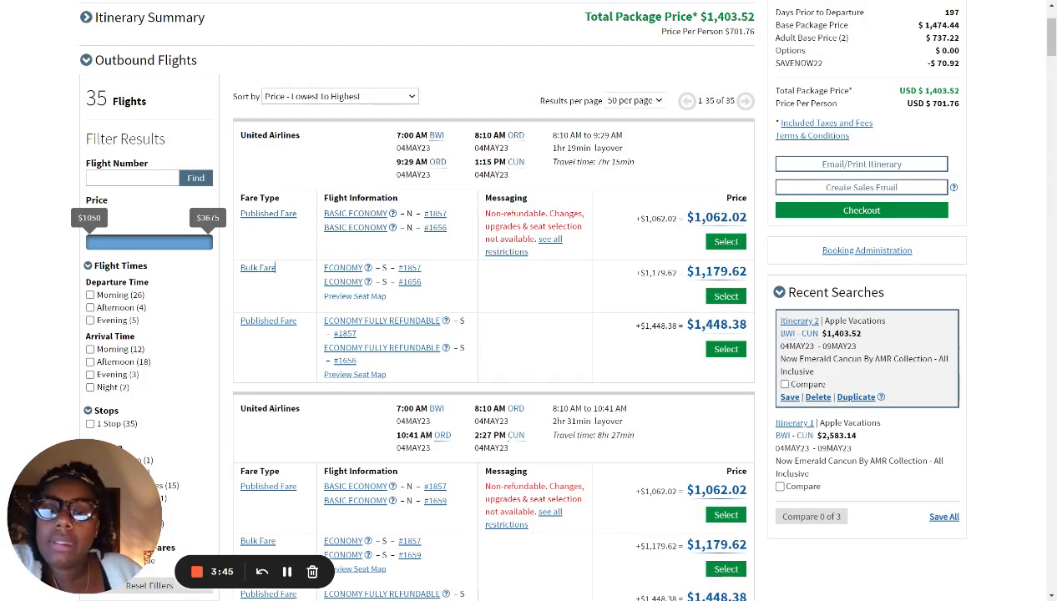
# Select United's $1,179.62 Bulk Fare via ORD, raising the package total to $2,583.14.
pyautogui.doubleClick(420, 135)
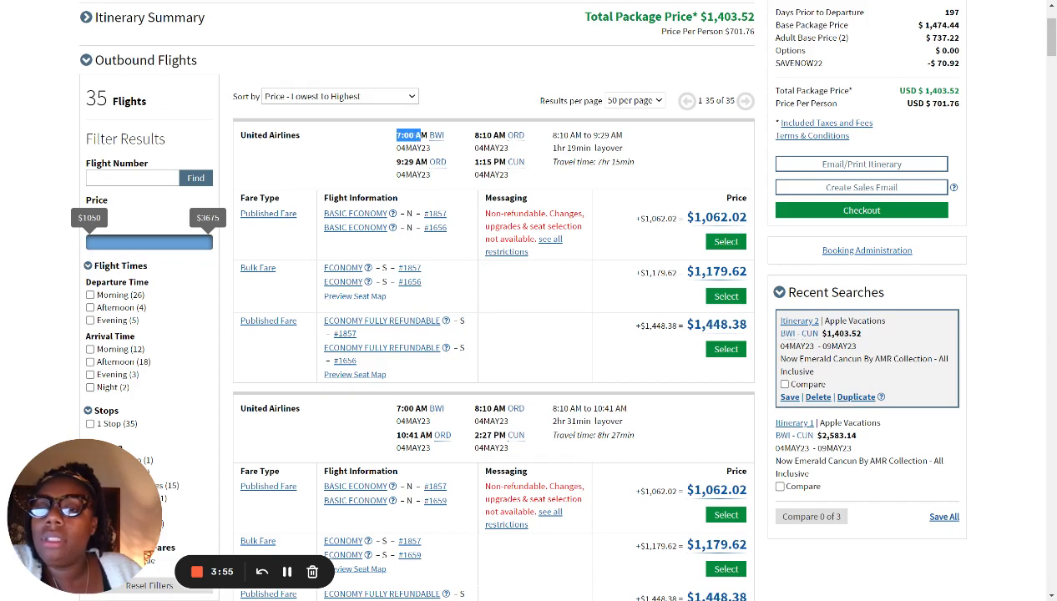
pyautogui.moveTo(650, 157)
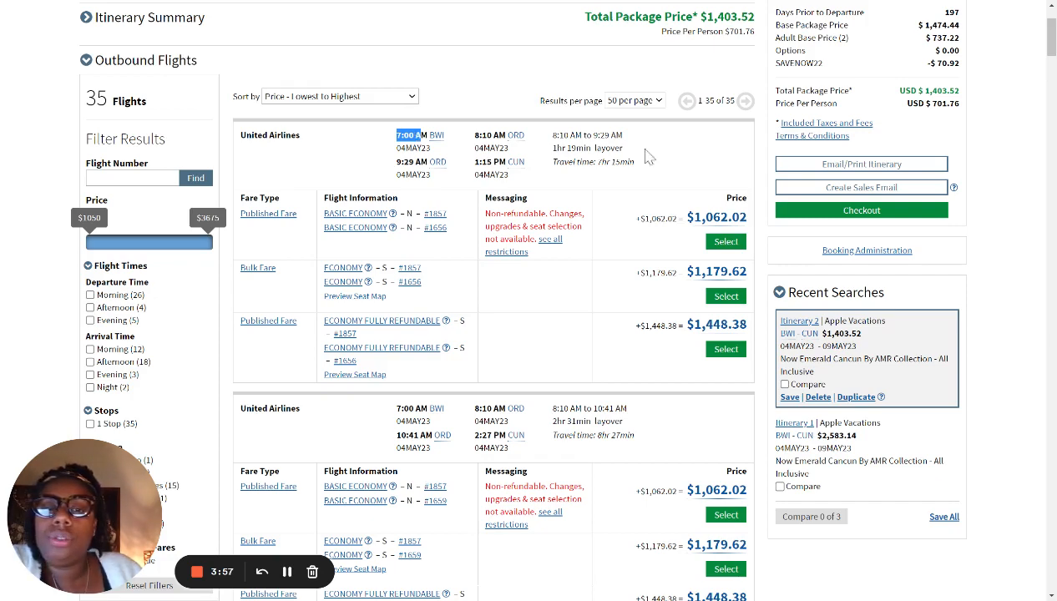
pyautogui.moveTo(516, 135)
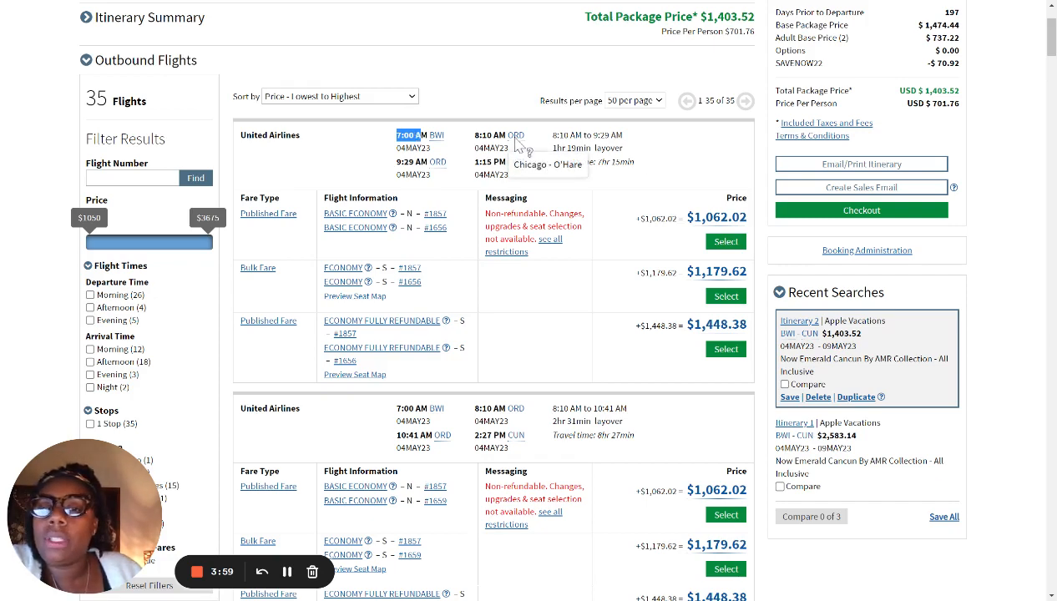
pyautogui.moveTo(517, 142)
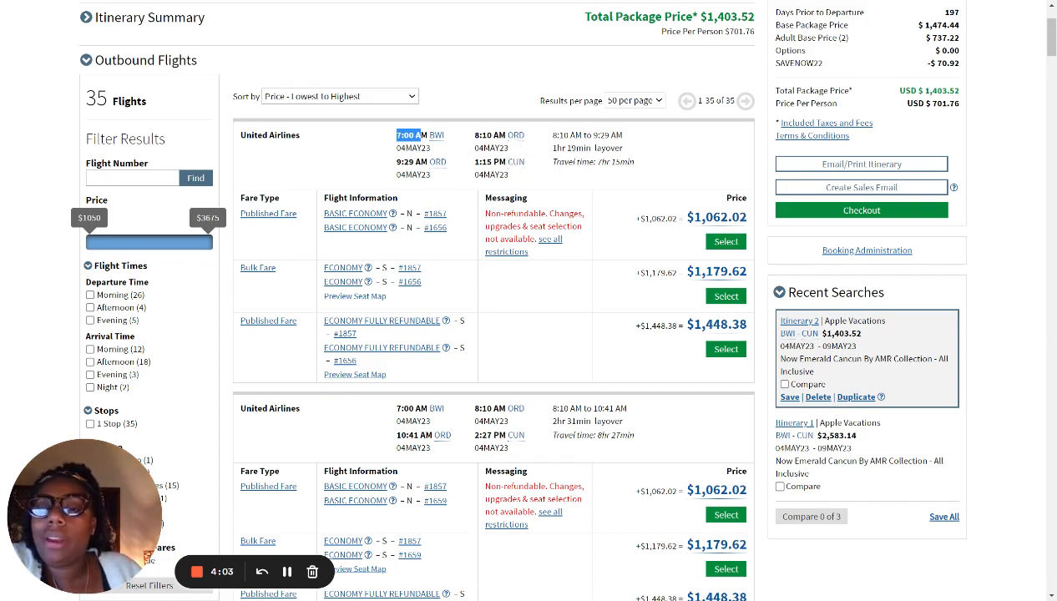
pyautogui.moveTo(396, 169)
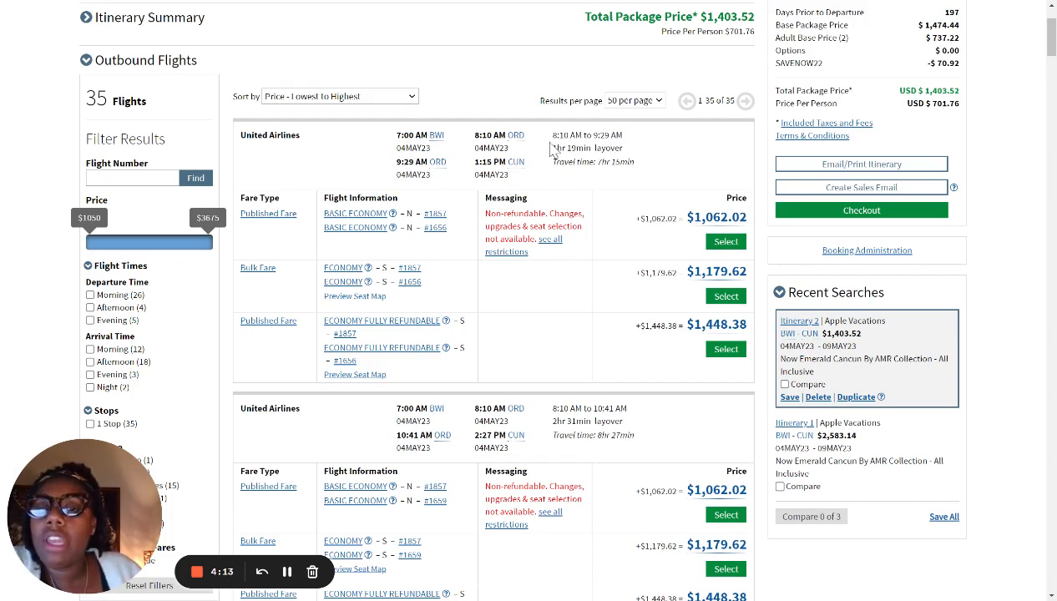
pyautogui.doubleClick(586, 148)
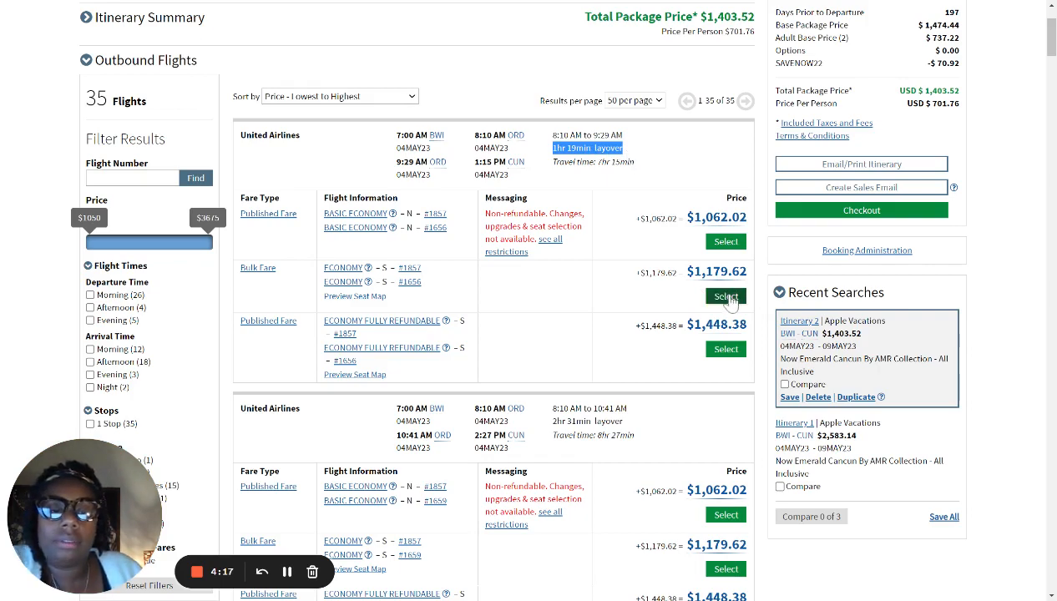
pyautogui.click(725, 295)
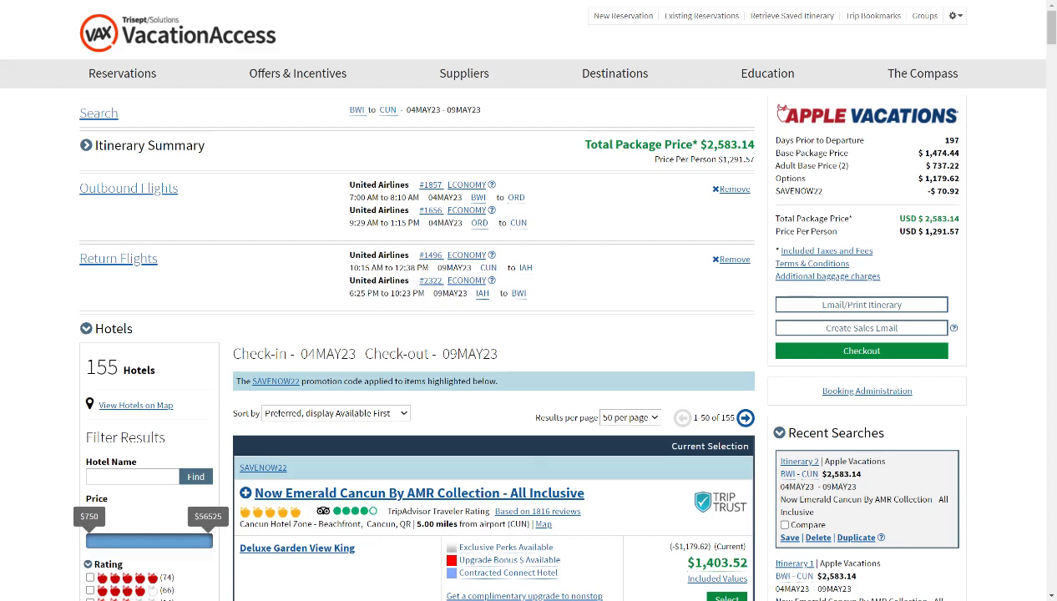
pyautogui.doubleClick(409, 268)
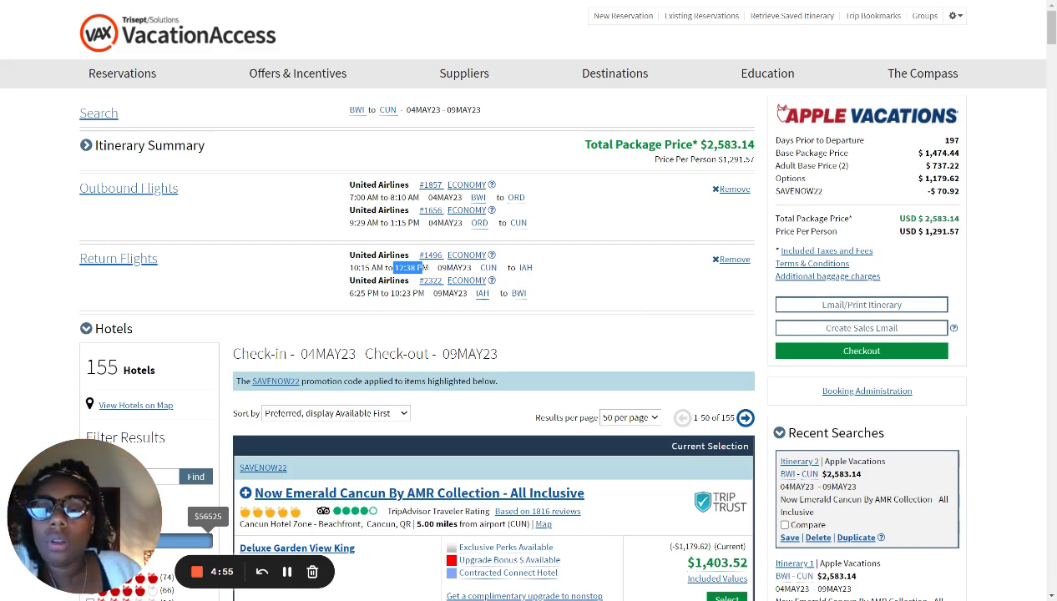
pyautogui.moveTo(171, 286)
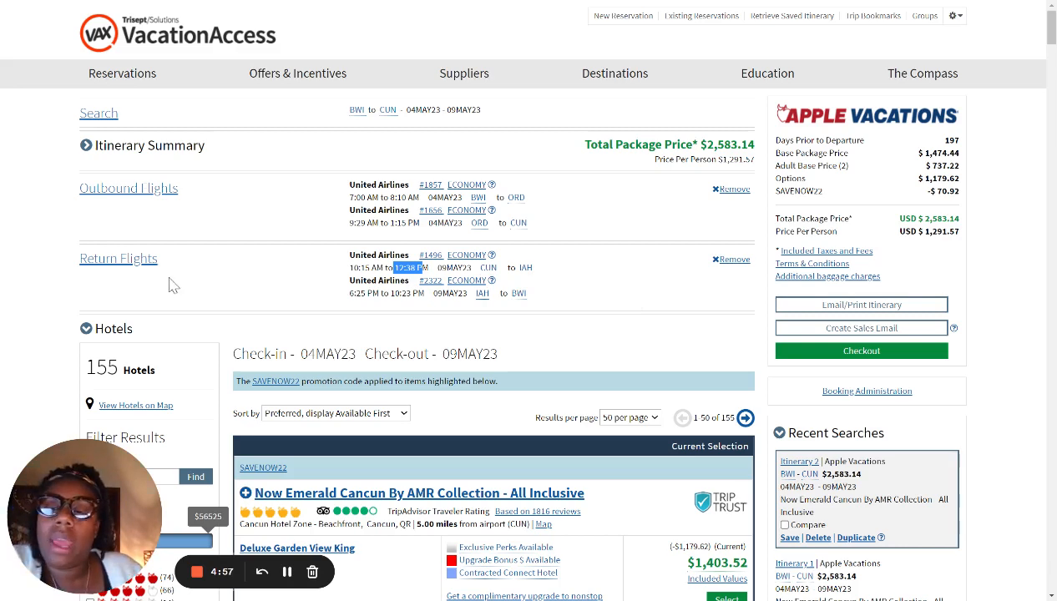
pyautogui.moveTo(130, 265)
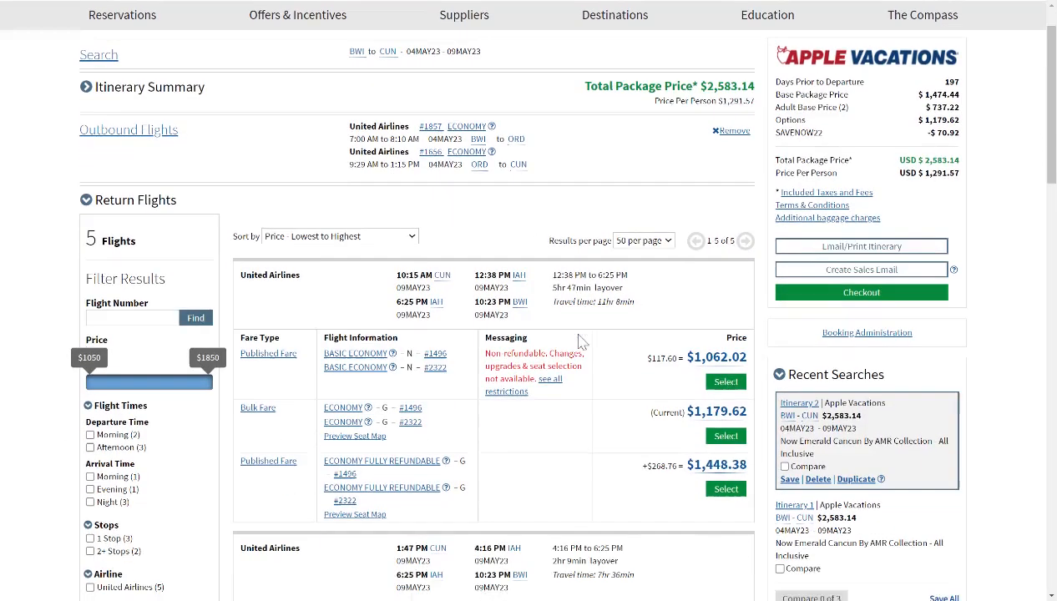
# Browse return flights and choose the 1:47 PM United via IAH Bulk Fare, $1,261.02.
pyautogui.scroll(-3)
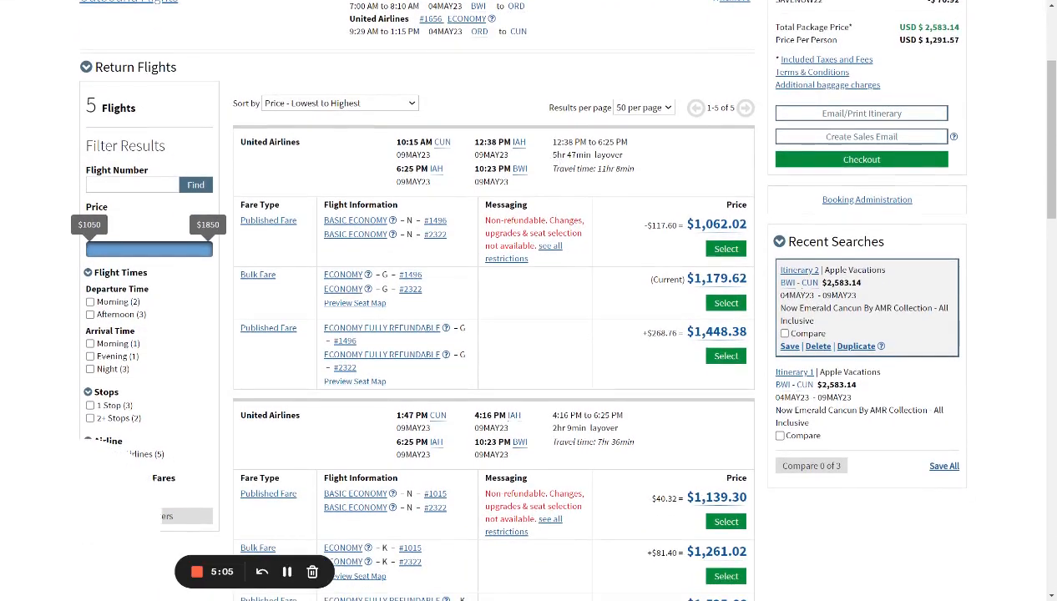
pyautogui.doubleClick(562, 154)
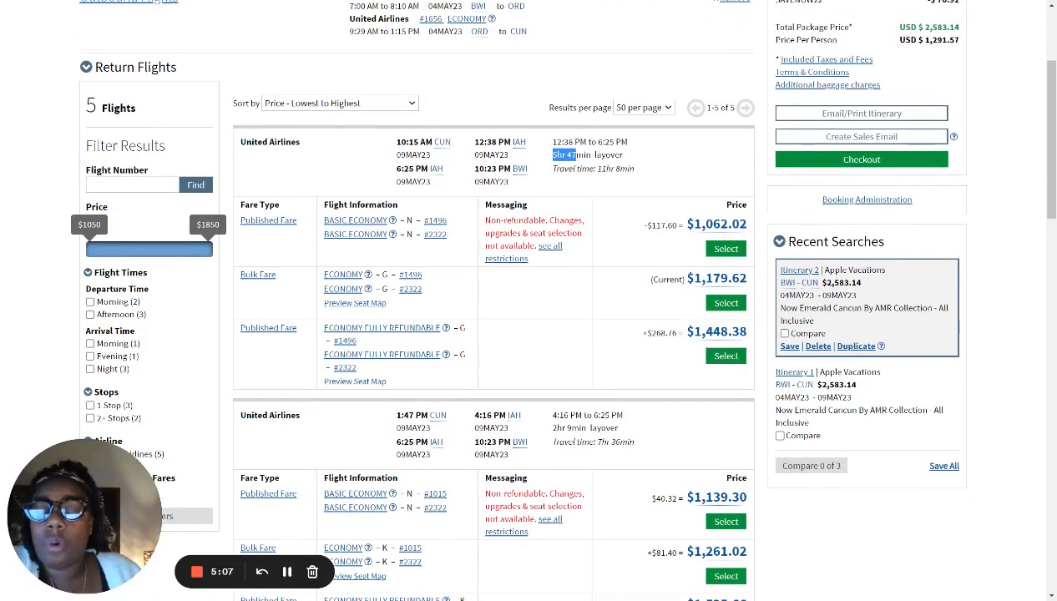
pyautogui.scroll(-3)
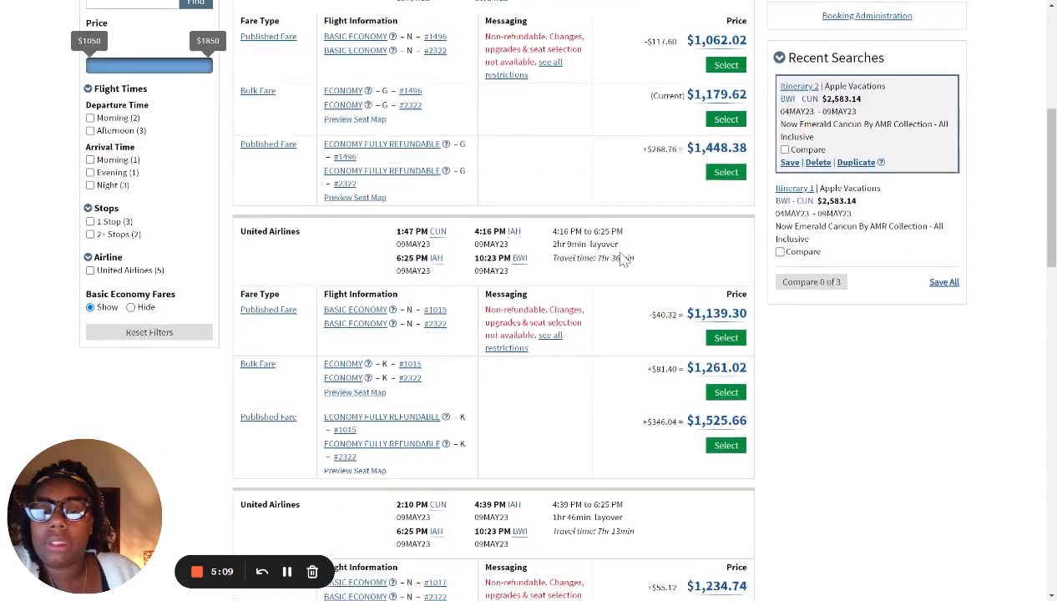
pyautogui.scroll(-3)
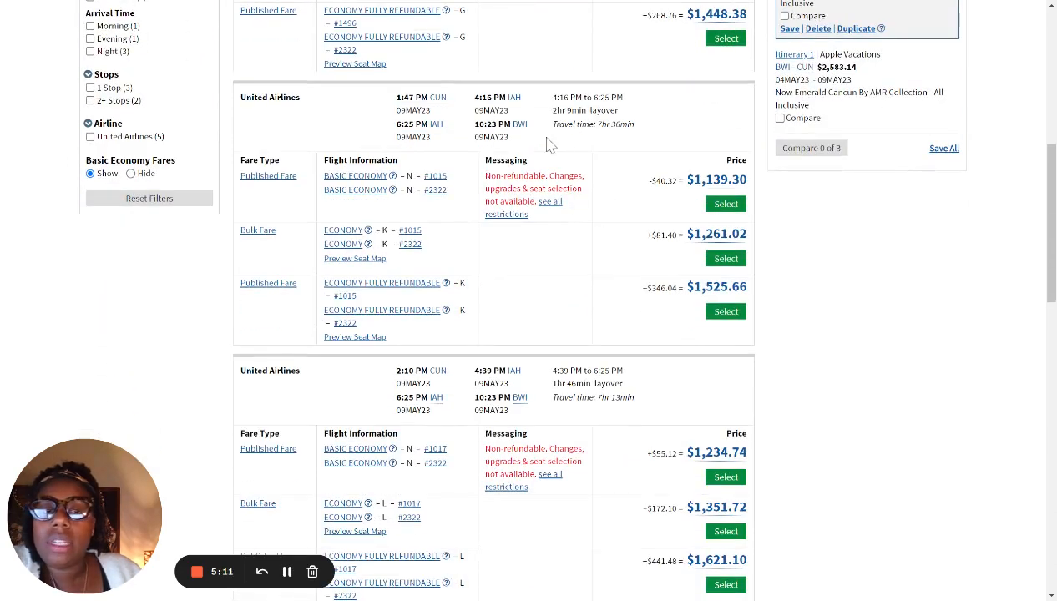
pyautogui.doubleClick(570, 109)
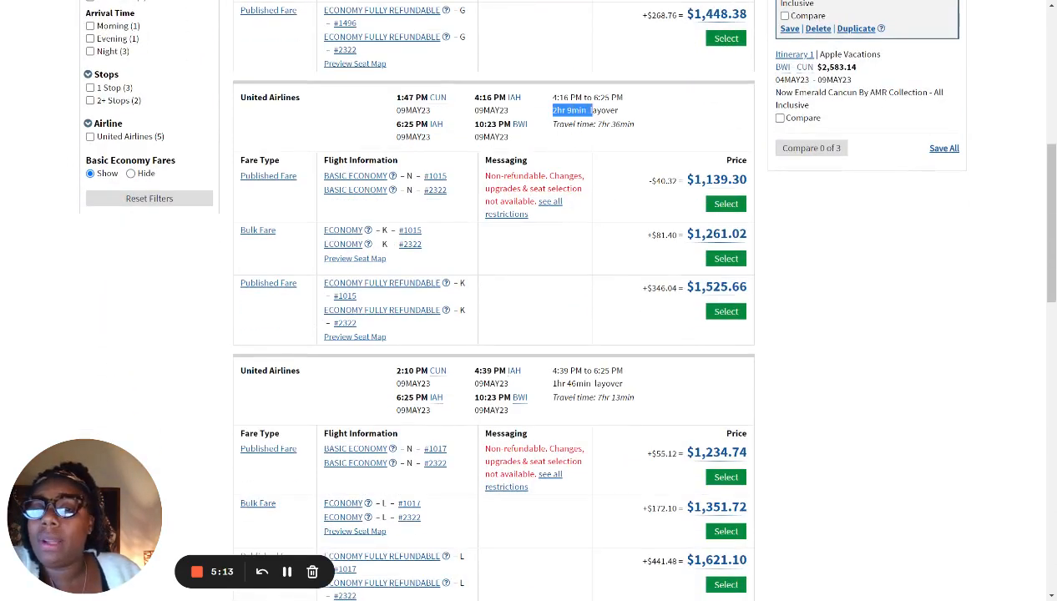
pyautogui.moveTo(601, 124)
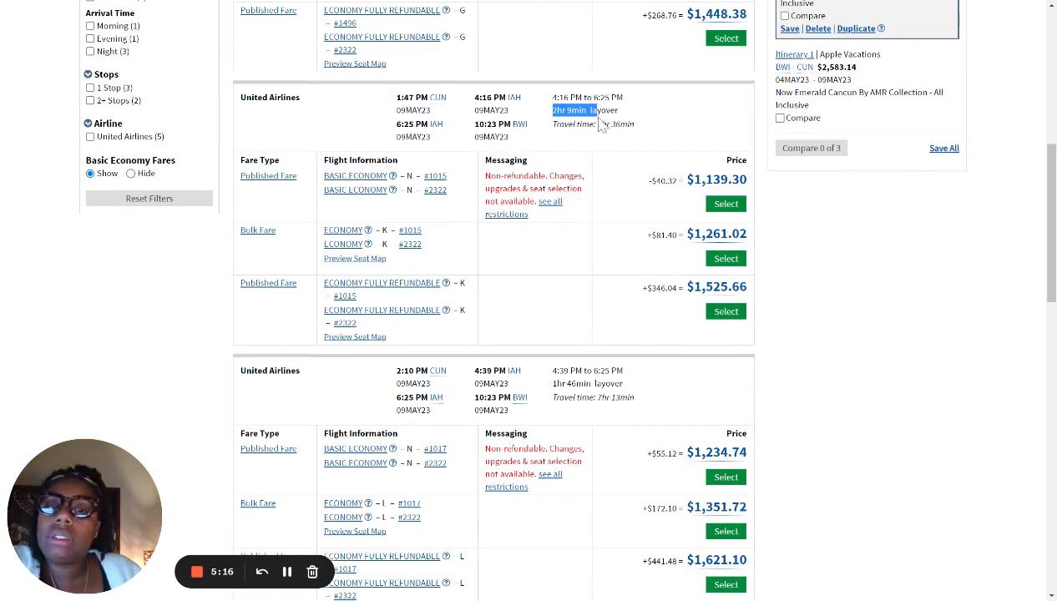
pyautogui.moveTo(602, 178)
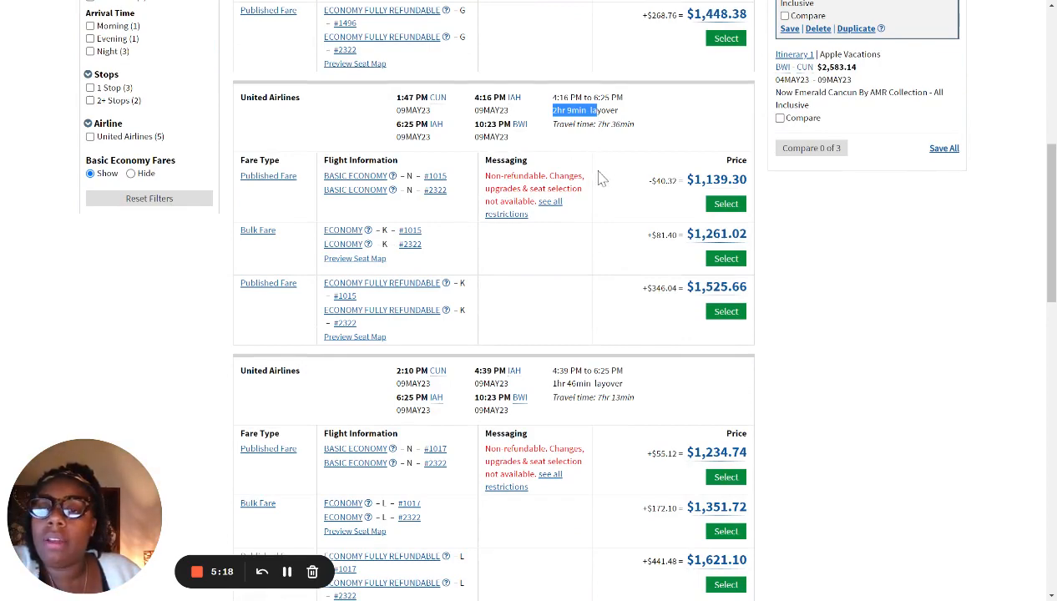
pyautogui.scroll(-3)
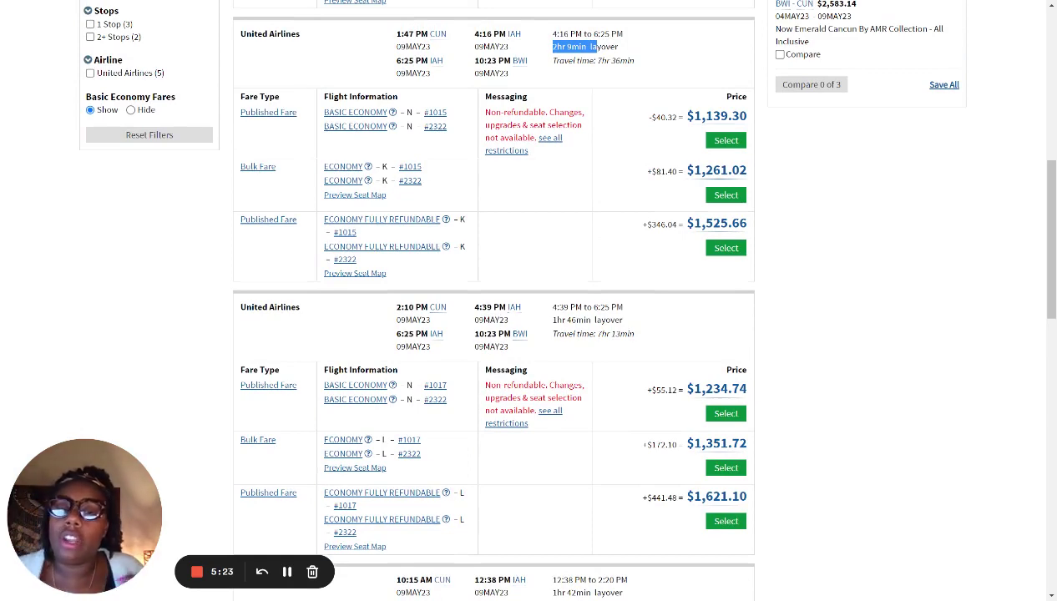
pyautogui.moveTo(624, 185)
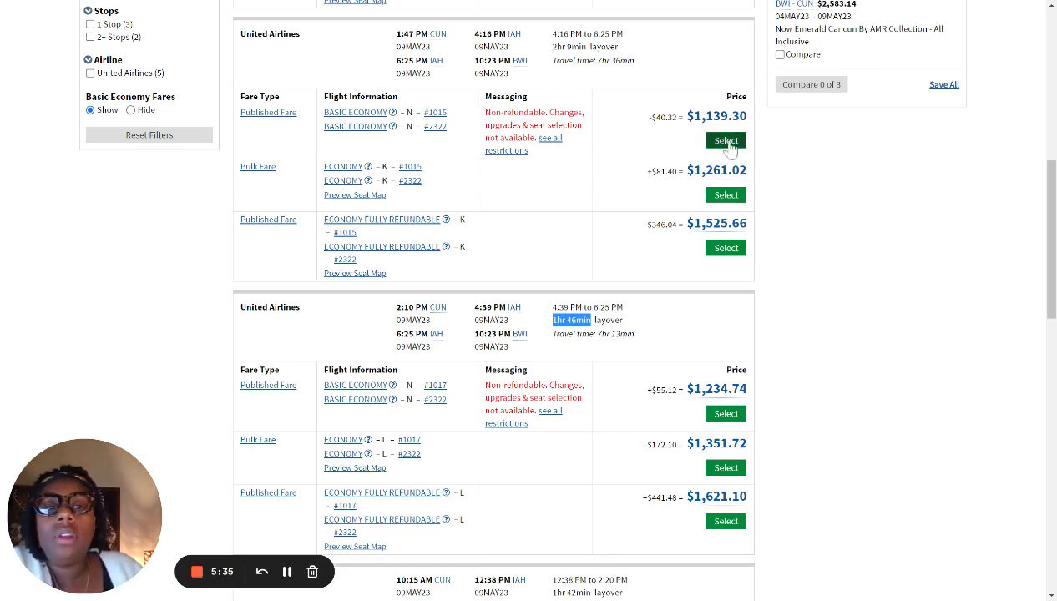
pyautogui.moveTo(640, 135)
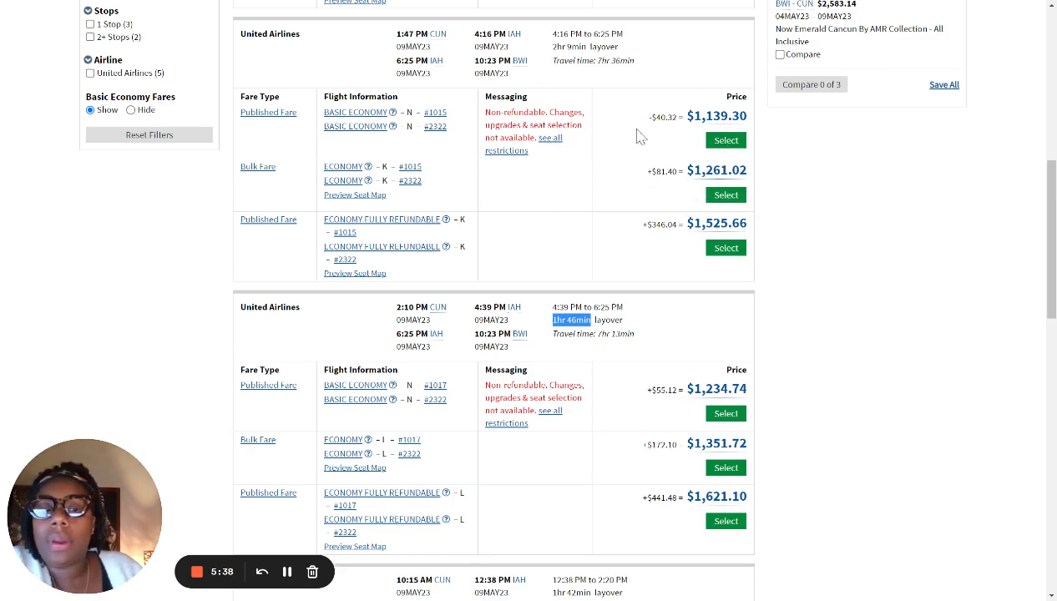
pyautogui.moveTo(716, 170)
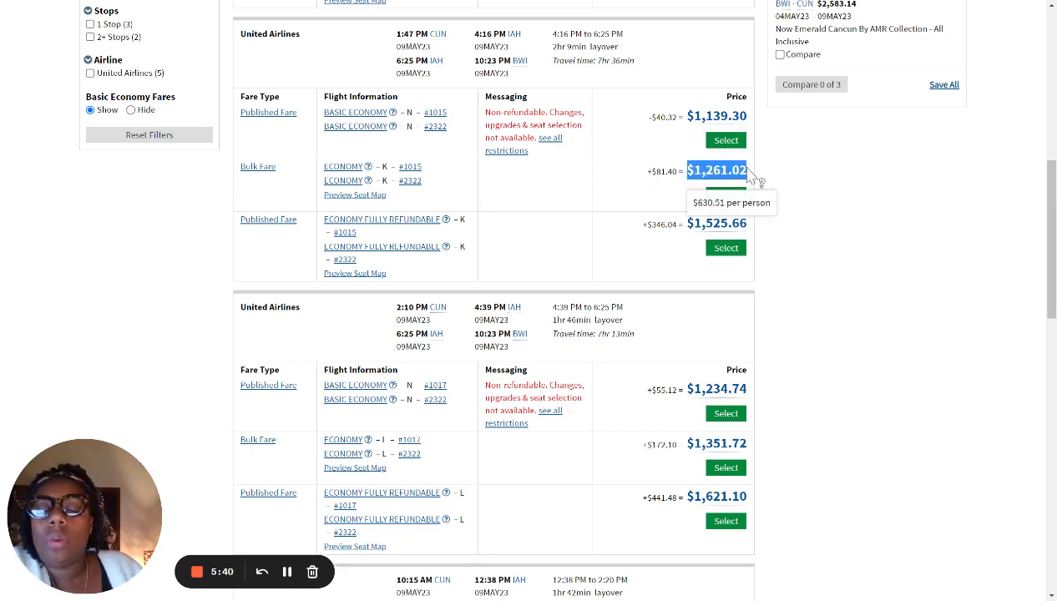
pyautogui.moveTo(572, 428)
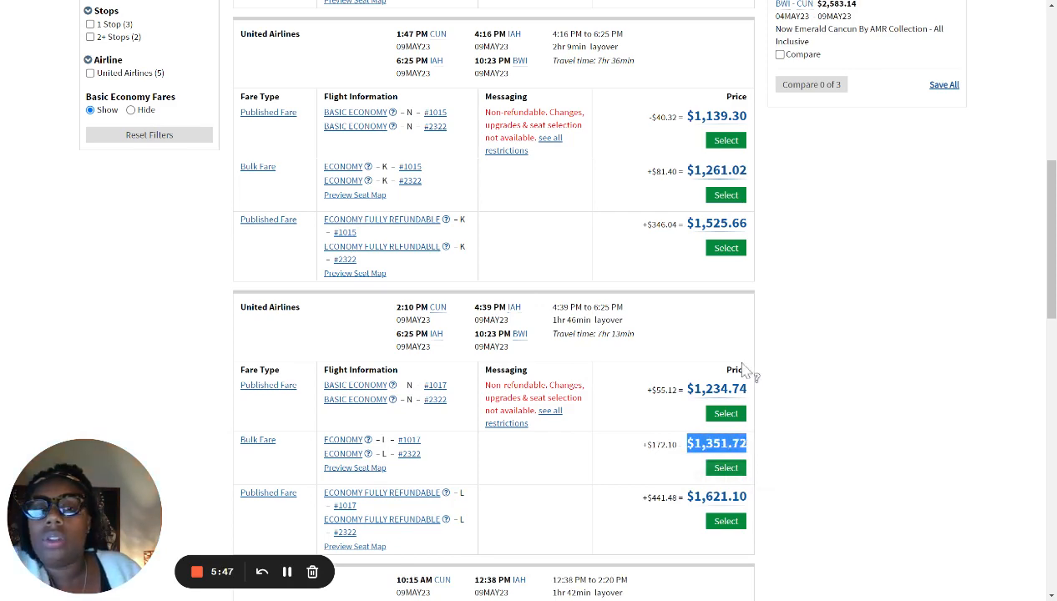
pyautogui.moveTo(275, 171)
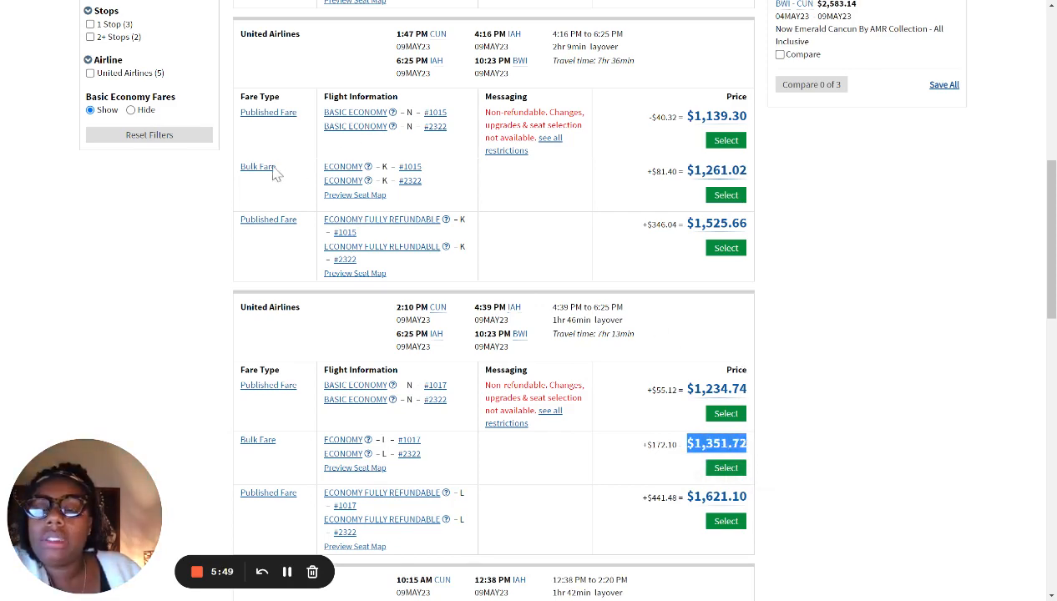
pyautogui.moveTo(480, 63)
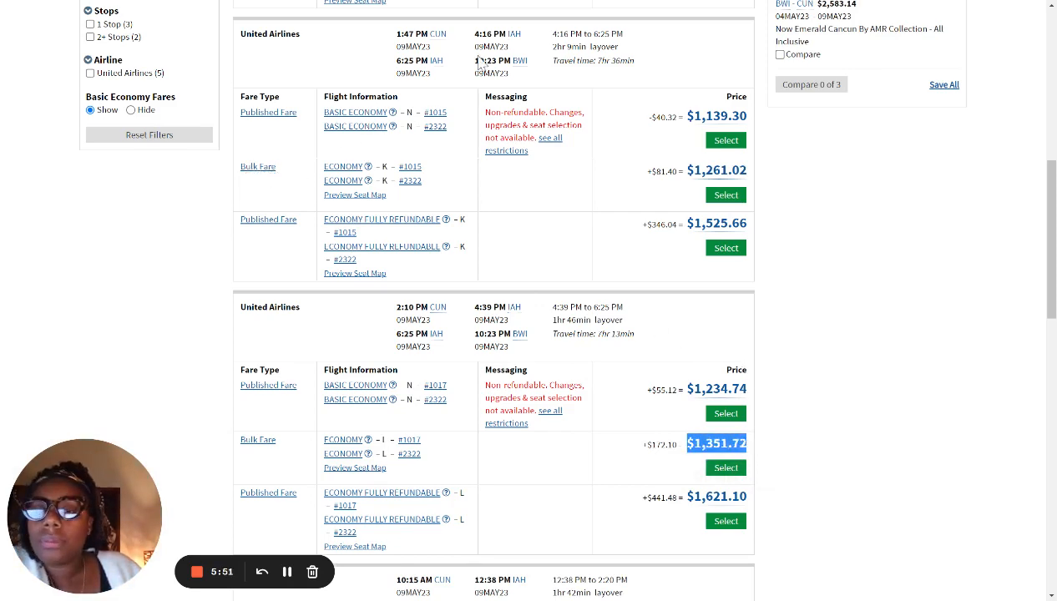
pyautogui.moveTo(274, 175)
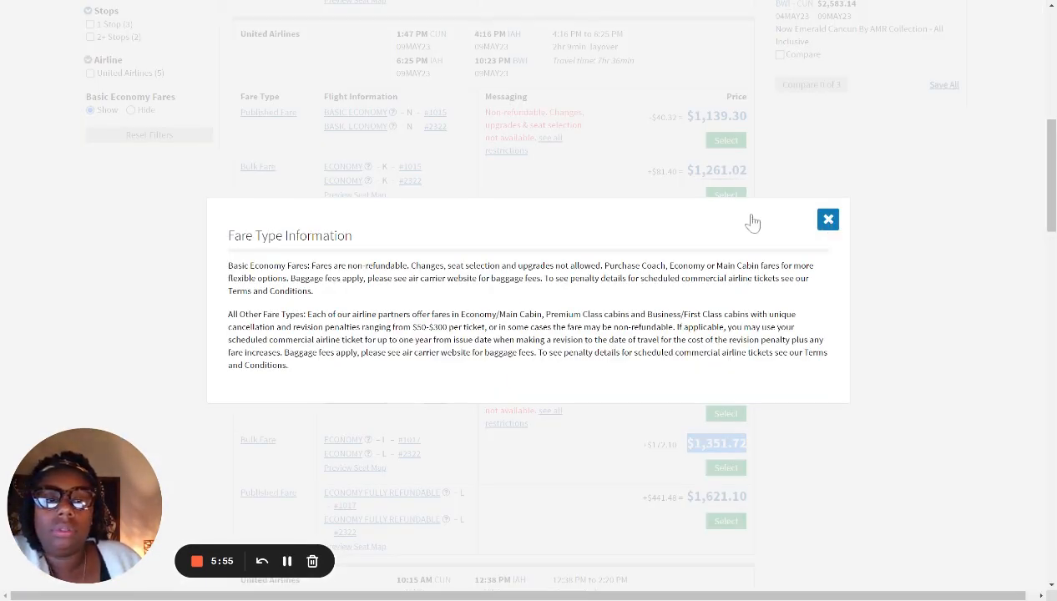
pyautogui.click(725, 195)
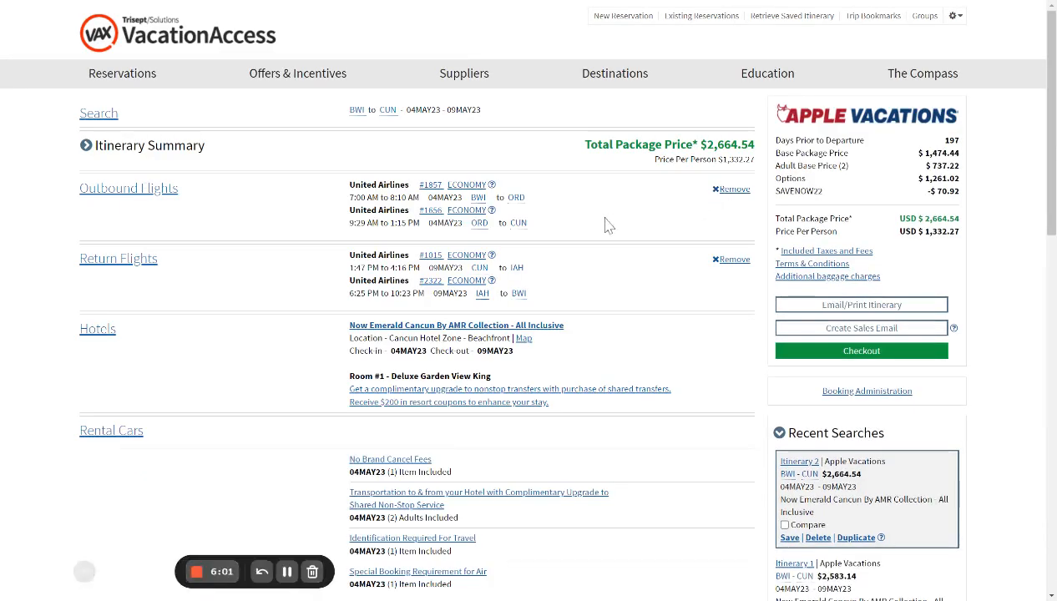
# Scroll the itinerary summary showing the Deluxe Garden View King room and transfers.
pyautogui.scroll(-3)
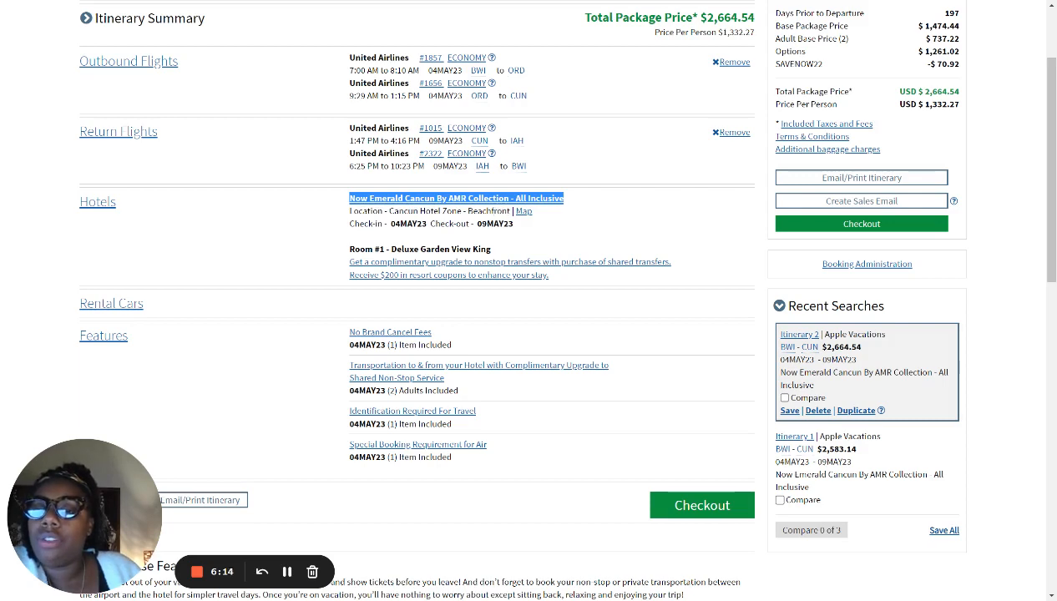
pyautogui.moveTo(243, 231)
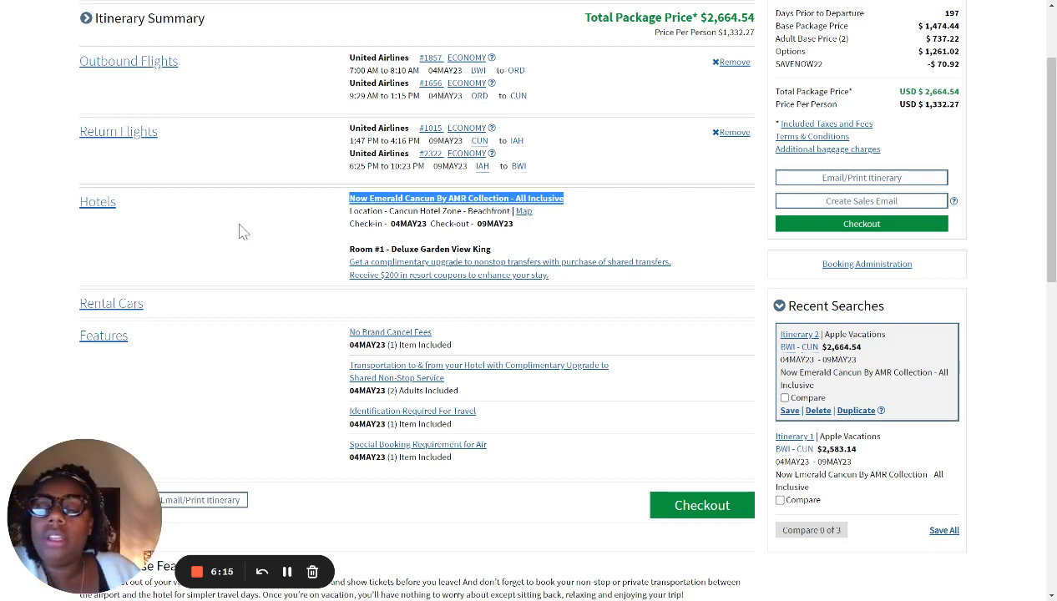
pyautogui.moveTo(113, 218)
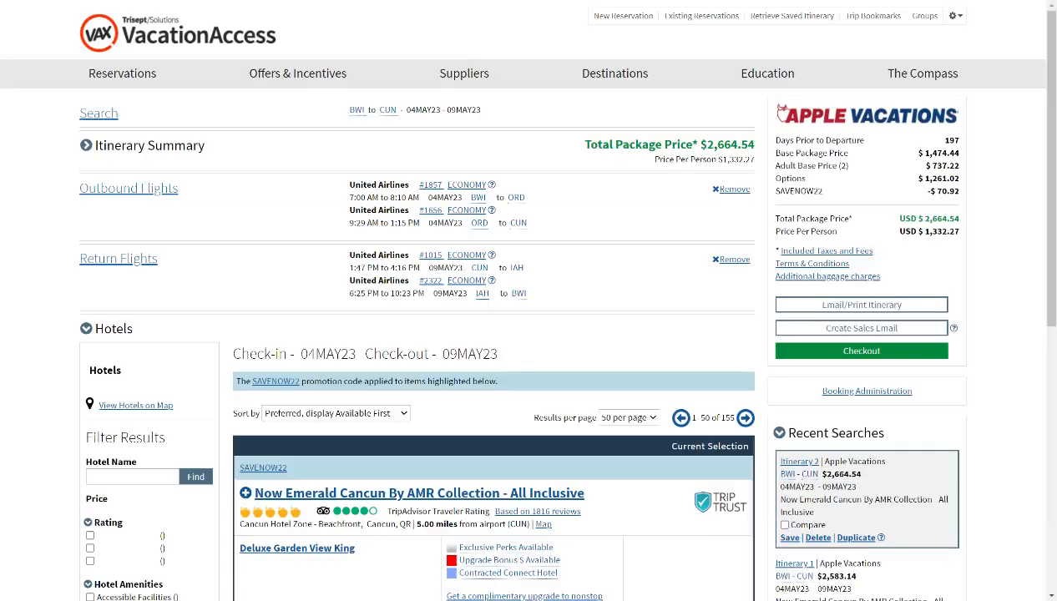
# Filter hotels to the top two apple-rating tiers and list all amenity options.
pyautogui.scroll(-3)
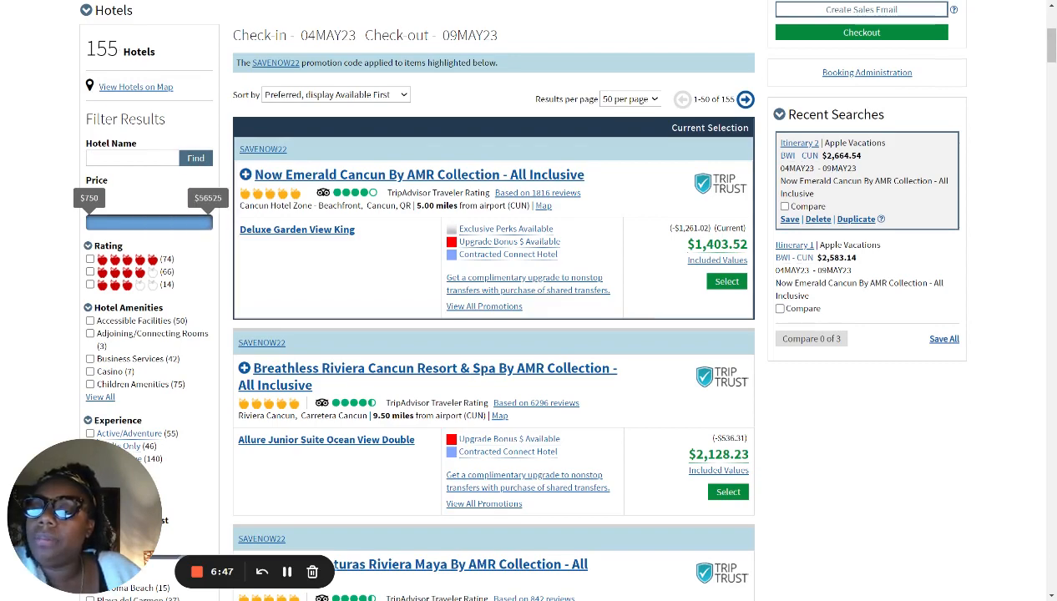
pyautogui.scroll(-3)
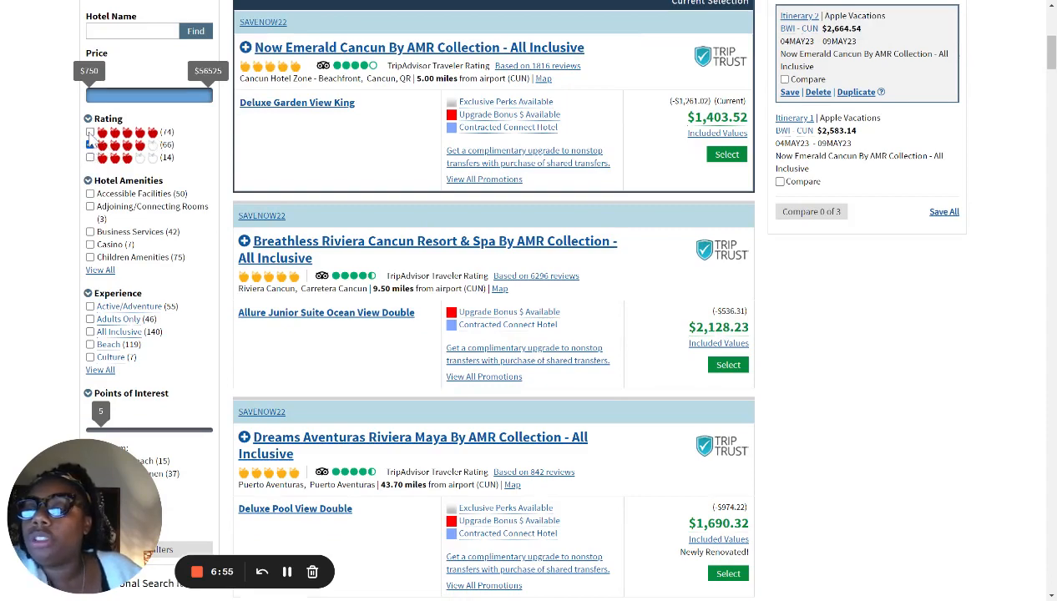
pyautogui.click(90, 133)
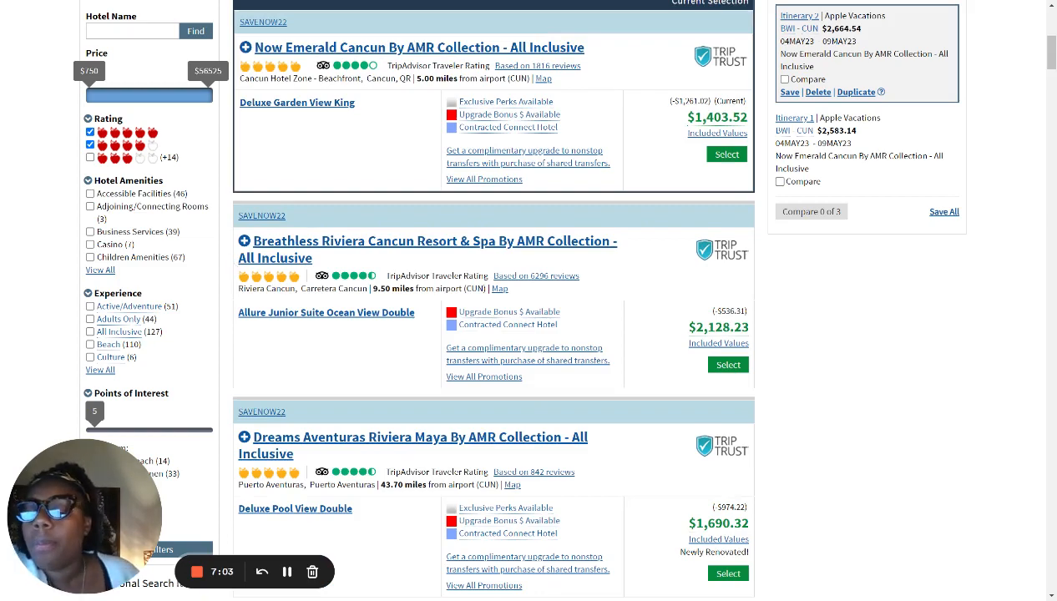
pyautogui.moveTo(53, 248)
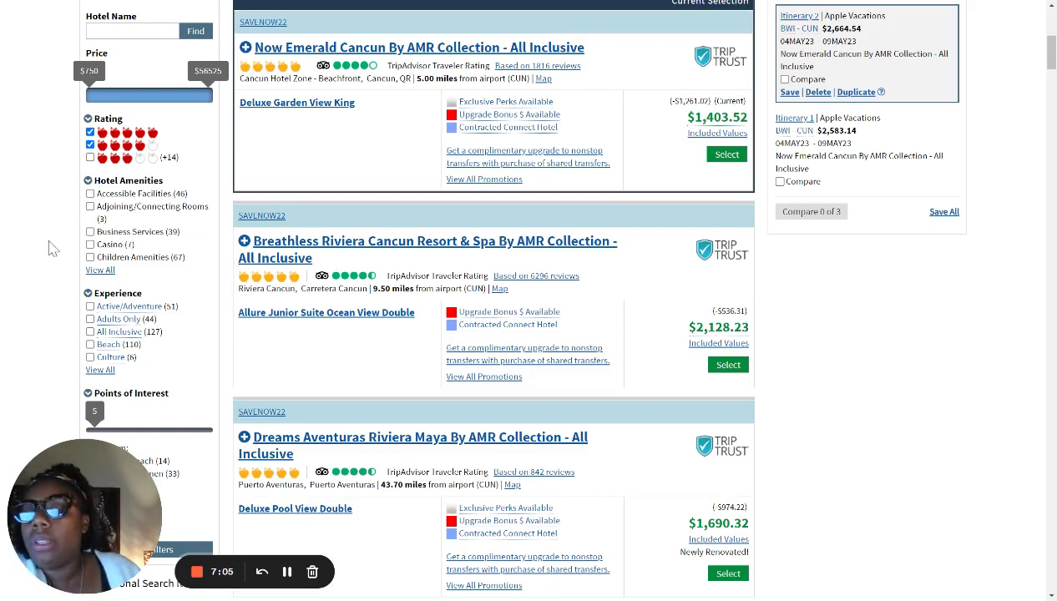
pyautogui.moveTo(119, 332)
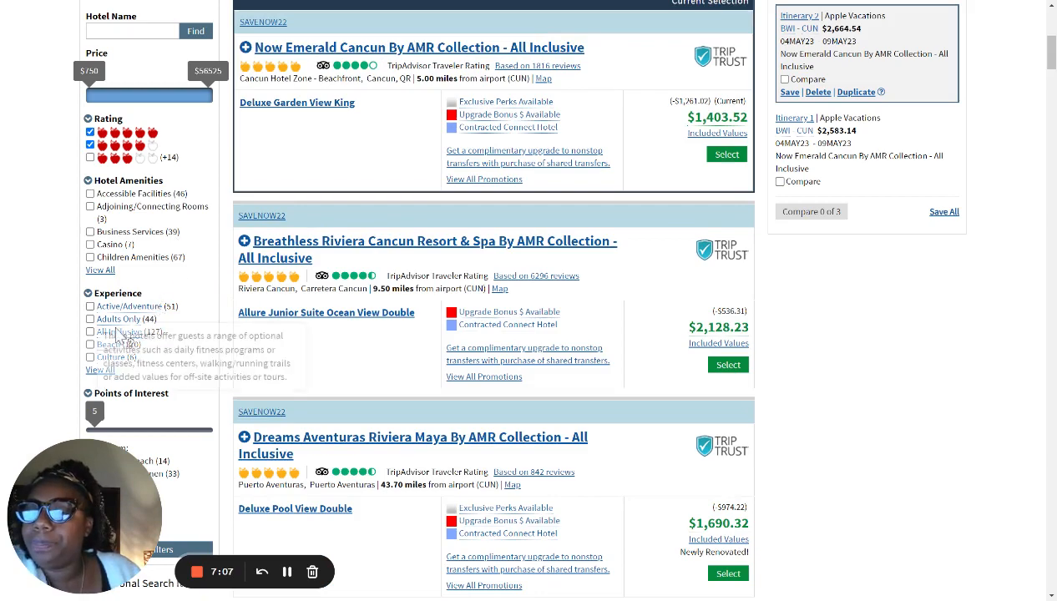
pyautogui.moveTo(138, 245)
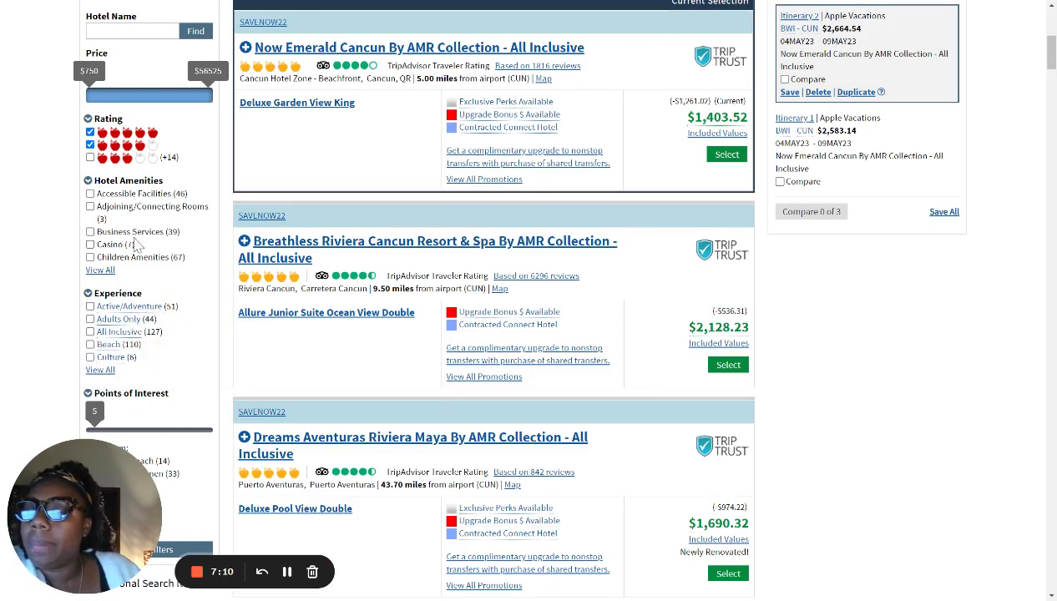
pyautogui.click(101, 270)
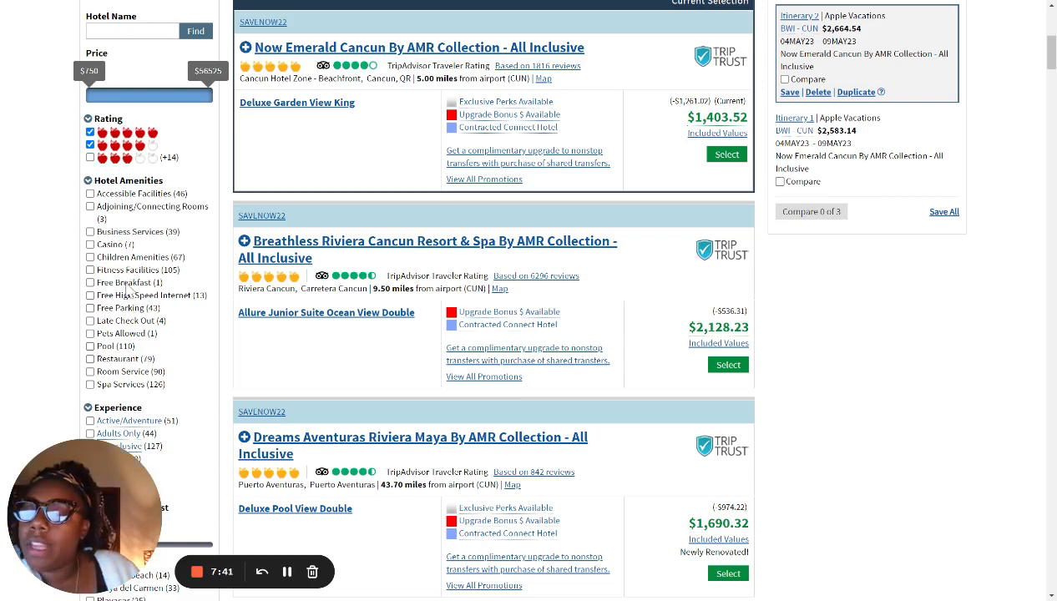
# Limit the hotel results to All Inclusive properties.
pyautogui.scroll(-3)
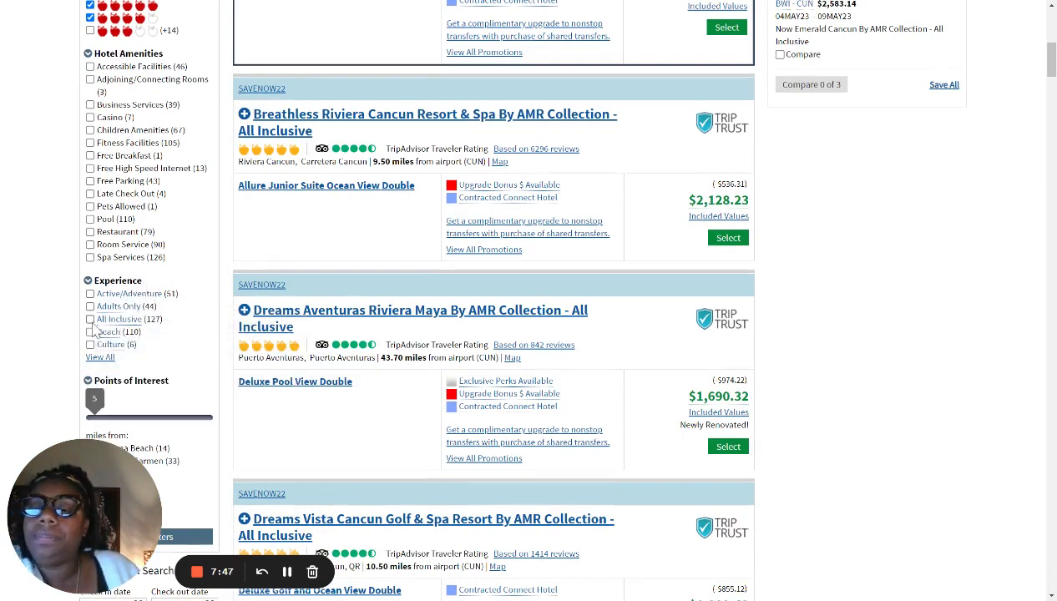
pyautogui.click(91, 319)
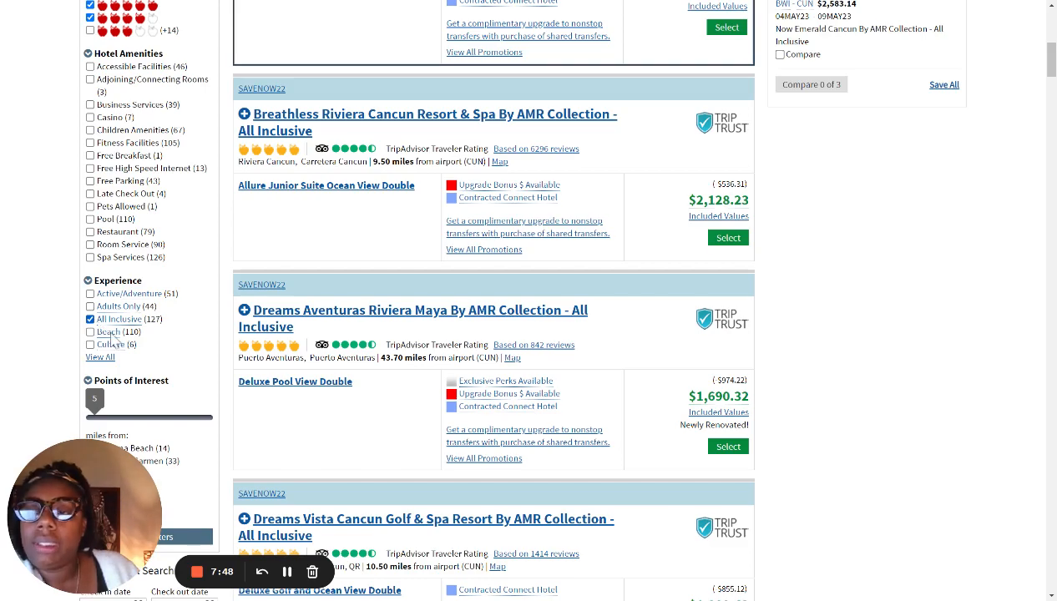
pyautogui.moveTo(184, 178)
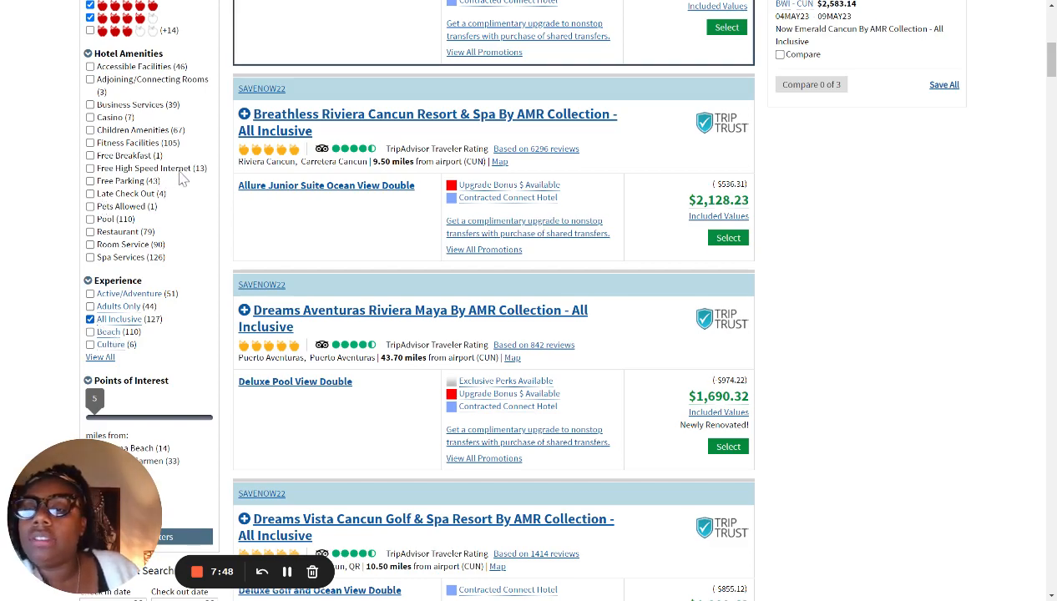
pyautogui.click(90, 156)
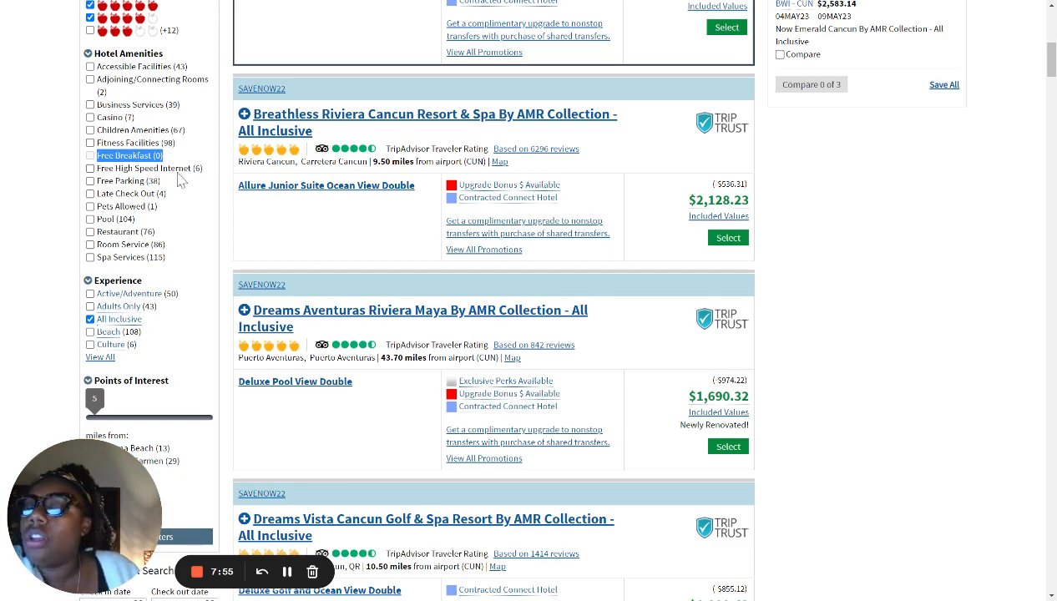
pyautogui.moveTo(161, 192)
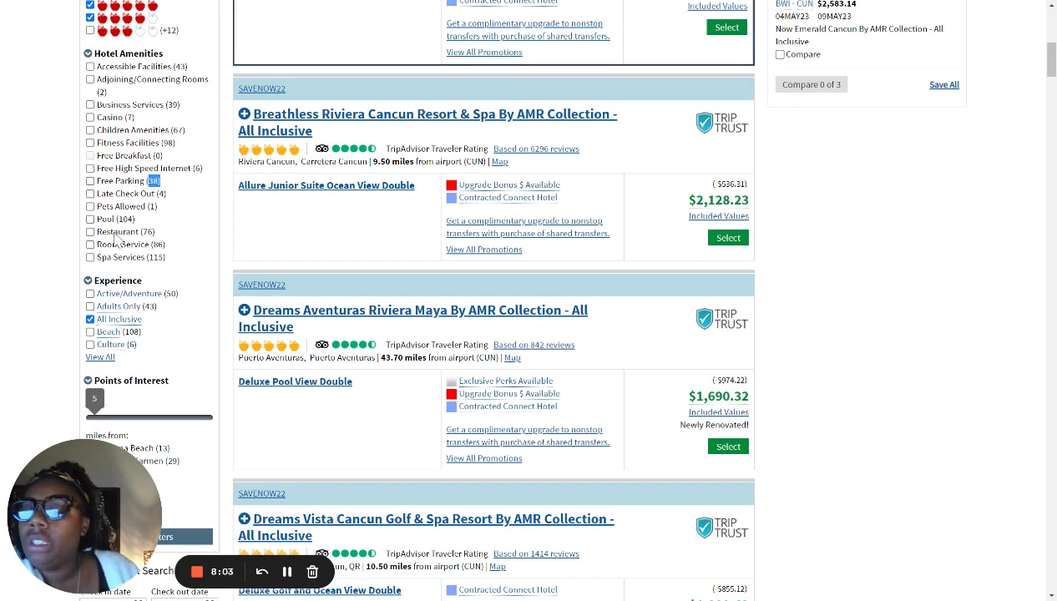
# Try the Room Service amenity filter, remove it, and scroll the results.
pyautogui.doubleClick(115, 219)
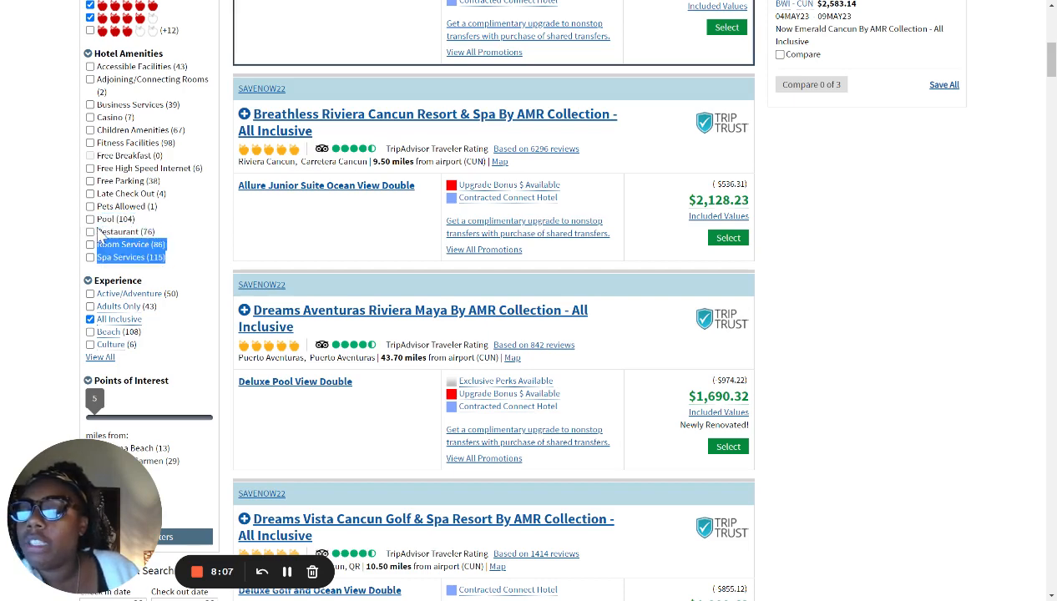
pyautogui.click(90, 244)
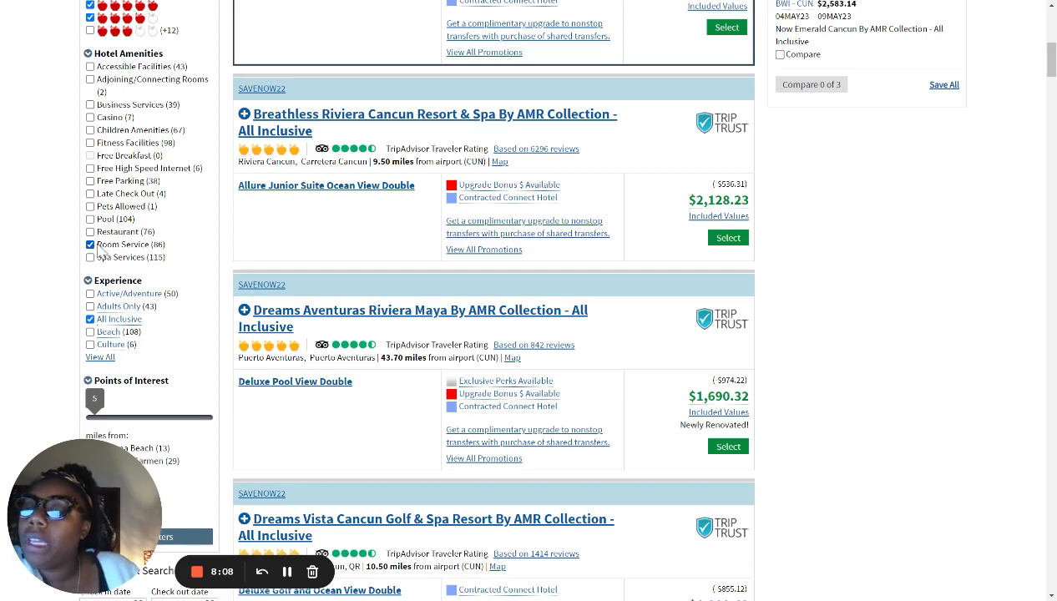
pyautogui.click(90, 244)
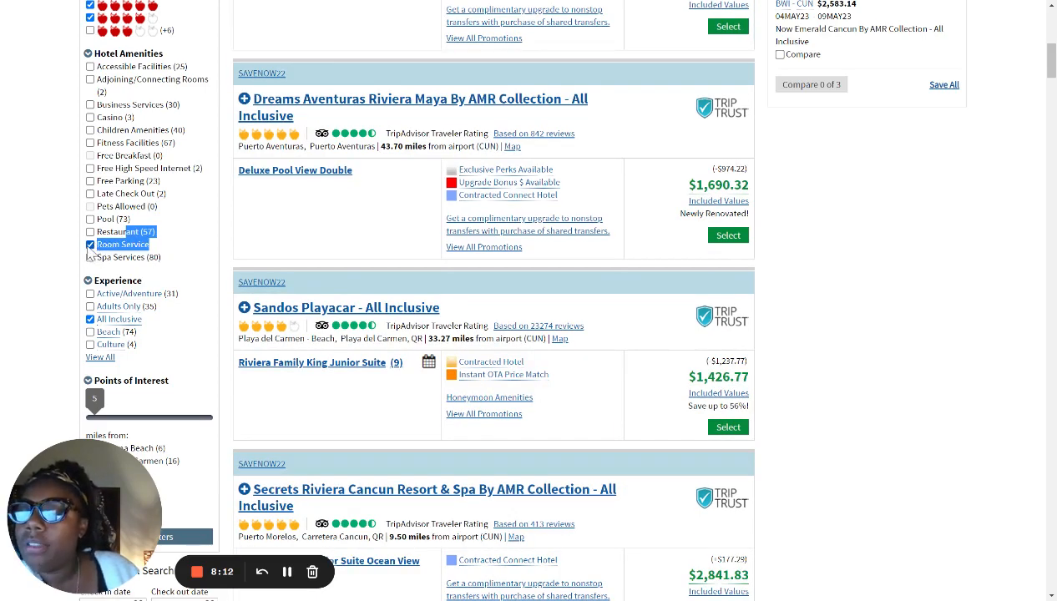
pyautogui.click(90, 244)
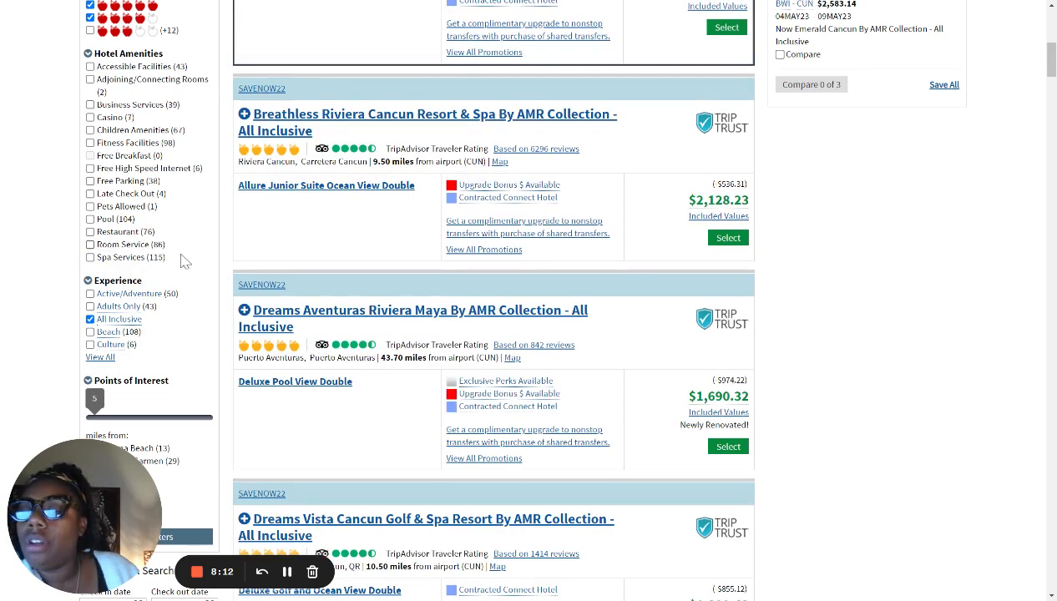
pyautogui.scroll(-3)
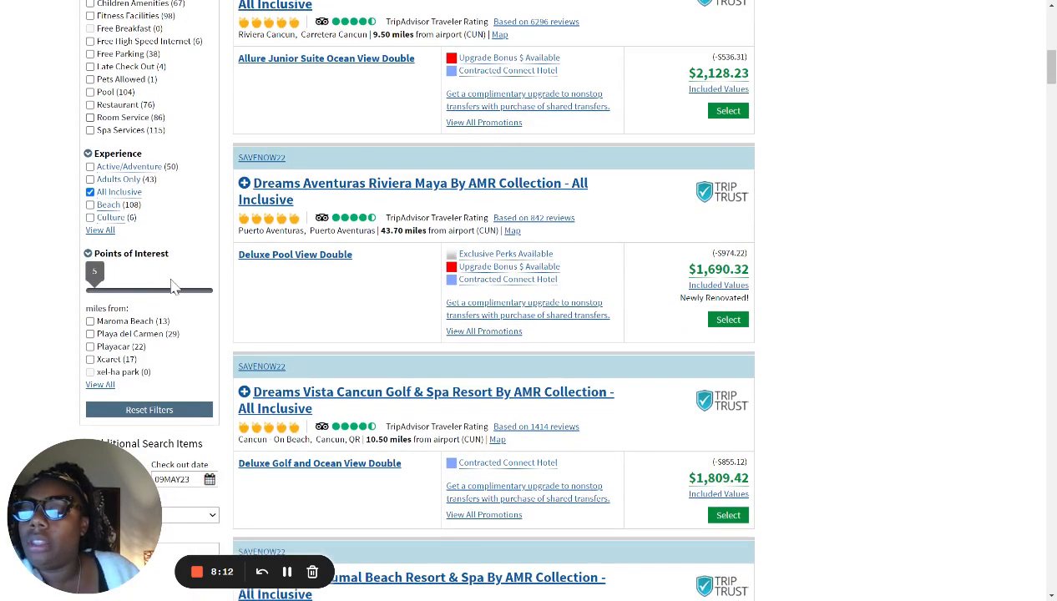
pyautogui.scroll(-3)
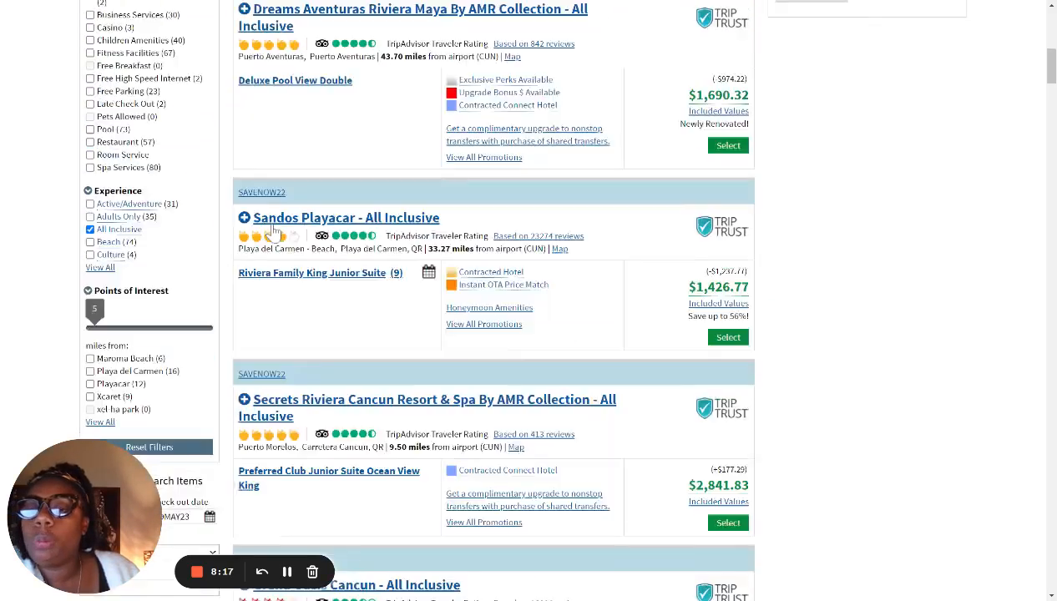
# Scroll back to the top of the refreshed hotel results list.
pyautogui.scroll(3)
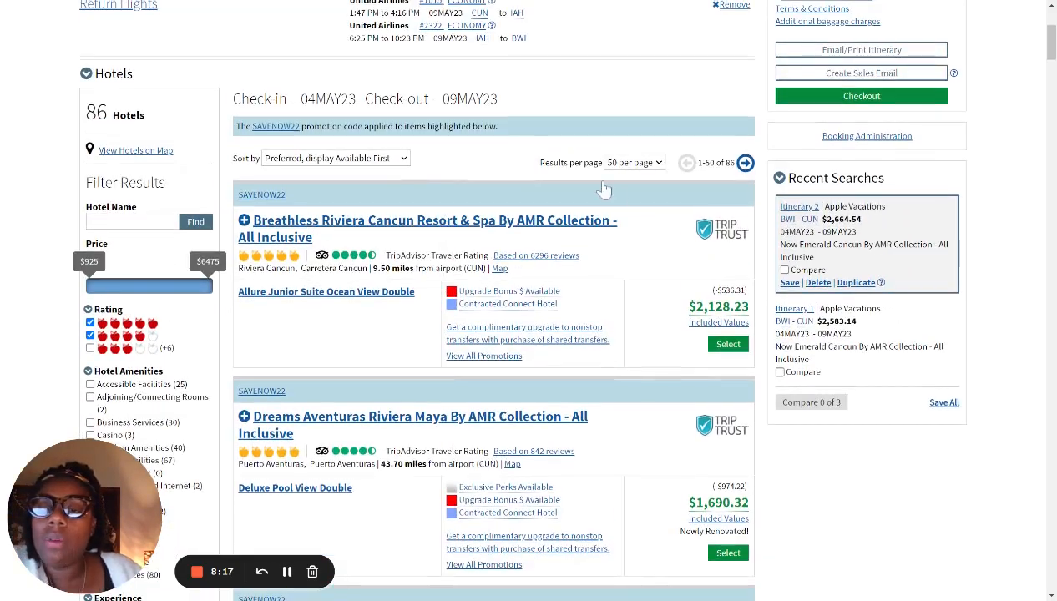
pyautogui.moveTo(296, 231)
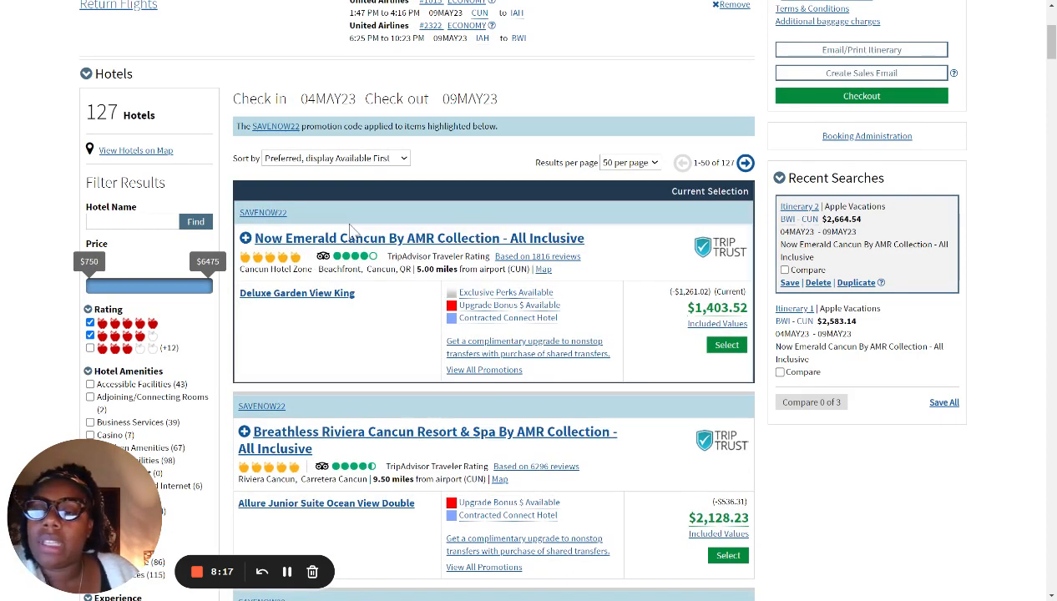
# Open the Now Emerald Cancun hotel details popup and scroll through it.
pyautogui.click(425, 238)
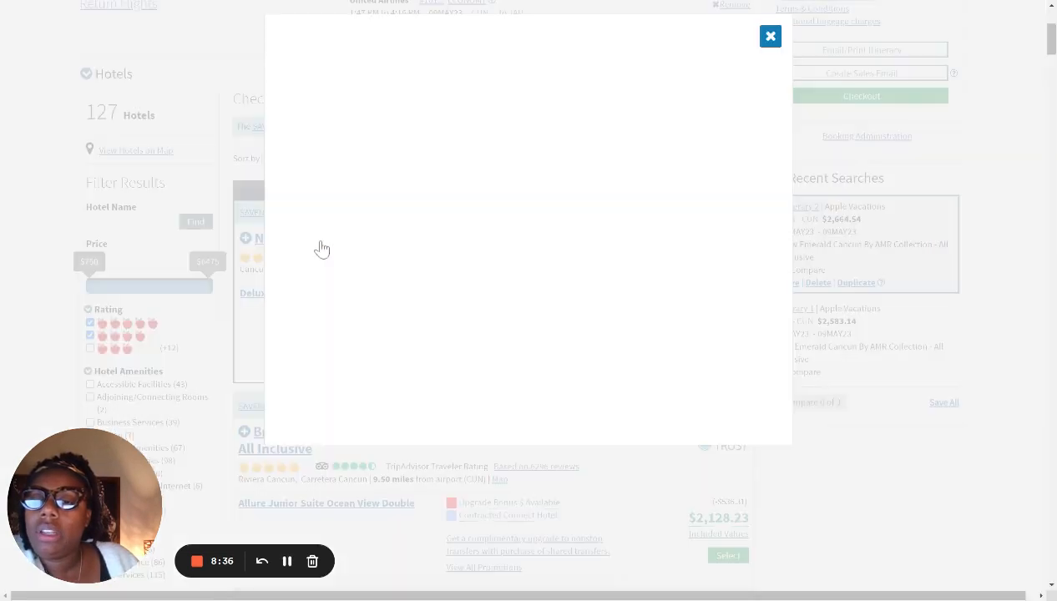
pyautogui.moveTo(336, 232)
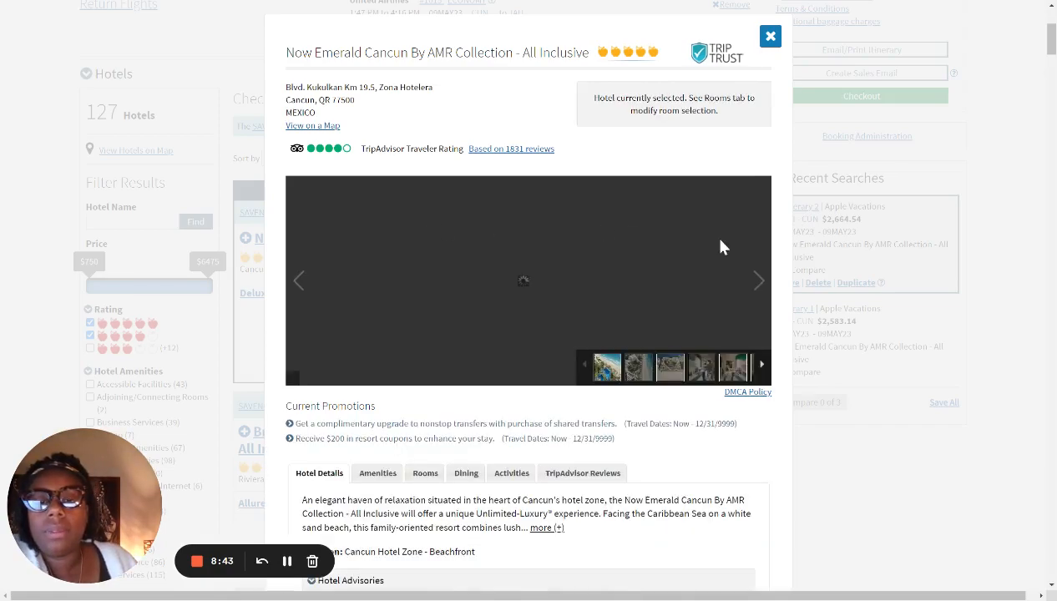
pyautogui.scroll(-3)
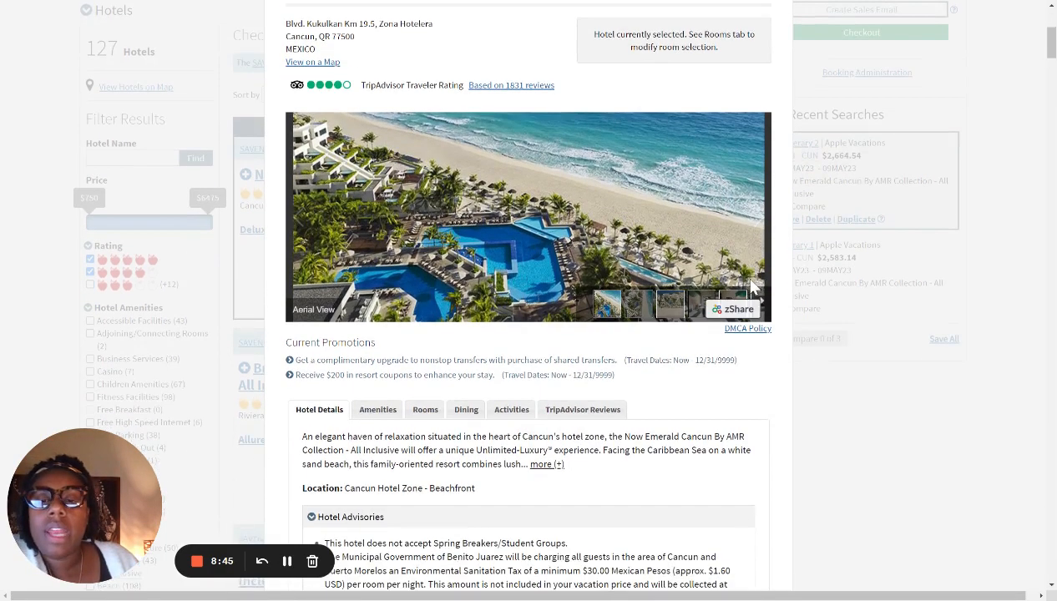
pyautogui.scroll(-3)
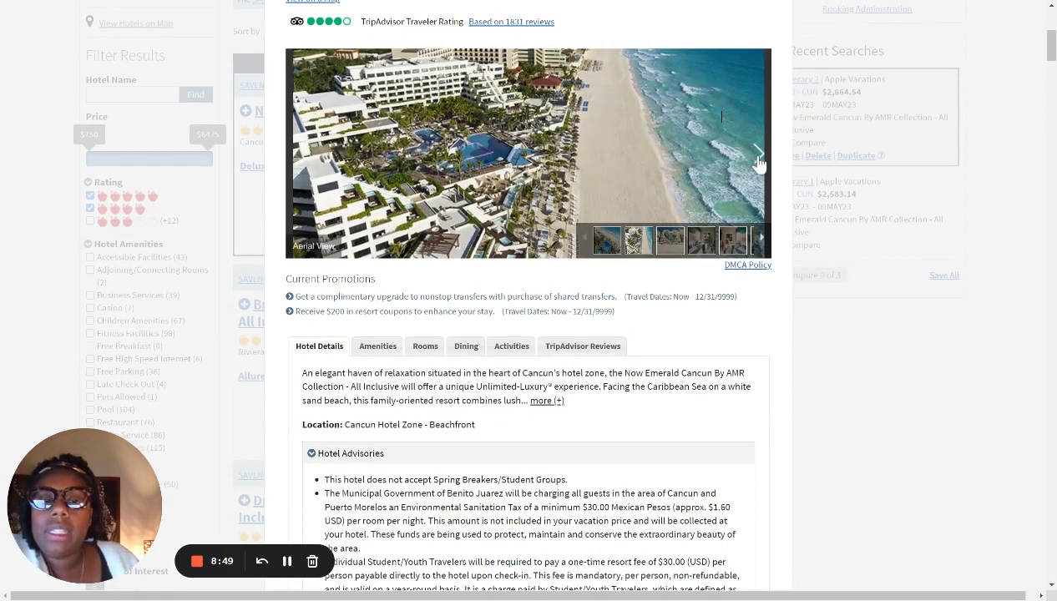
# Page the photos from Deluxe Garden View Guestroom to Deluxe Oceanview Guestroom.
pyautogui.click(758, 157)
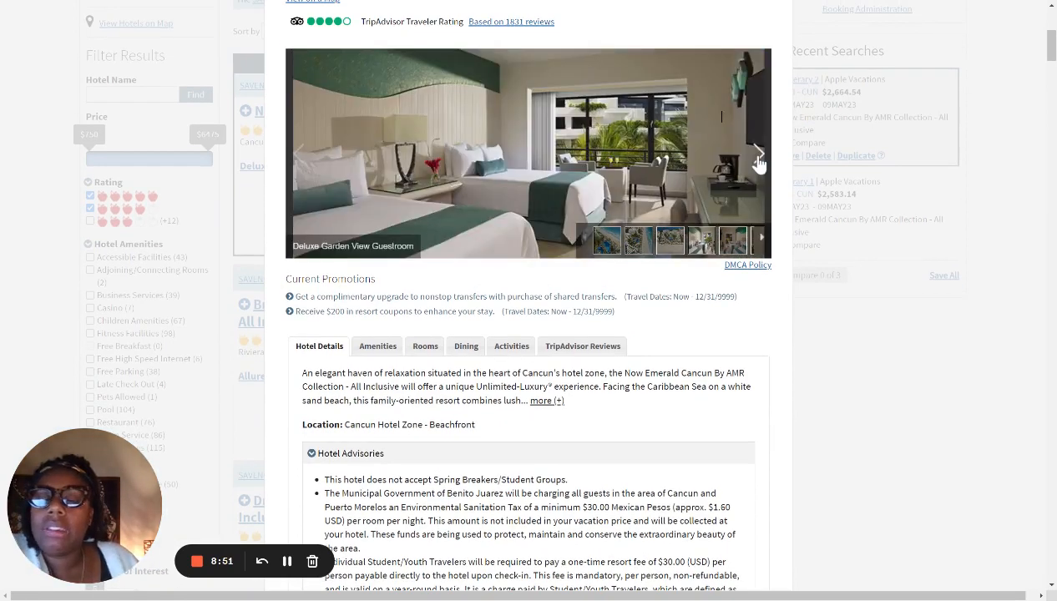
pyautogui.click(758, 154)
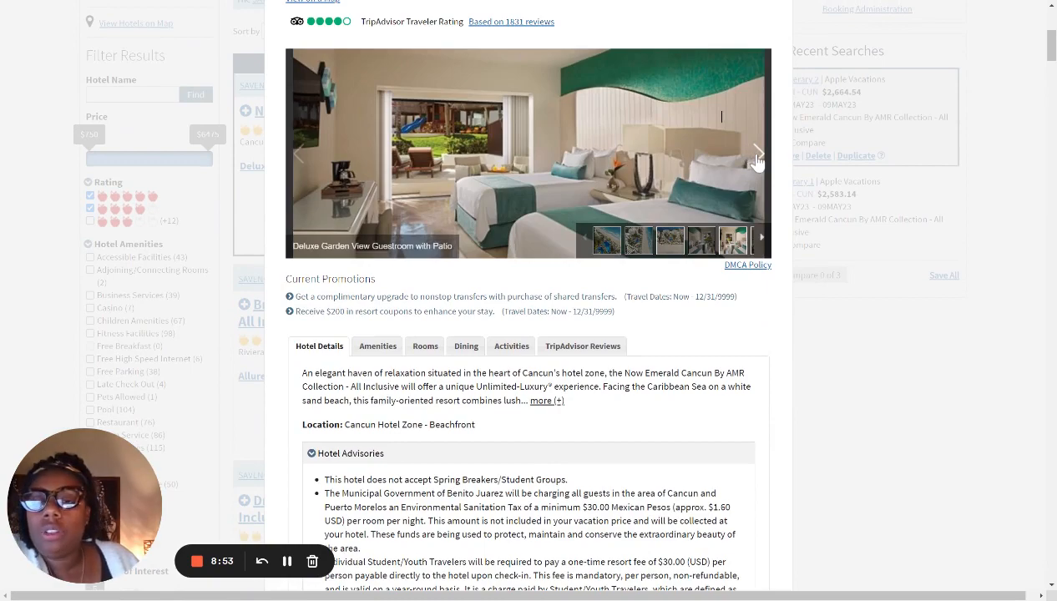
pyautogui.click(757, 154)
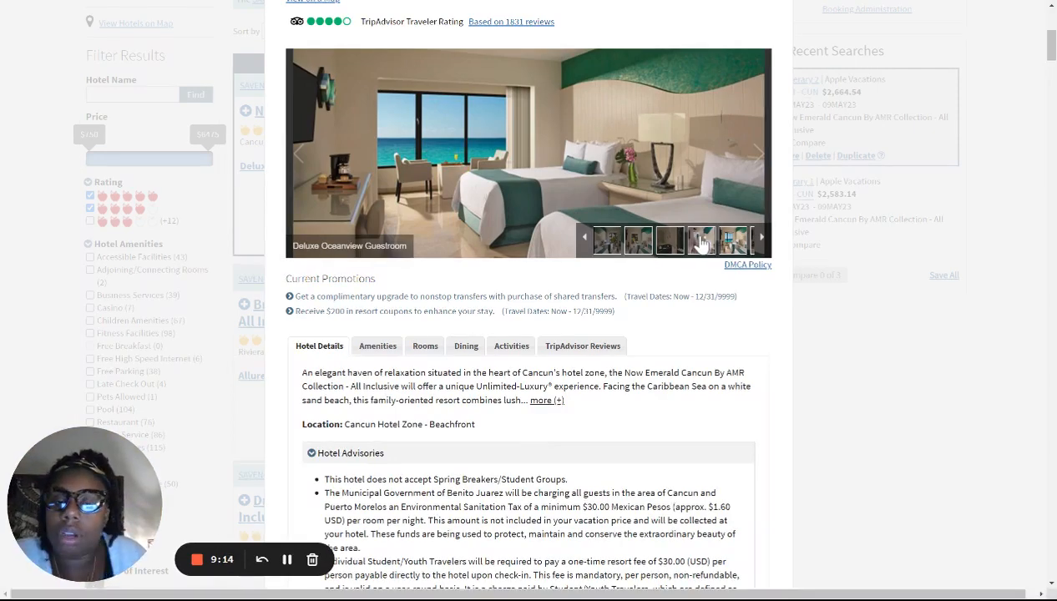
pyautogui.scroll(-3)
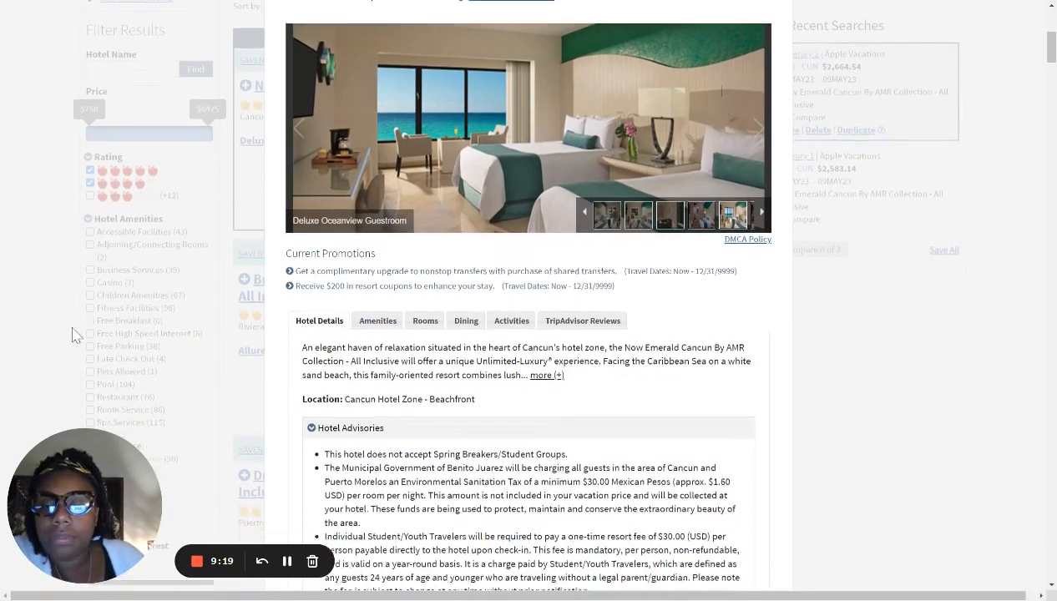
# Expand the full Now Emerald Cancun description, select its text, and scroll down toward the advisories.
pyautogui.scroll(-3)
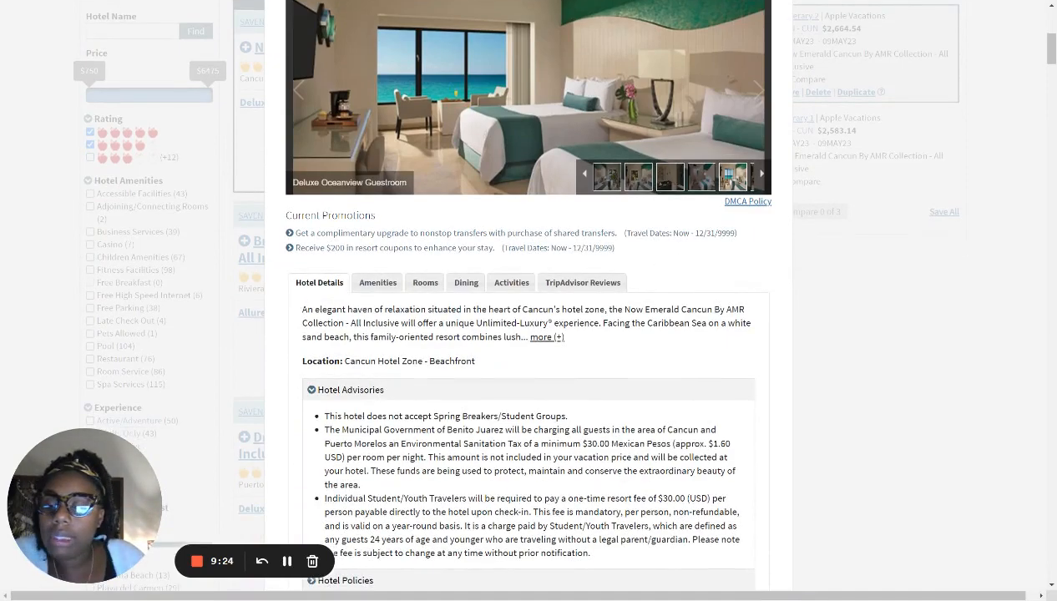
pyautogui.moveTo(547, 342)
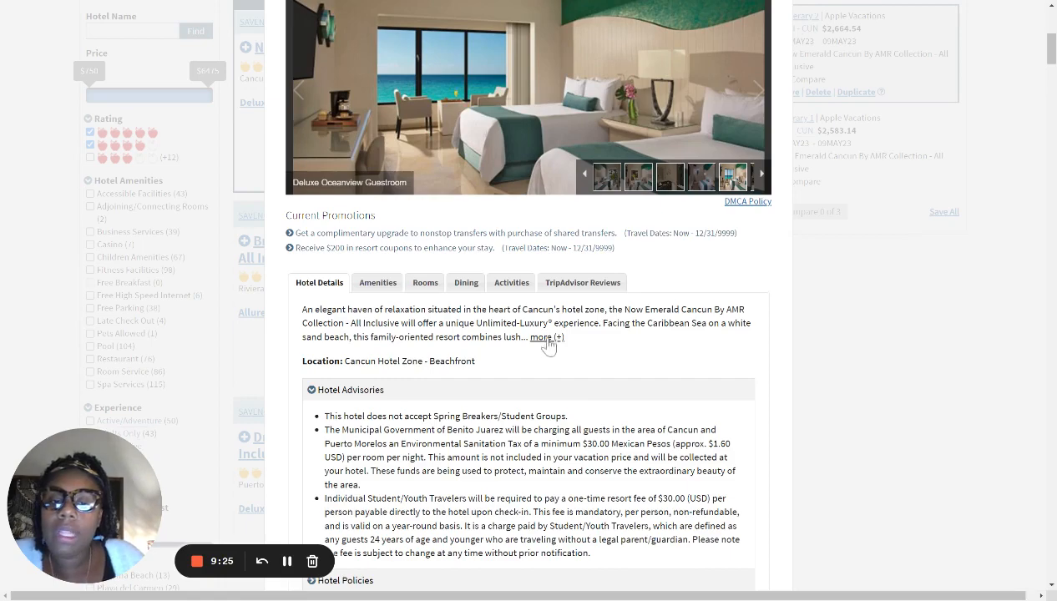
pyautogui.click(541, 337)
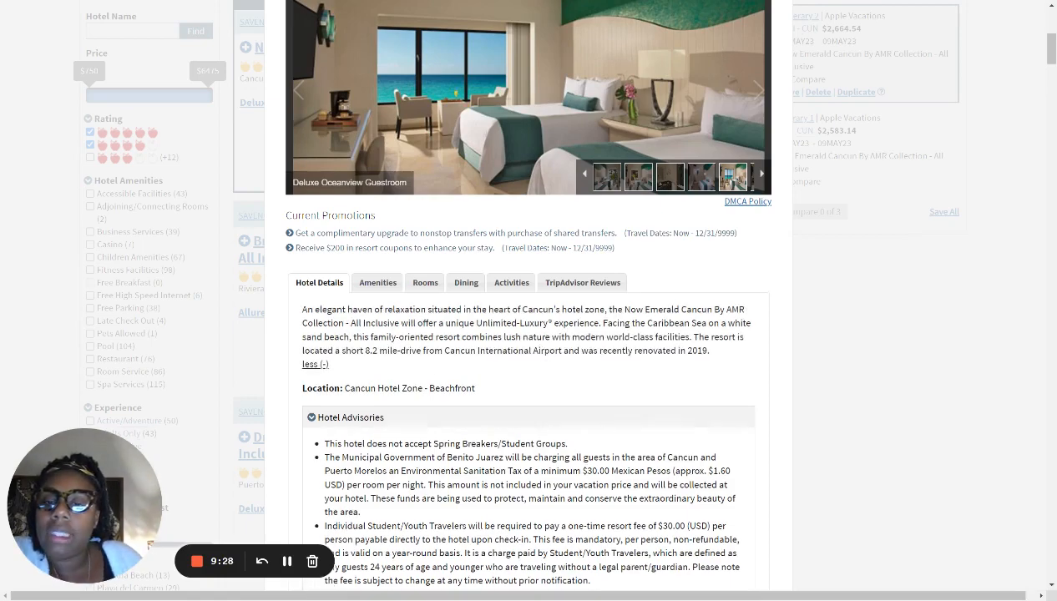
pyautogui.moveTo(304, 309); pyautogui.dragTo(709, 350)
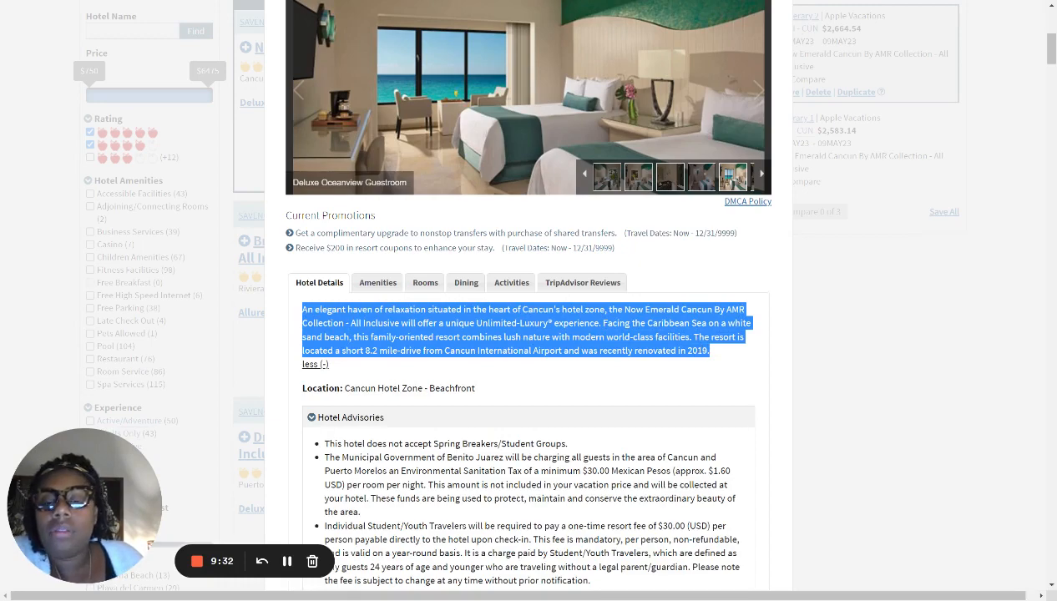
pyautogui.scroll(-3)
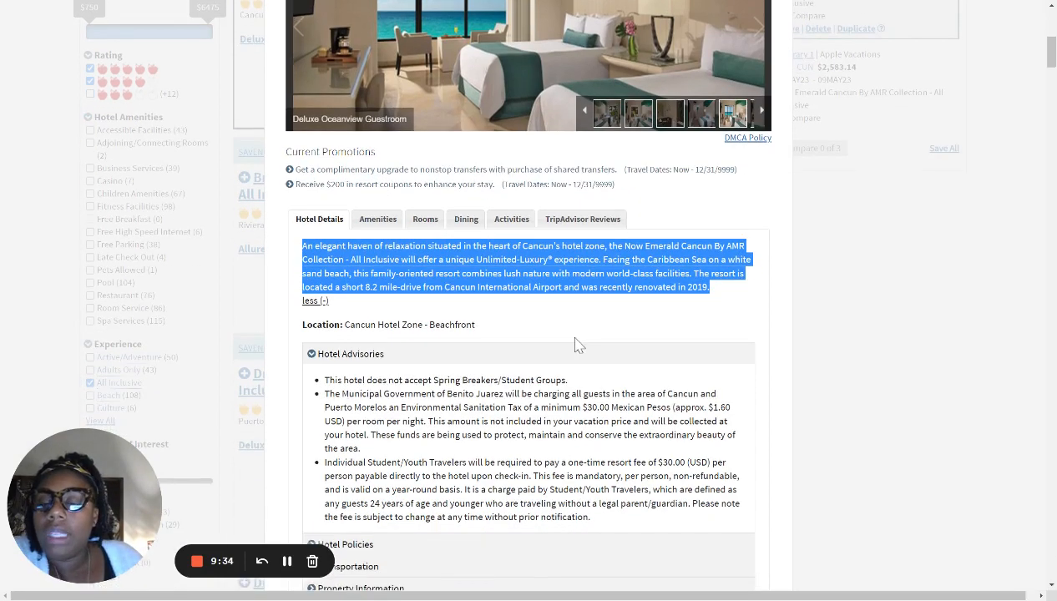
pyautogui.scroll(-3)
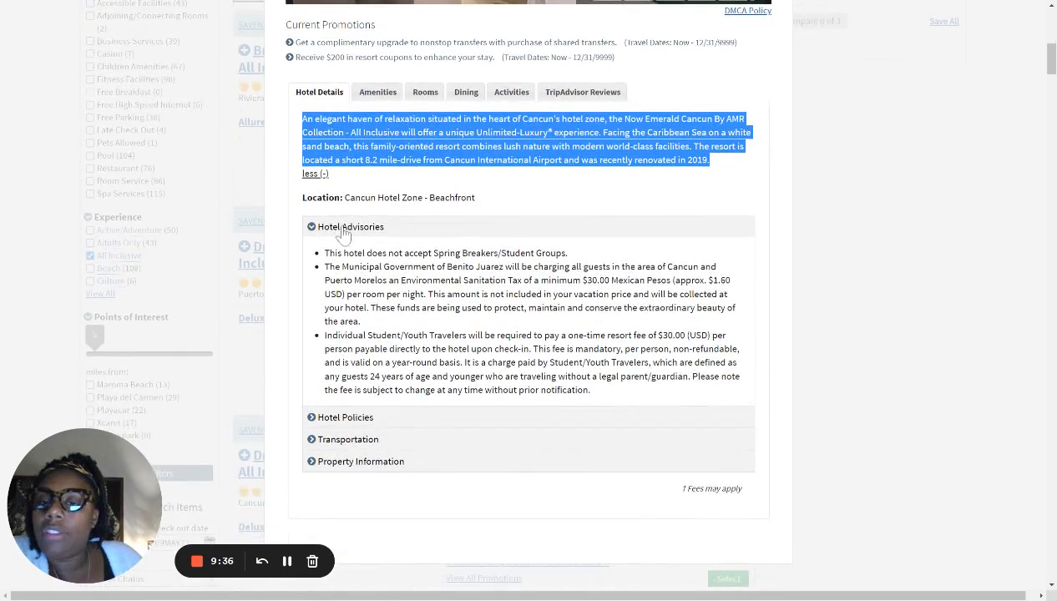
pyautogui.click(350, 226)
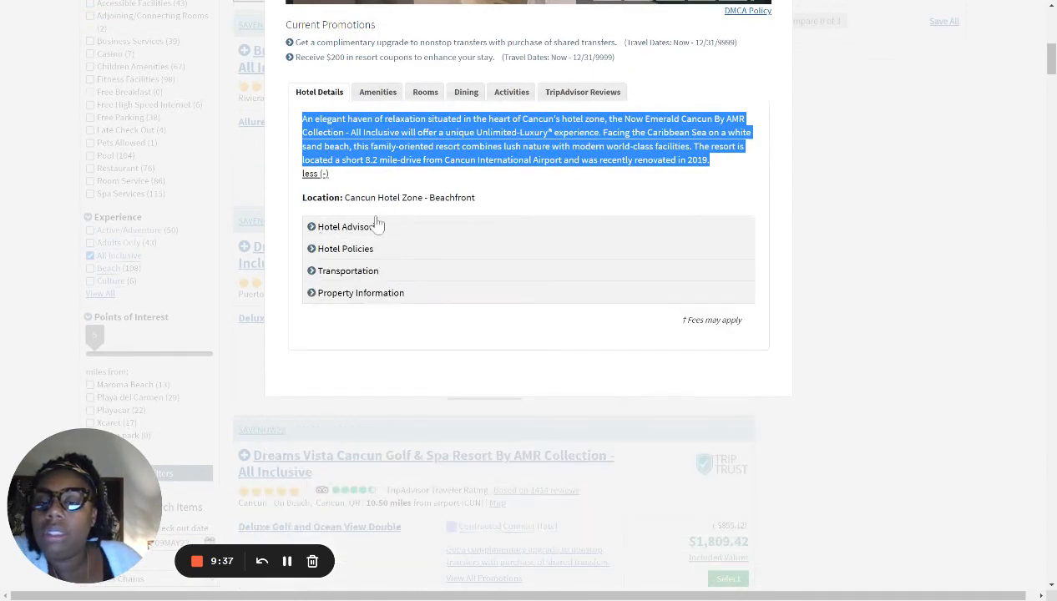
pyautogui.click(350, 226)
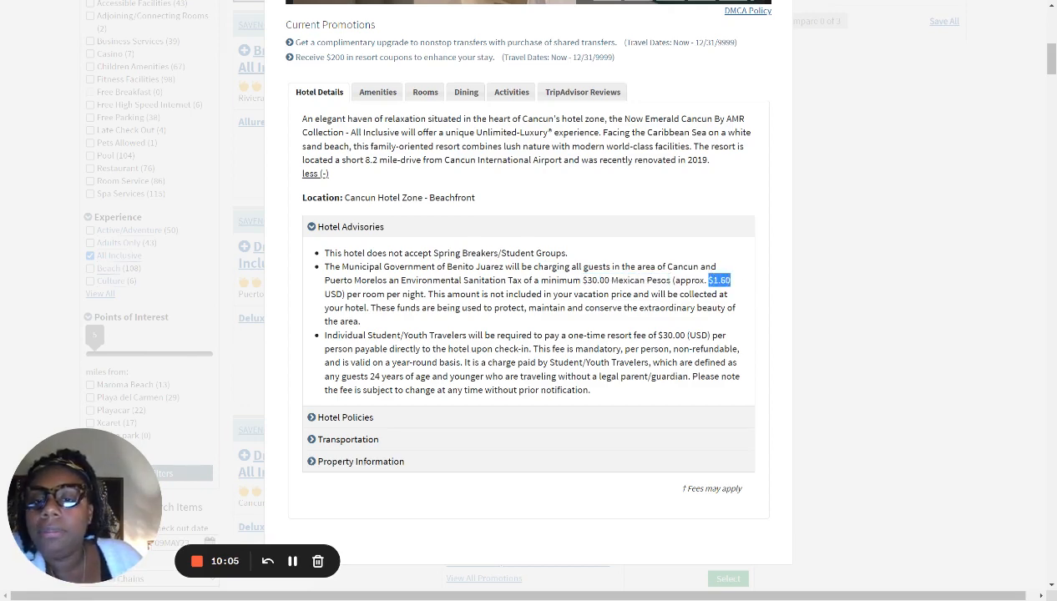
pyautogui.moveTo(480, 327)
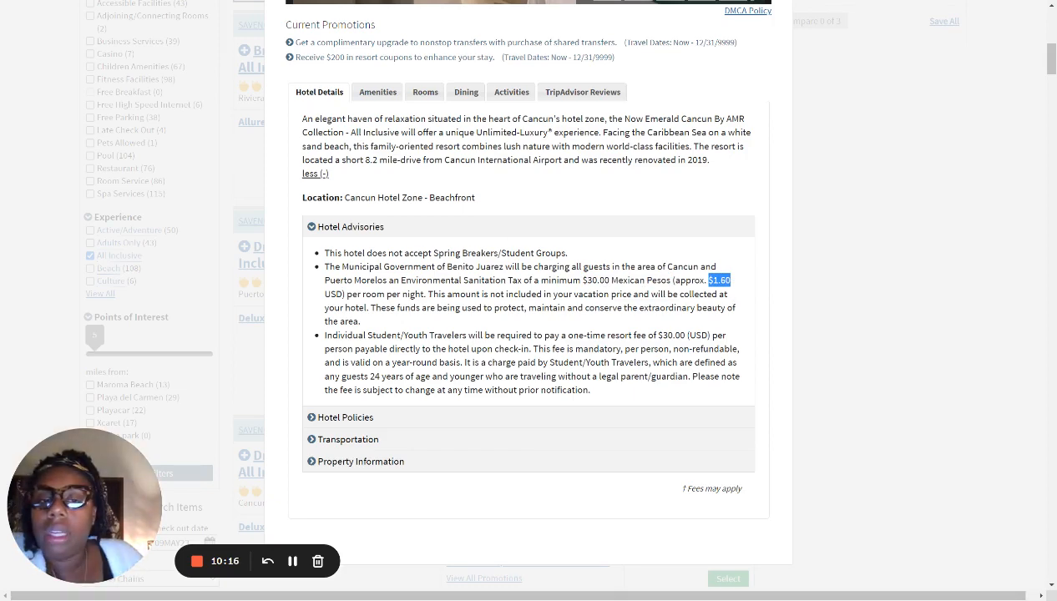
pyautogui.scroll(-3)
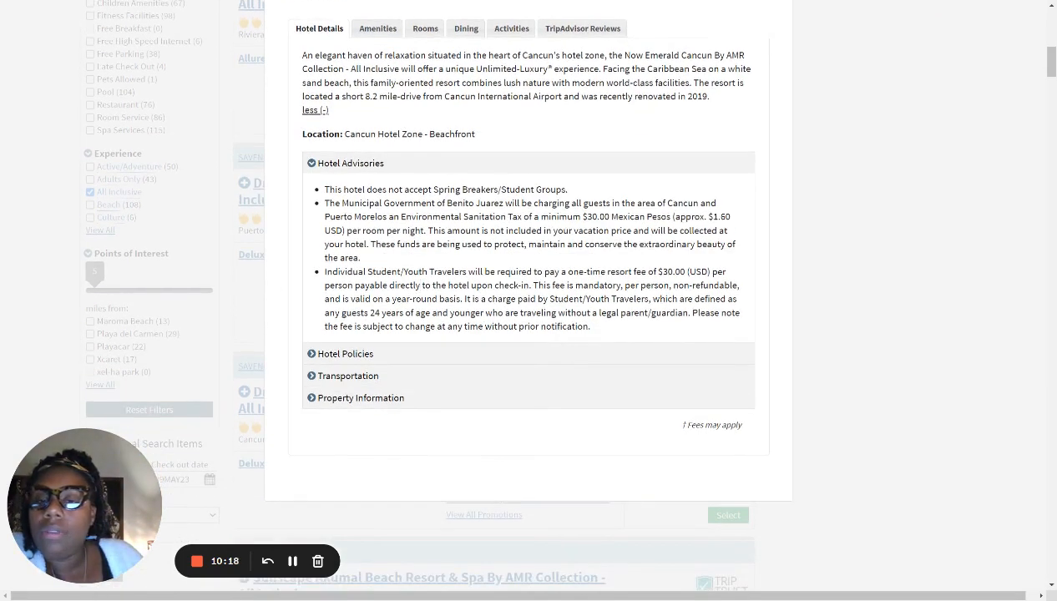
pyautogui.doubleClick(390, 271)
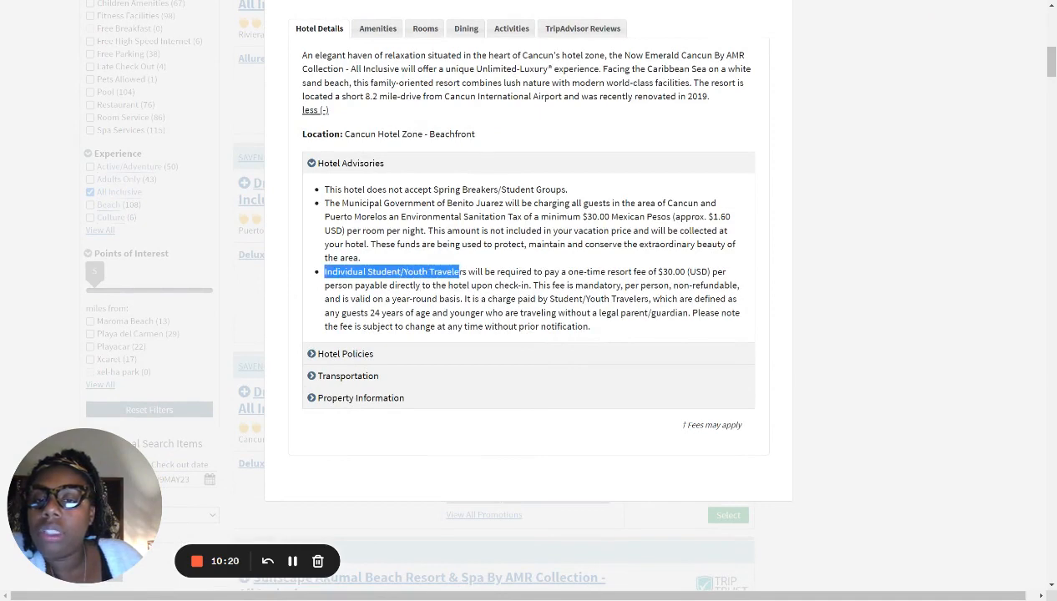
pyautogui.moveTo(458, 272); pyautogui.dragTo(632, 271)
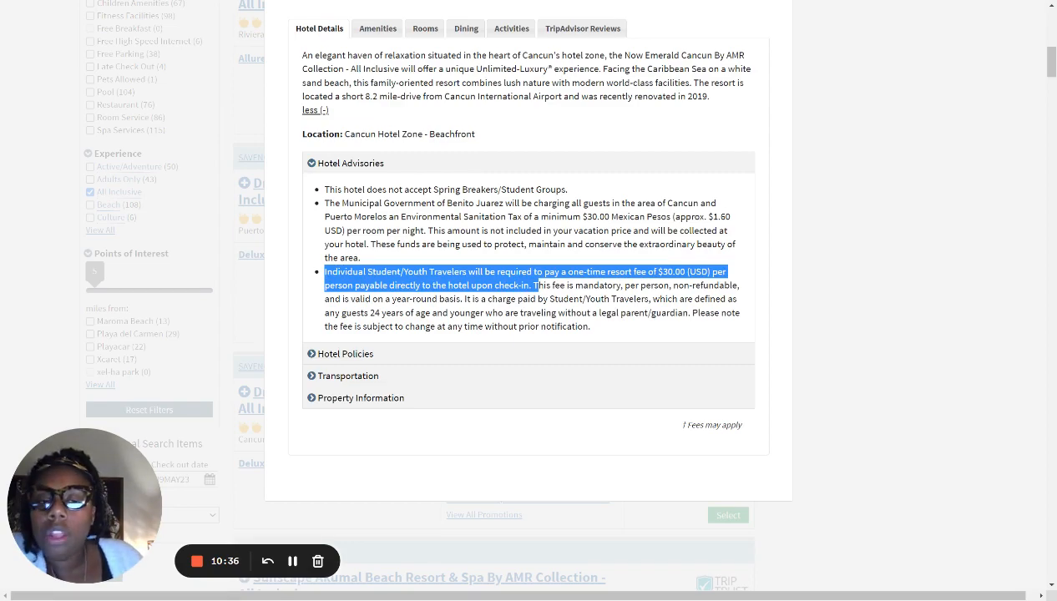
pyautogui.scroll(-3)
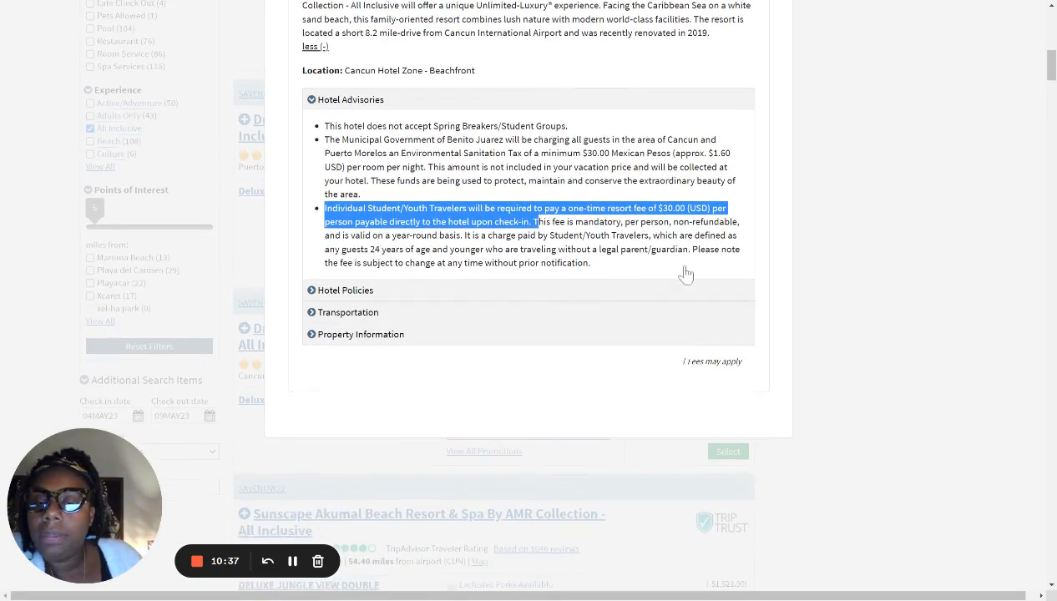
pyautogui.moveTo(341, 318)
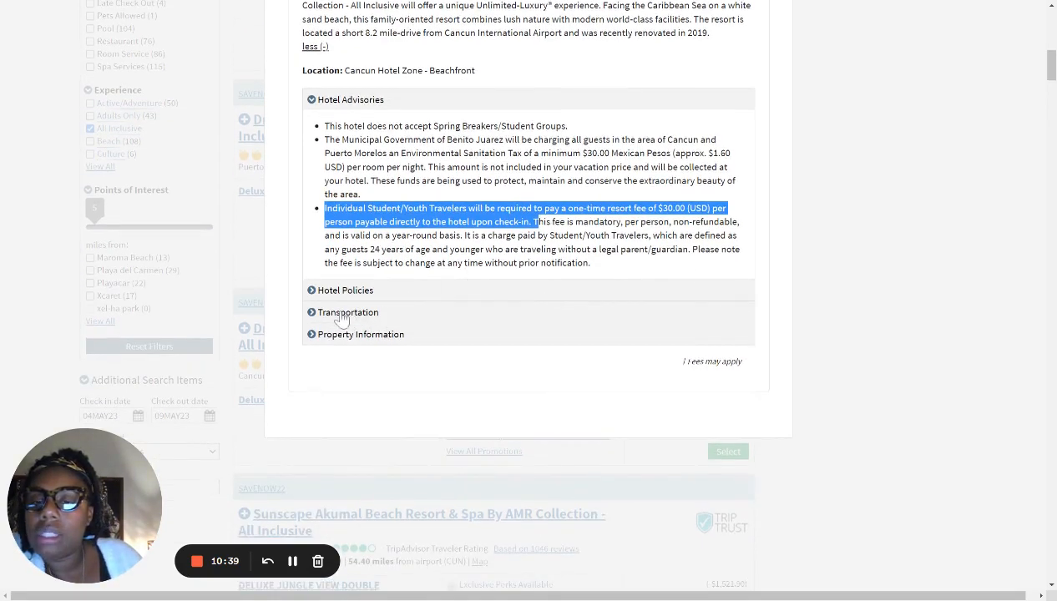
# Expand Hotel Policies and highlight the check-in card authorization, deposit and Spring Break policy lines.
pyautogui.click(345, 290)
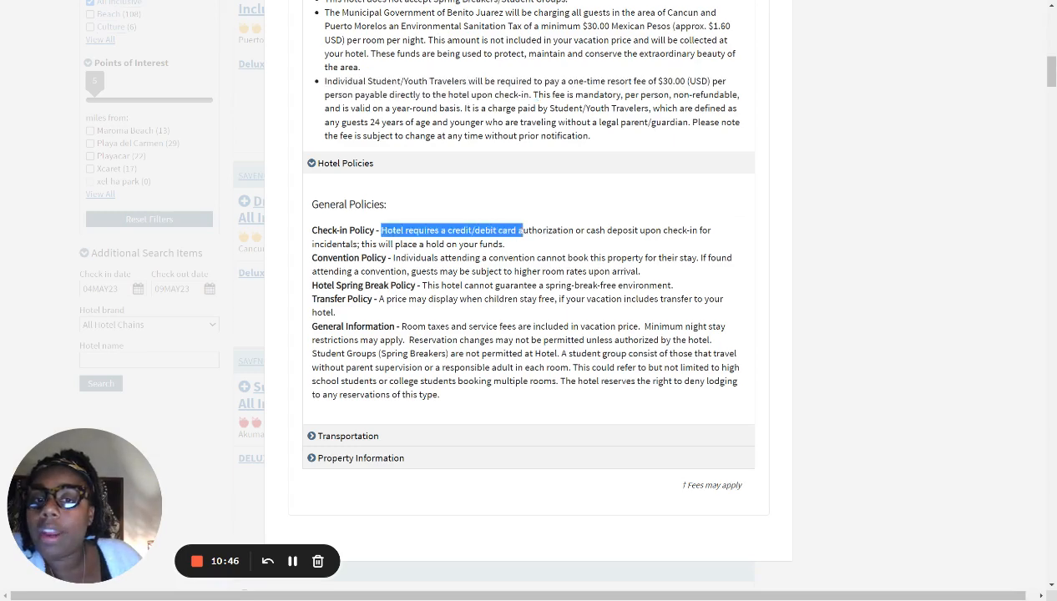
pyautogui.moveTo(523, 230); pyautogui.dragTo(661, 230)
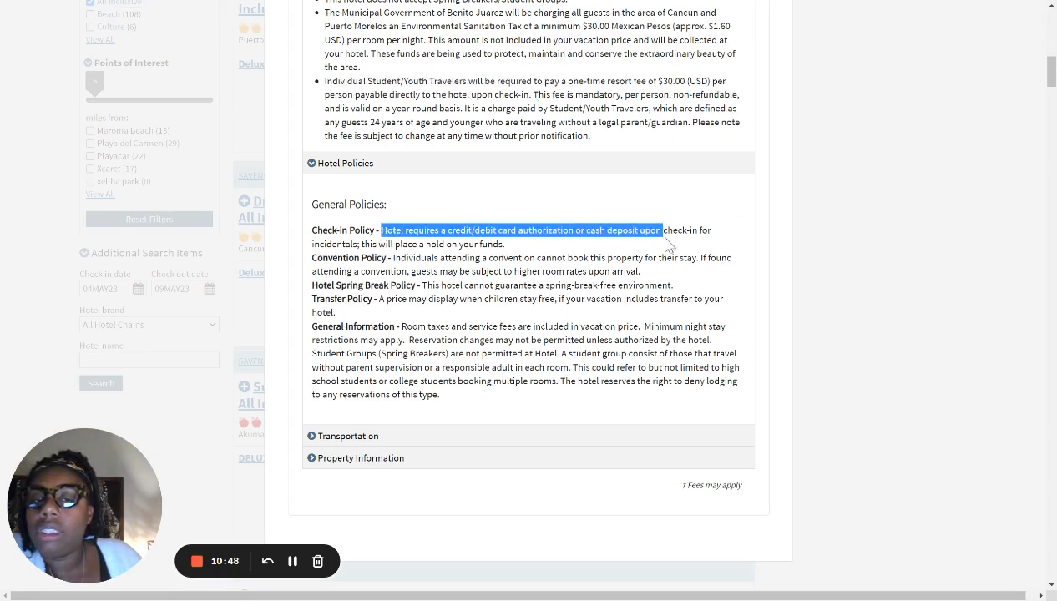
pyautogui.moveTo(664, 230); pyautogui.dragTo(505, 244)
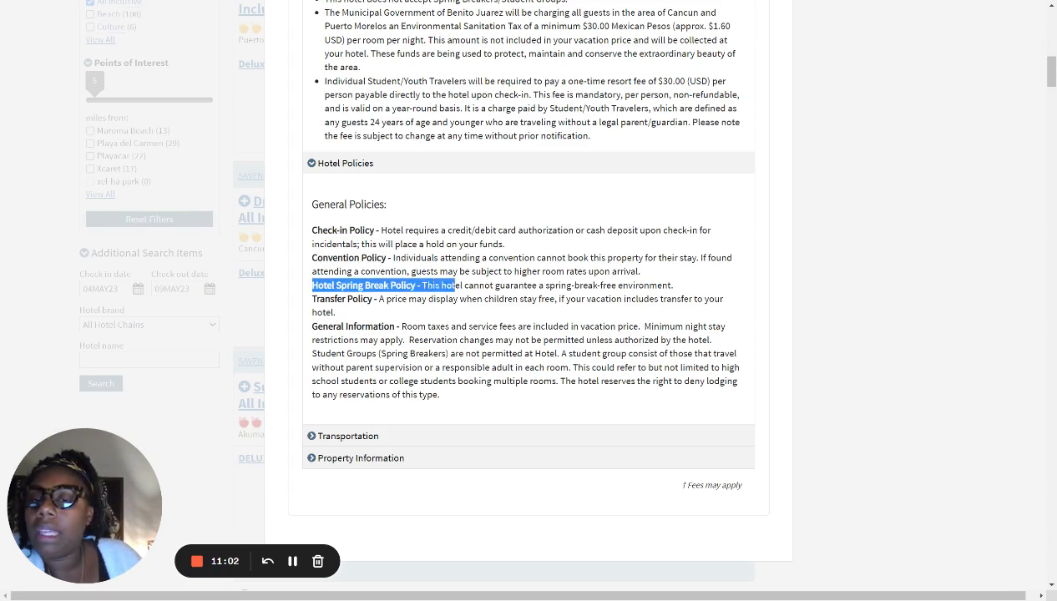
pyautogui.moveTo(458, 286); pyautogui.dragTo(672, 286)
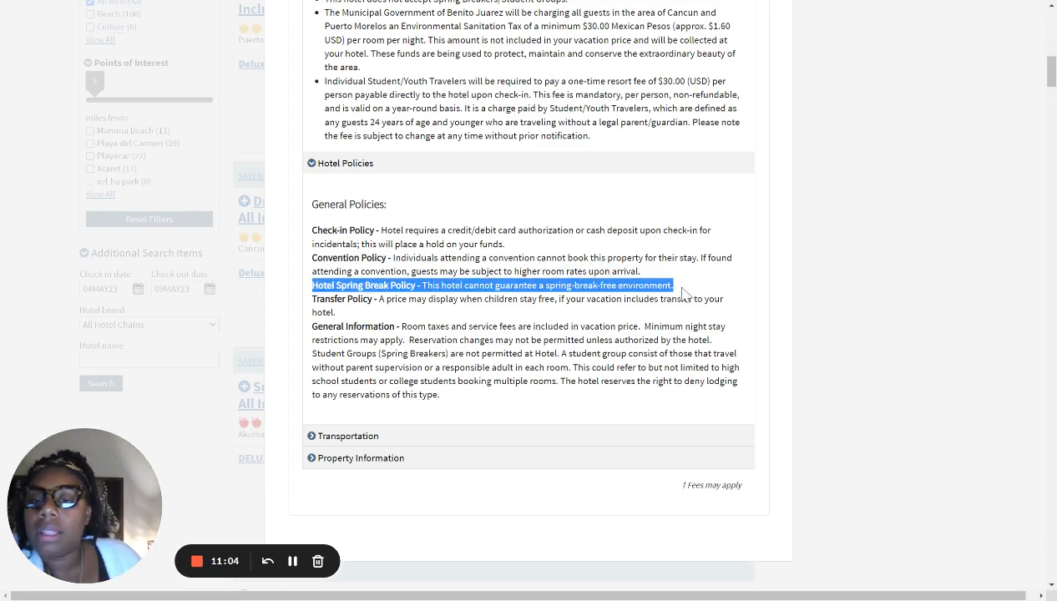
pyautogui.moveTo(383, 318)
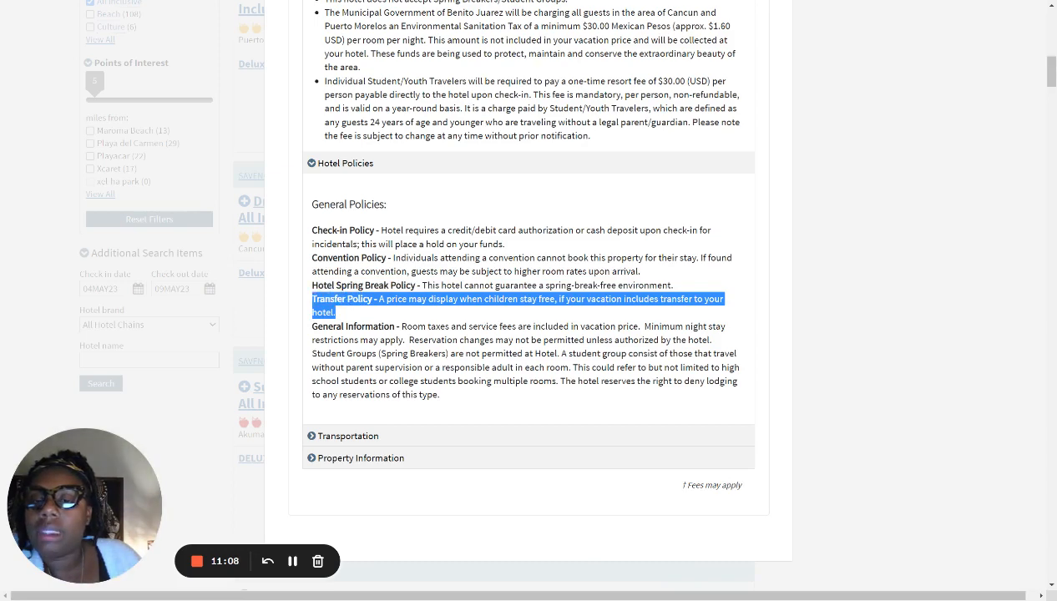
pyautogui.moveTo(568, 314)
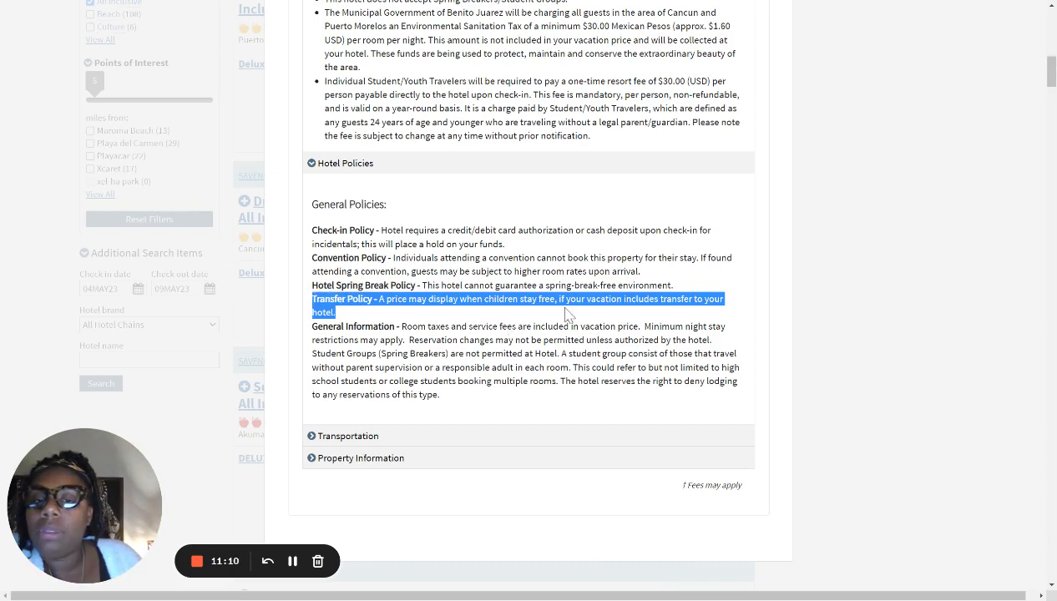
pyautogui.moveTo(697, 315)
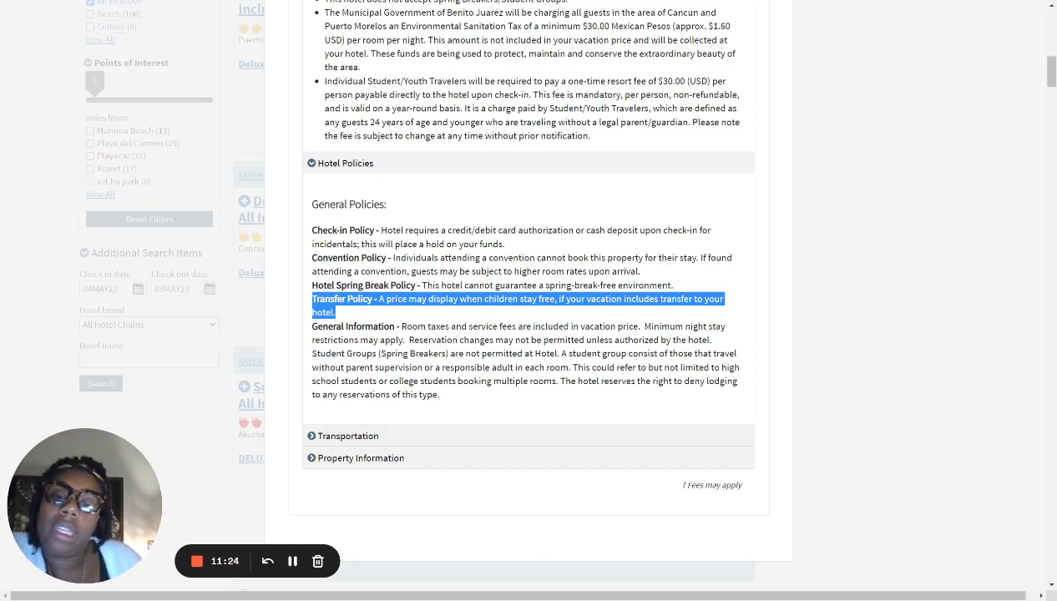
pyautogui.scroll(3)
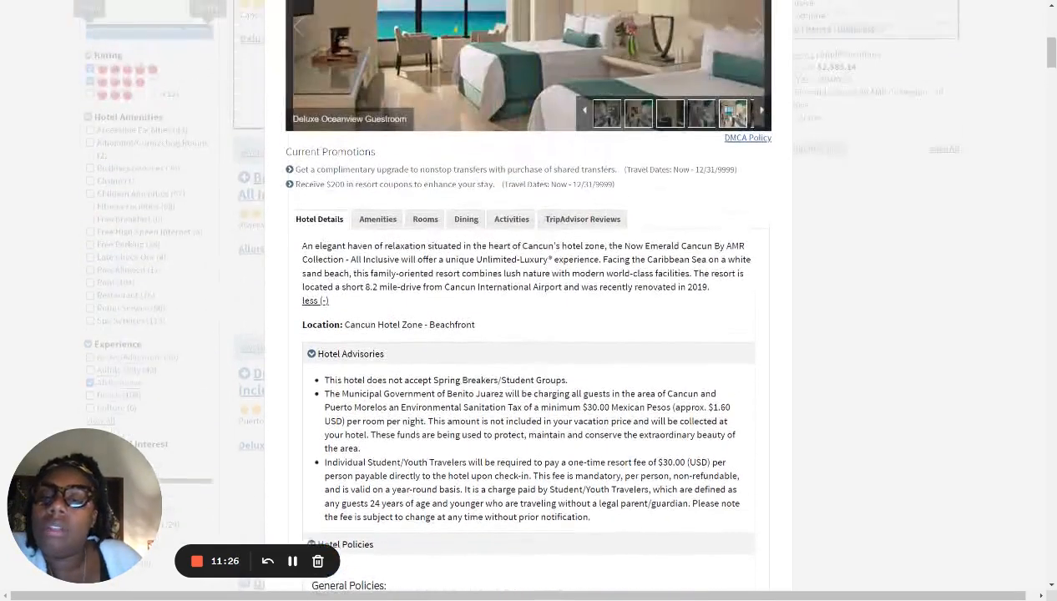
# Show the available rooms for Now Emerald Cancun and scroll through the room options.
pyautogui.scroll(3)
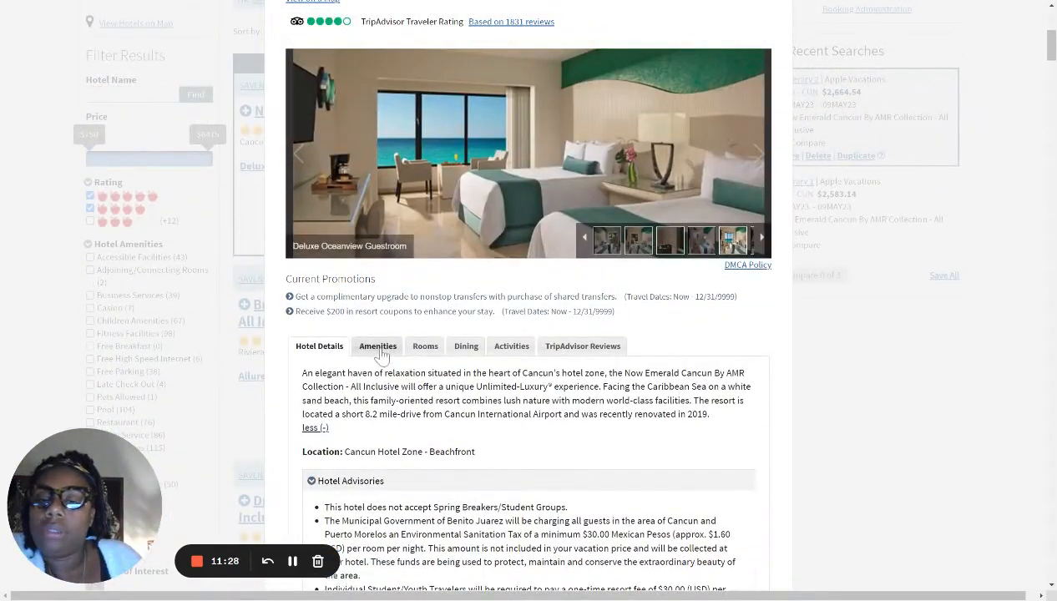
pyautogui.click(425, 346)
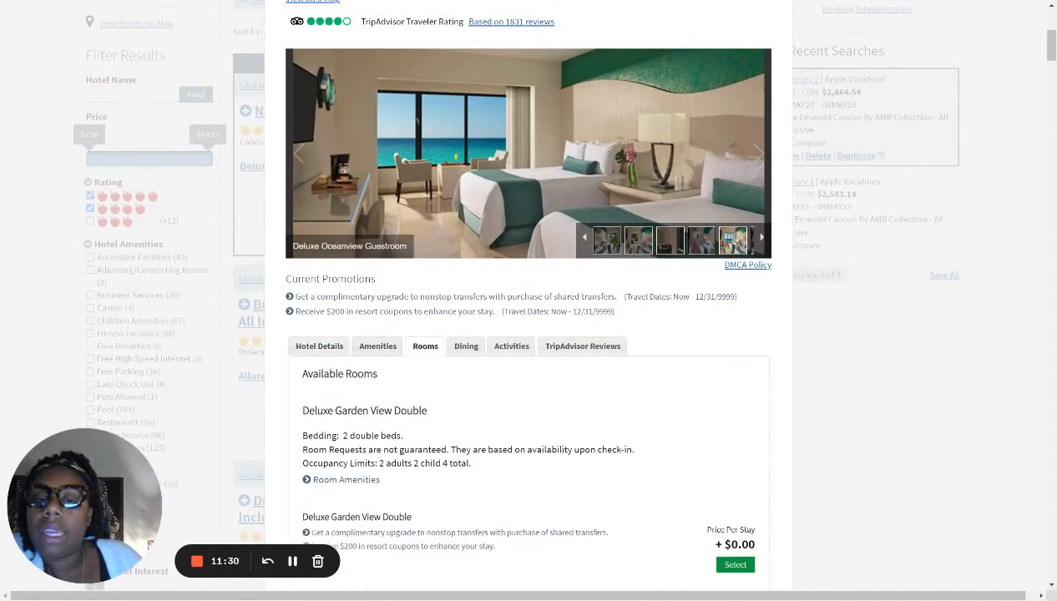
pyautogui.scroll(-3)
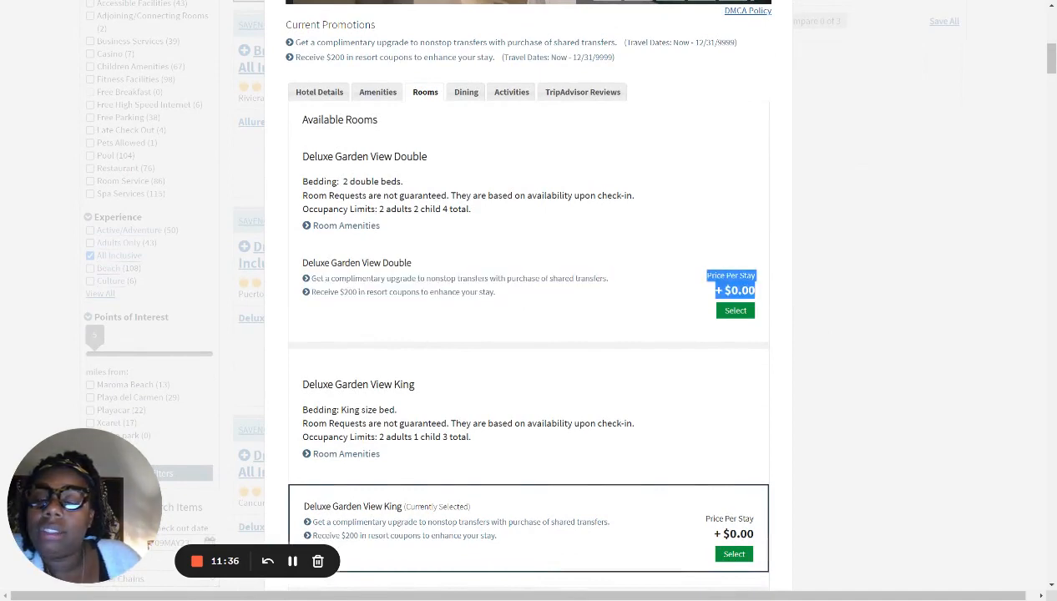
pyautogui.moveTo(708, 311)
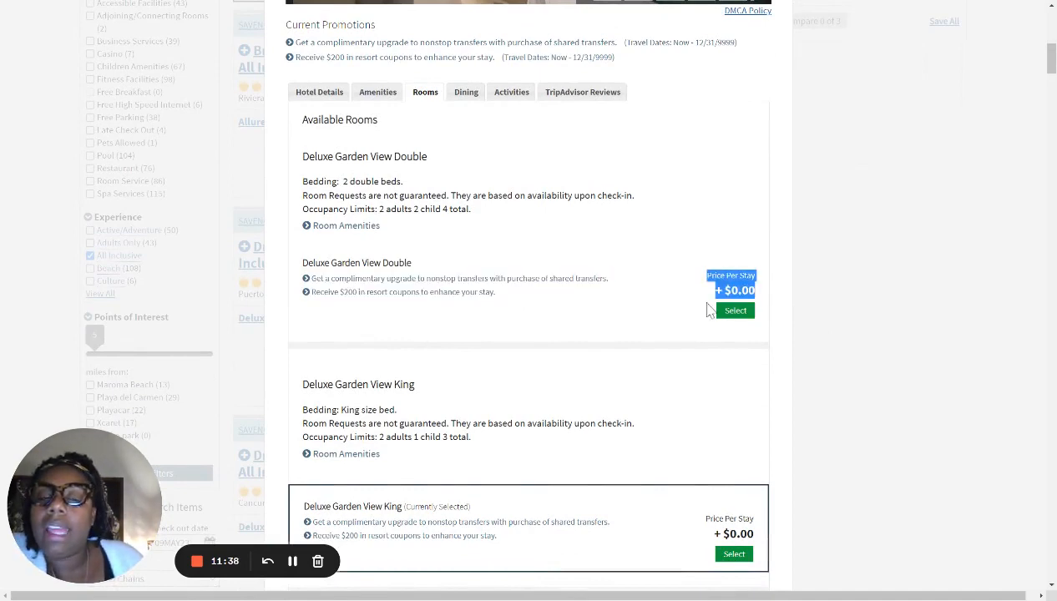
pyautogui.moveTo(396, 196)
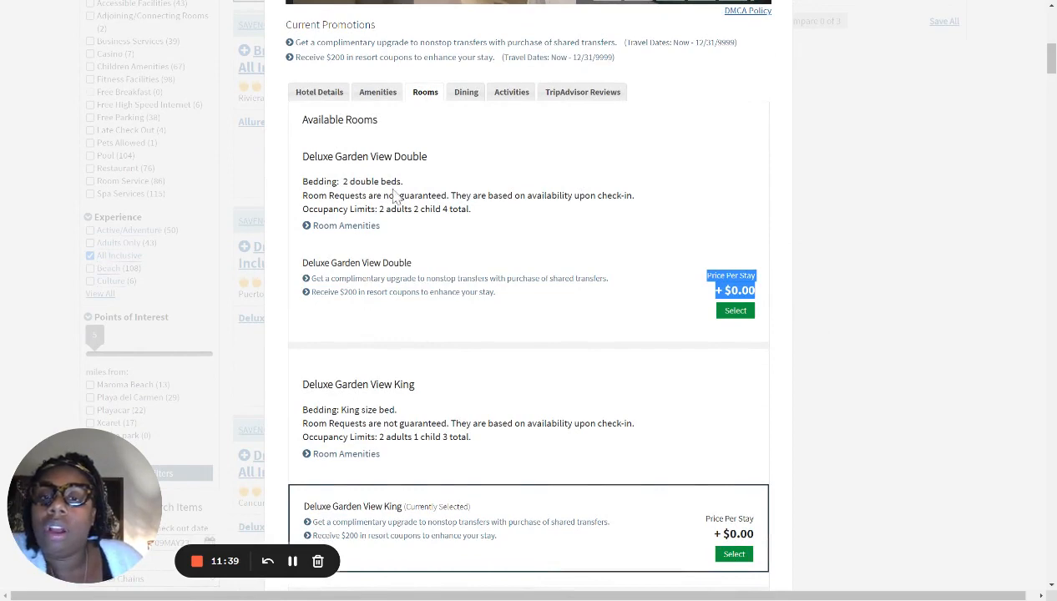
pyautogui.moveTo(513, 233)
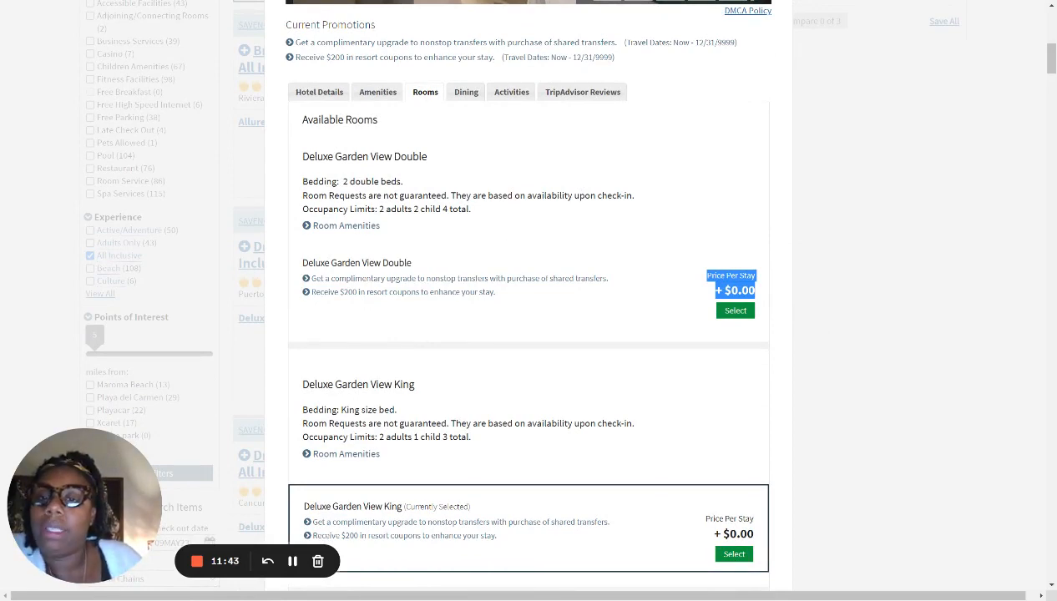
pyautogui.scroll(-3)
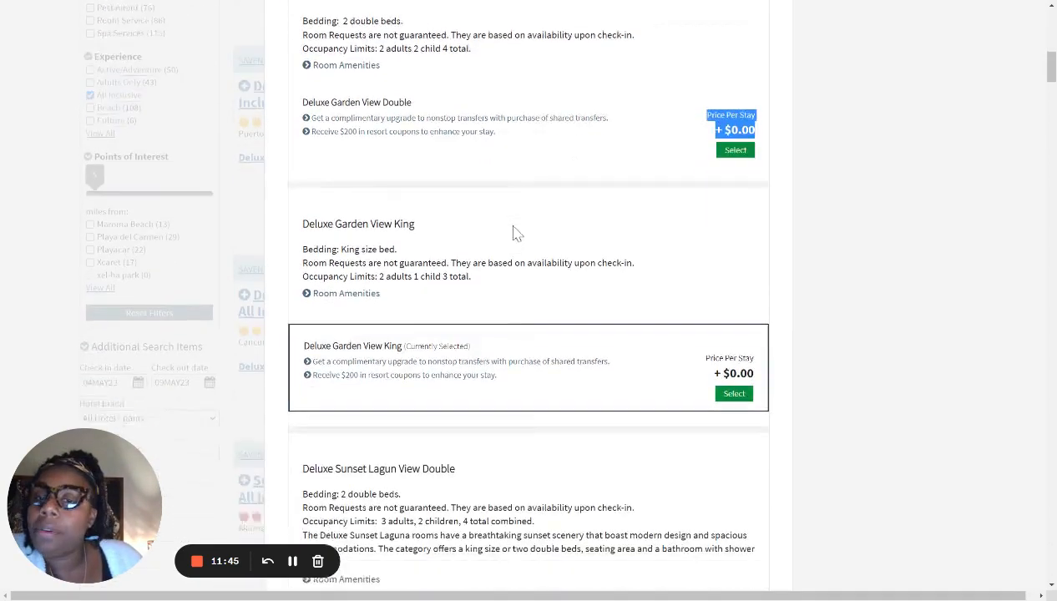
pyautogui.scroll(-3)
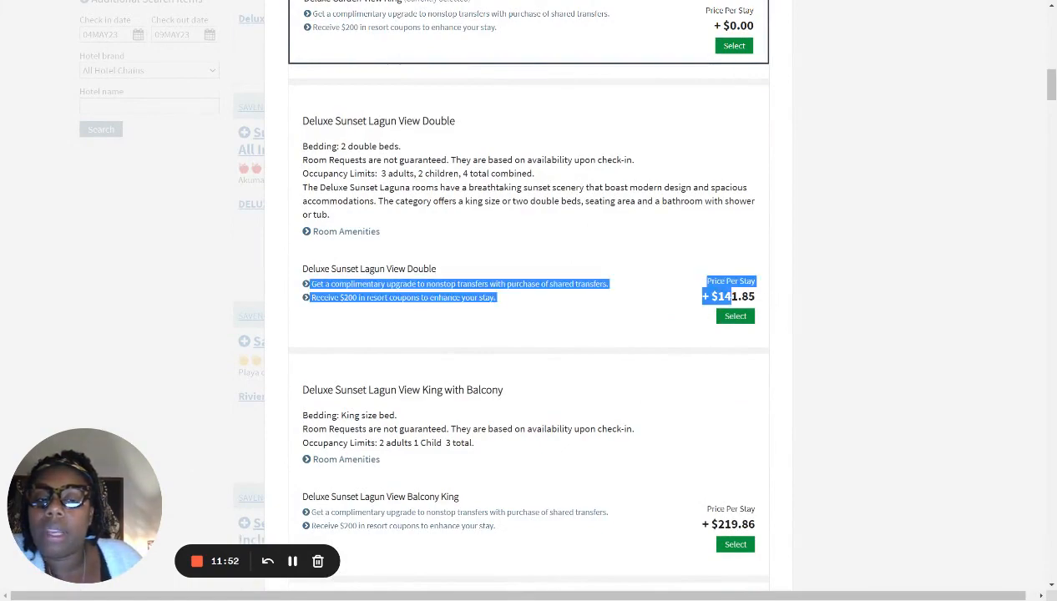
pyautogui.scroll(3)
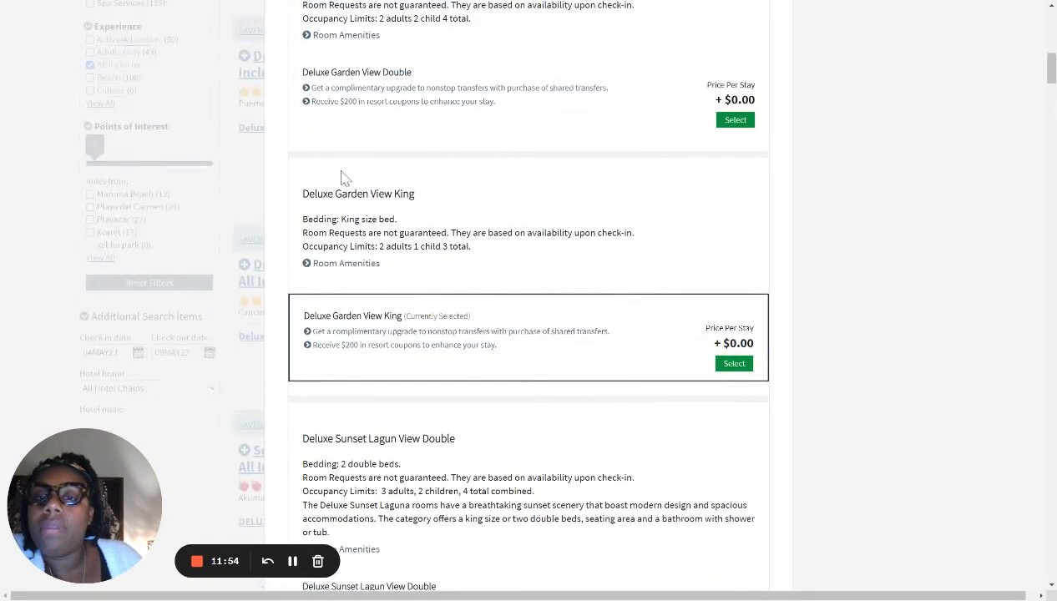
pyautogui.scroll(3)
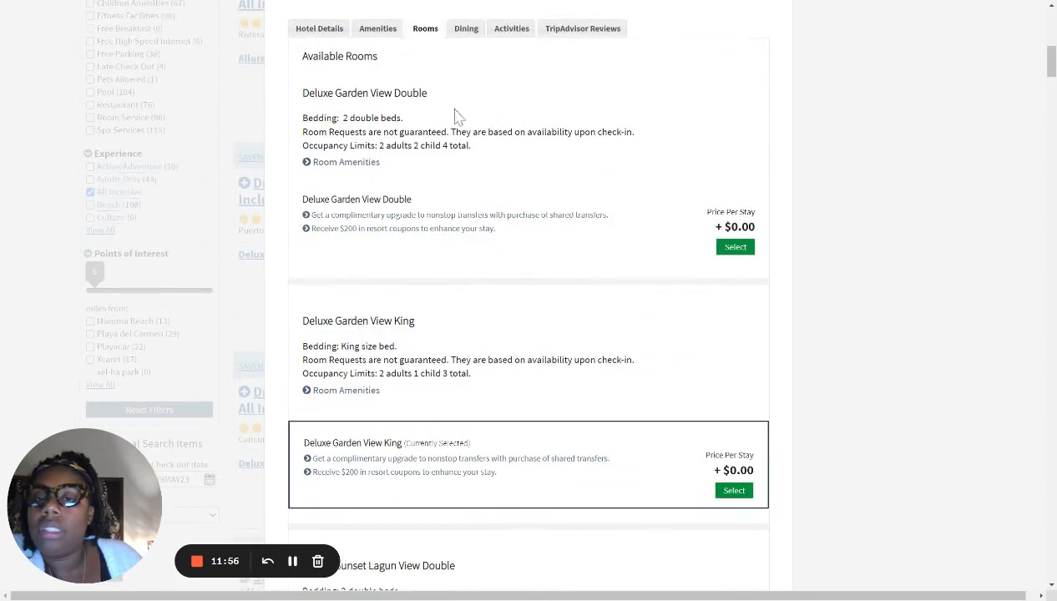
pyautogui.scroll(-3)
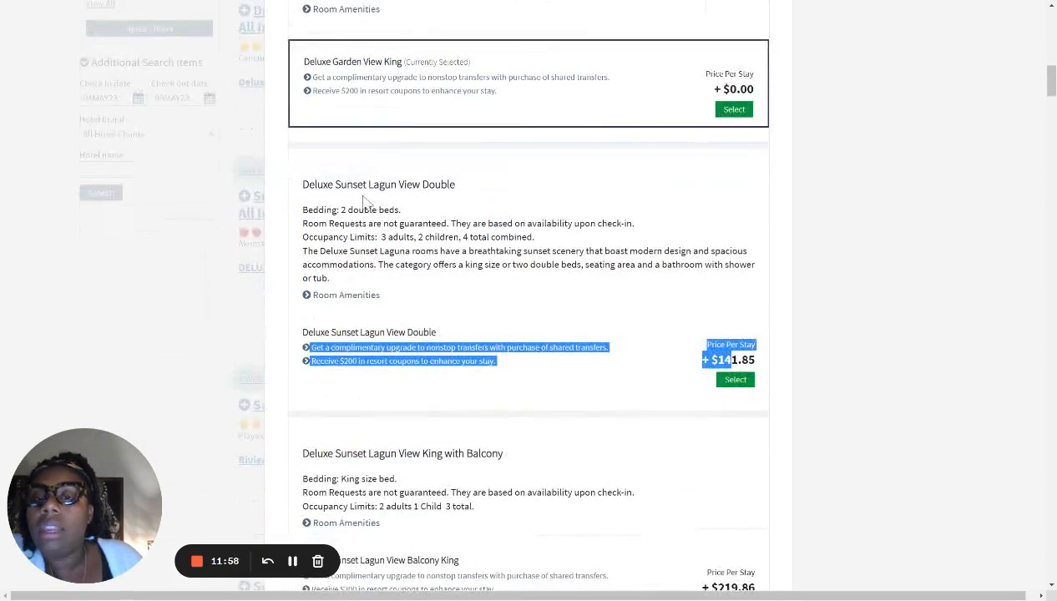
# Highlight the Deluxe Sunset Lagoon View Double name, keep Deluxe Garden View King, and return to the summary.
pyautogui.doubleClick(349, 185)
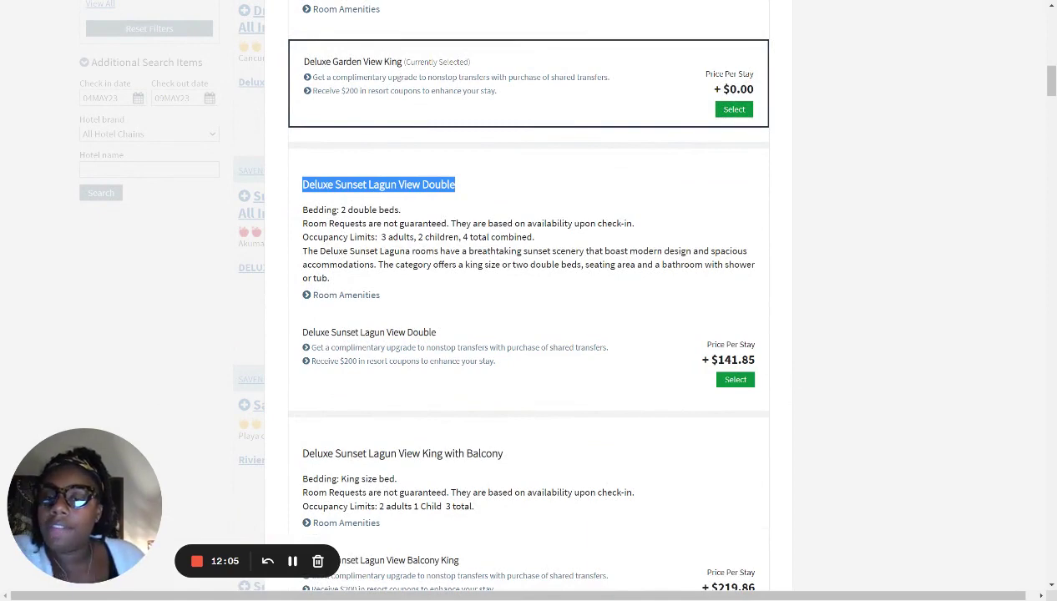
pyautogui.moveTo(691, 328)
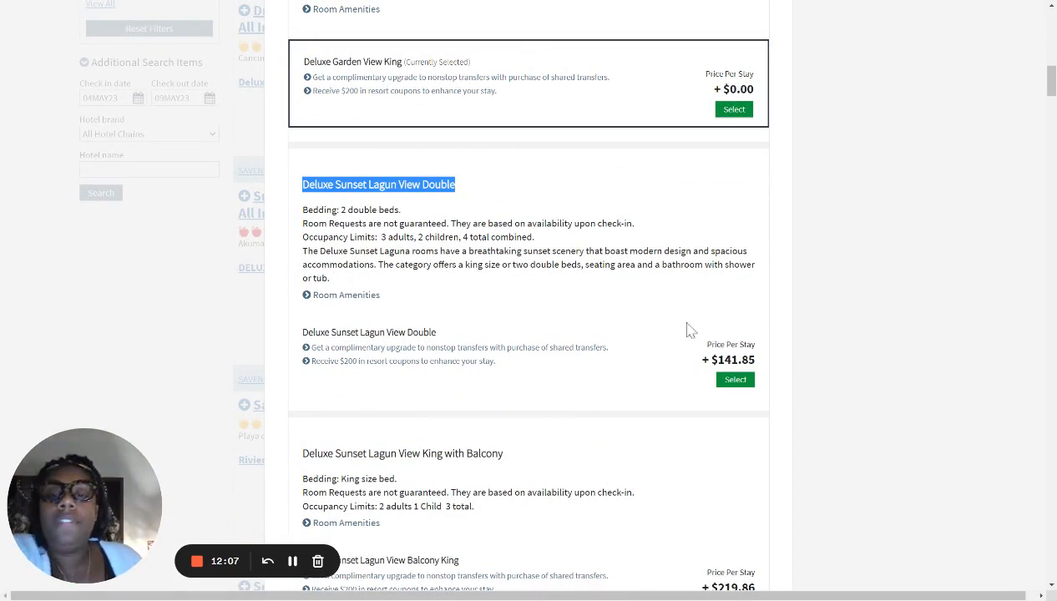
pyautogui.scroll(3)
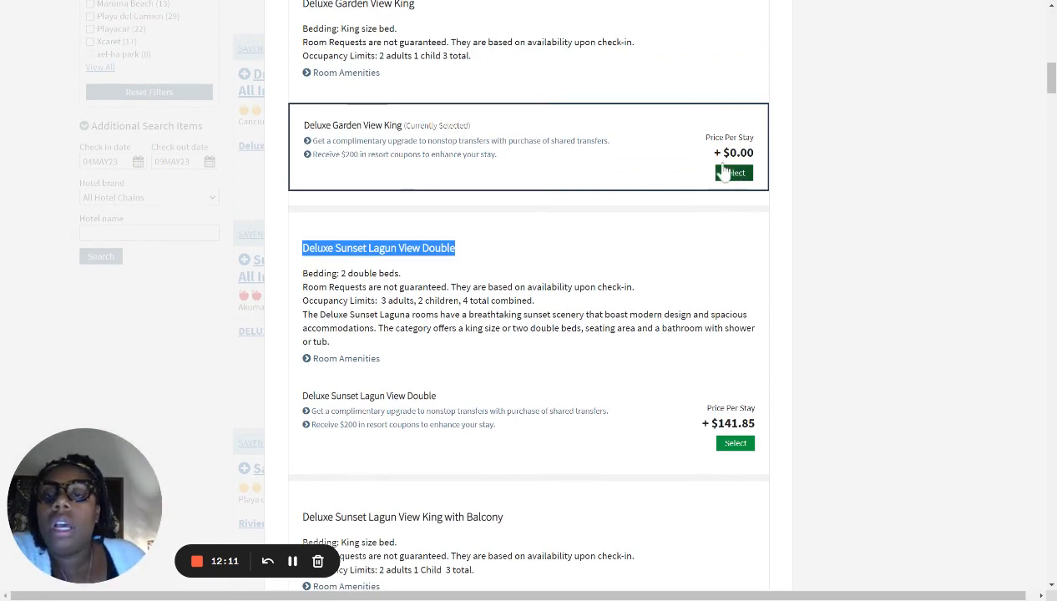
pyautogui.scroll(3)
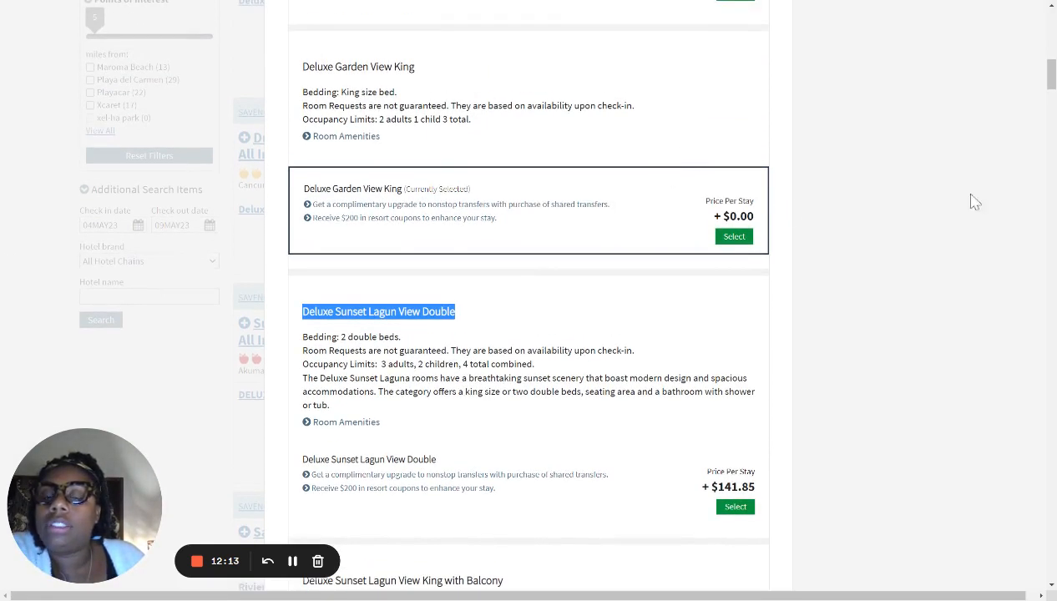
pyautogui.click(734, 236)
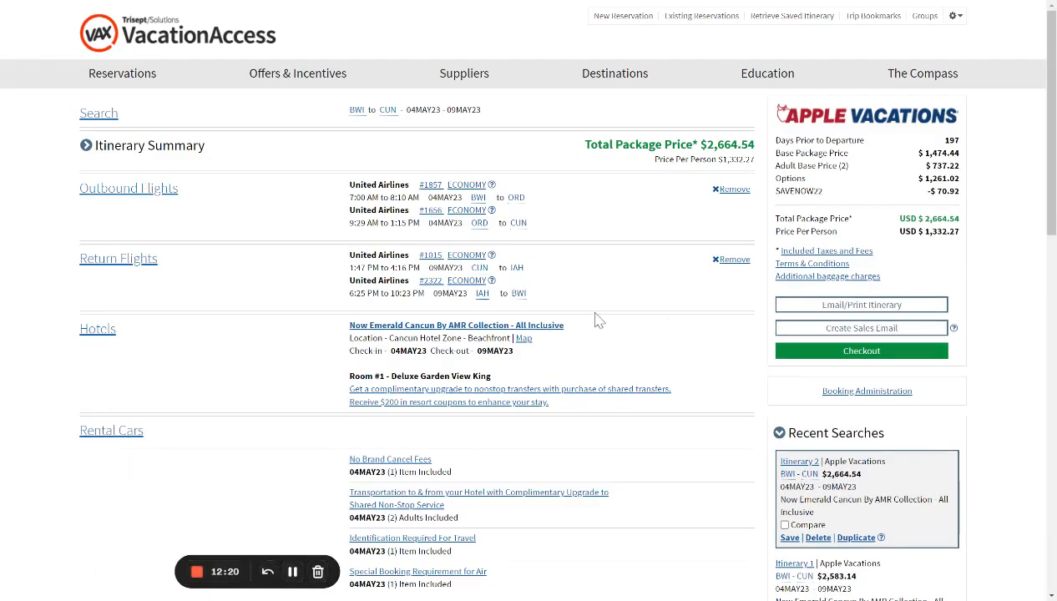
pyautogui.scroll(-3)
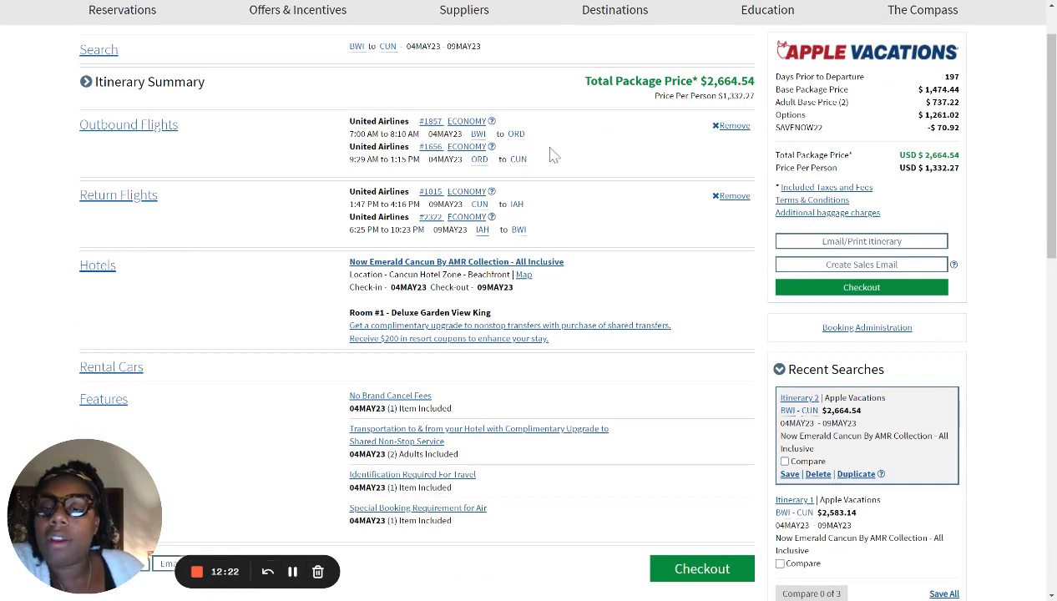
pyautogui.moveTo(582, 275)
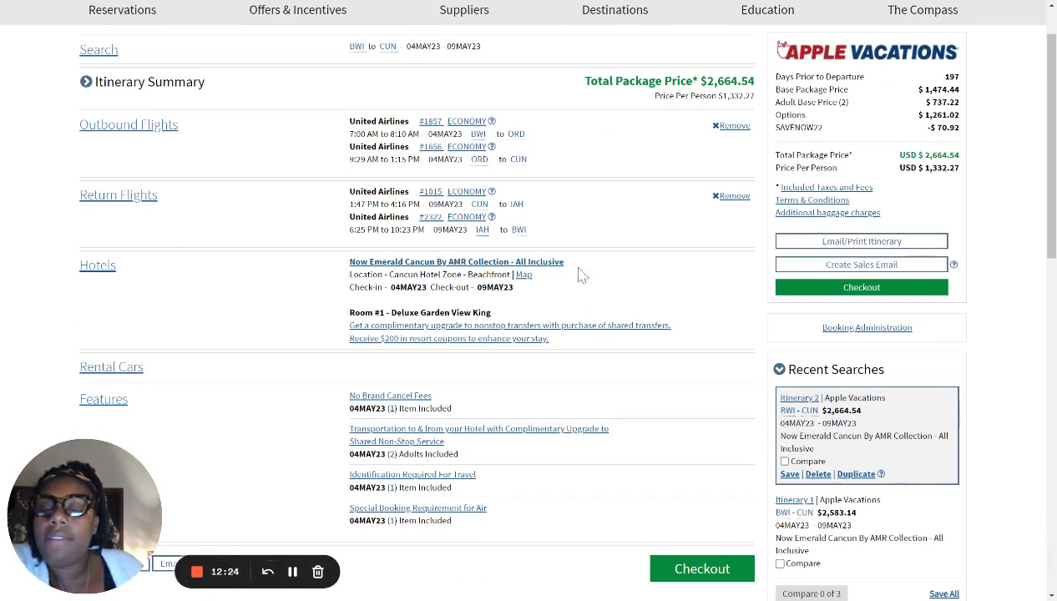
pyautogui.moveTo(522, 326)
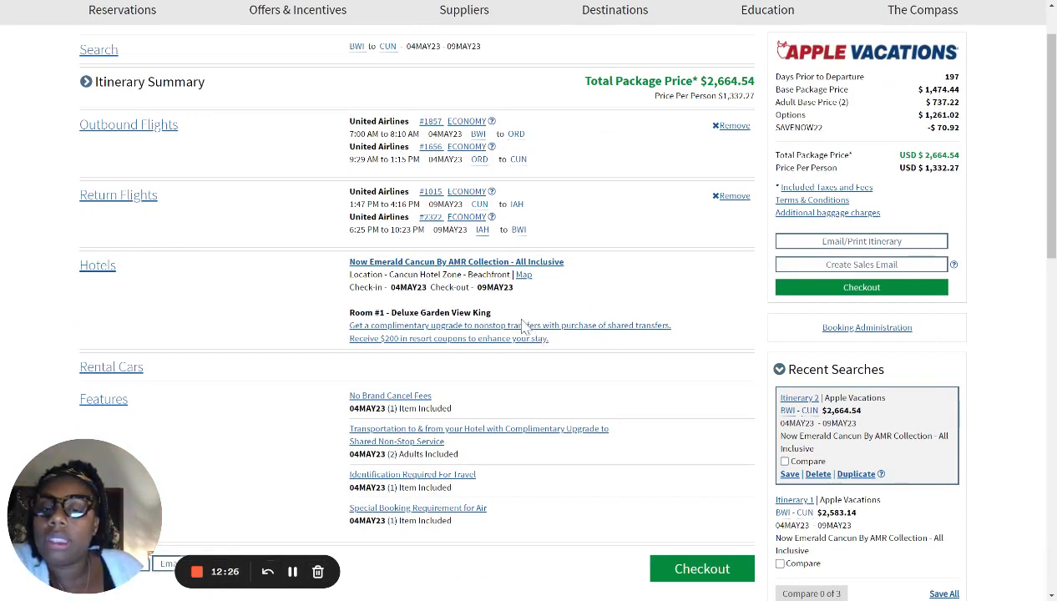
pyautogui.doubleClick(440, 313)
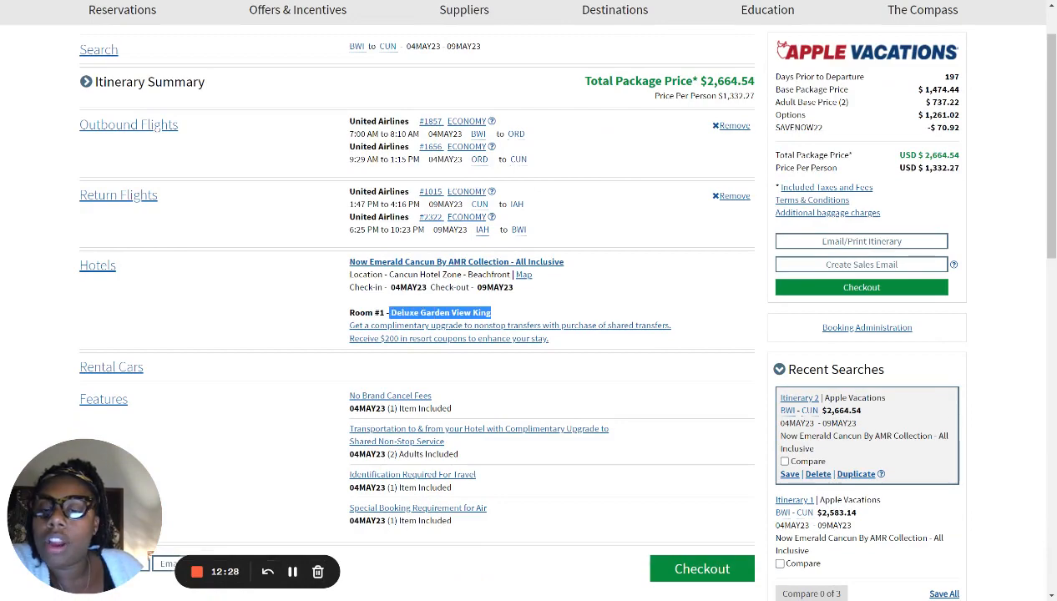
pyautogui.scroll(-3)
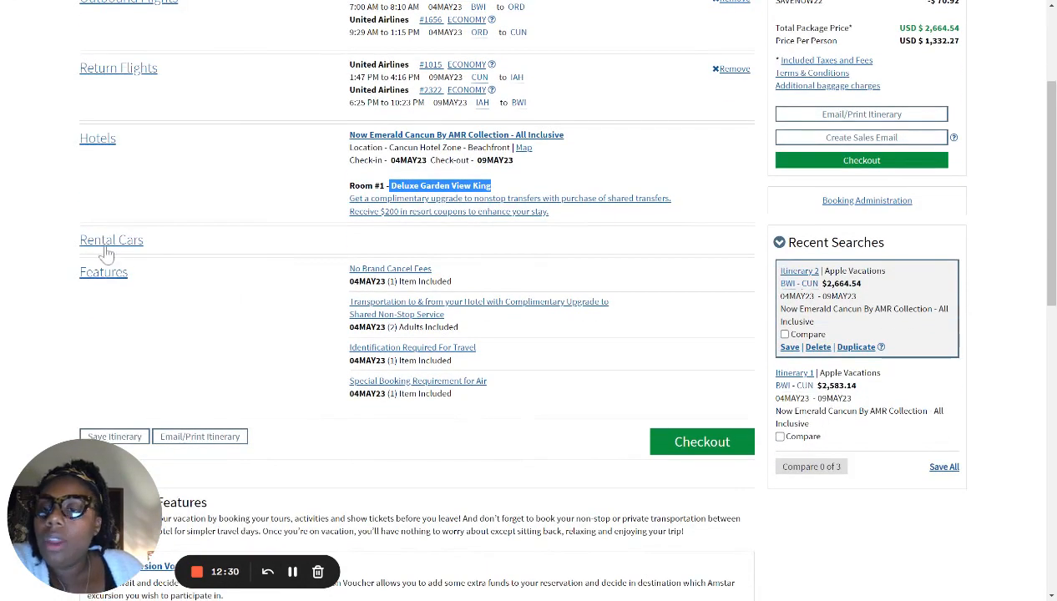
pyautogui.doubleClick(112, 240)
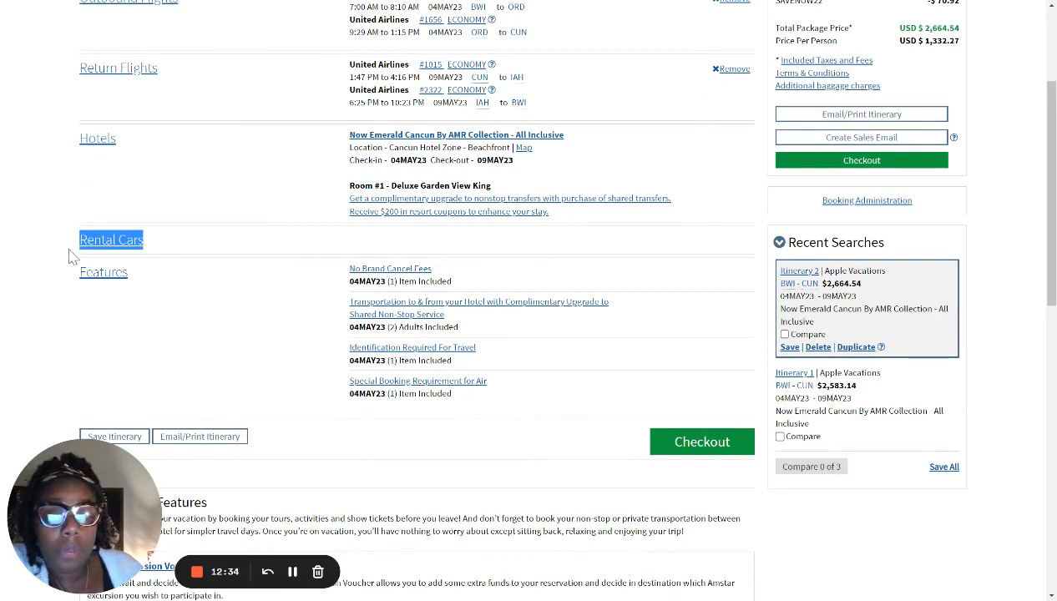
pyautogui.moveTo(307, 245)
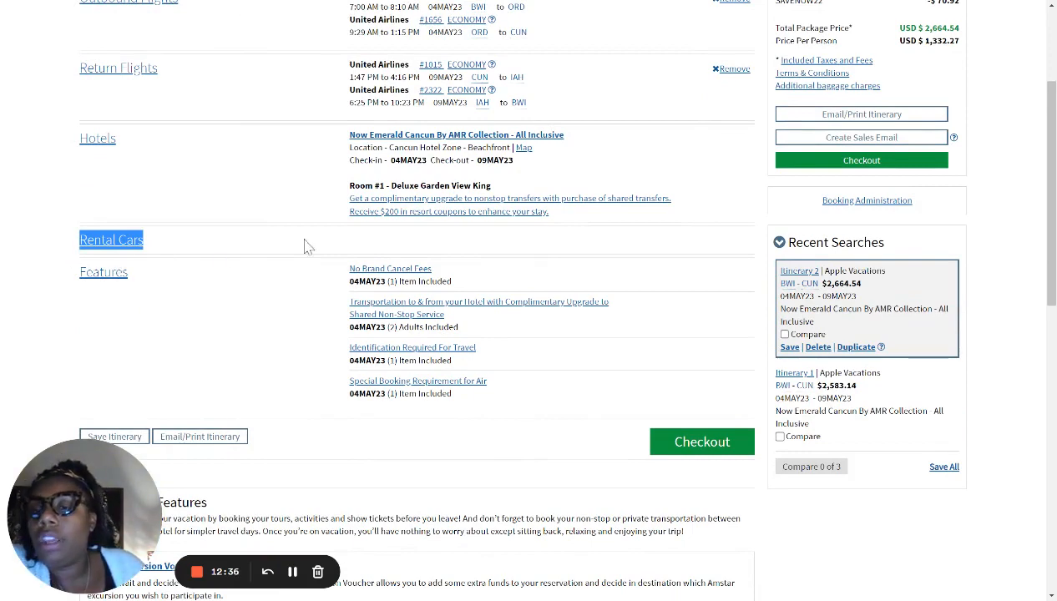
pyautogui.moveTo(556, 274)
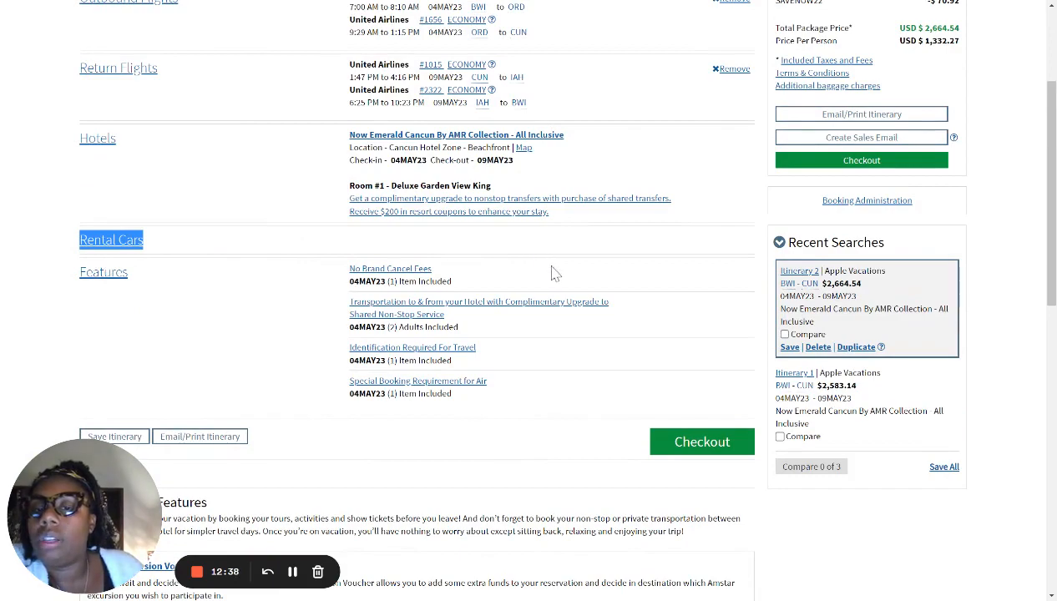
pyautogui.moveTo(341, 276)
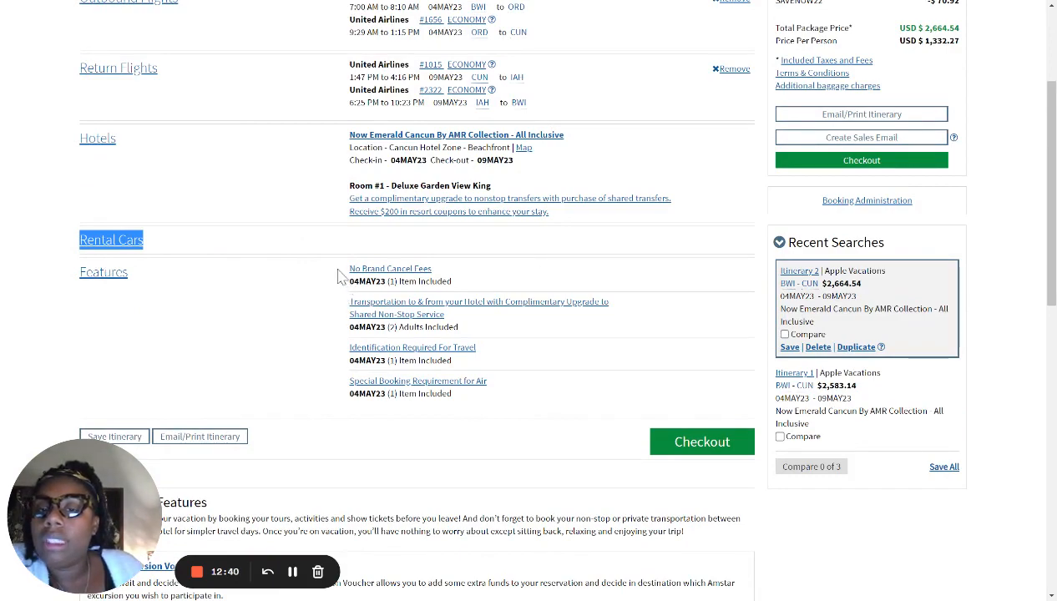
pyautogui.scroll(-3)
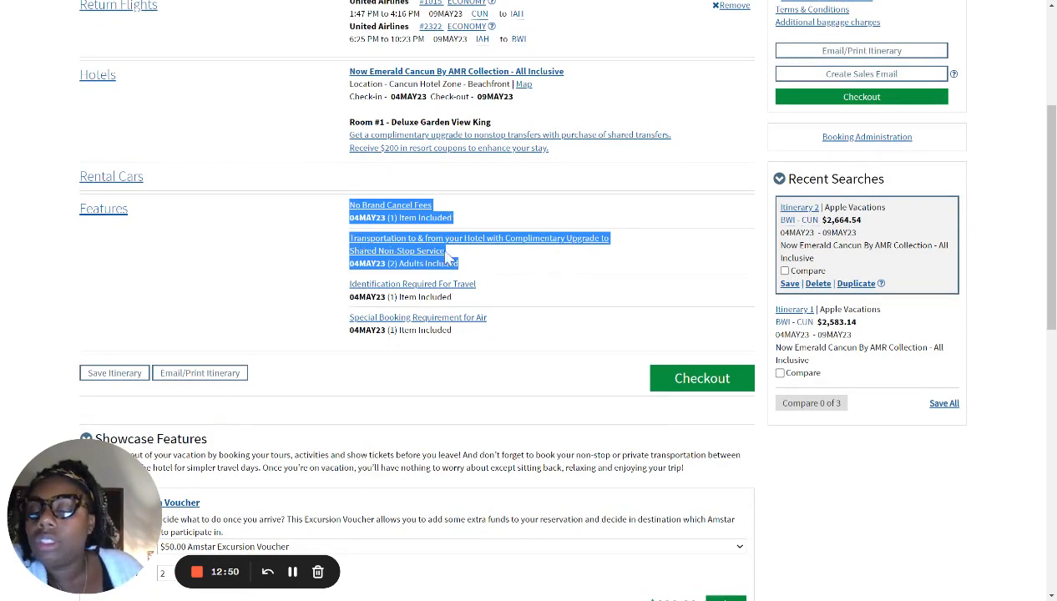
pyautogui.moveTo(211, 242)
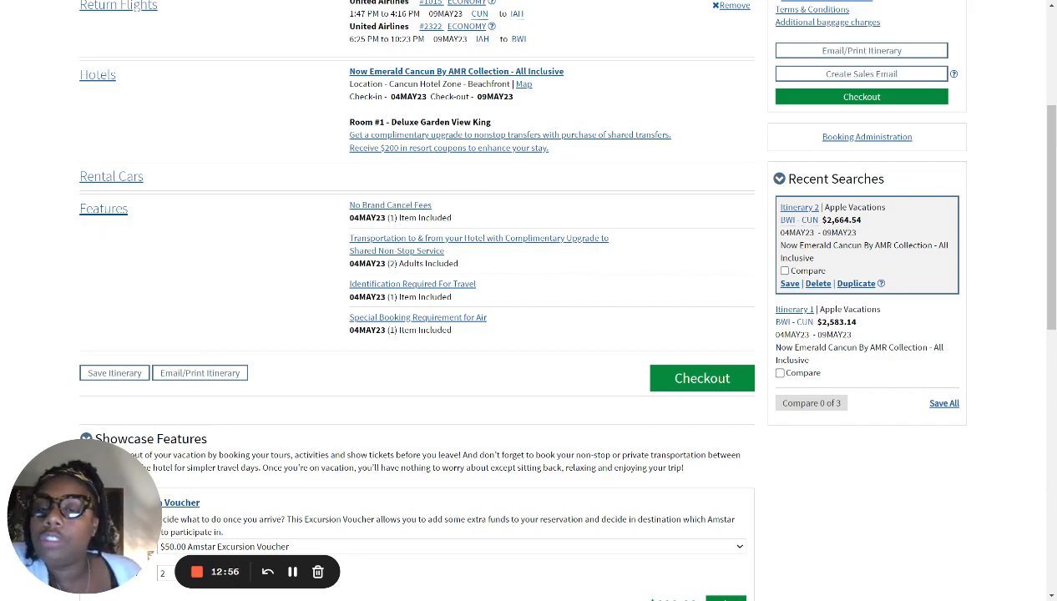
pyautogui.scroll(-3)
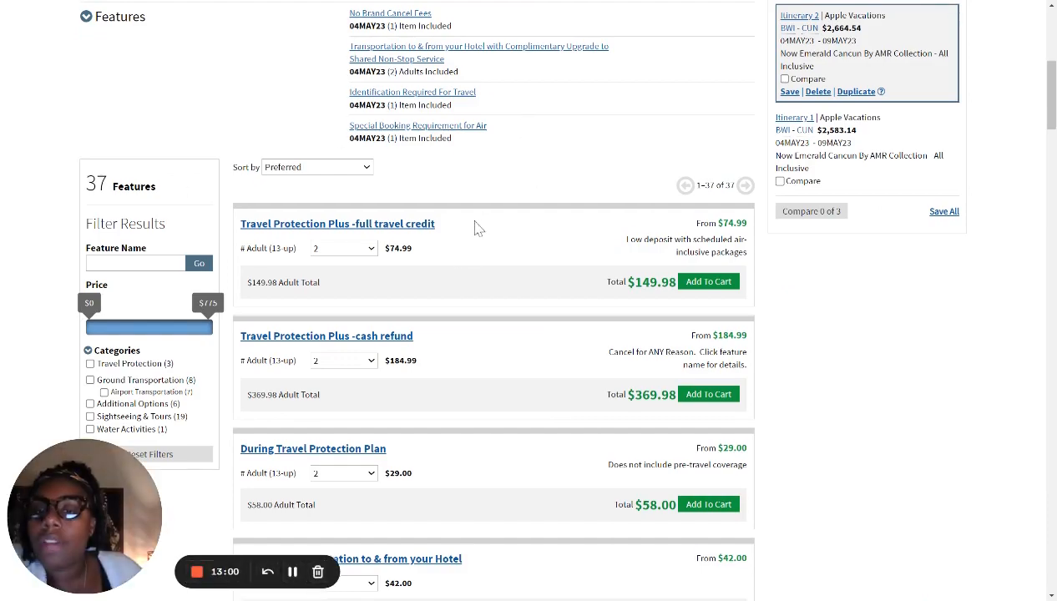
pyautogui.scroll(-3)
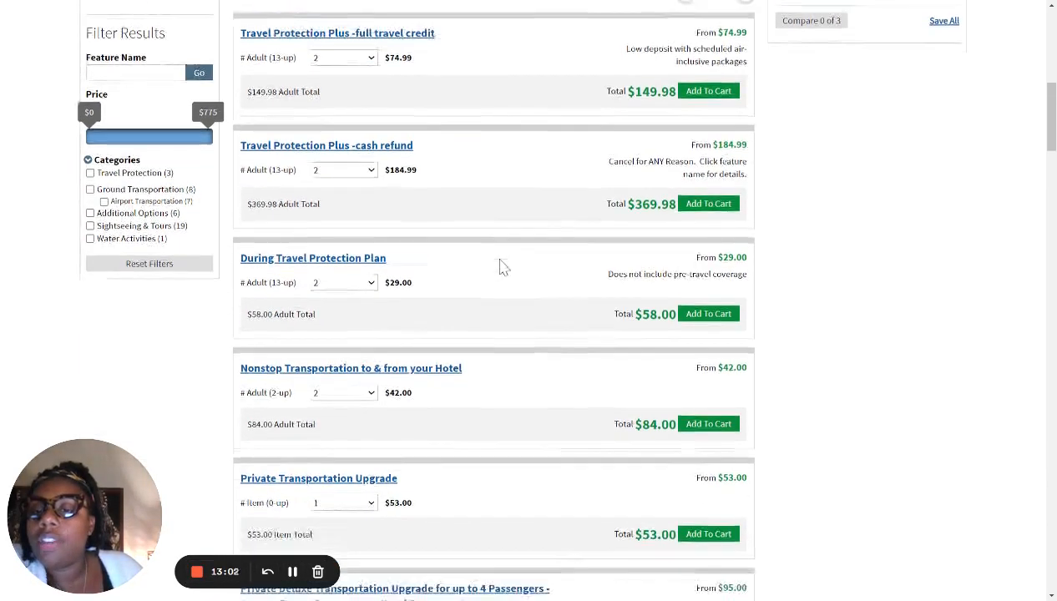
pyautogui.scroll(-3)
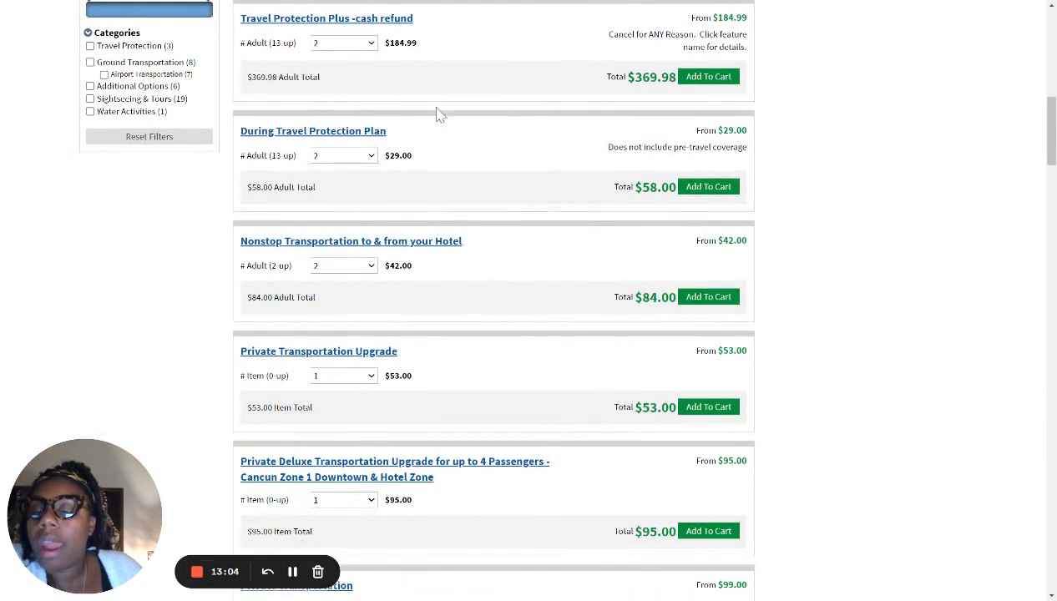
pyautogui.moveTo(309, 250)
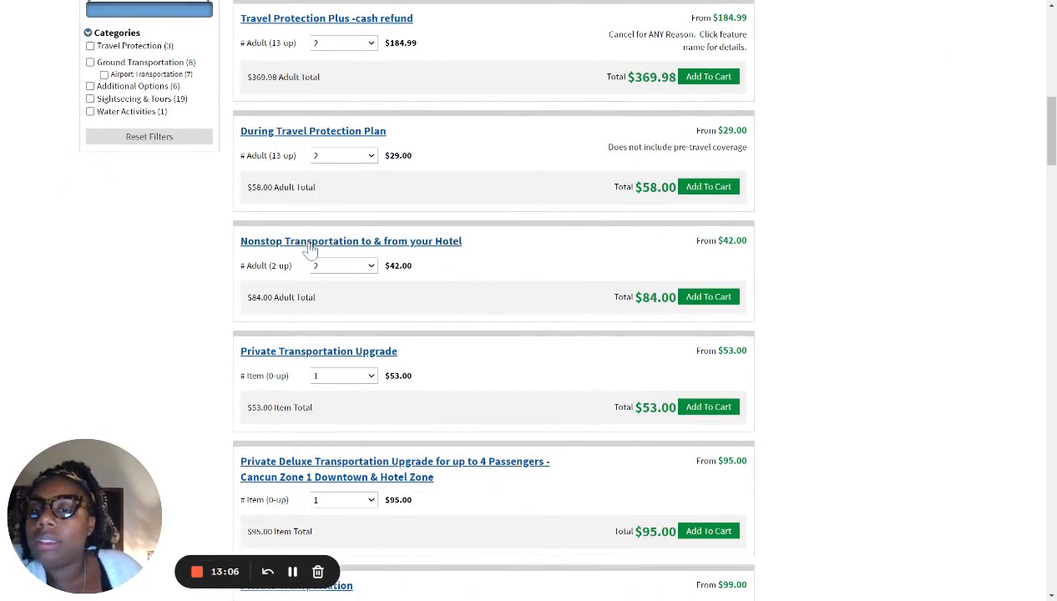
pyautogui.moveTo(474, 253)
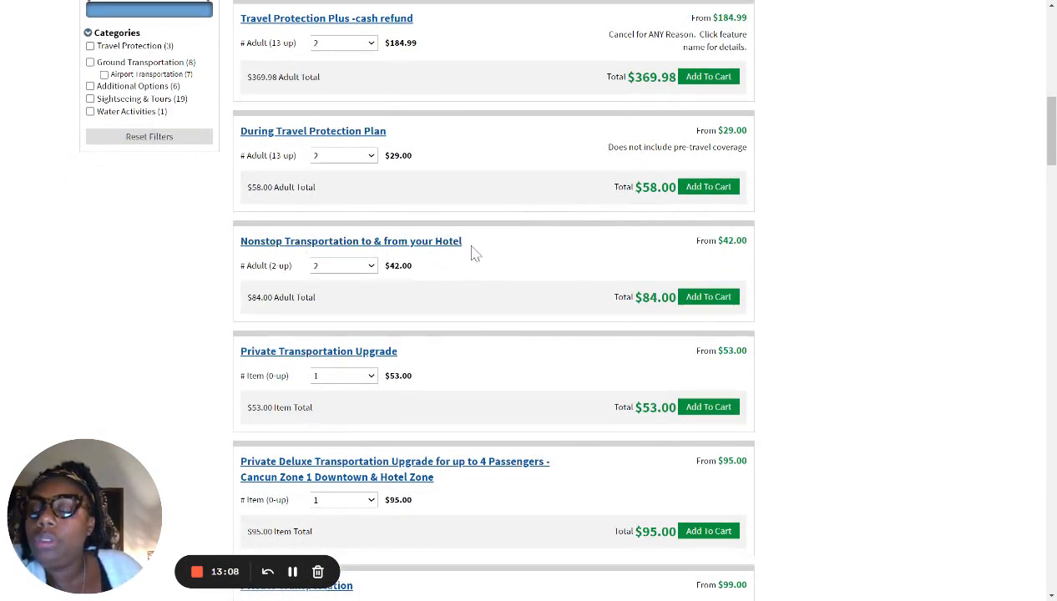
pyautogui.doubleClick(398, 265)
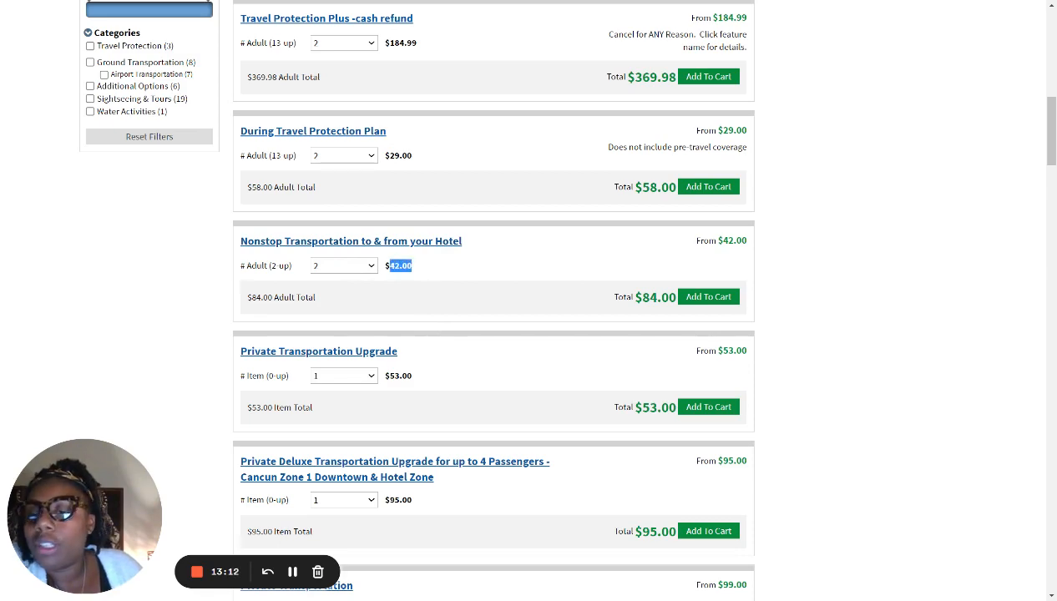
pyautogui.scroll(-3)
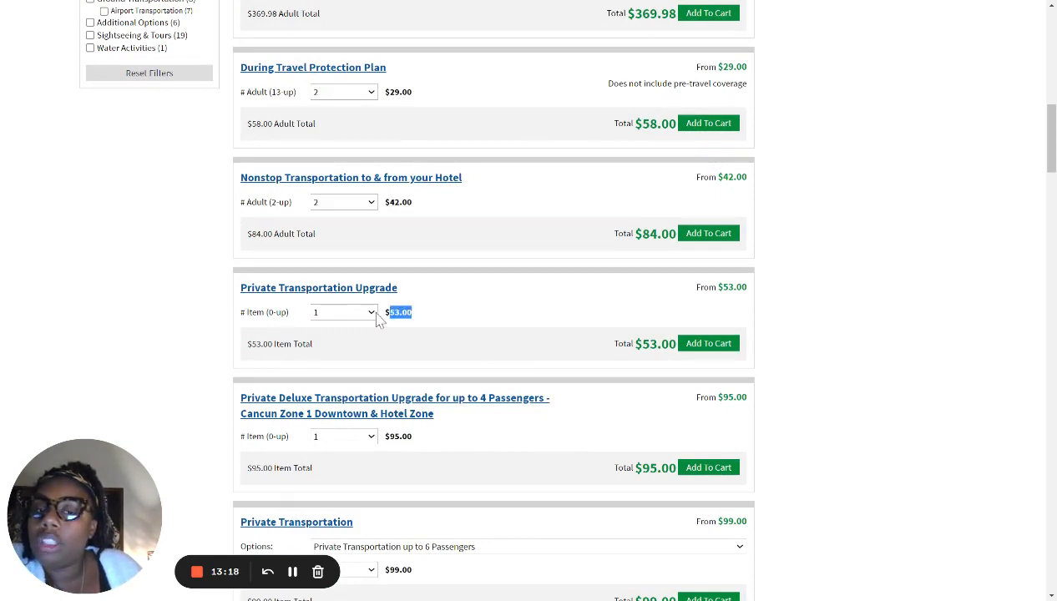
pyautogui.moveTo(450, 317)
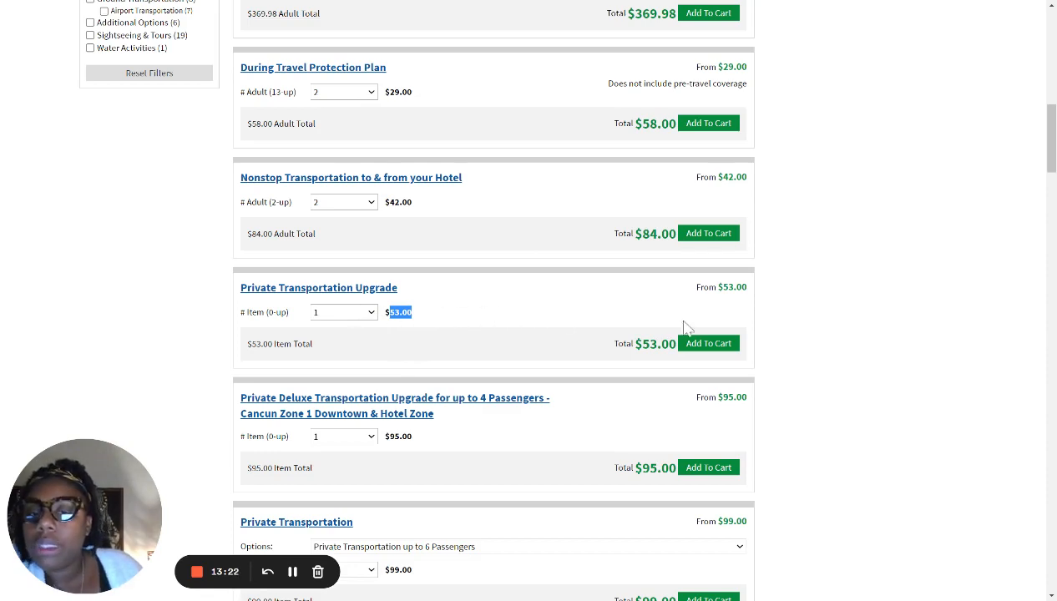
pyautogui.scroll(-3)
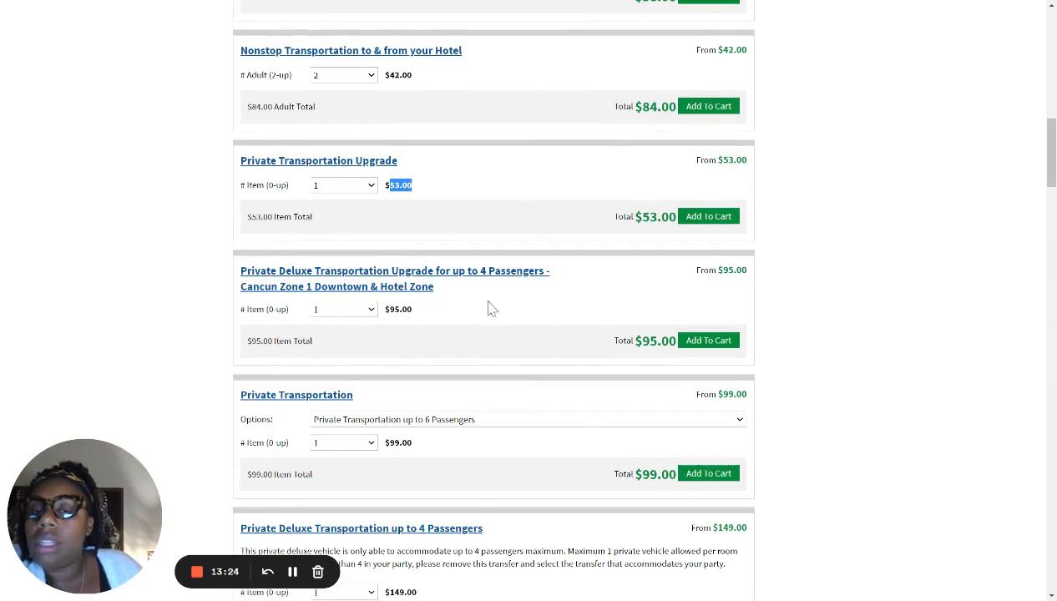
pyautogui.moveTo(113, 395)
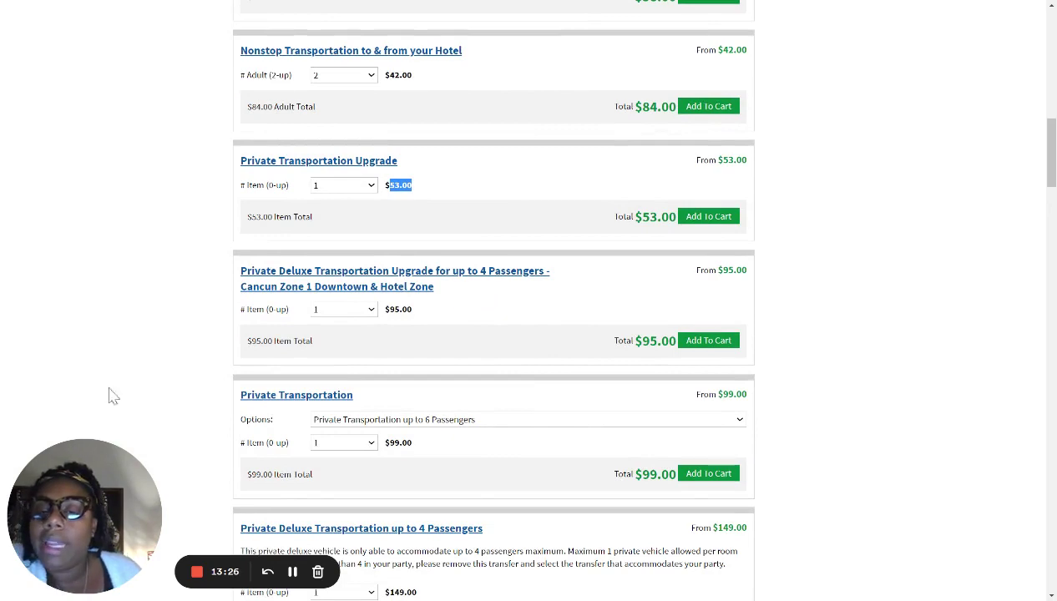
pyautogui.moveTo(556, 394)
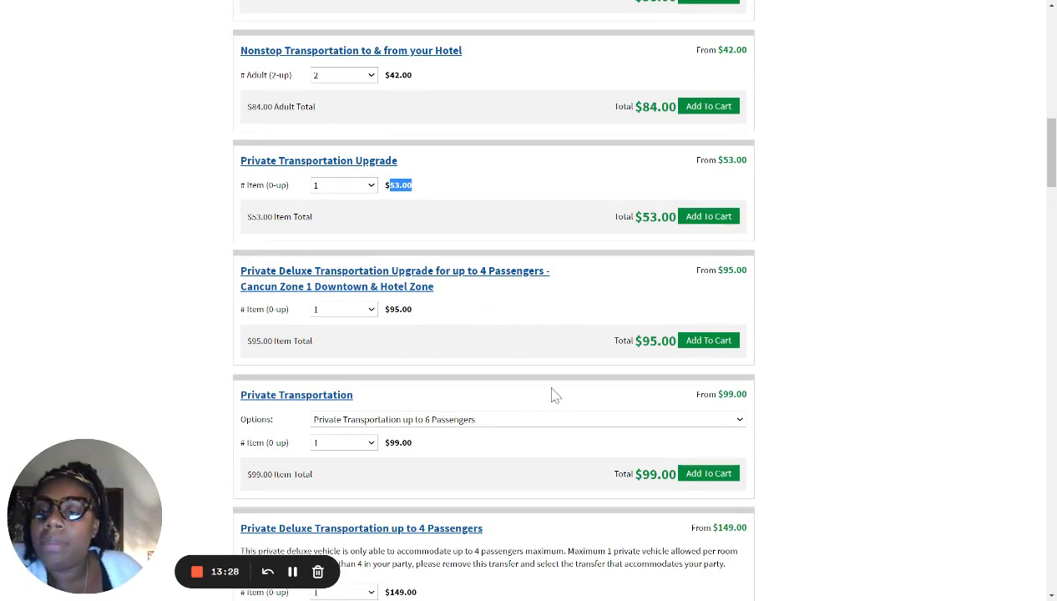
pyautogui.scroll(-3)
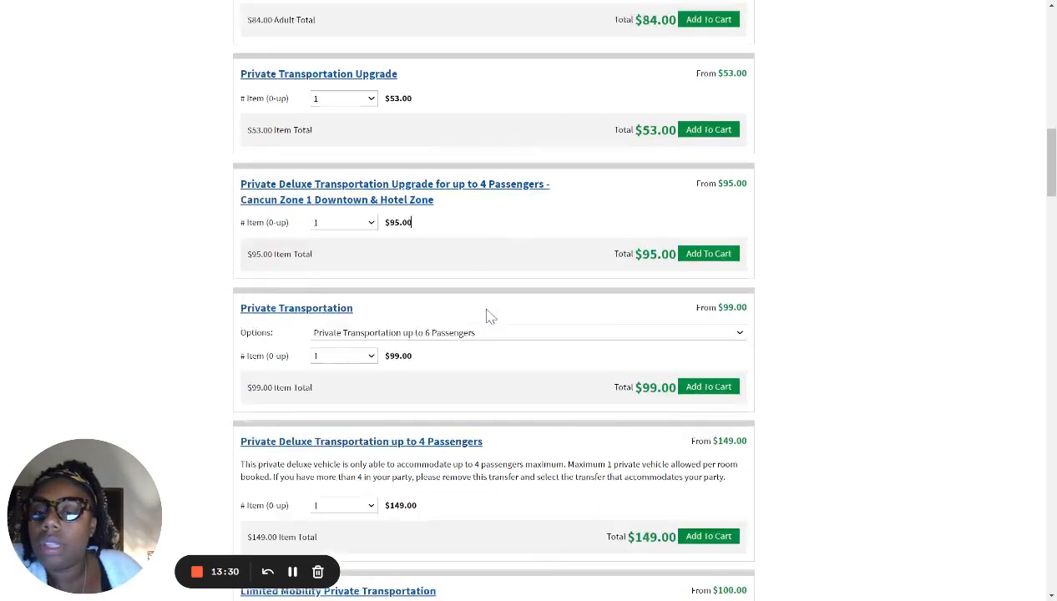
pyautogui.scroll(-3)
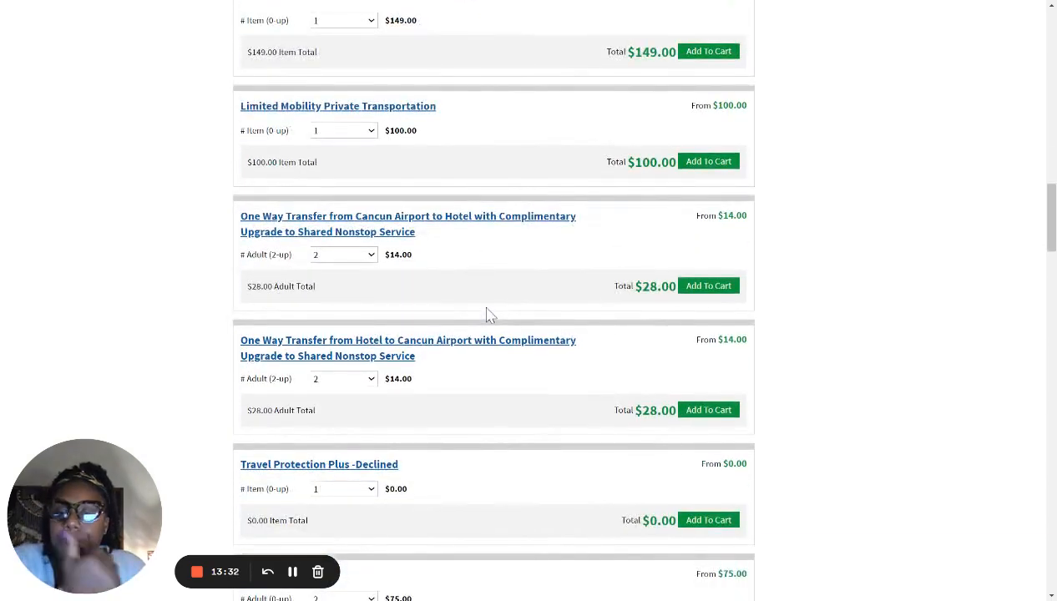
pyautogui.scroll(-3)
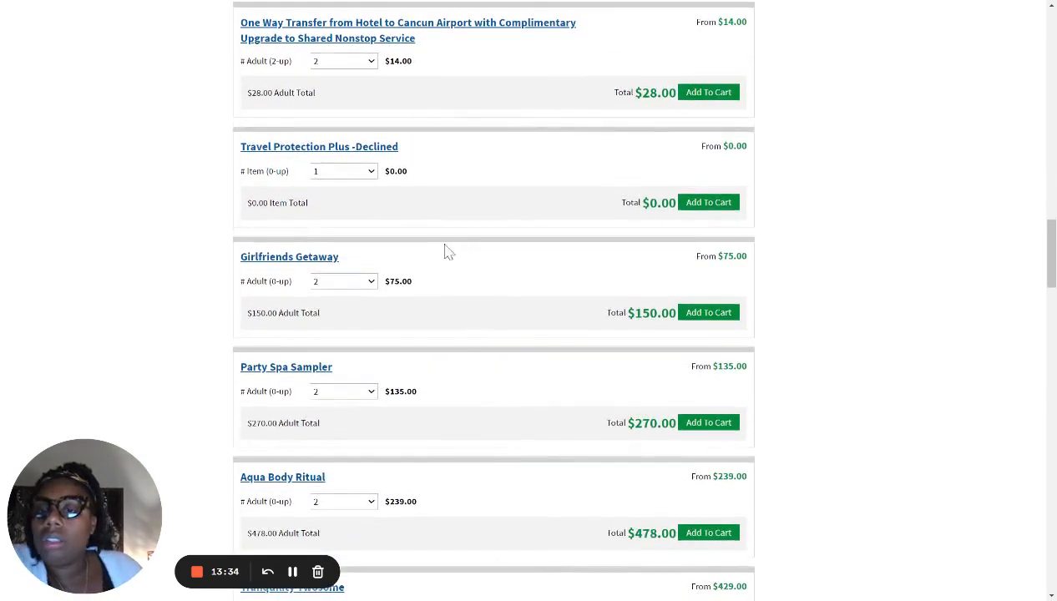
pyautogui.moveTo(326, 259)
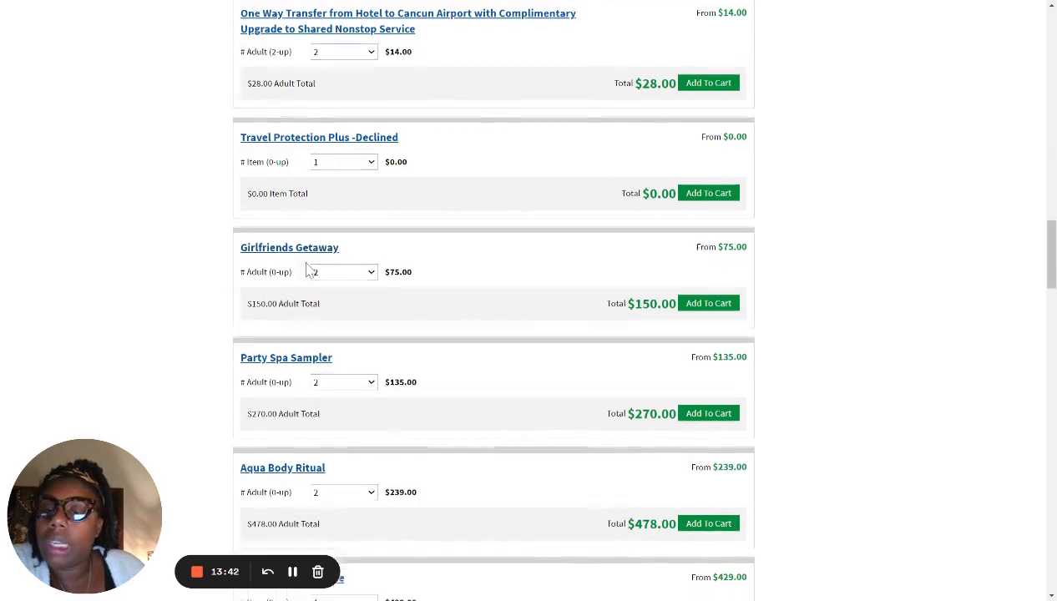
pyautogui.scroll(-3)
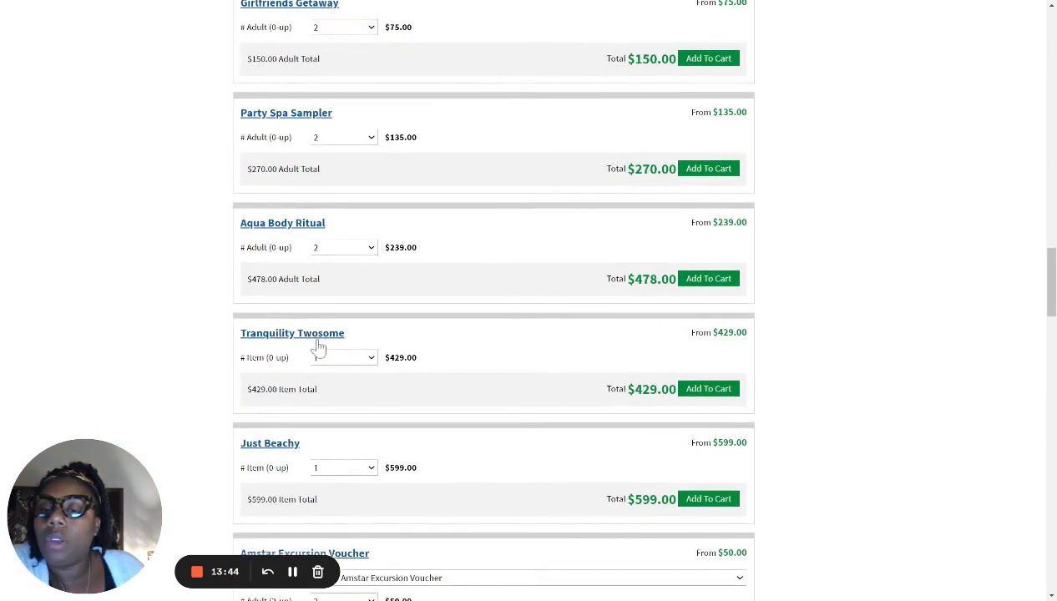
pyautogui.scroll(-3)
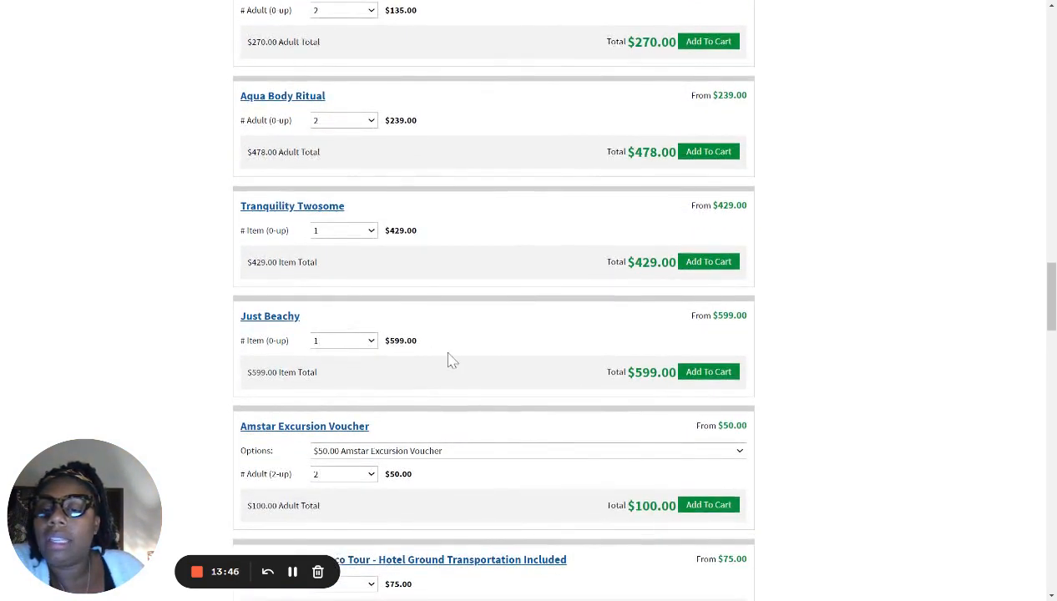
pyautogui.scroll(-3)
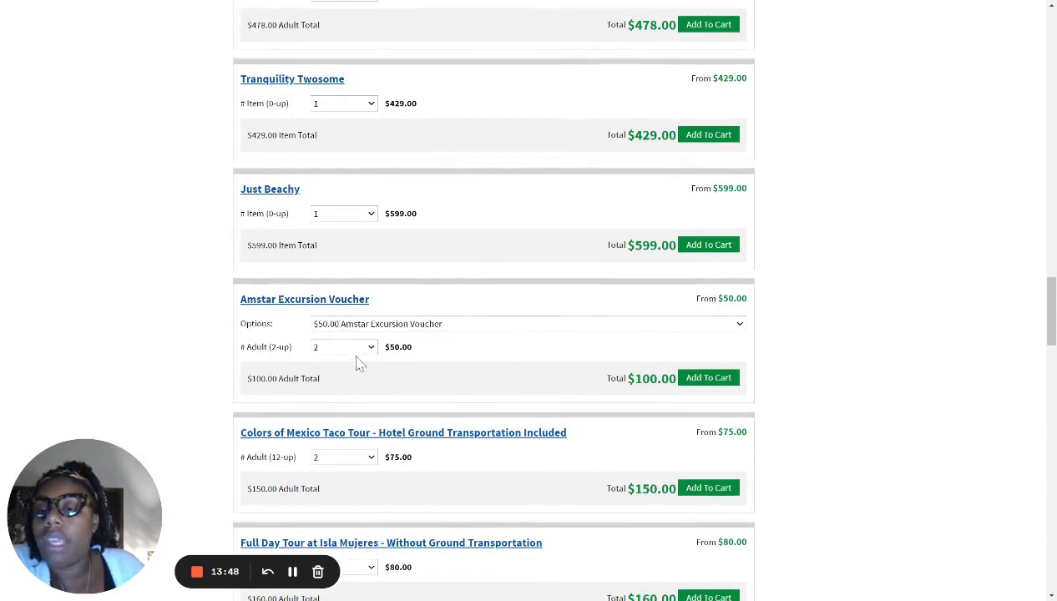
pyautogui.moveTo(407, 342)
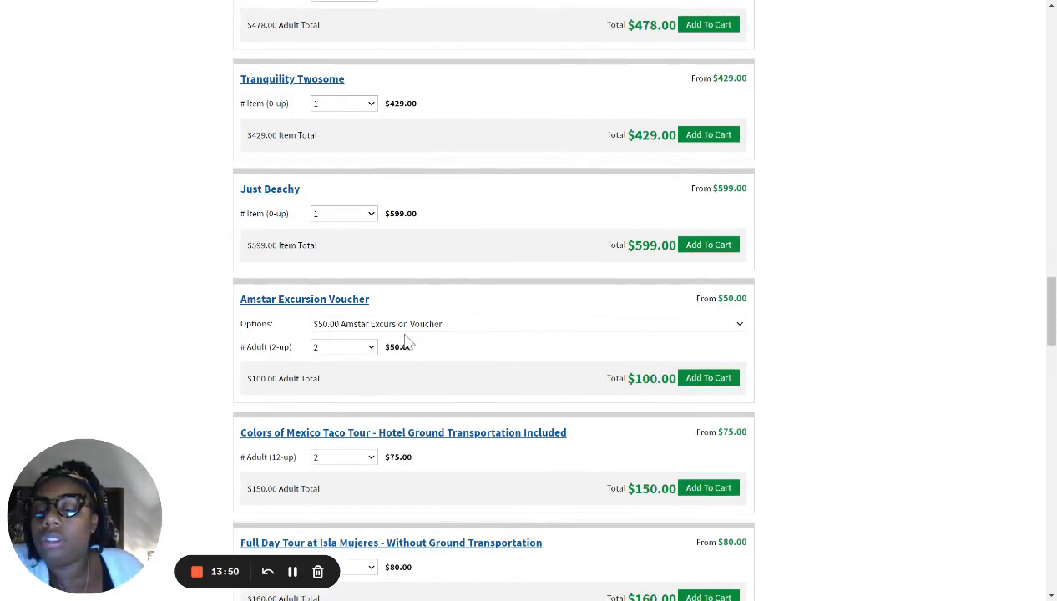
pyautogui.moveTo(459, 311)
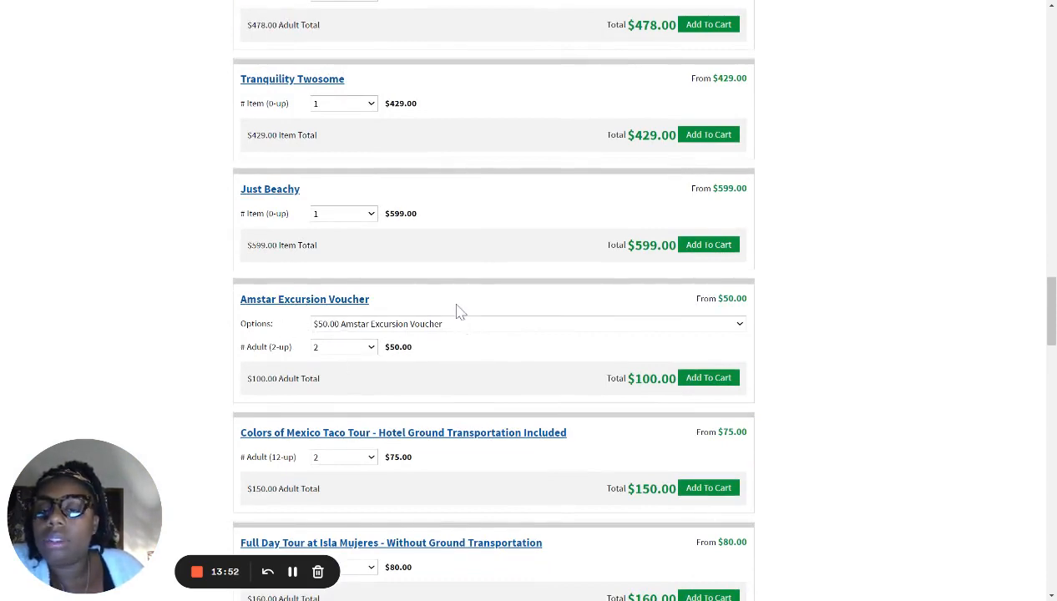
pyautogui.scroll(-3)
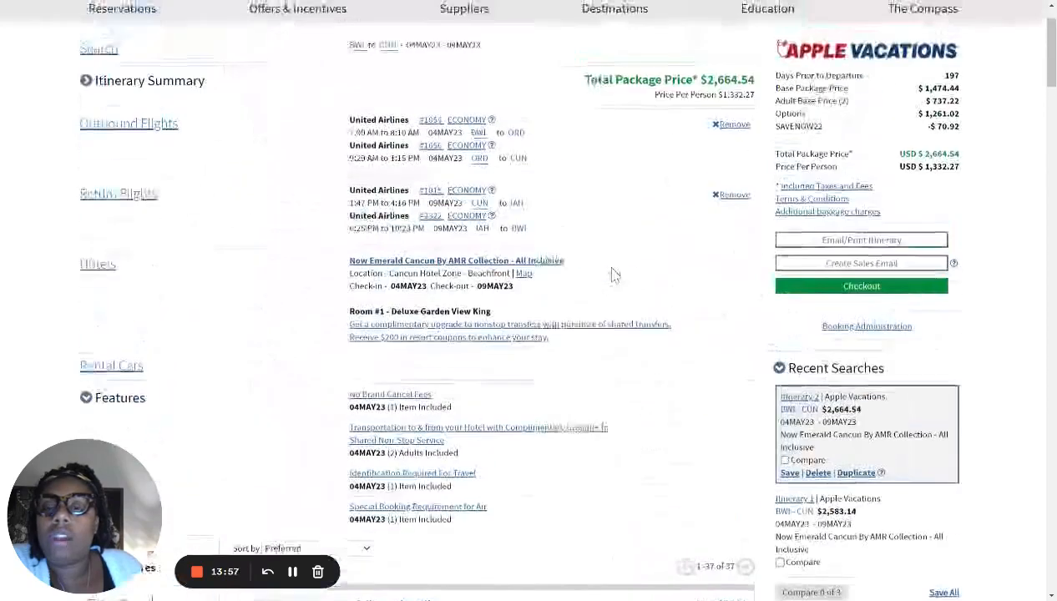
pyautogui.scroll(-3)
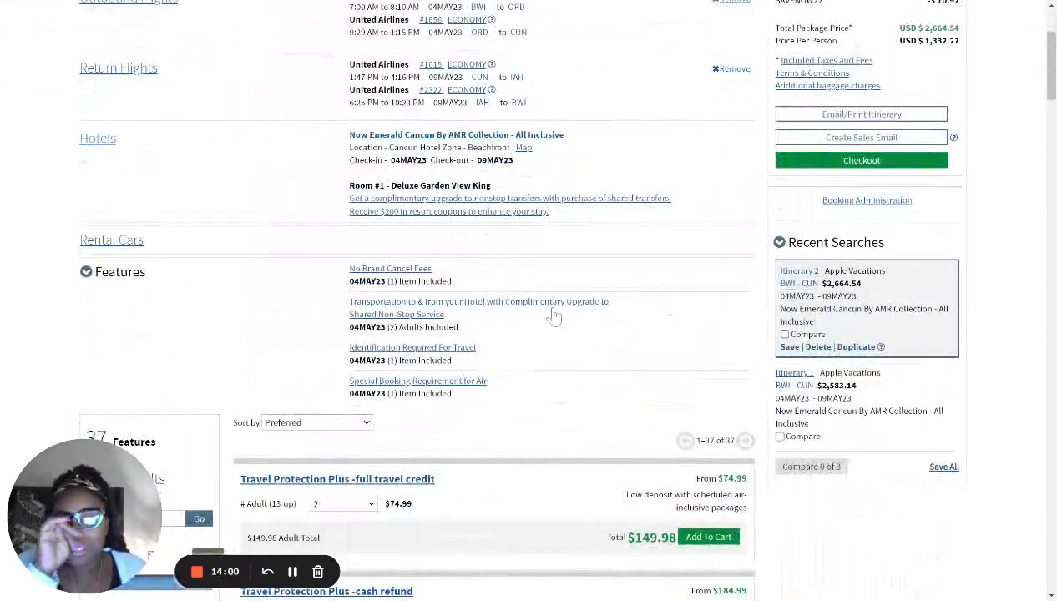
pyautogui.moveTo(440, 240)
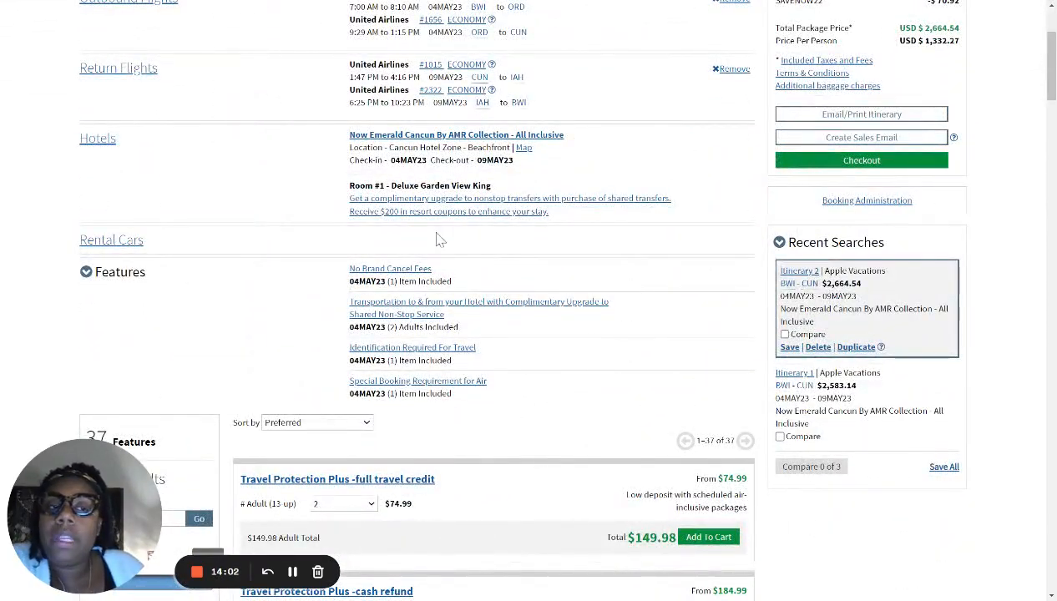
pyautogui.moveTo(499, 259)
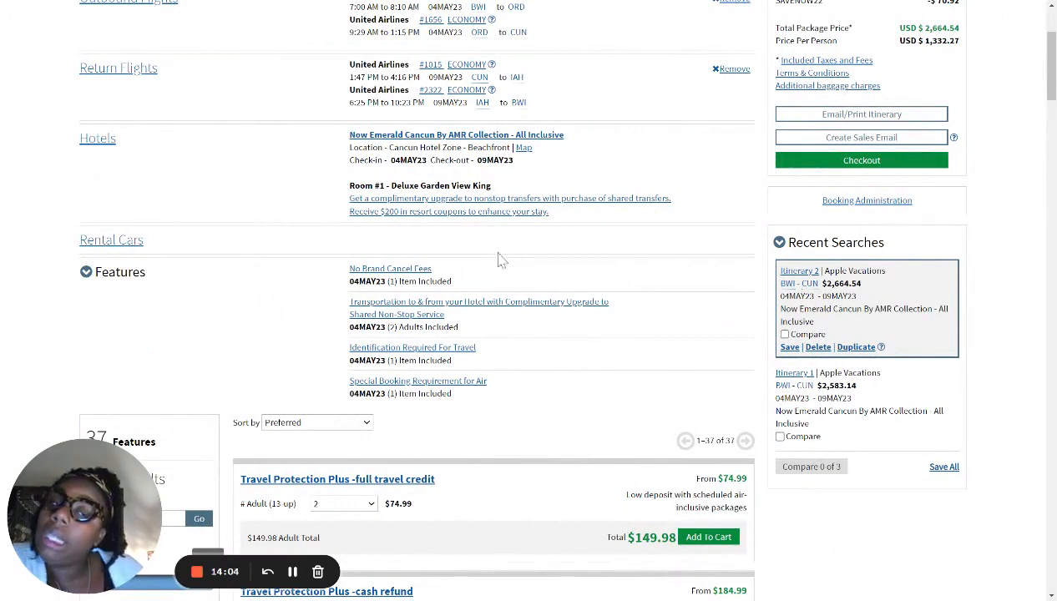
pyautogui.moveTo(824, 209)
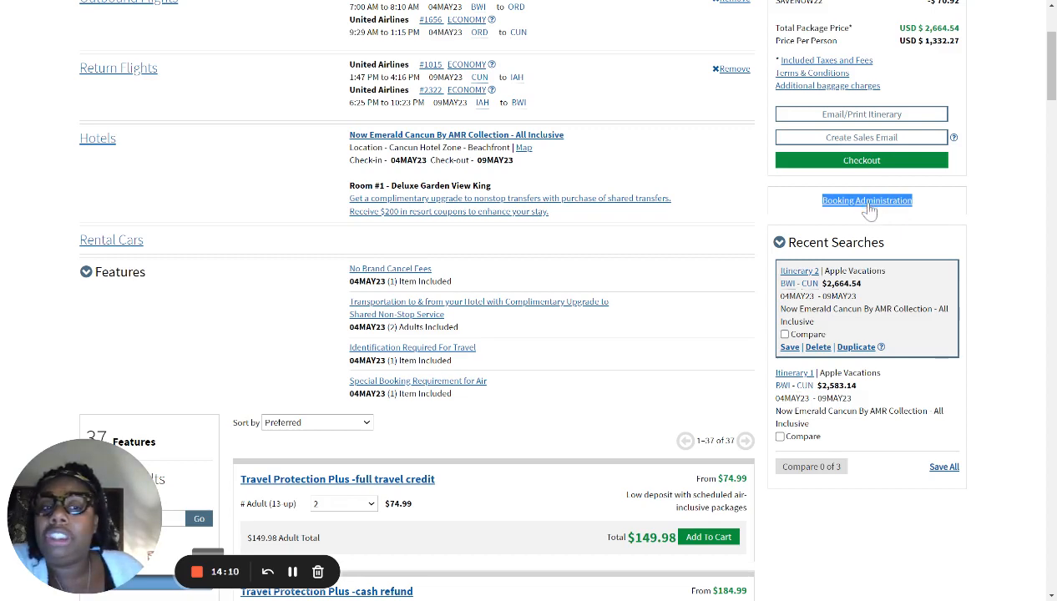
pyautogui.click(866, 201)
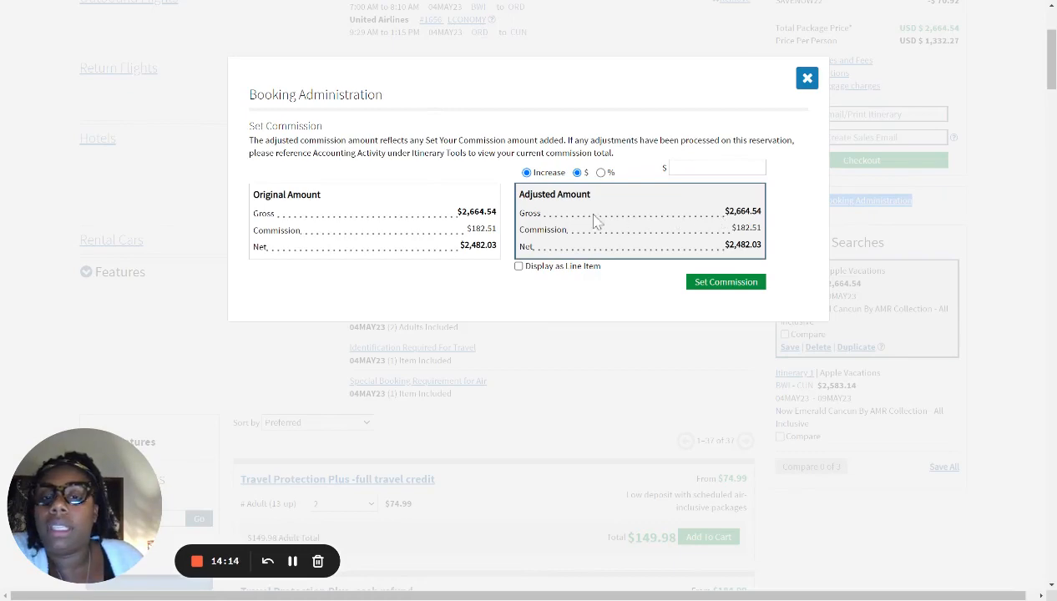
pyautogui.doubleClick(738, 211)
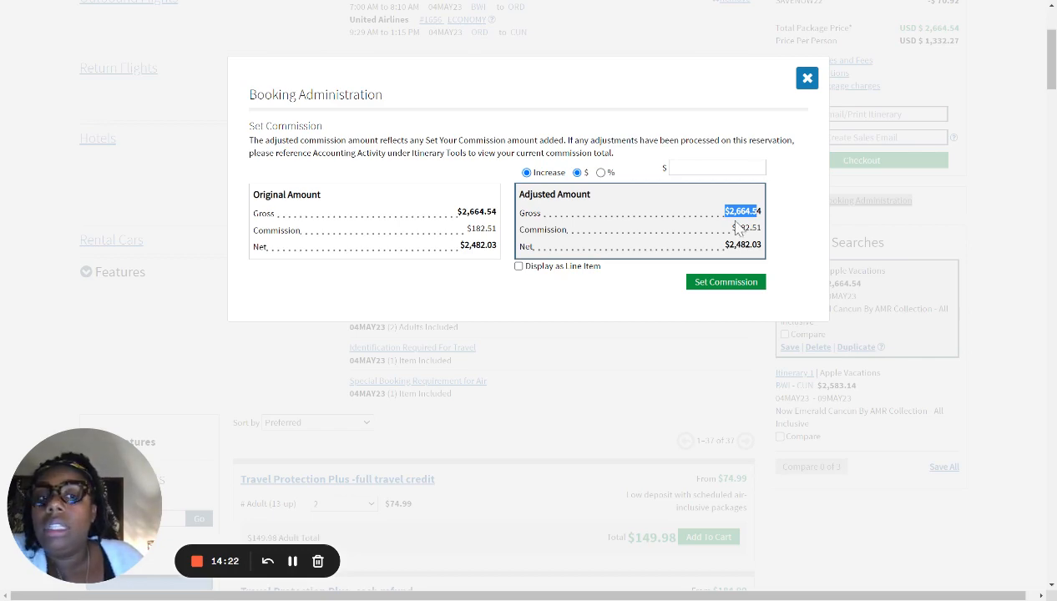
pyautogui.click(743, 227)
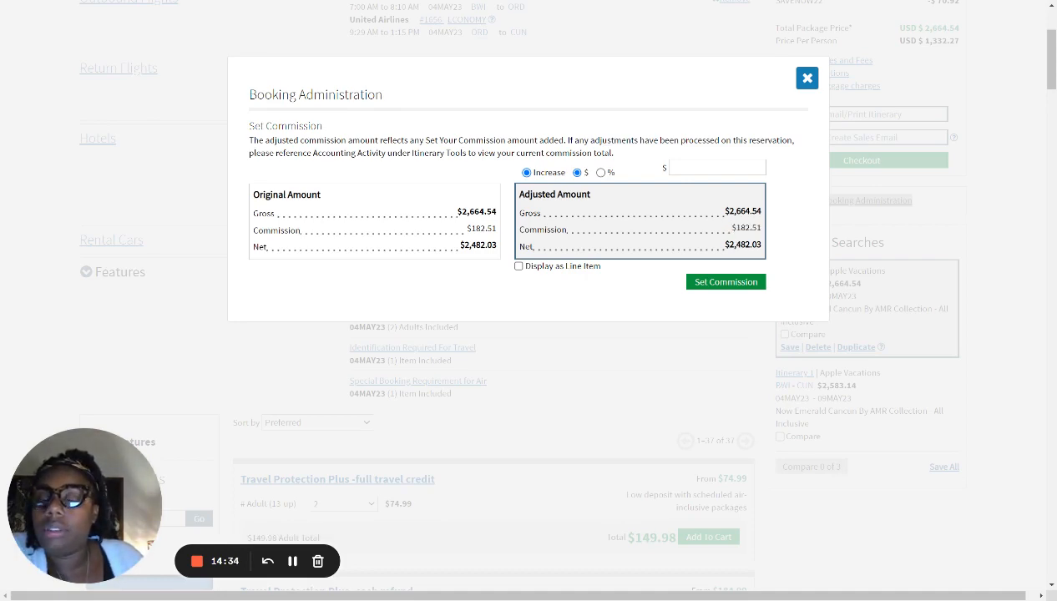
pyautogui.moveTo(298, 109)
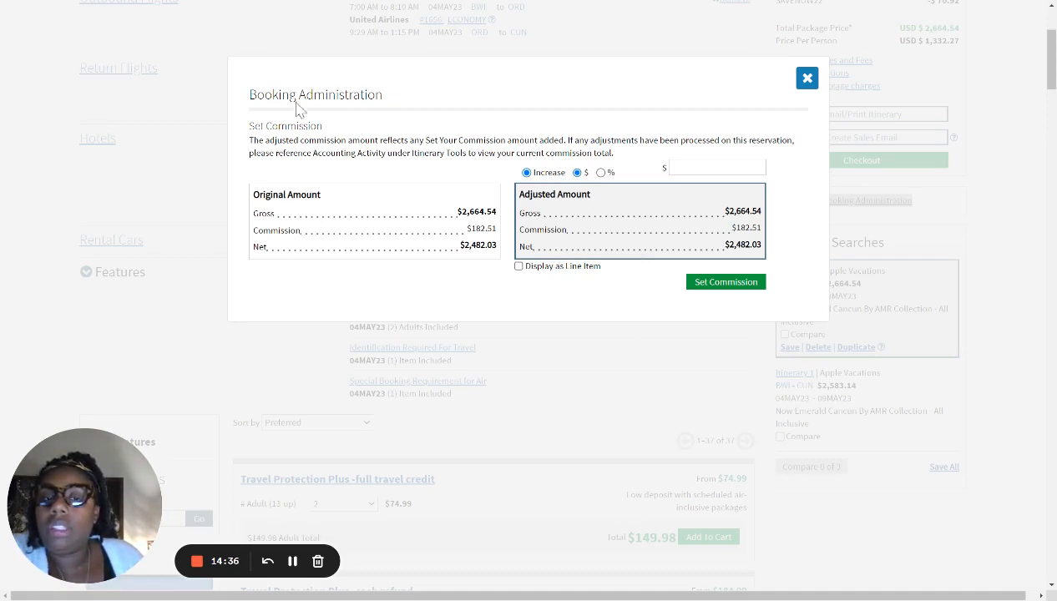
pyautogui.moveTo(711, 159)
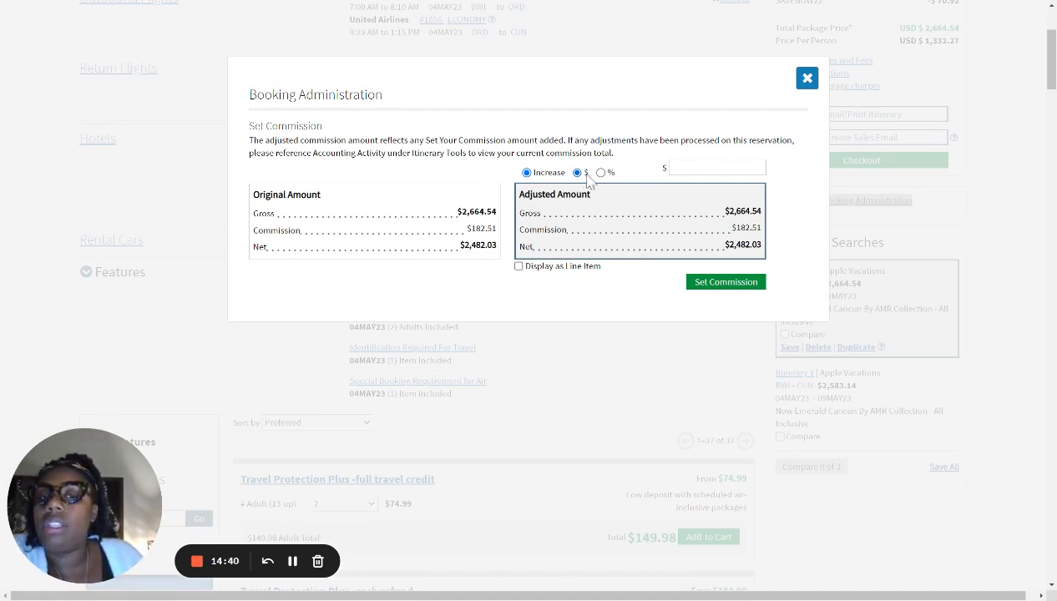
pyautogui.moveTo(1022, 96)
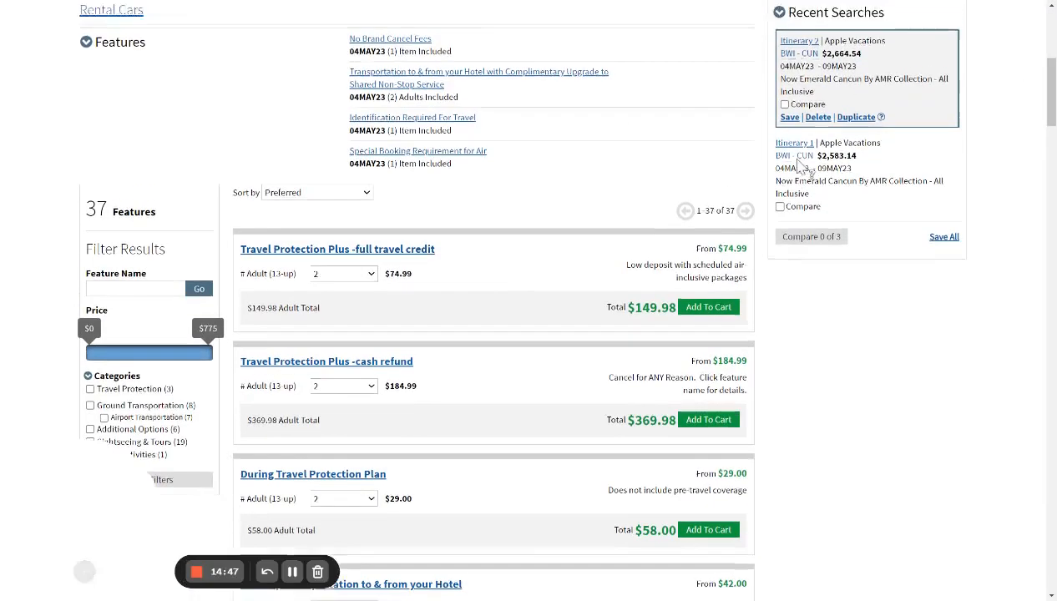
pyautogui.scroll(3)
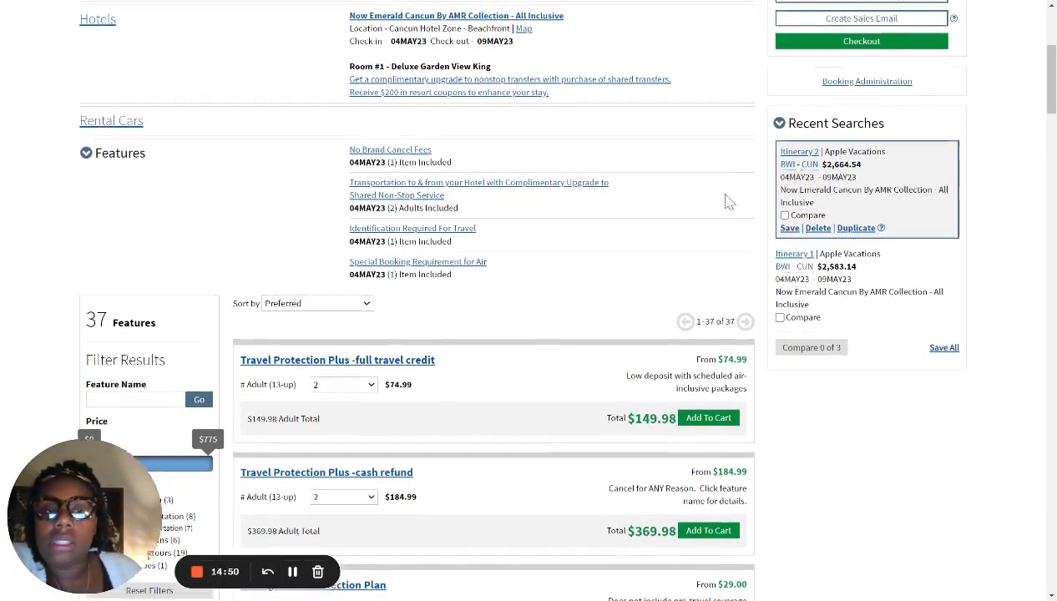
pyautogui.scroll(3)
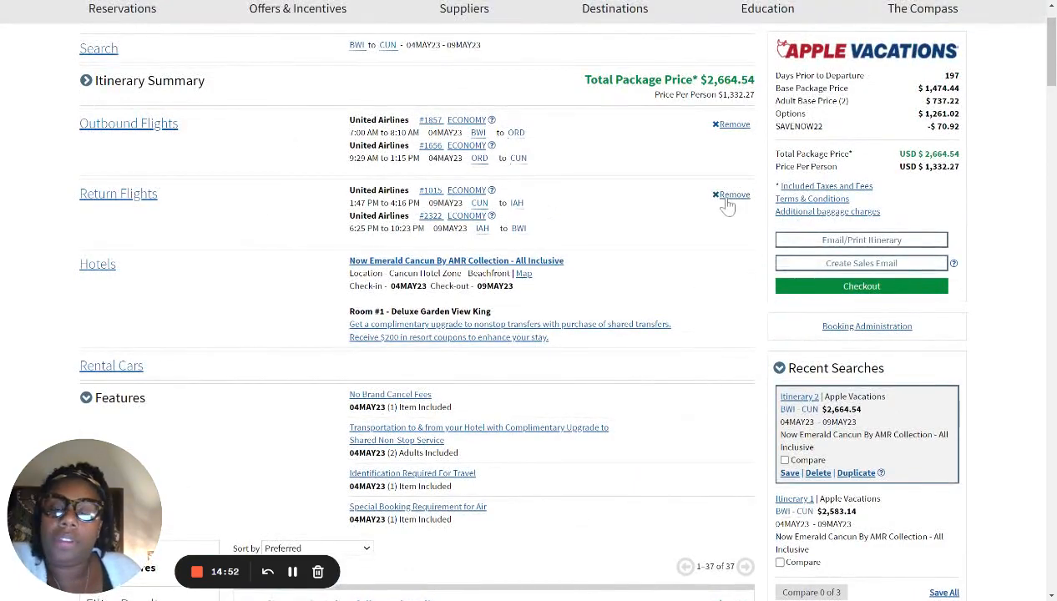
pyautogui.scroll(-3)
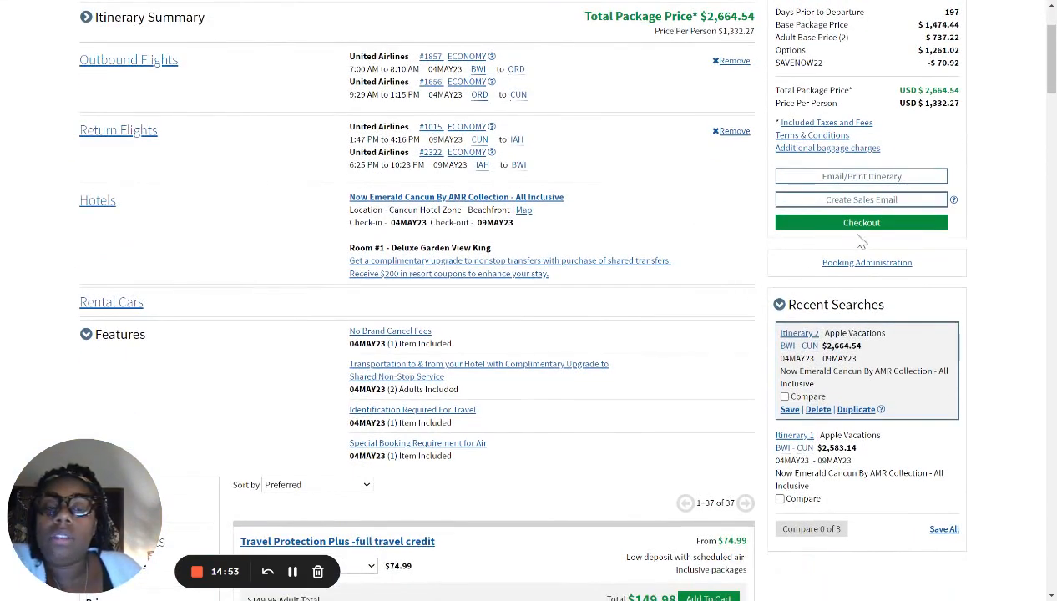
pyautogui.moveTo(862, 275)
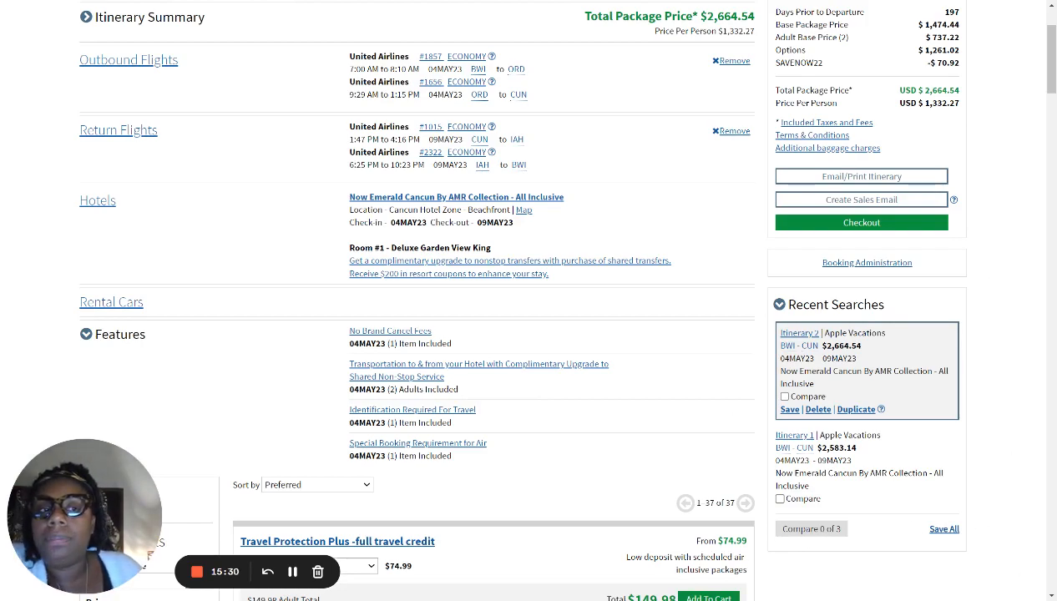
pyautogui.scroll(3)
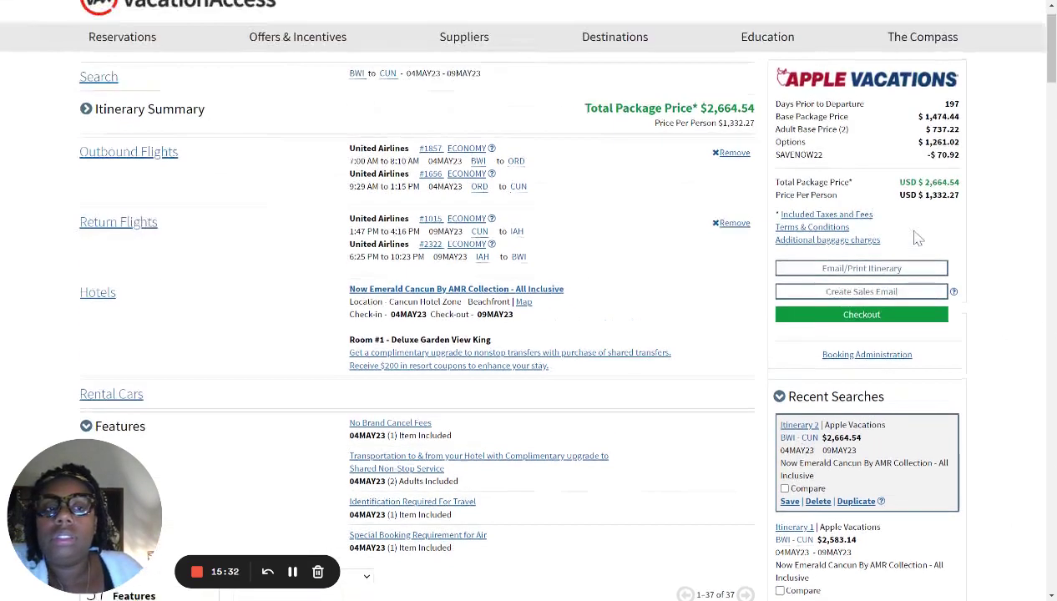
pyautogui.scroll(3)
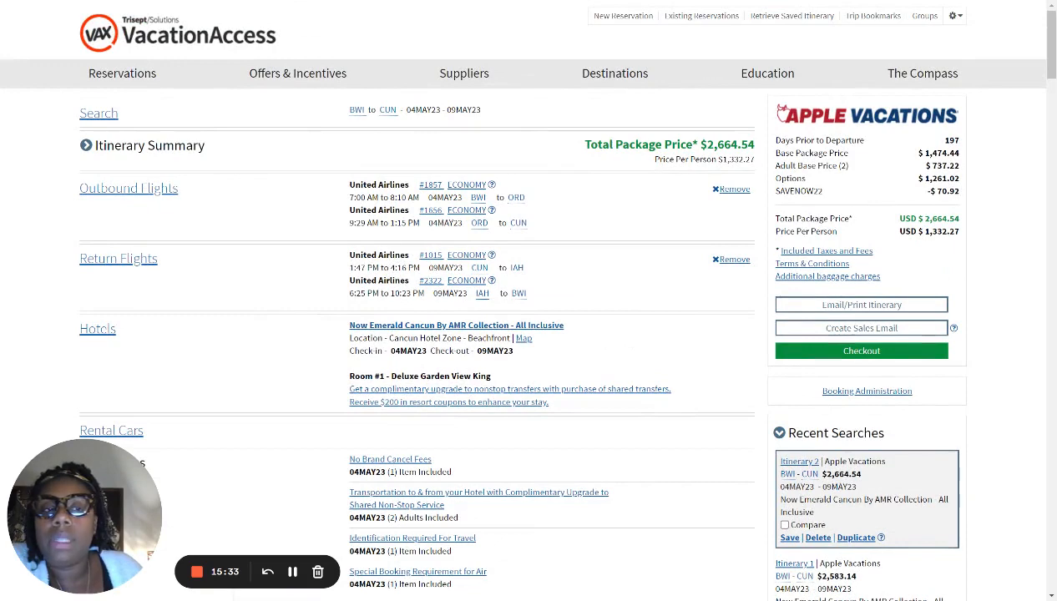
pyautogui.doubleClick(820, 139)
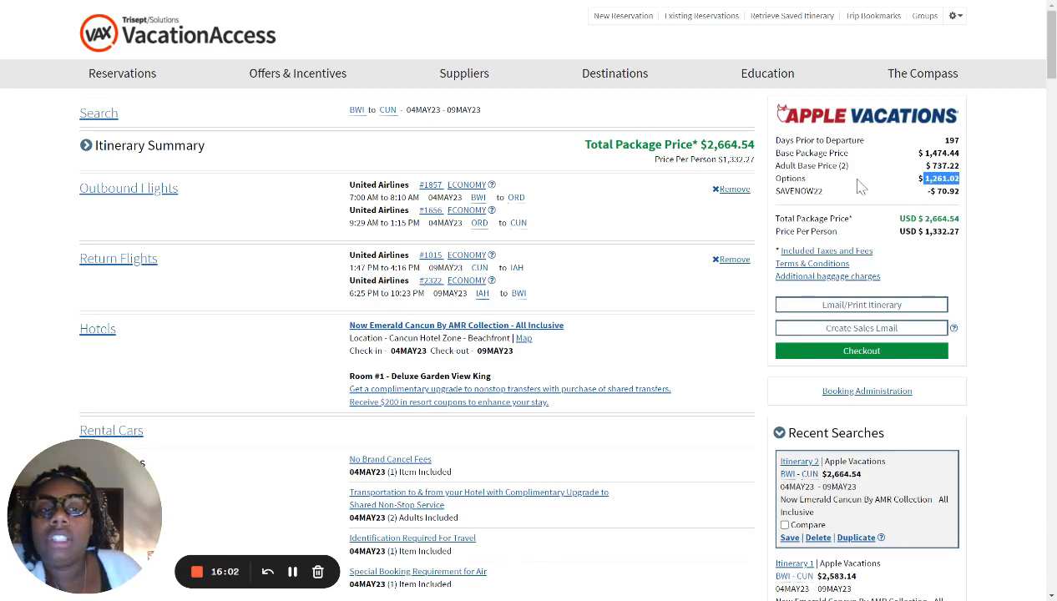
pyautogui.scroll(-3)
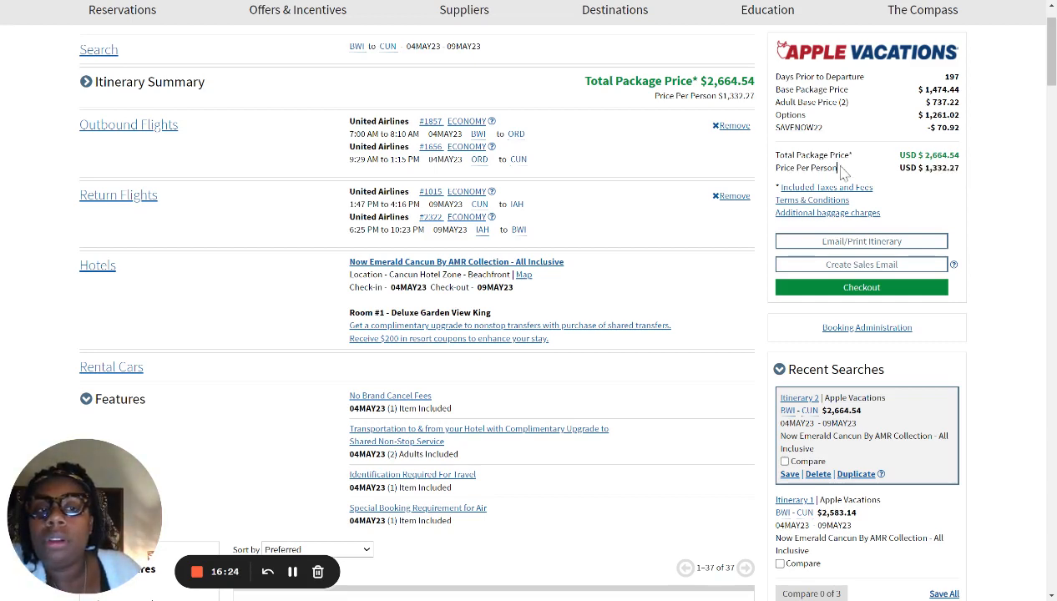
pyautogui.doubleClick(807, 168)
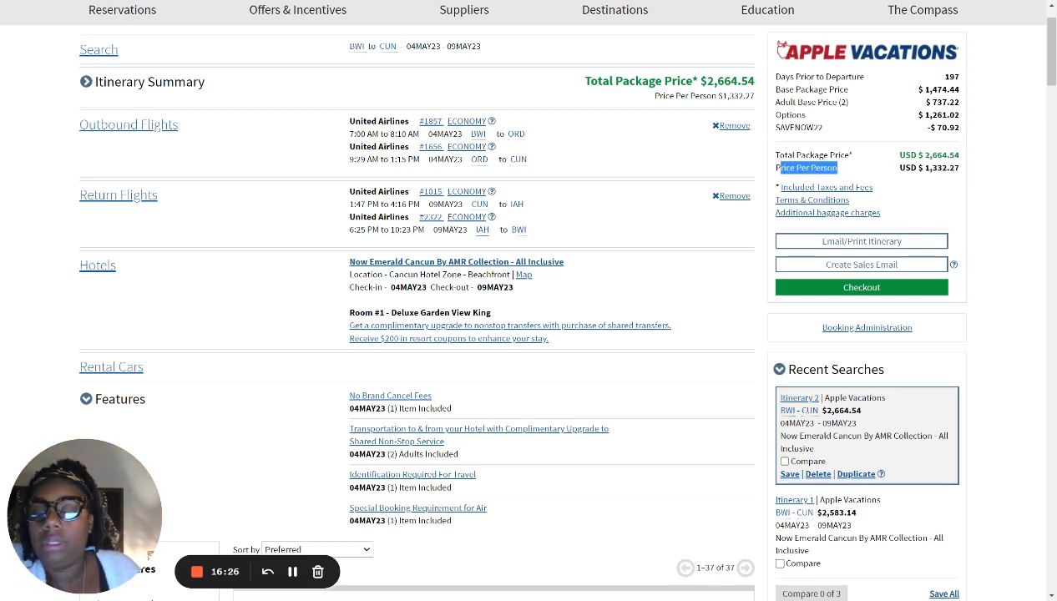
pyautogui.scroll(-3)
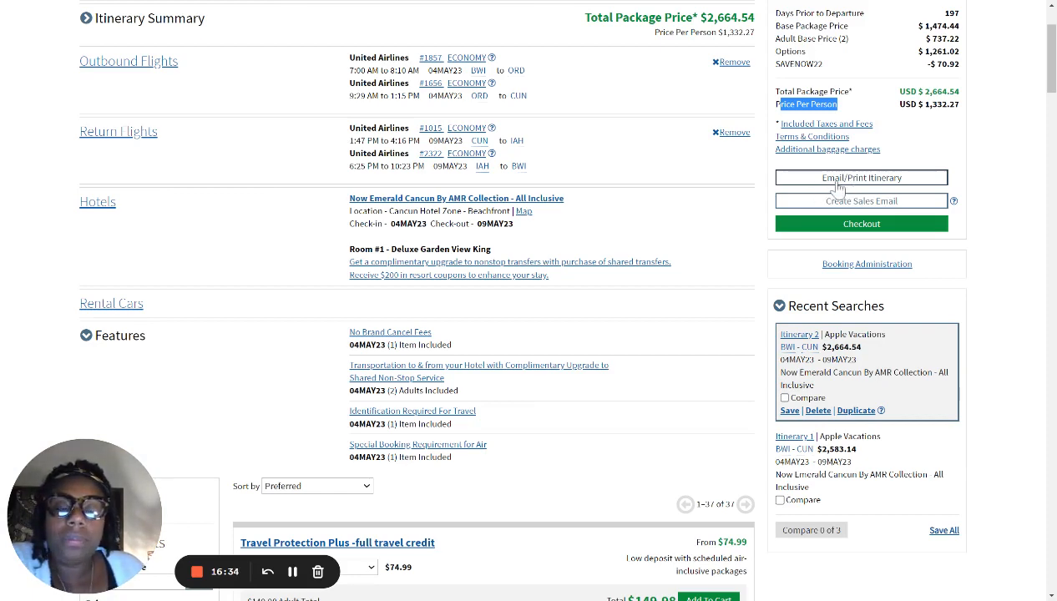
# Open Email Your Itinerary, showing the preset Apple Vacations introduction and $500 deposit due 22 Oct 2022.
pyautogui.click(860, 177)
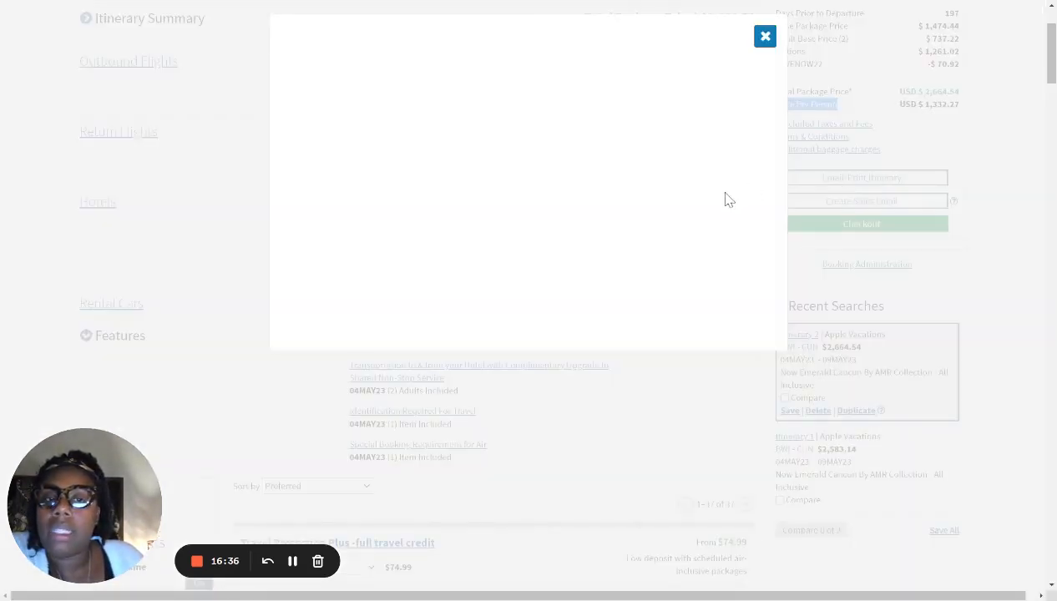
pyautogui.click(861, 177)
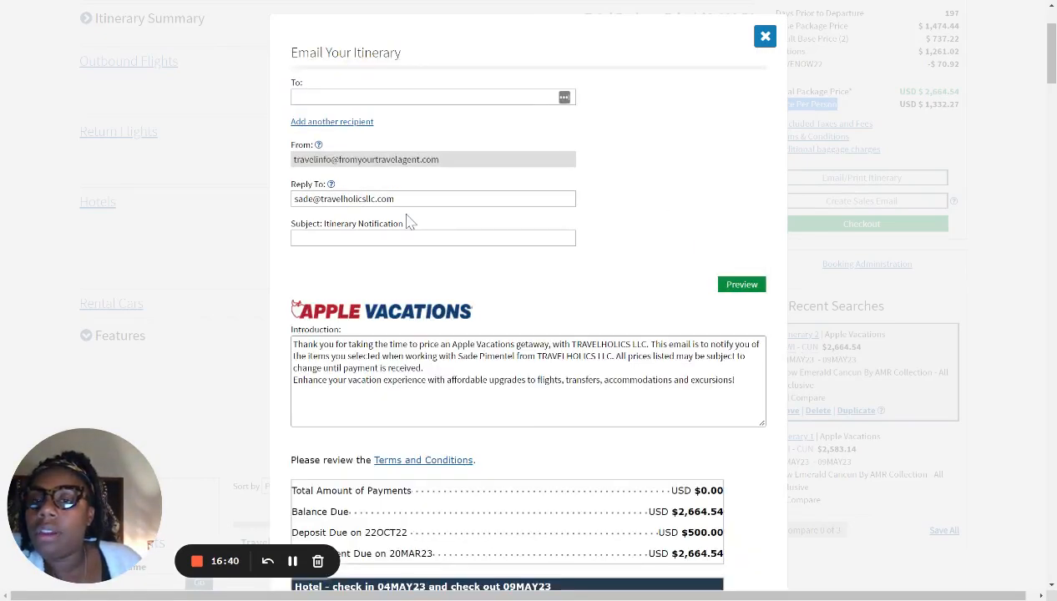
pyautogui.moveTo(396, 148)
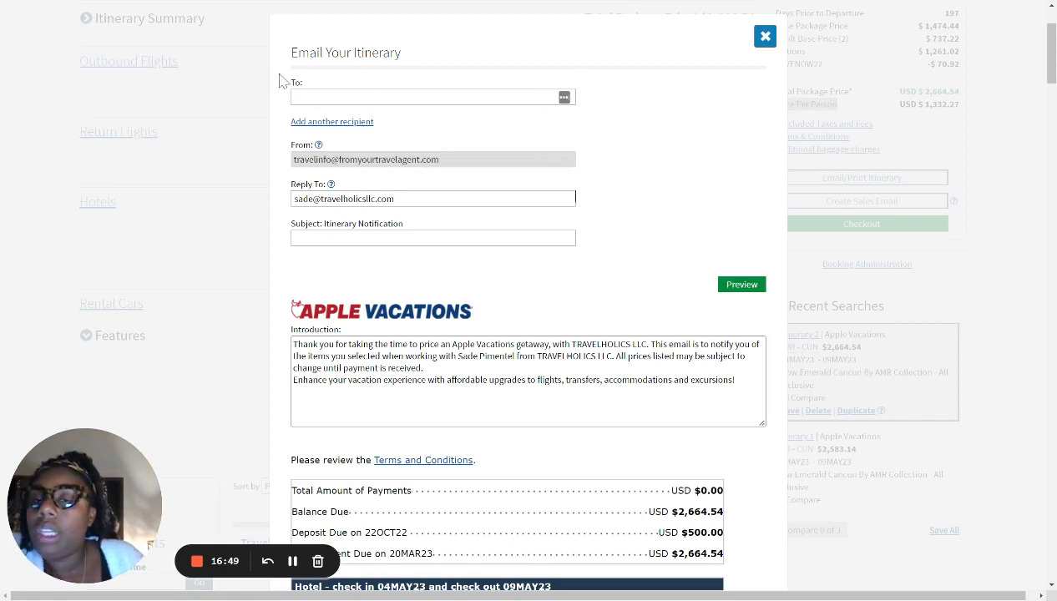
pyautogui.moveTo(535, 123)
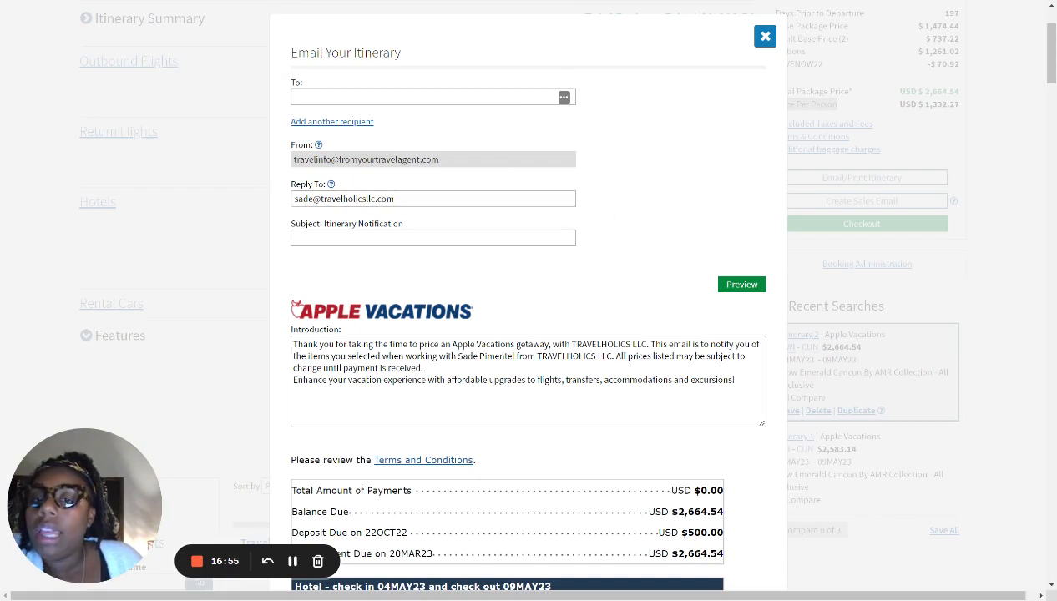
pyautogui.click(433, 237)
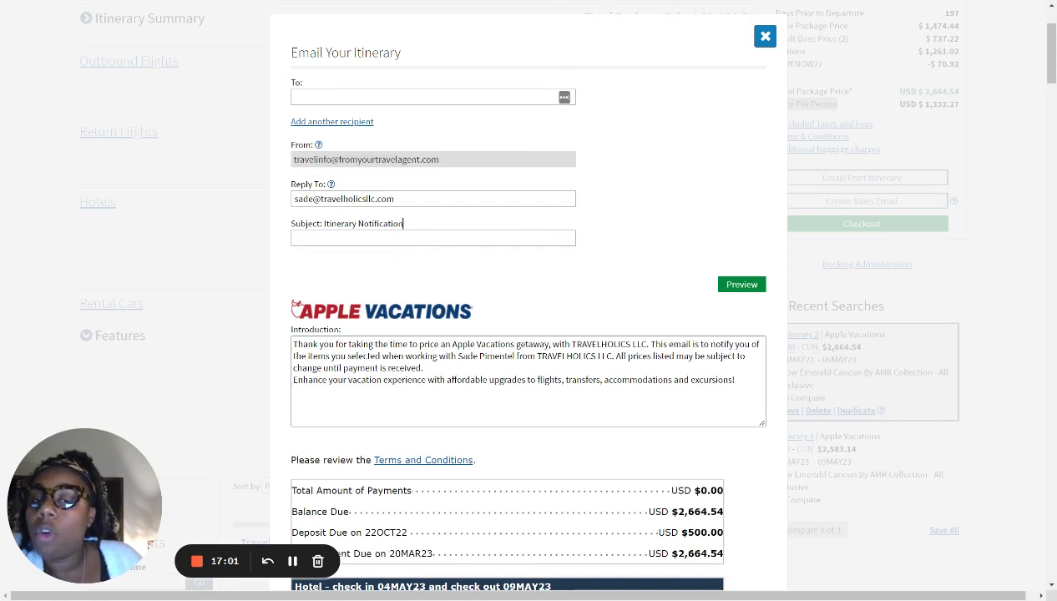
pyautogui.scroll(-3)
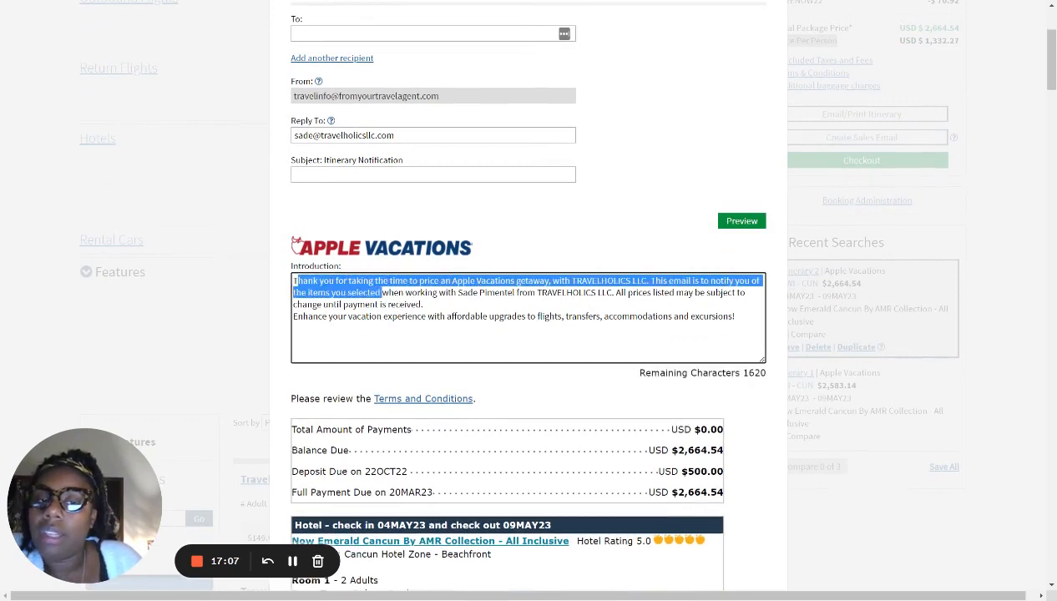
# Place the cursor at the start of the Introduction box, above the preset Apple Vacations text.
pyautogui.click(528, 326)
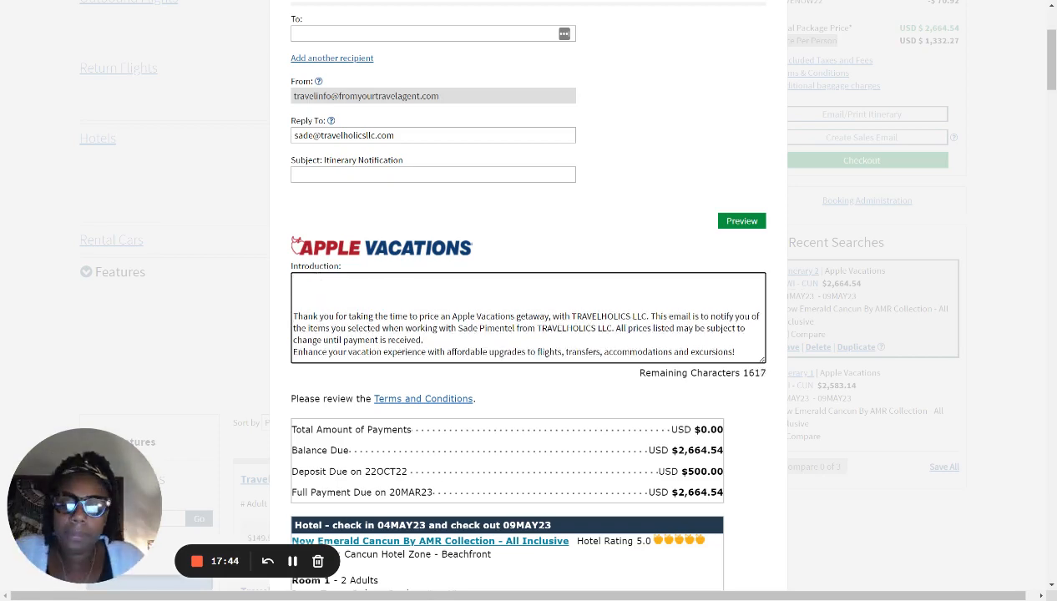
# Type 'Hello Jane', thanks for discussing Cancun vacation plans, a resort option for review, and an invitation for questions.
pyautogui.write('Hello Jane,')
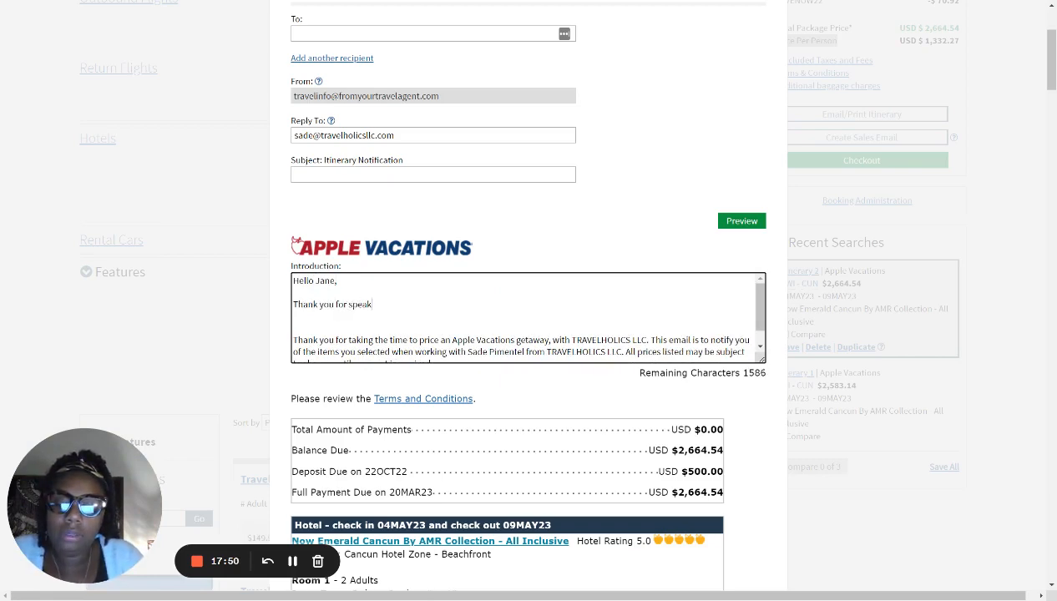
pyautogui.write('ing with')
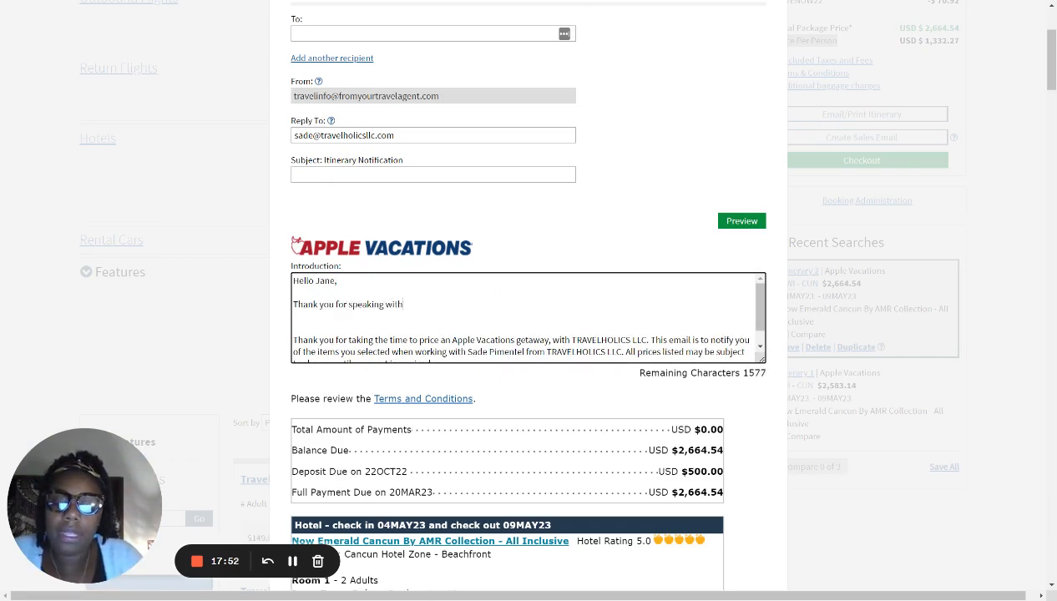
pyautogui.write('me about your')
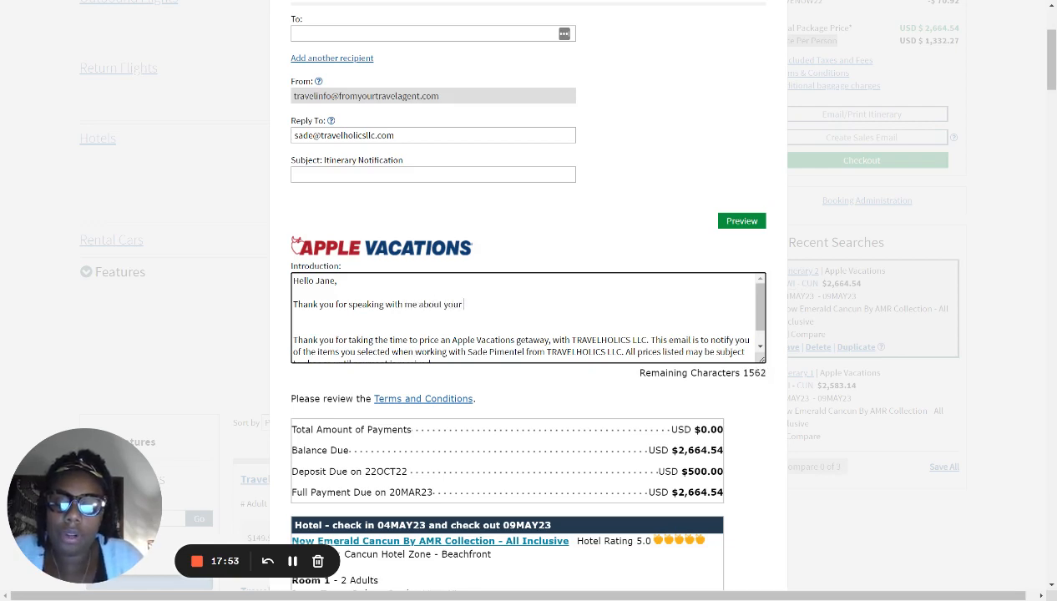
pyautogui.write('Cancun v')
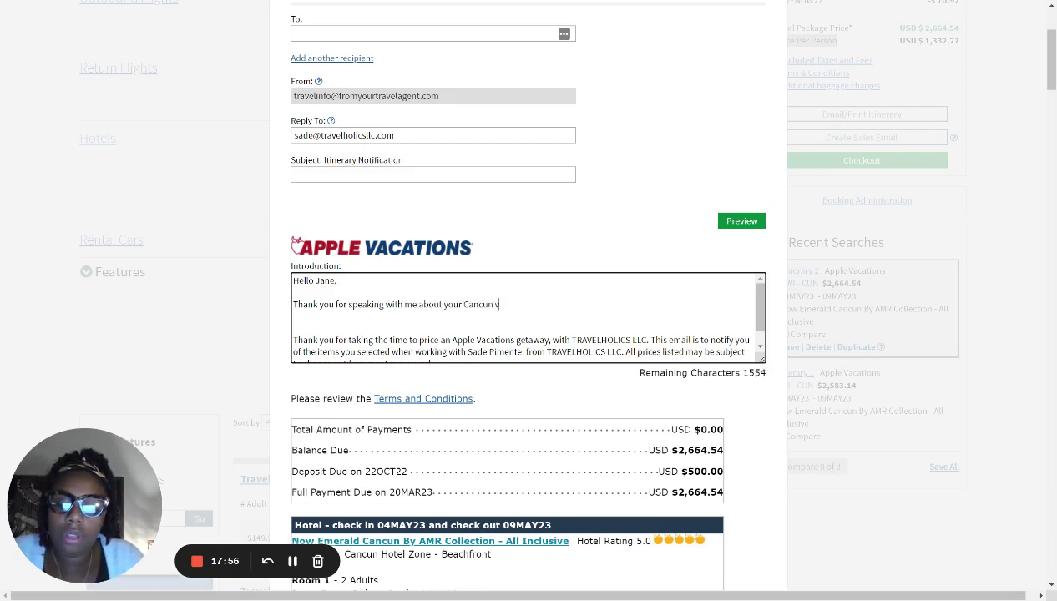
pyautogui.write('acation plans. I h')
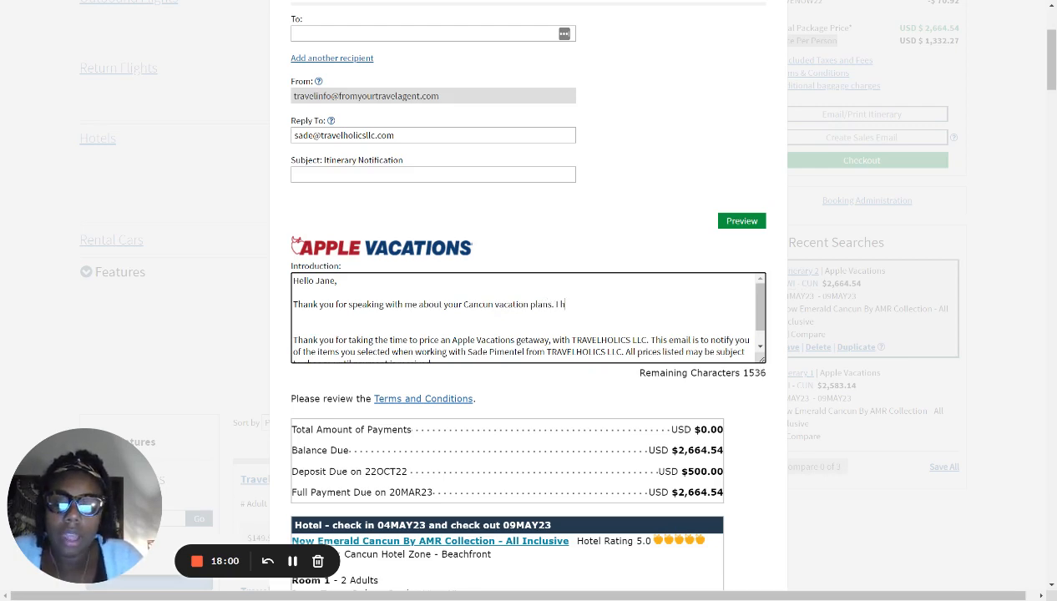
pyautogui.write('ave a')
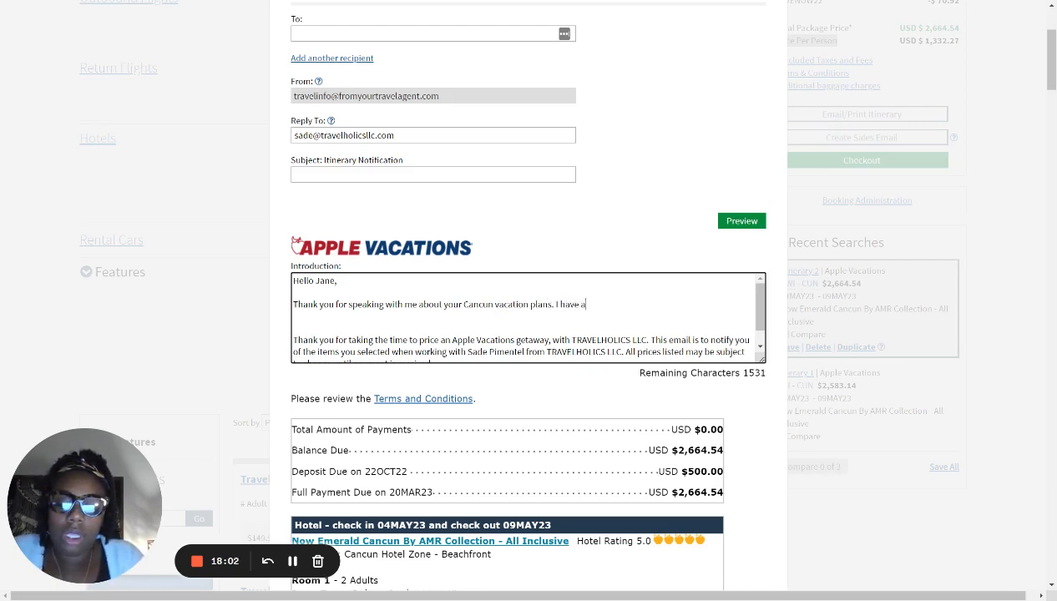
pyautogui.write('resort op')
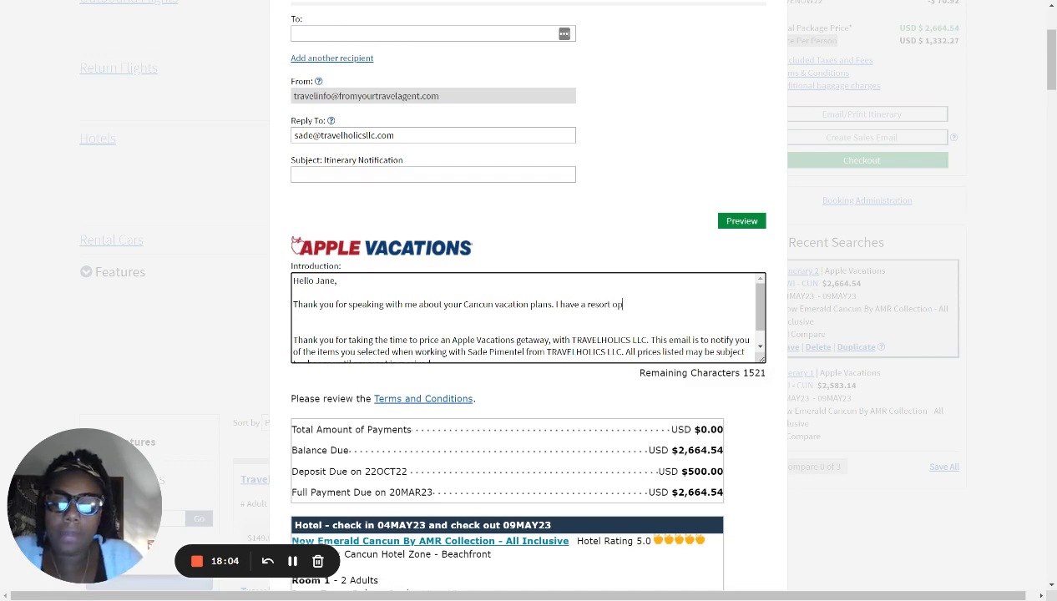
pyautogui.write('tion for your re')
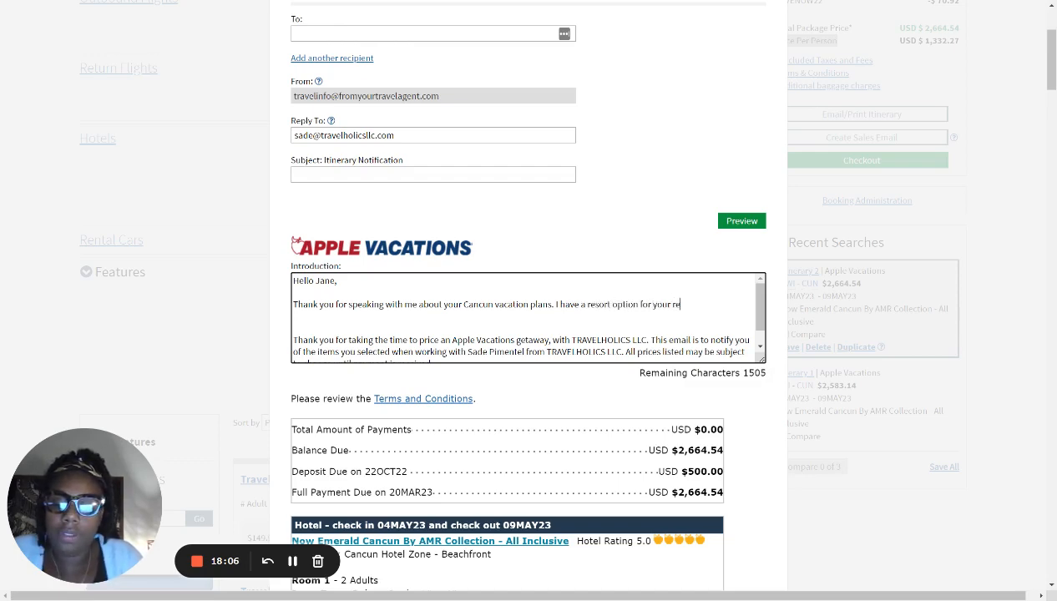
pyautogui.write('view')
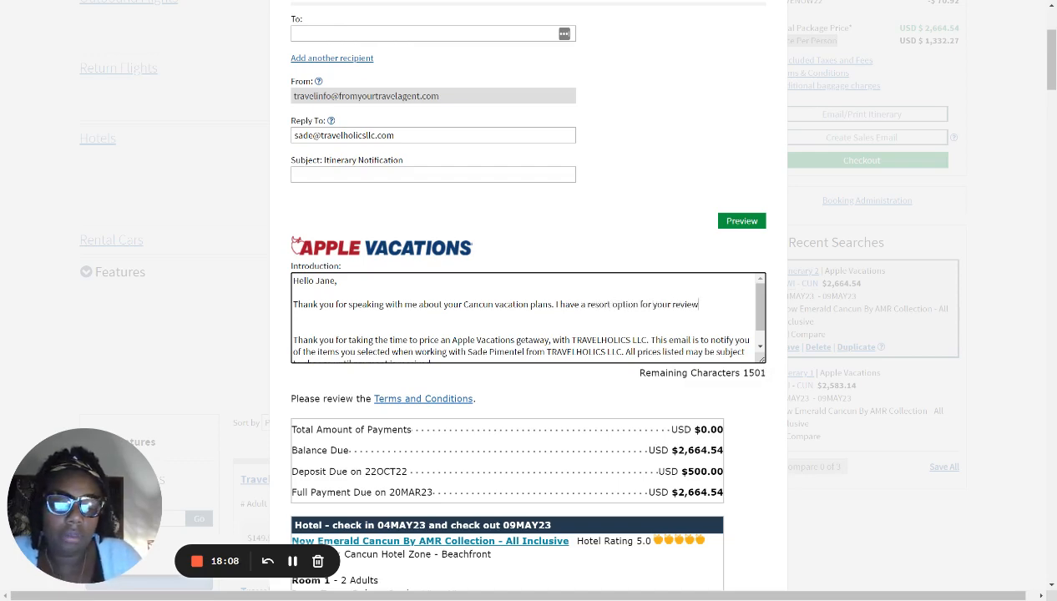
pyautogui.write('Please let me k')
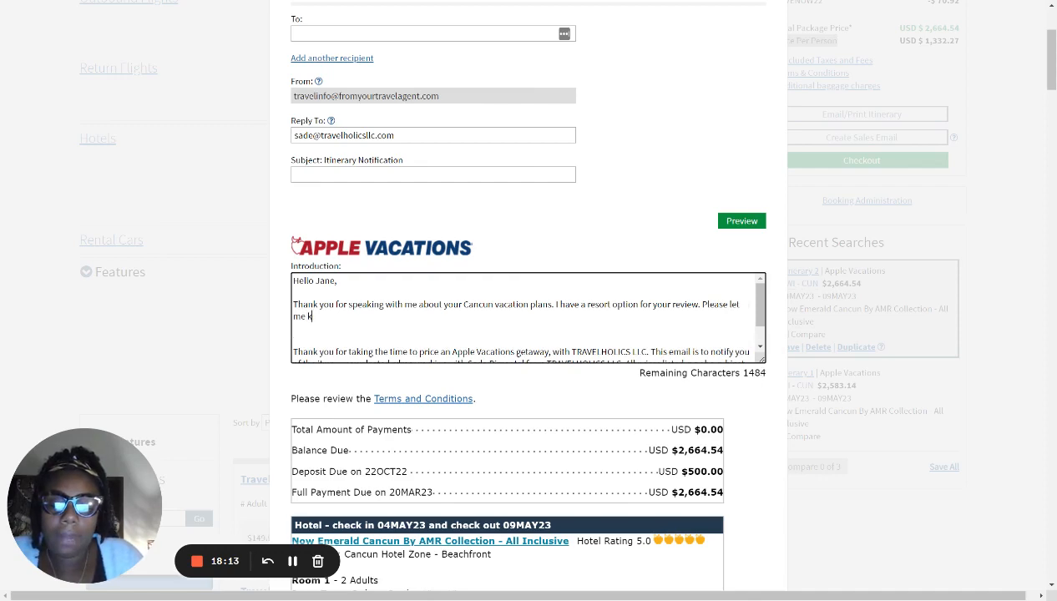
pyautogui.write('now if you have any ques')
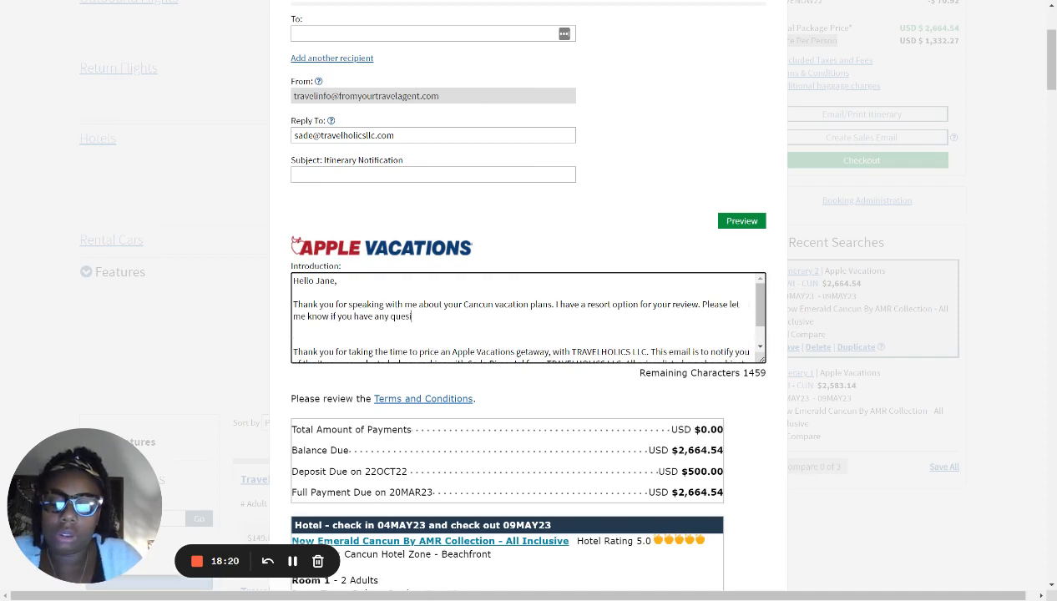
pyautogui.write('tions.')
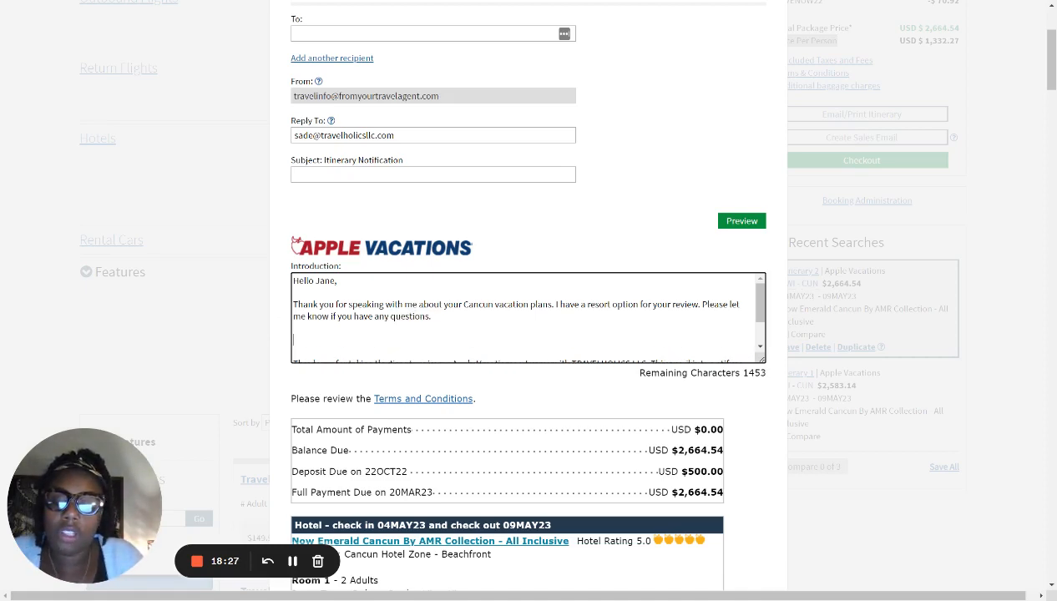
# Type the line 'Travel Dates: May 8th - May 12th, 2023' in the introduction.
pyautogui.write('Travel Dates: M')
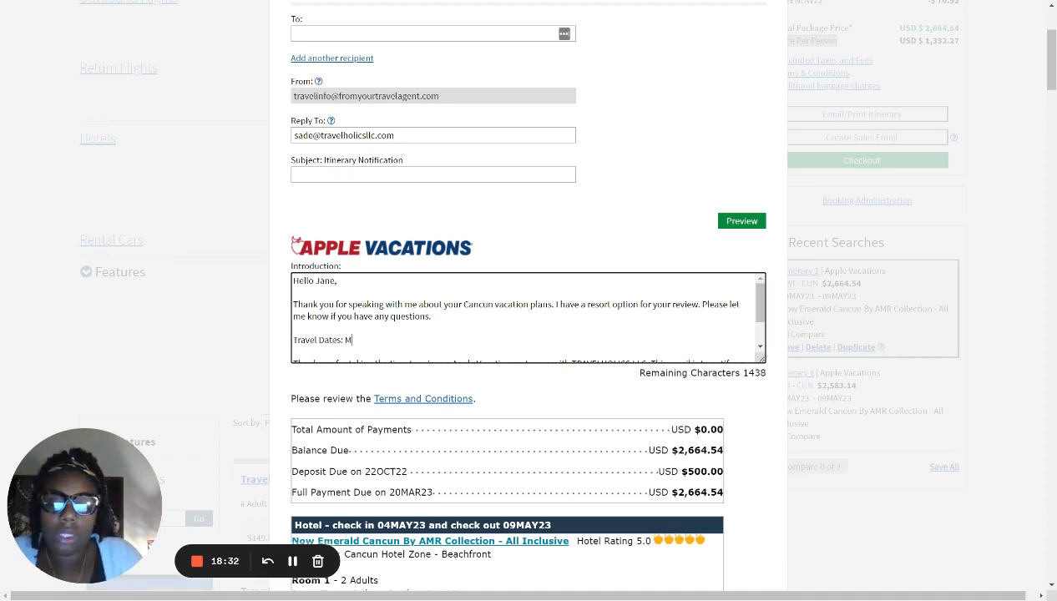
pyautogui.write('ay 8')
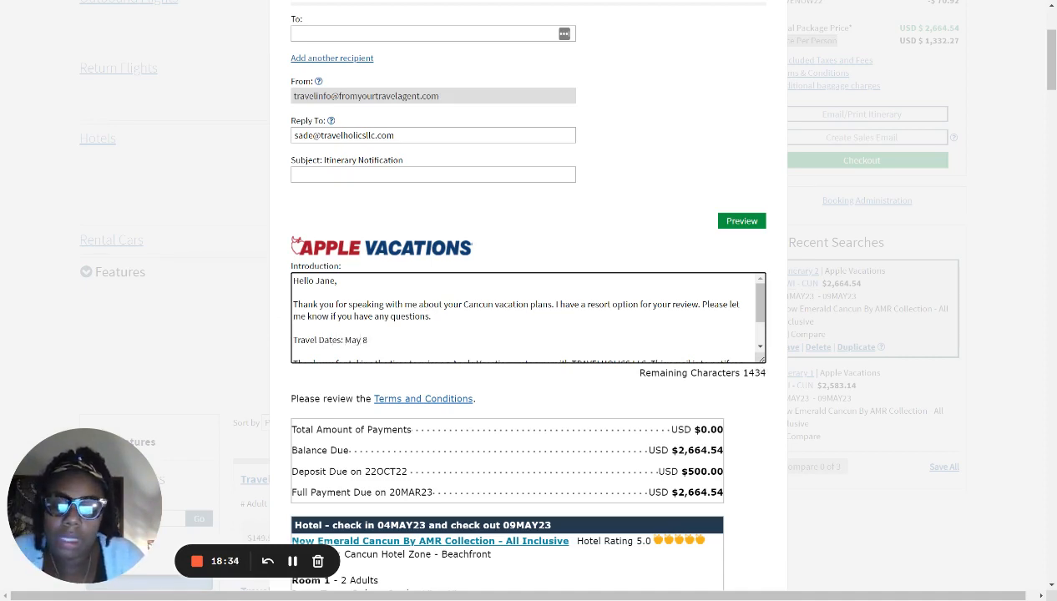
pyautogui.write('th -')
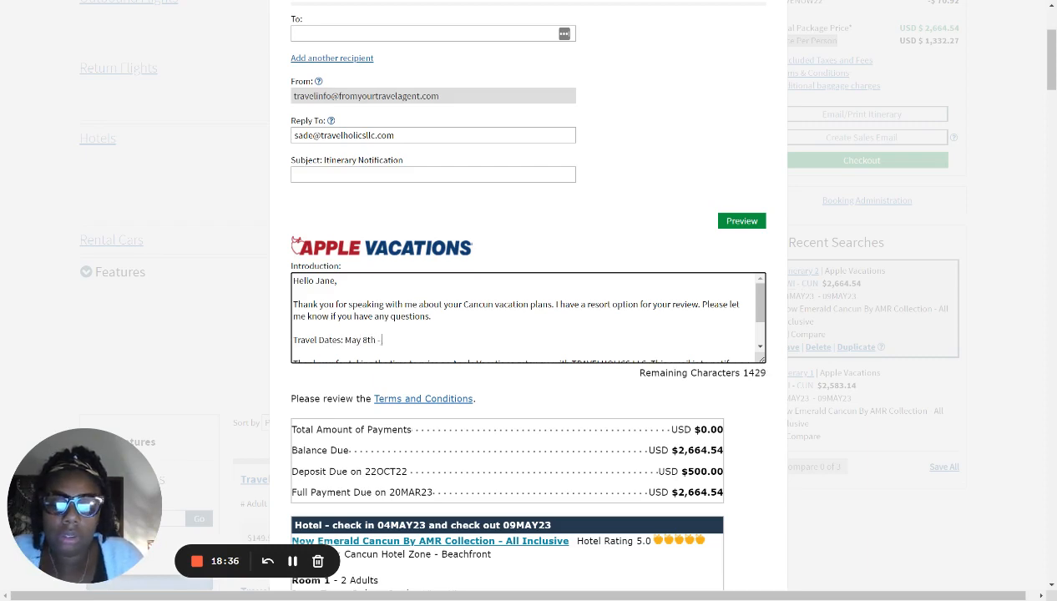
pyautogui.write('May 12th')
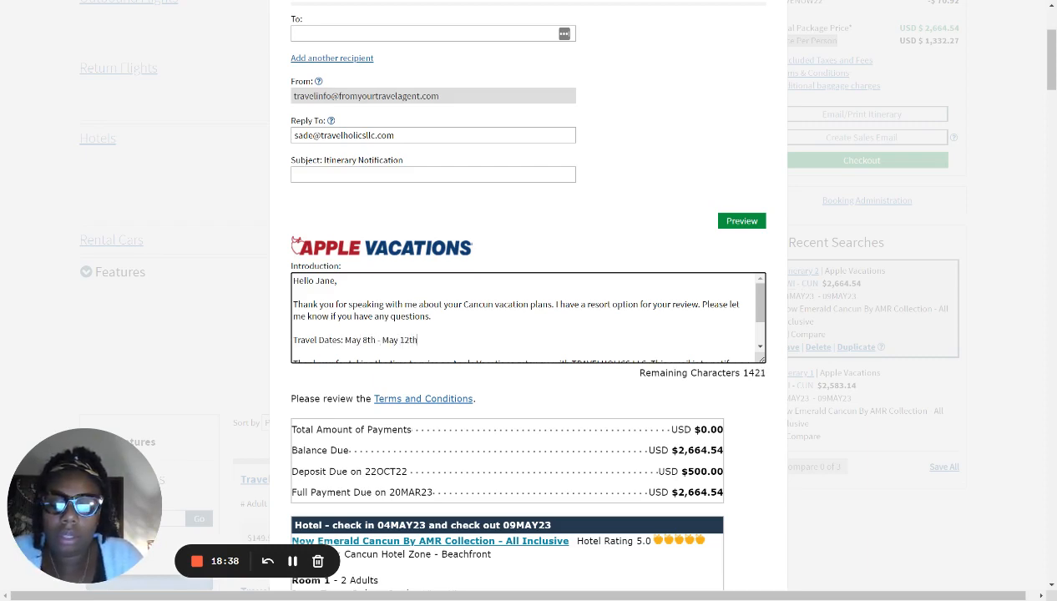
pyautogui.write(', 2023')
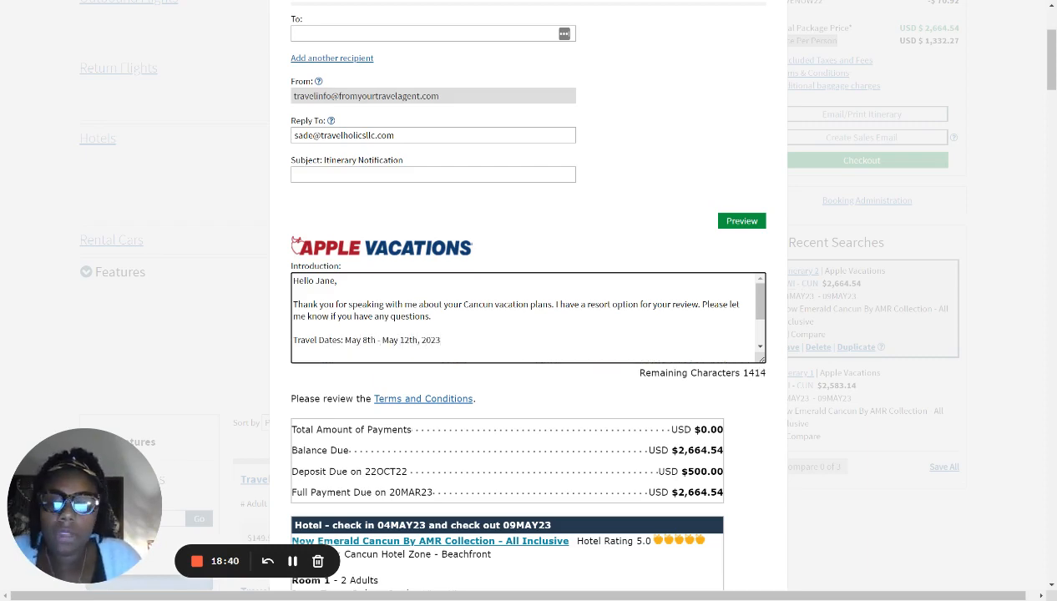
# Add 'Deposit:' and 'Final Payment Due' lines, fixing a typo, then scroll to the deposit amount.
pyautogui.write('Depo')
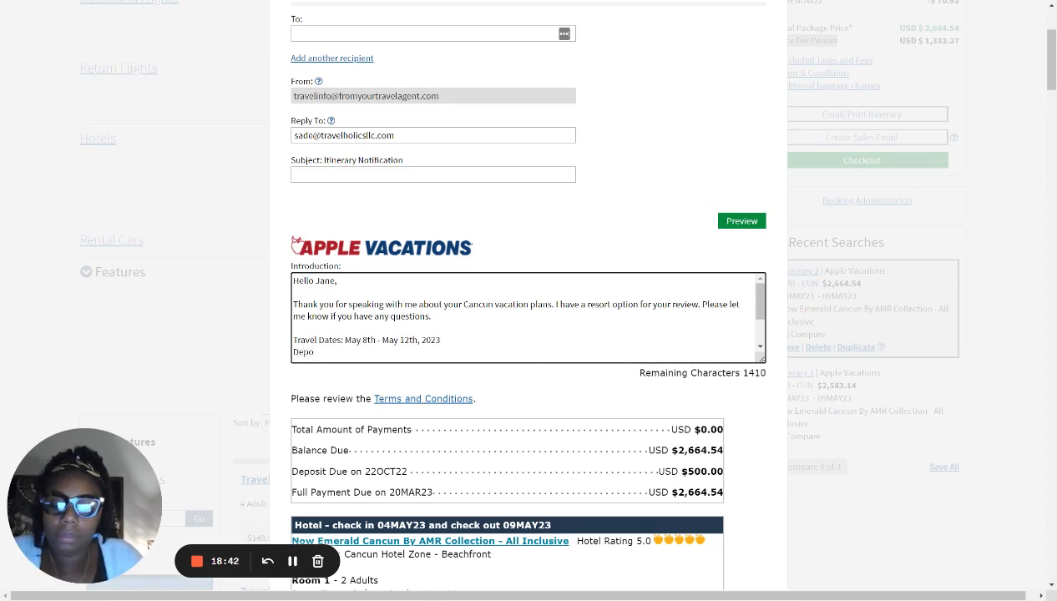
pyautogui.write('sit:')
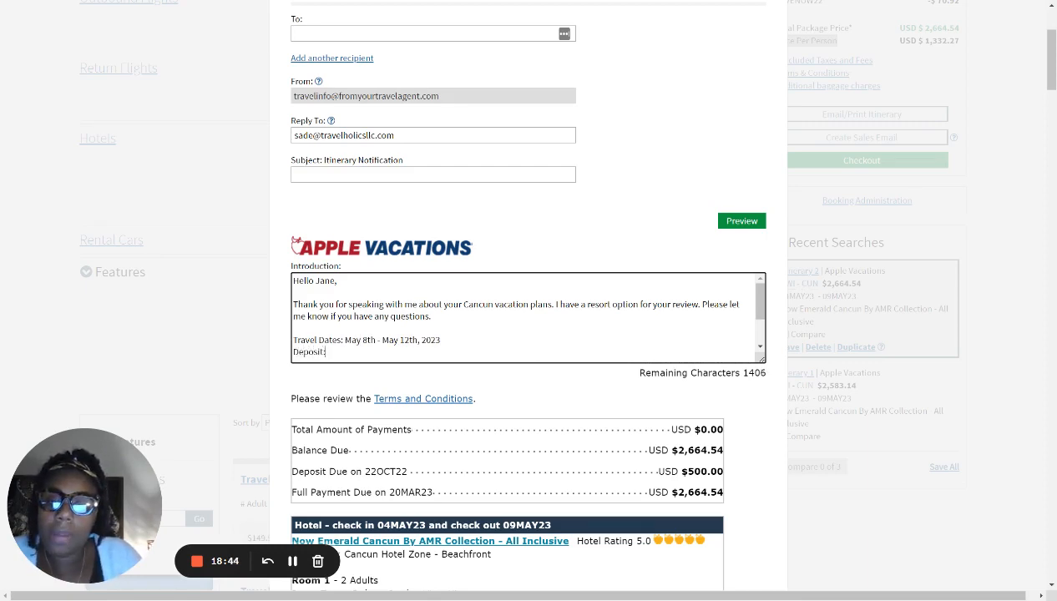
pyautogui.write('H')
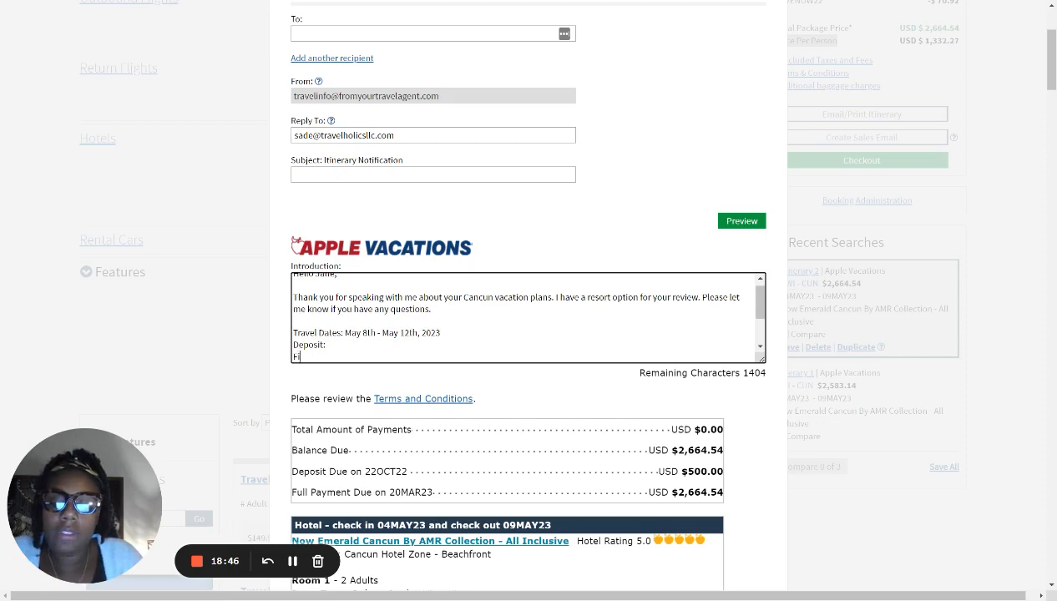
pyautogui.write('Final Pau')
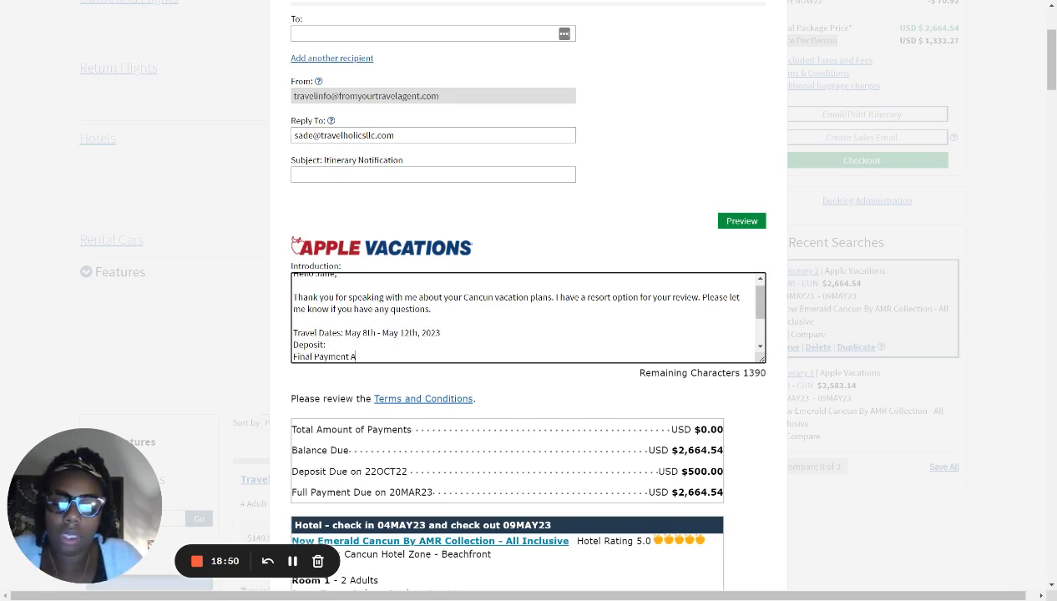
pyautogui.press('Backspace')
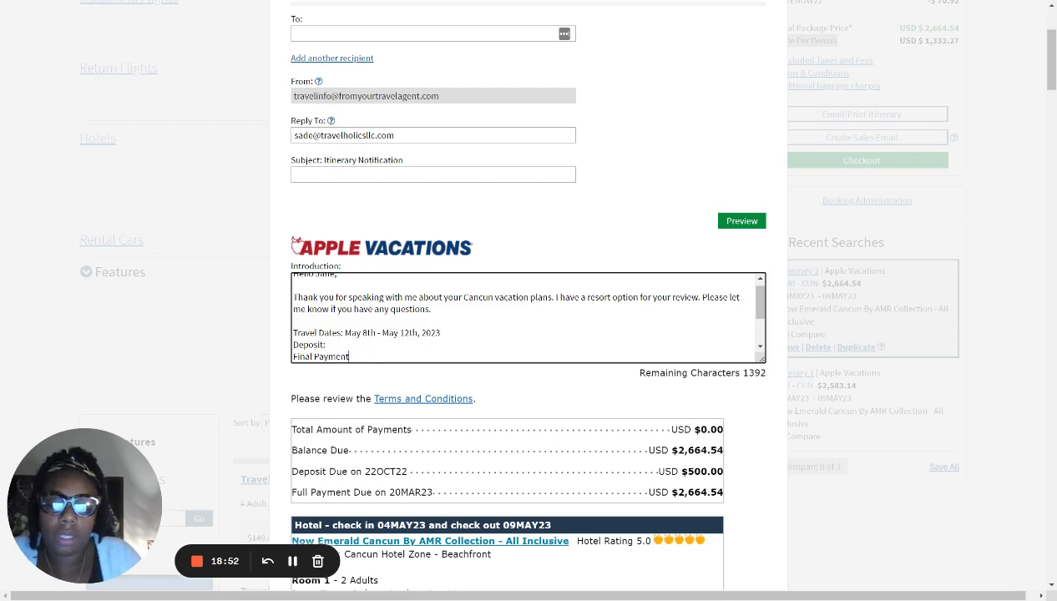
pyautogui.write('Due:')
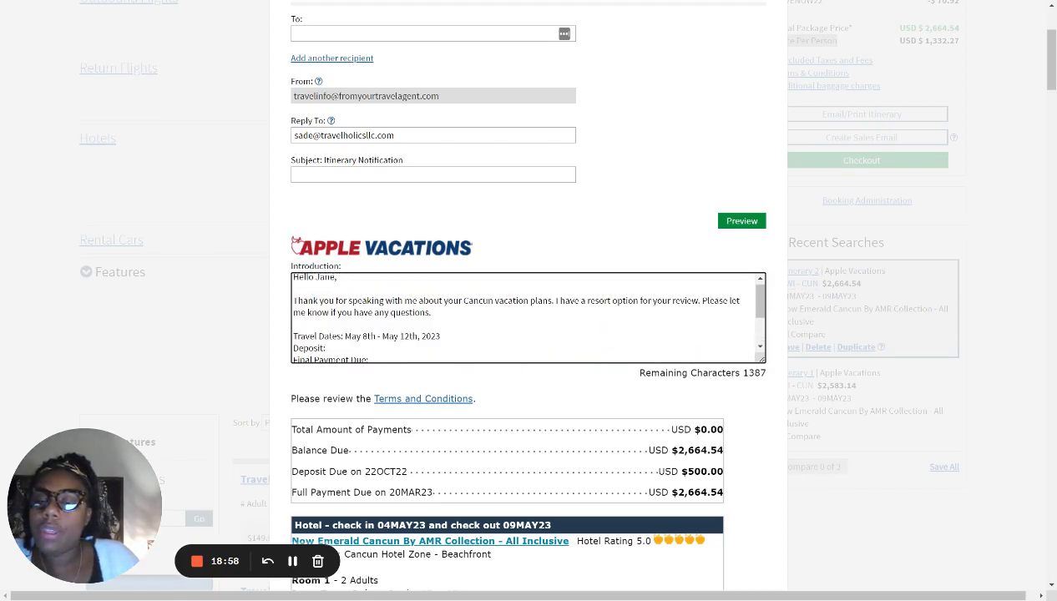
pyautogui.scroll(-3)
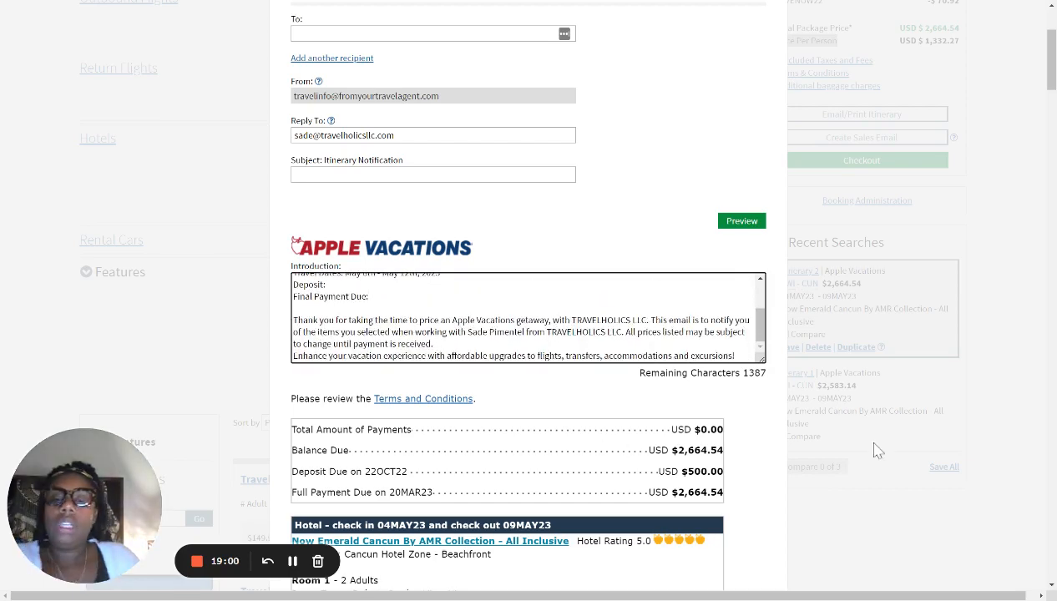
pyautogui.scroll(-3)
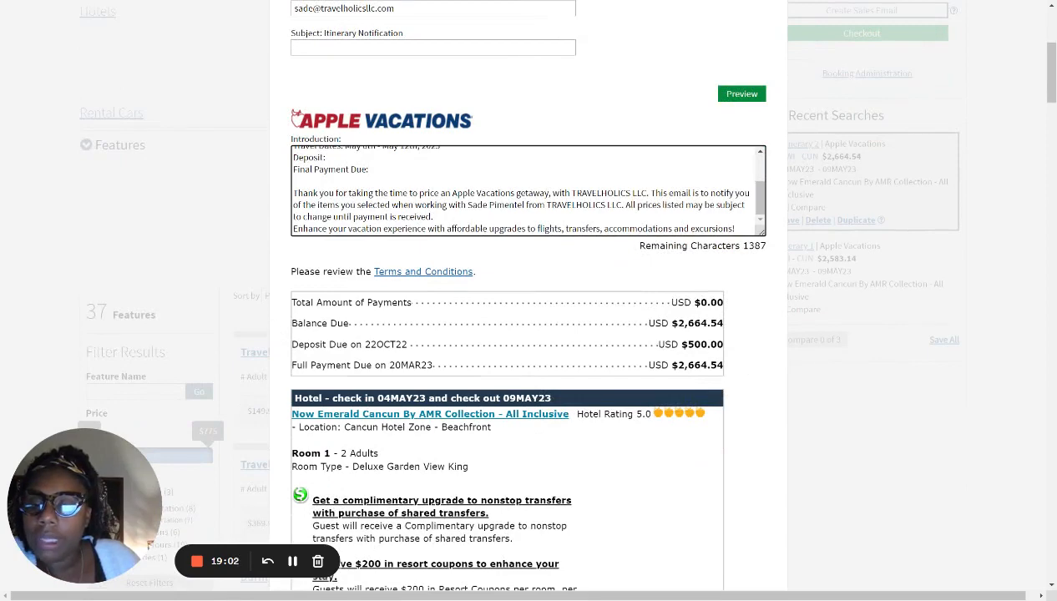
pyautogui.doubleClick(349, 341)
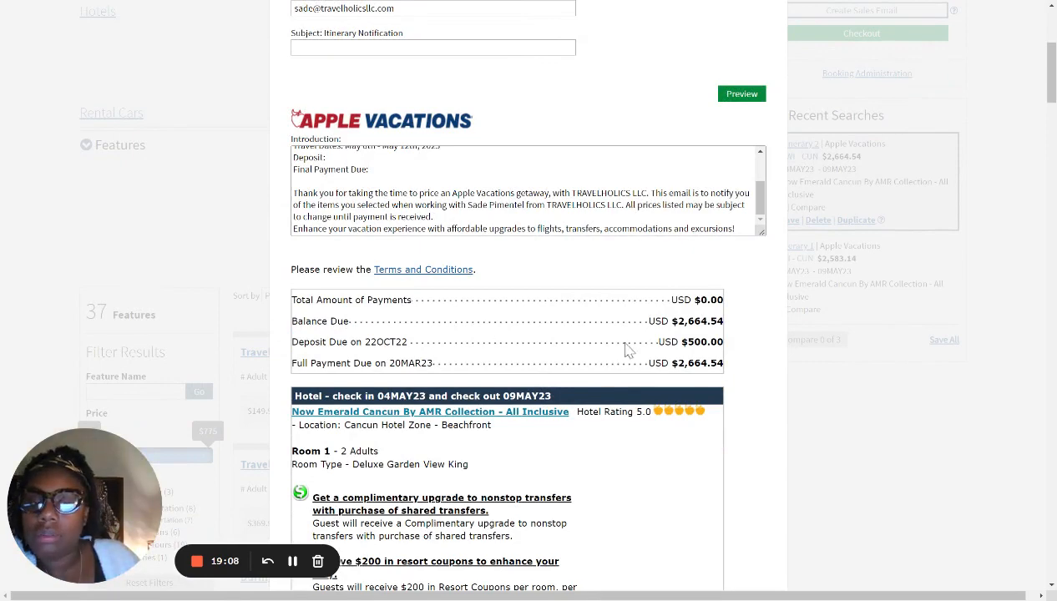
# Check the $500.00 deposit amount, then fill the Deposit line with '$250.00/non refundable'.
pyautogui.doubleClick(701, 342)
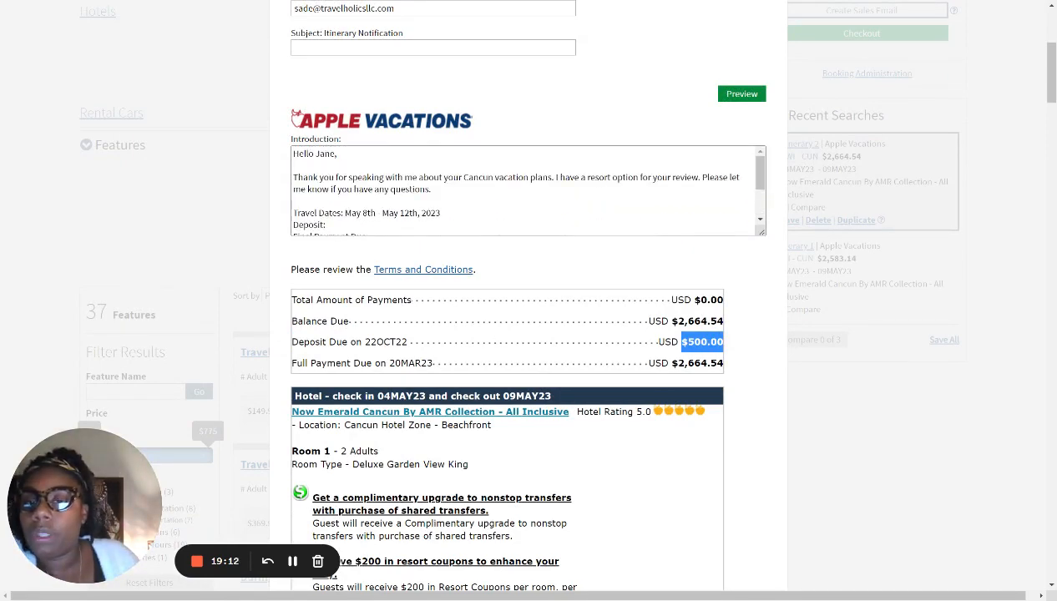
pyautogui.scroll(-3)
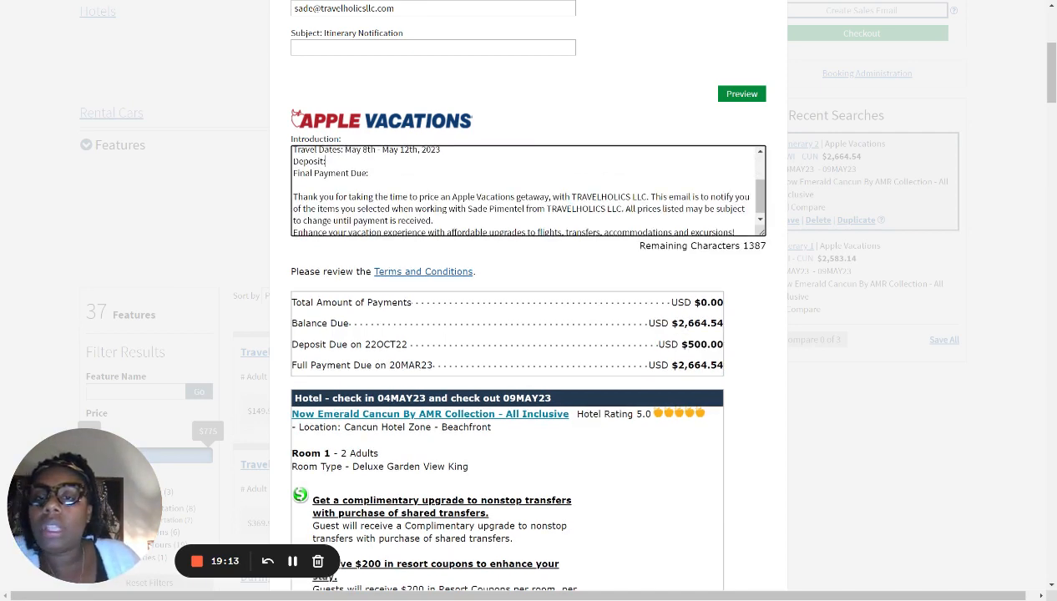
pyautogui.write('$')
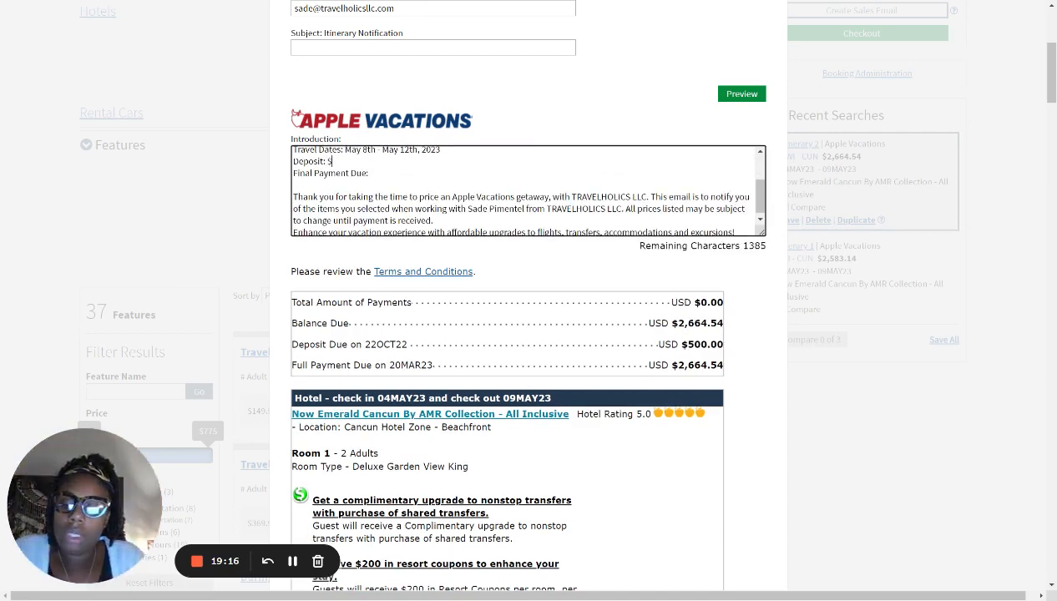
pyautogui.write('250')
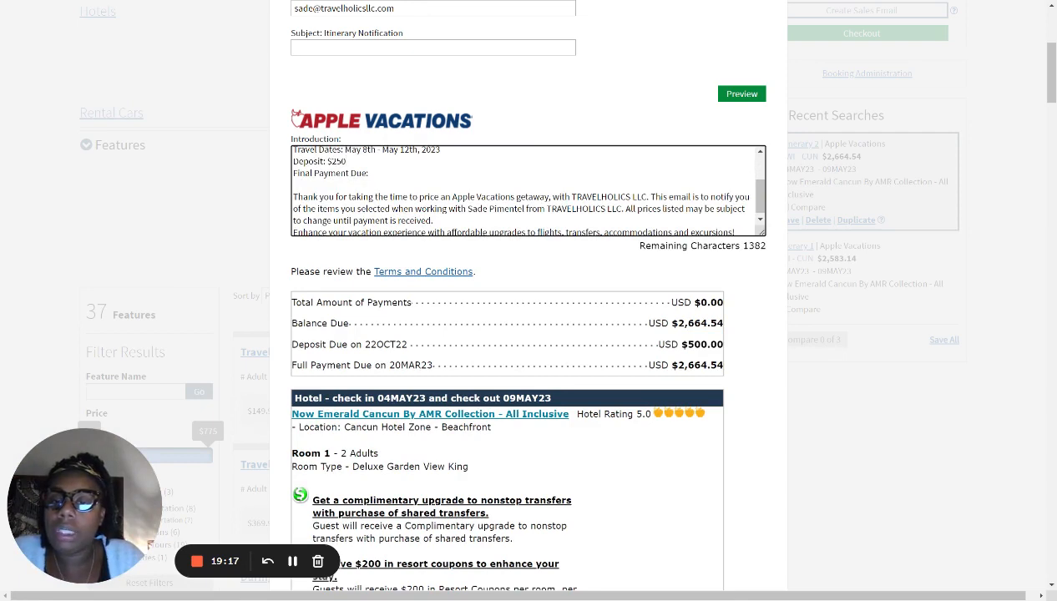
pyautogui.write('.00')
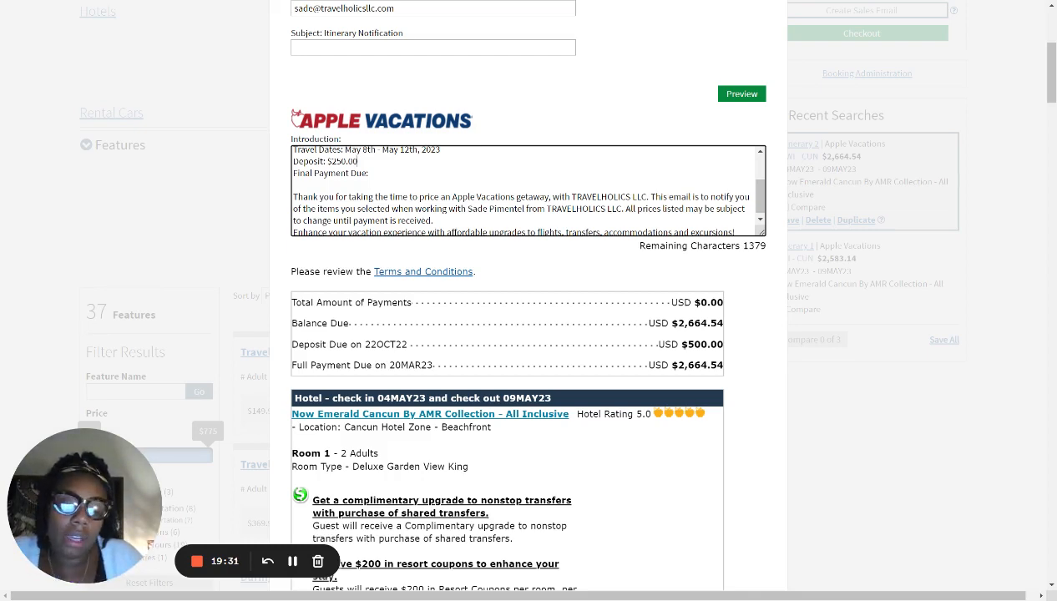
pyautogui.write('/')
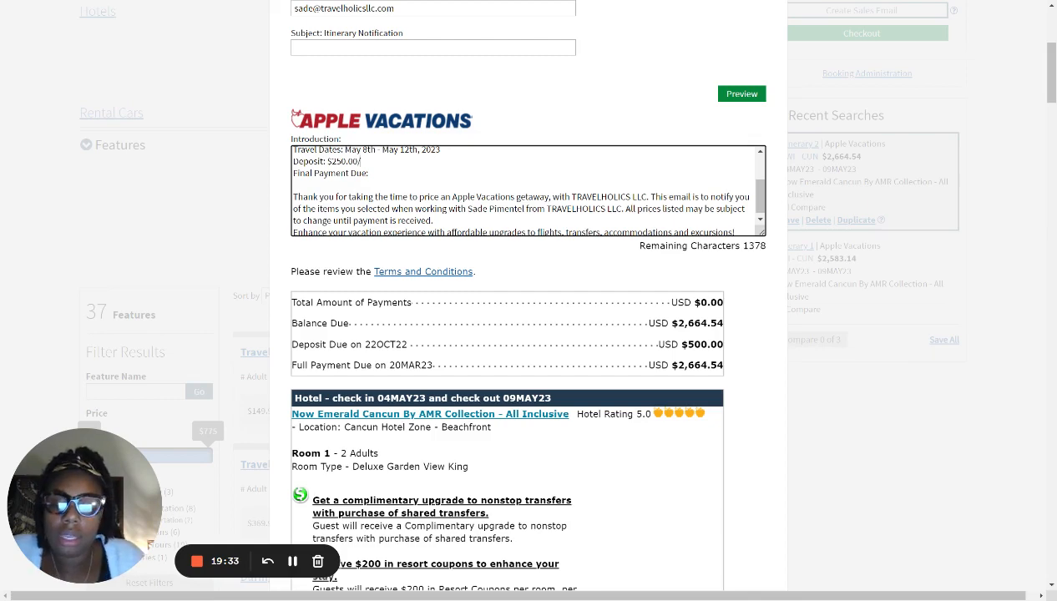
pyautogui.write('non refu')
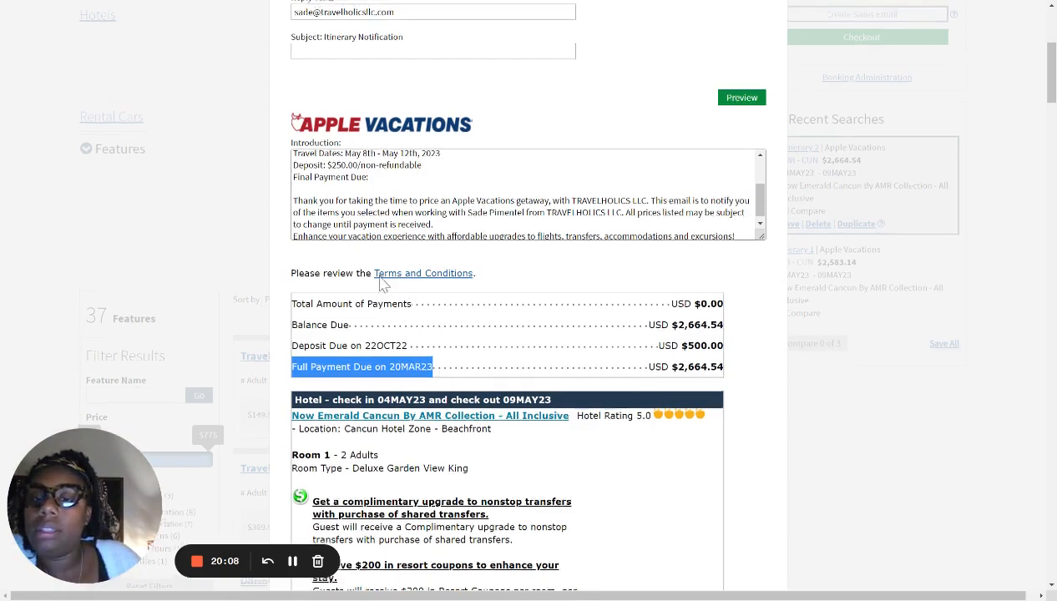
# Fill 'Final Payment Due:' with March 20th, 2023.
pyautogui.scroll(3)
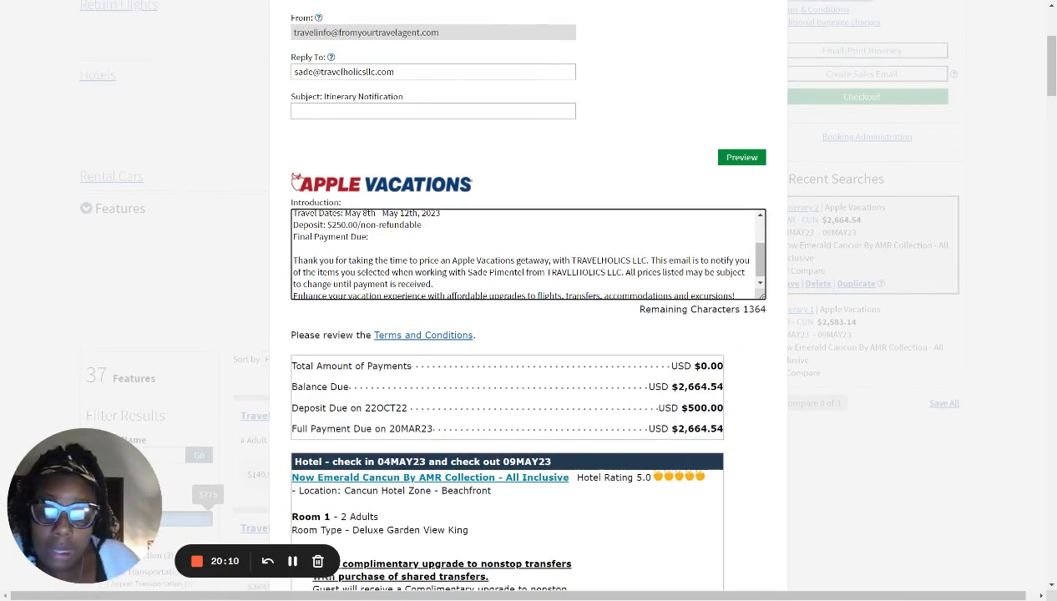
pyautogui.write(':')
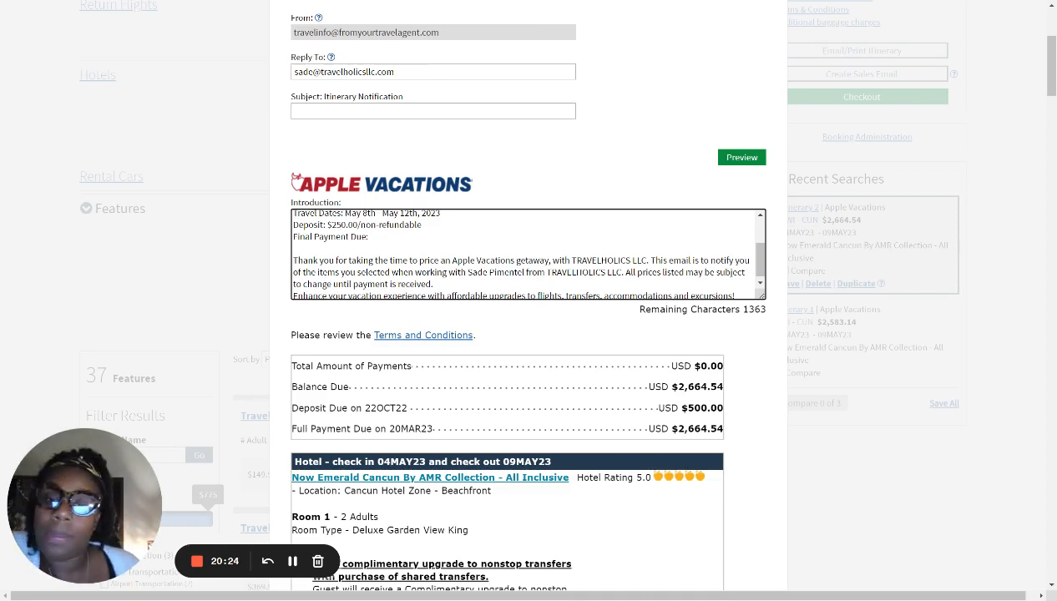
pyautogui.write('M')
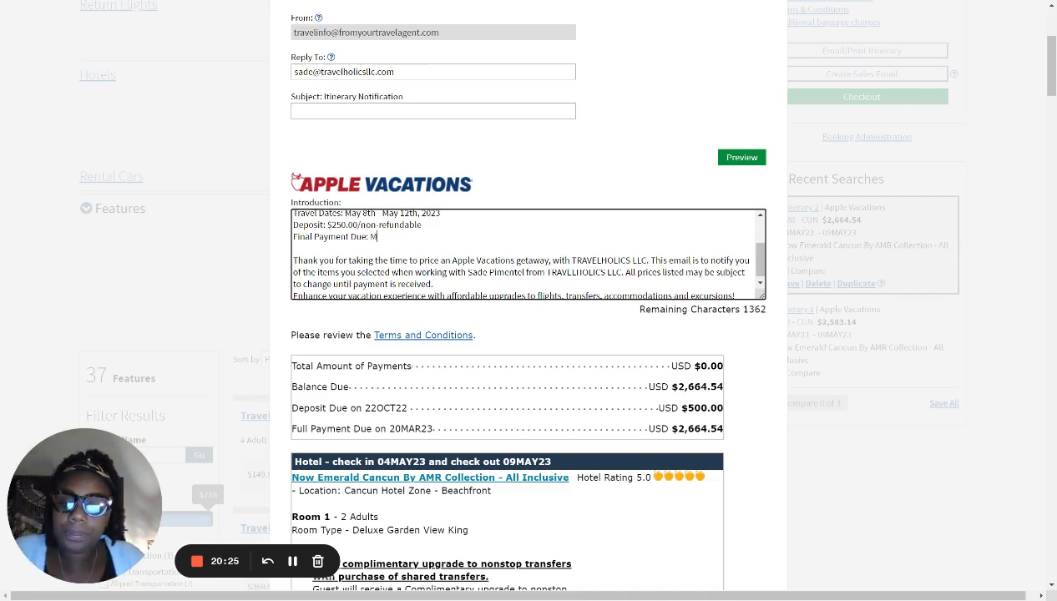
pyautogui.write('arch 2')
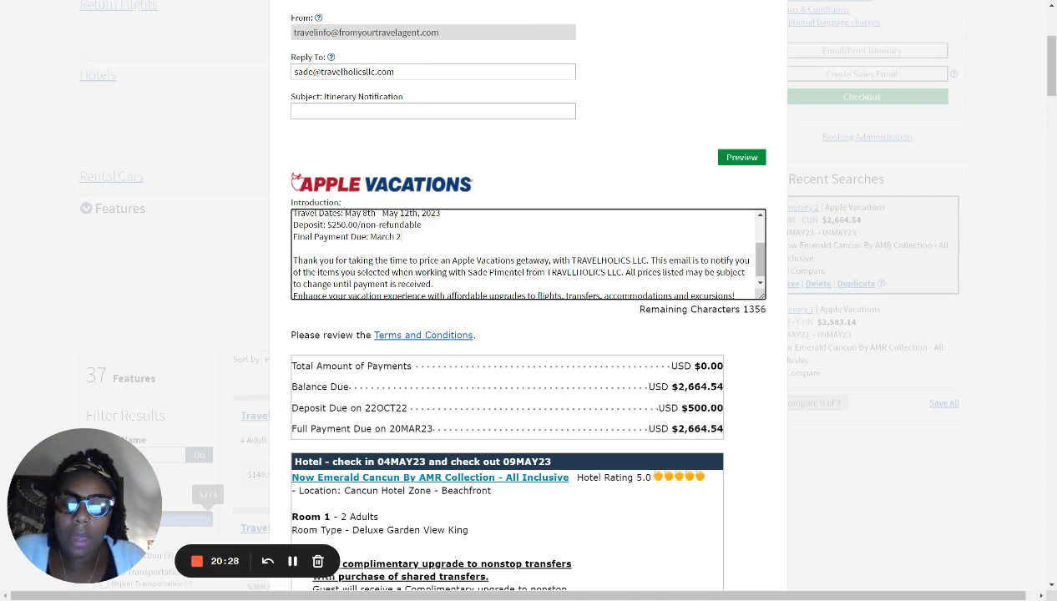
pyautogui.write('0th, 2023')
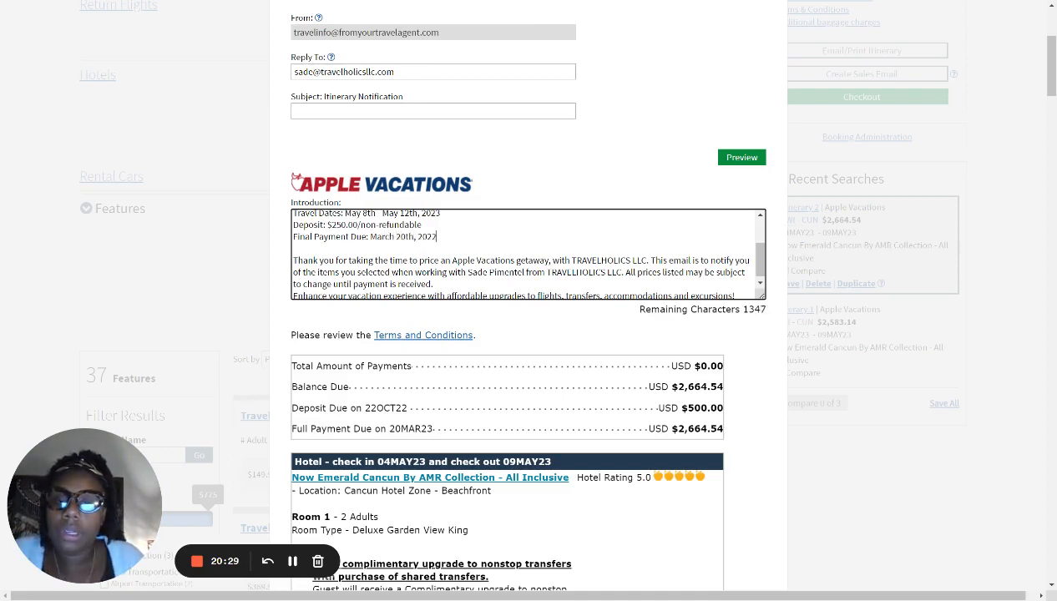
# Type a 'Thank you' sign-off followed by the agent's name below the payment lines.
pyautogui.scroll(-3)
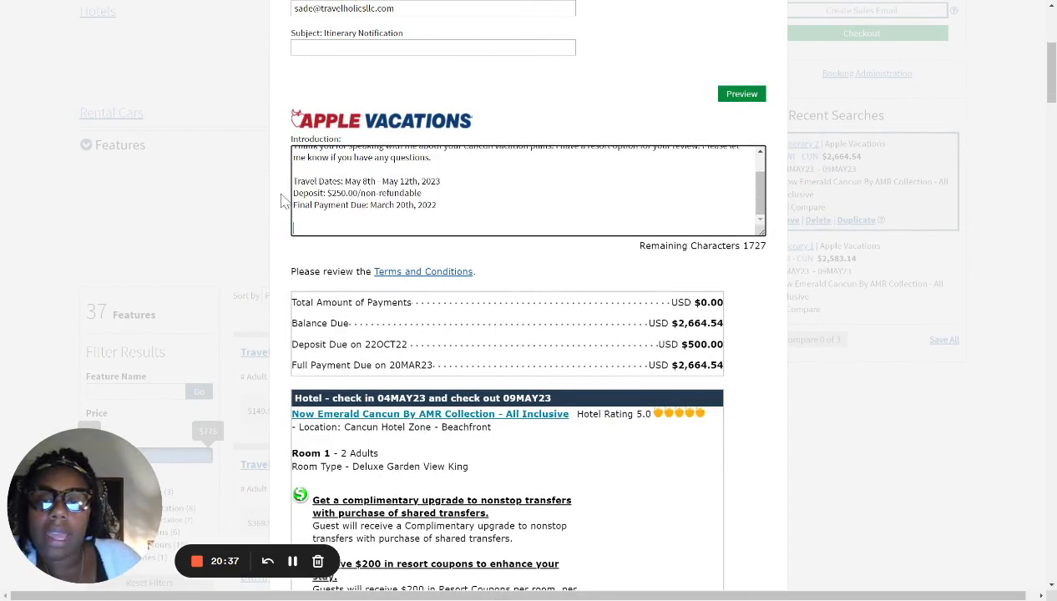
pyautogui.write('Thank you,')
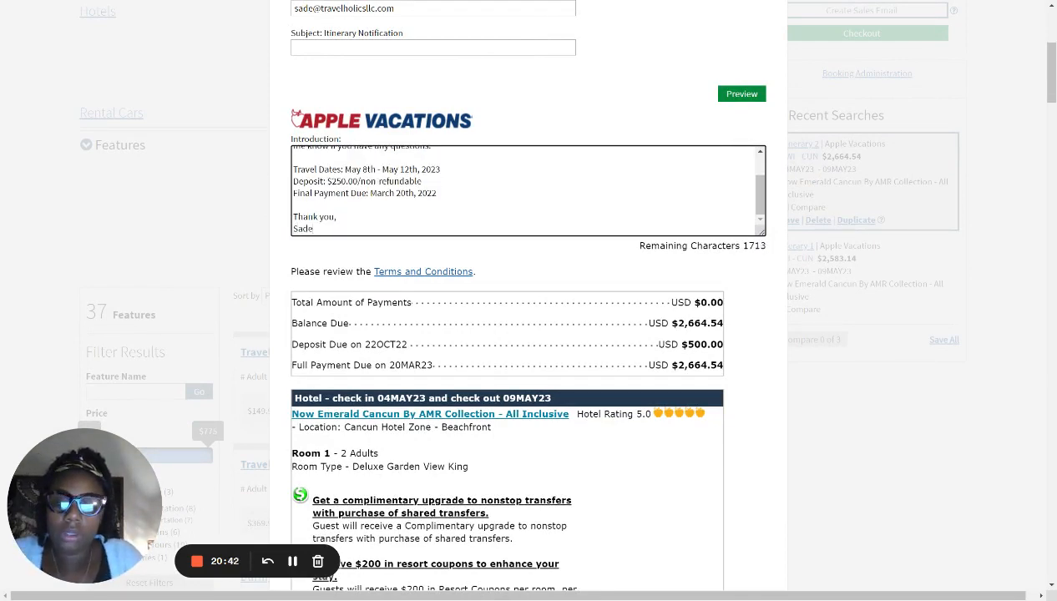
pyautogui.write('Howard')
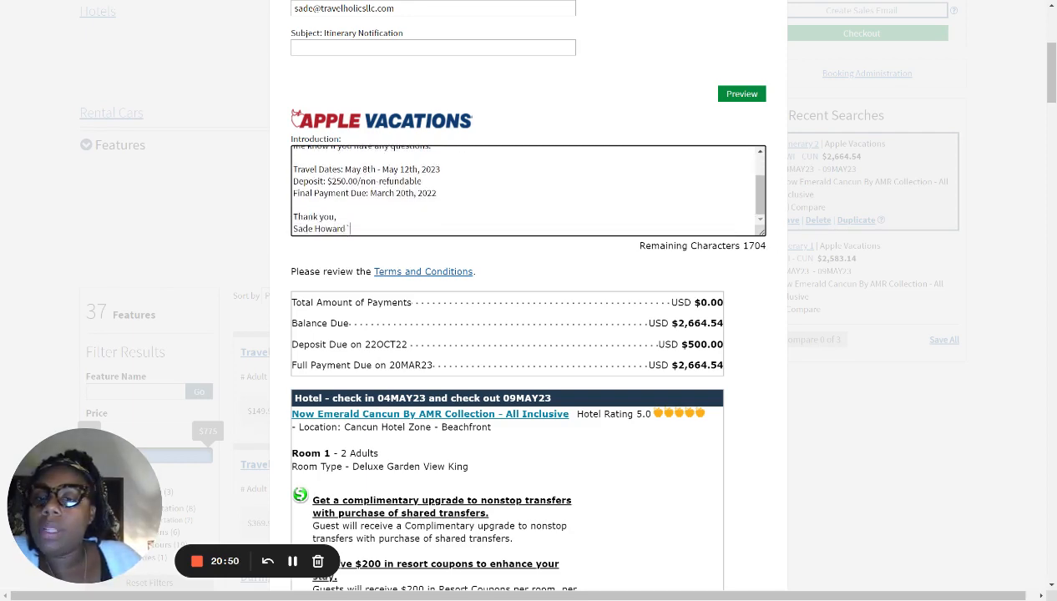
pyautogui.scroll(-3)
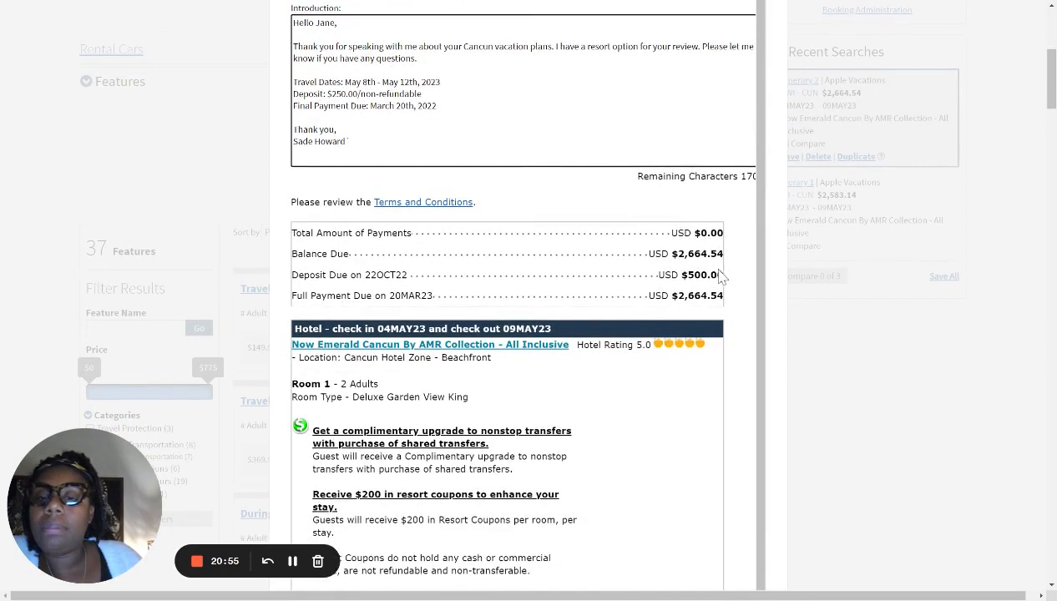
pyautogui.scroll(-3)
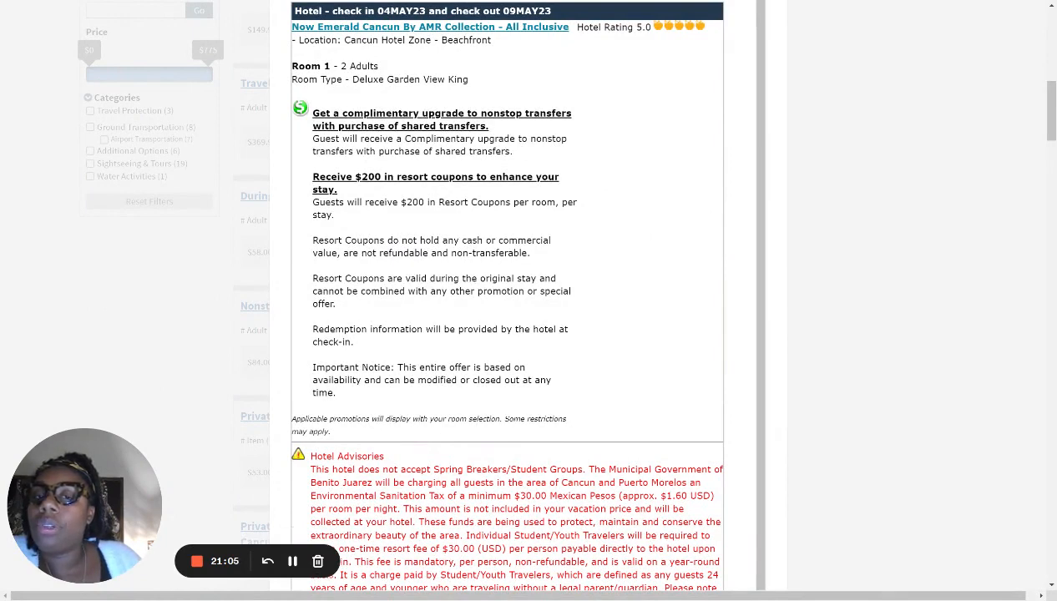
pyautogui.moveTo(583, 230)
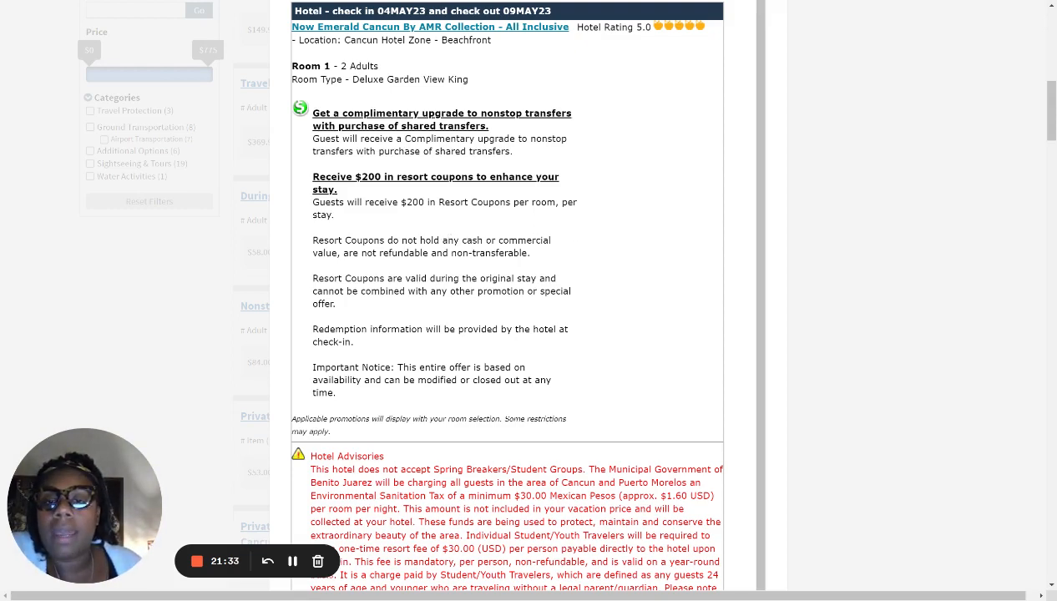
pyautogui.doubleClick(412, 202)
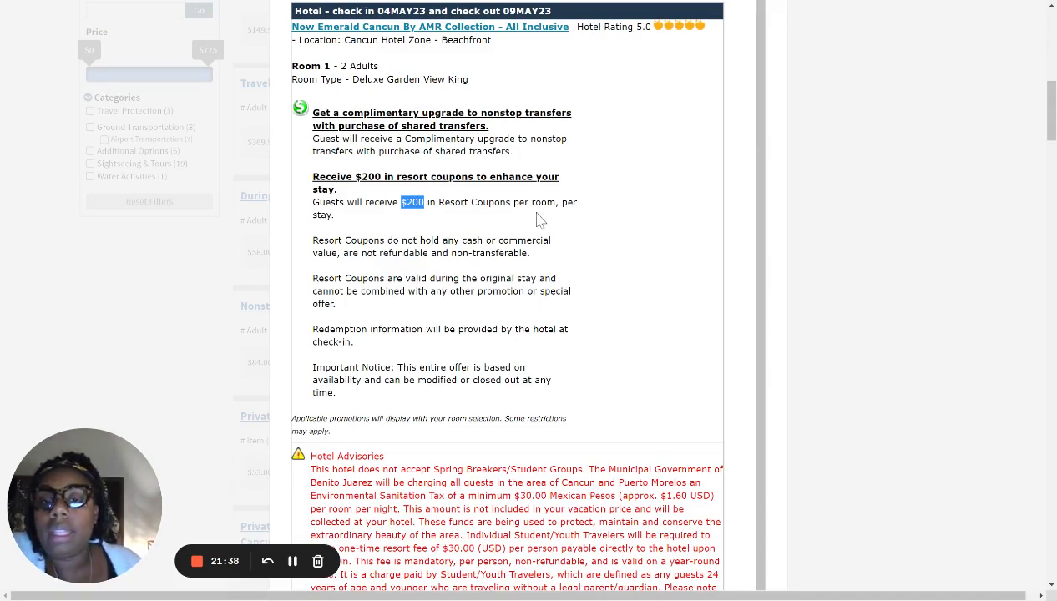
pyautogui.scroll(-3)
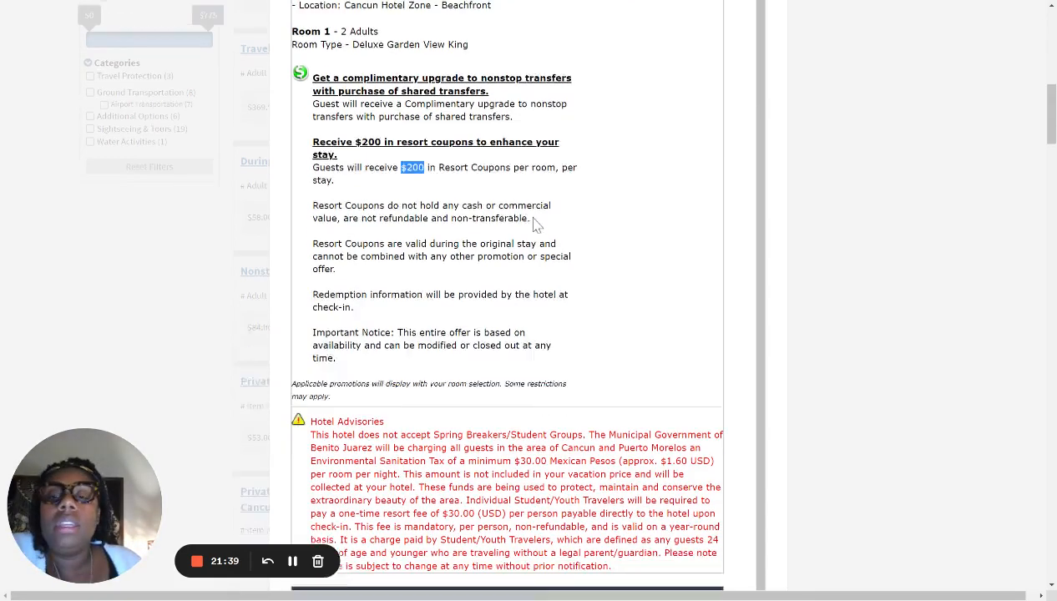
pyautogui.scroll(-3)
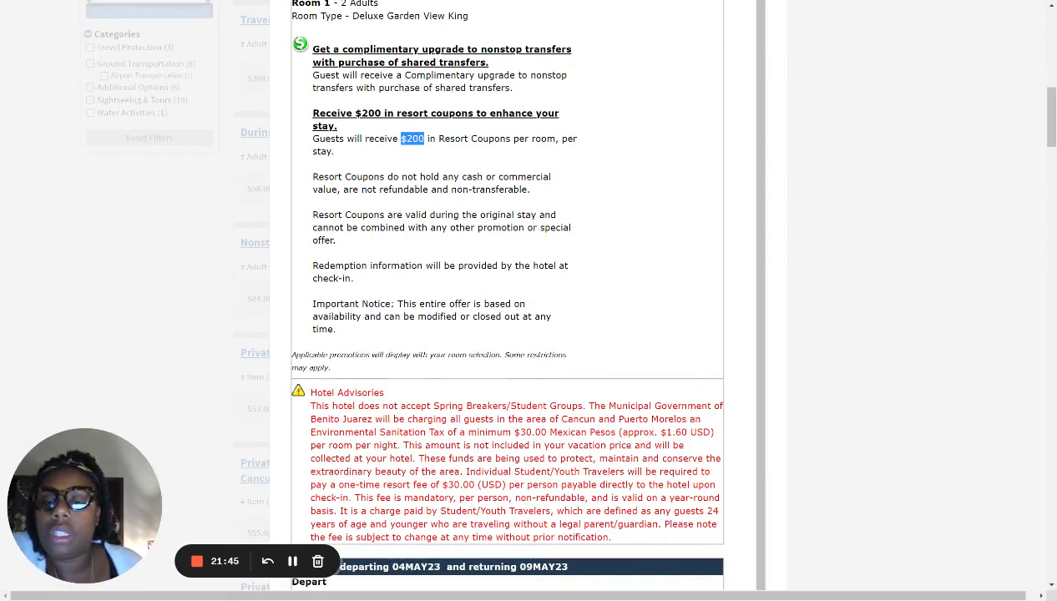
pyautogui.scroll(-3)
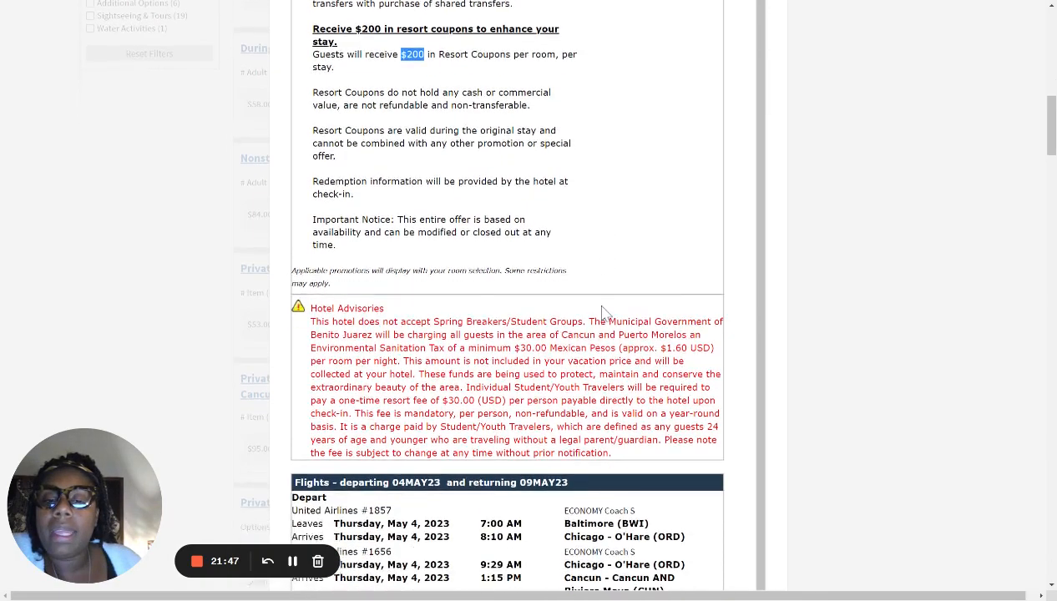
pyautogui.scroll(-3)
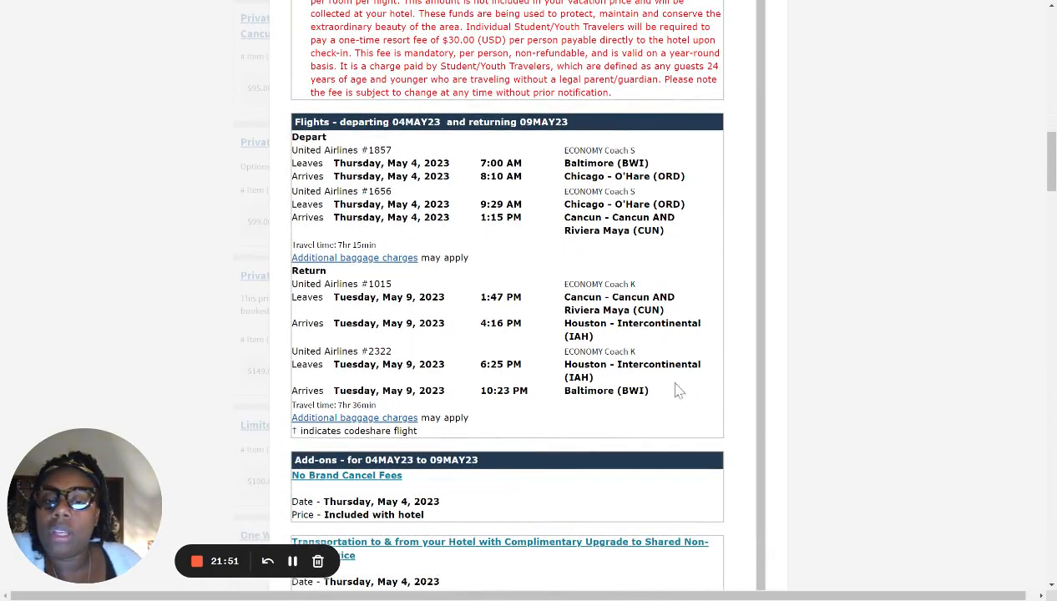
pyautogui.moveTo(668, 230)
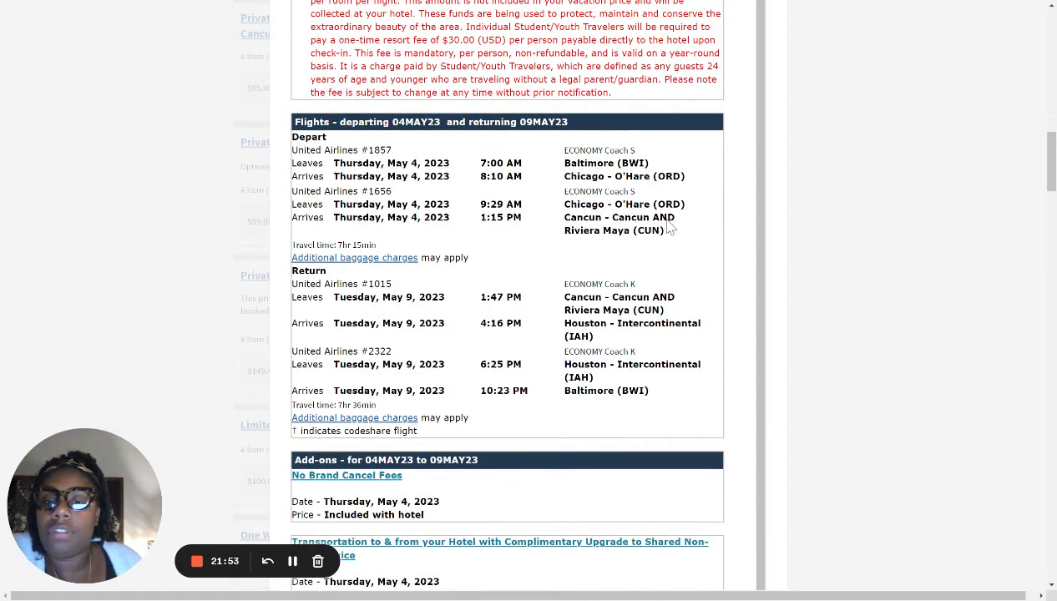
pyautogui.scroll(-3)
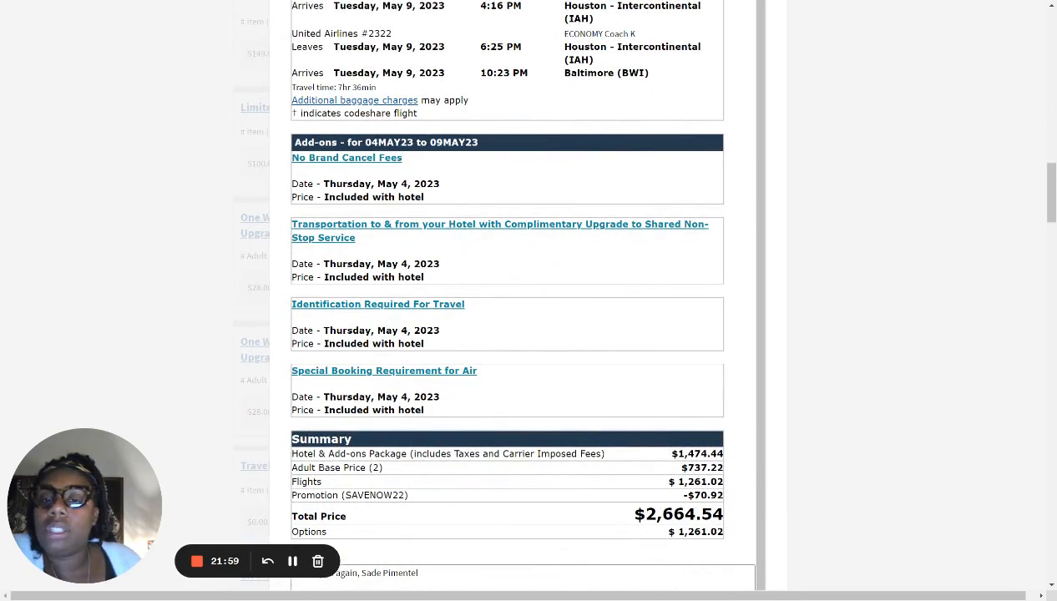
pyautogui.scroll(-3)
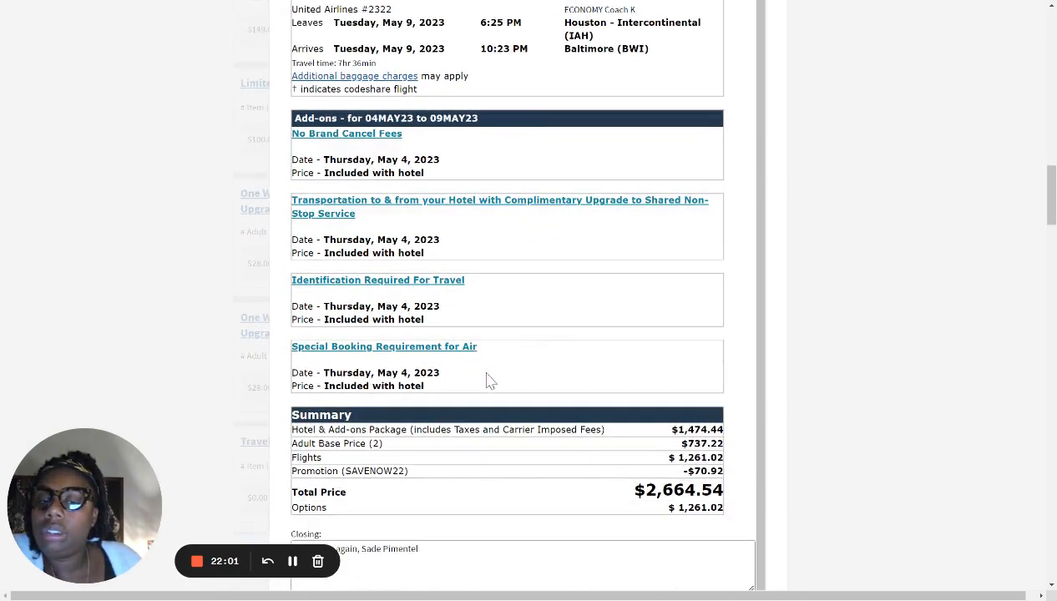
pyautogui.scroll(-3)
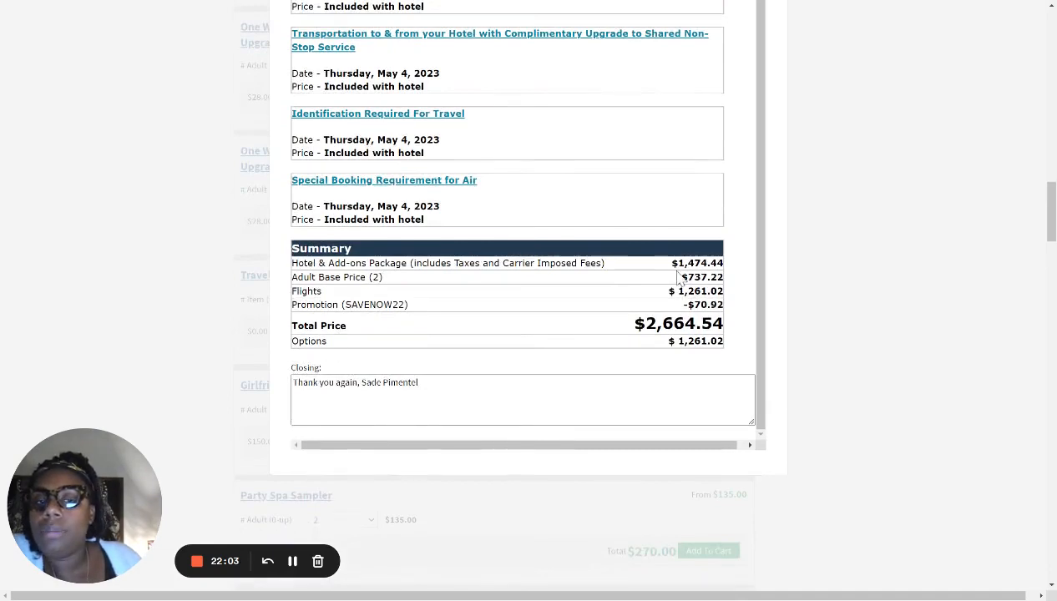
pyautogui.moveTo(514, 309)
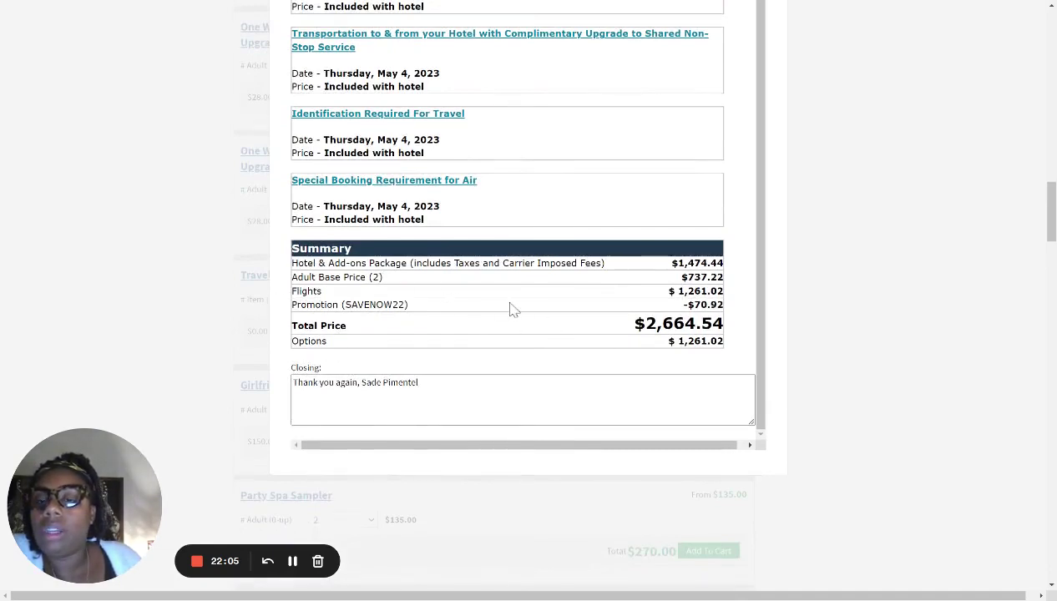
pyautogui.moveTo(669, 276)
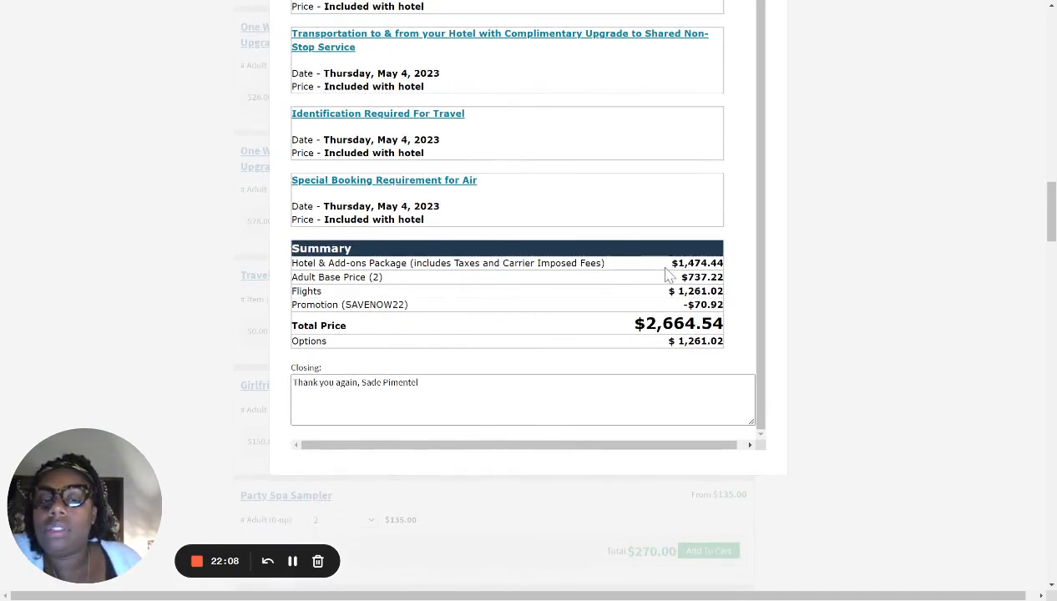
pyautogui.moveTo(562, 291)
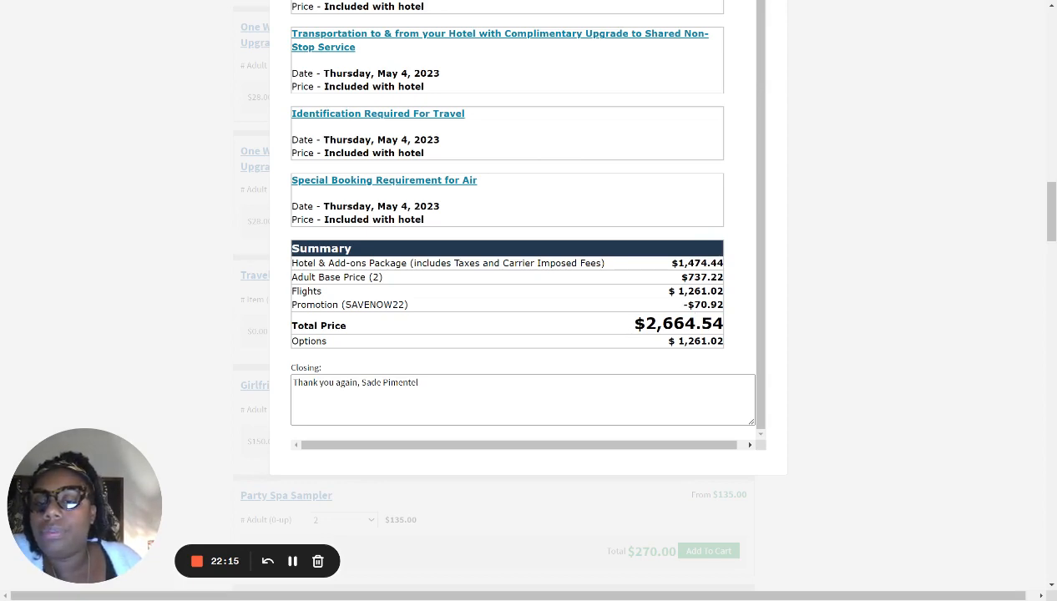
# Retype the closing surname, adding 'ward' to the agent's sign-off name.
pyautogui.scroll(-3)
pyautogui.write('Ho')
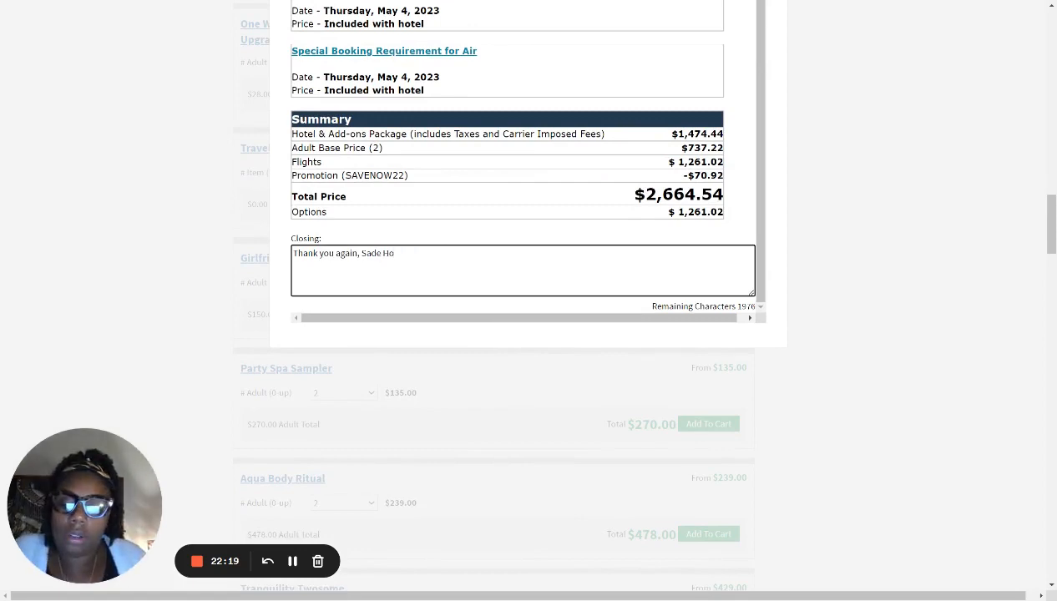
pyautogui.write('ward')
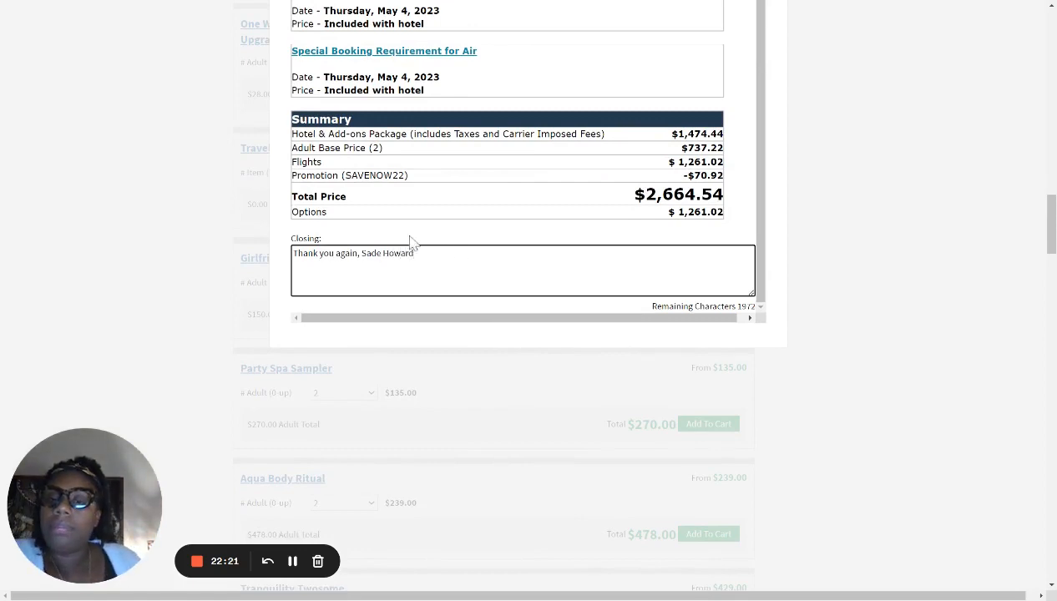
pyautogui.scroll(3)
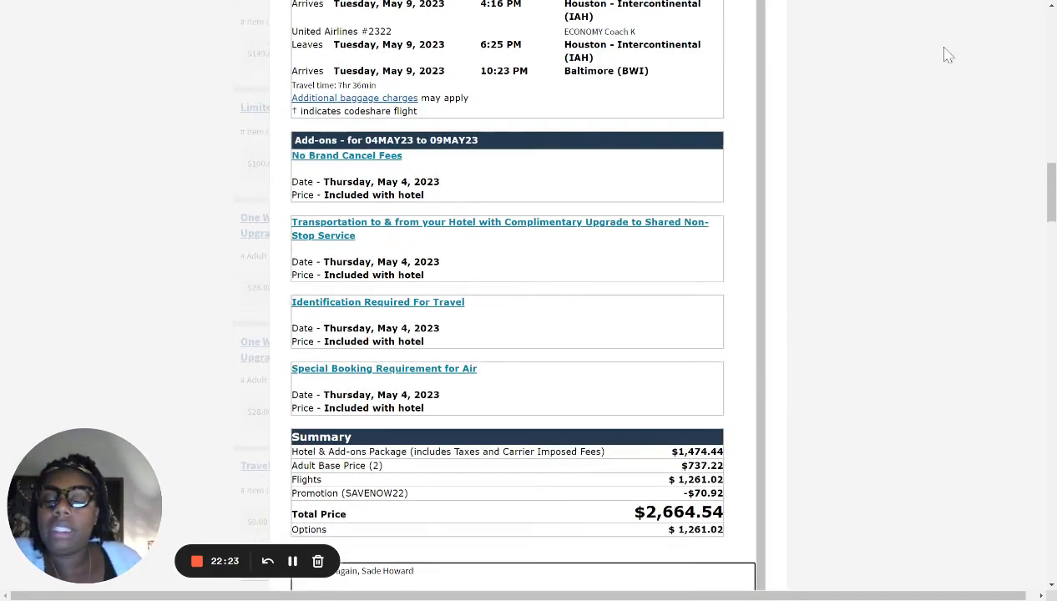